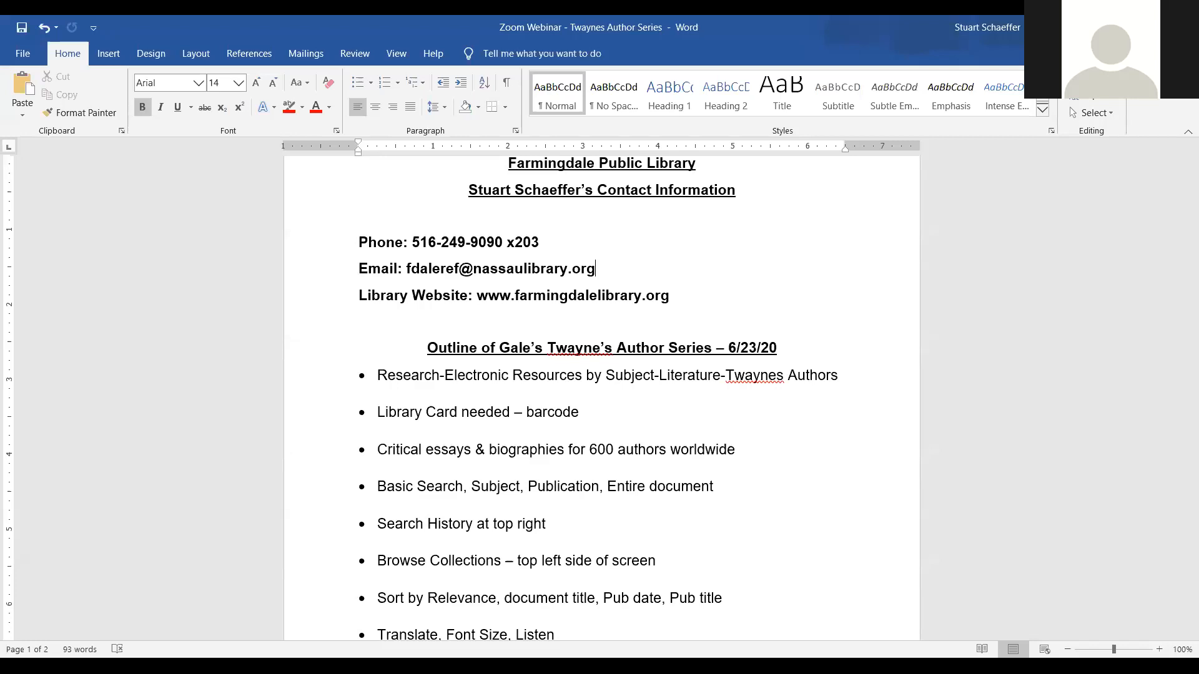
pyautogui.moveTo(893, 93)
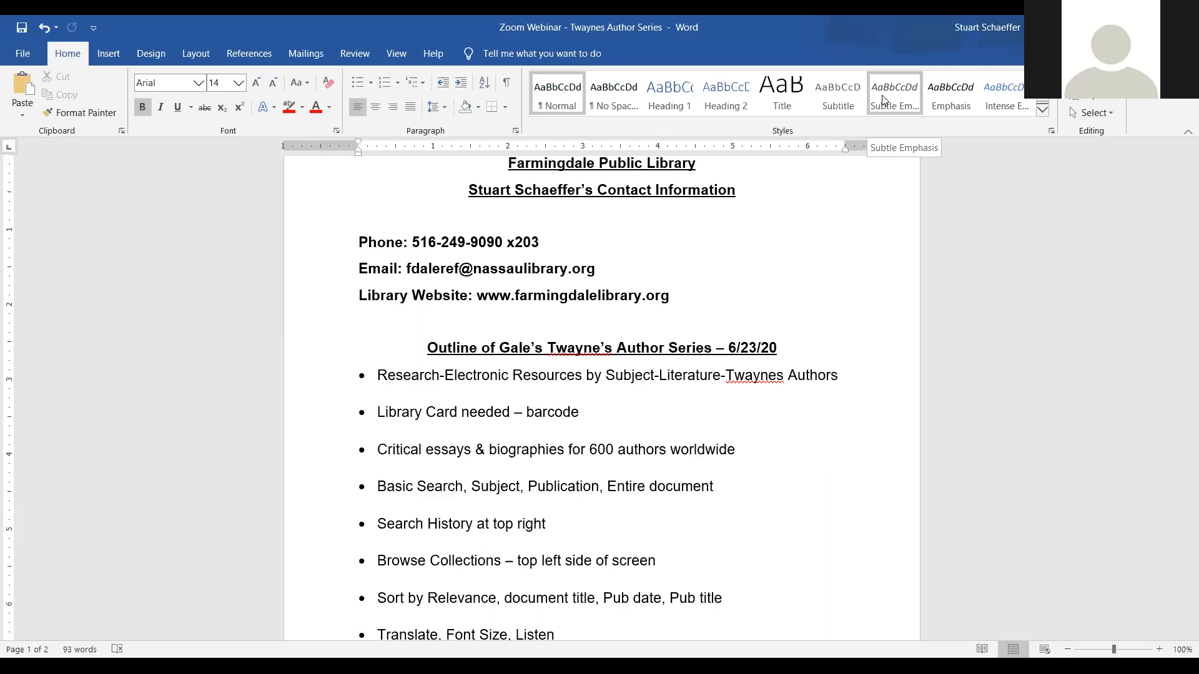
pyautogui.moveTo(845, 235)
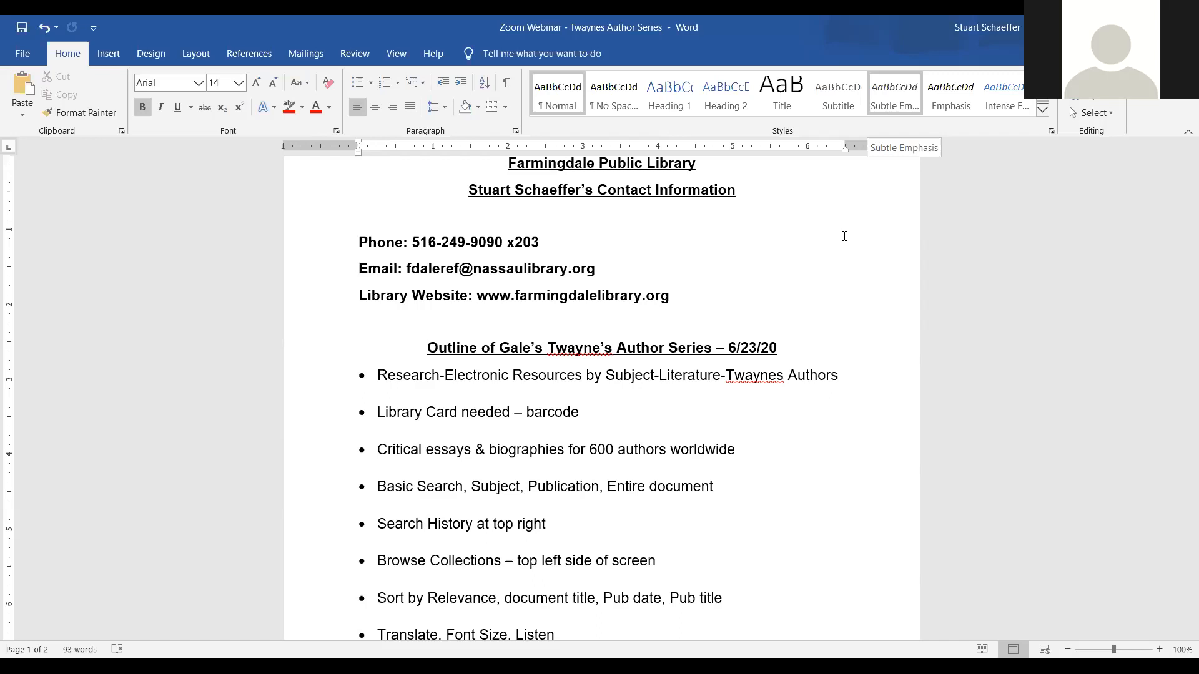
# Go to the library's Literature electronic resources page and scroll down to Twayne's Authors Online.
pyautogui.scroll(-3)
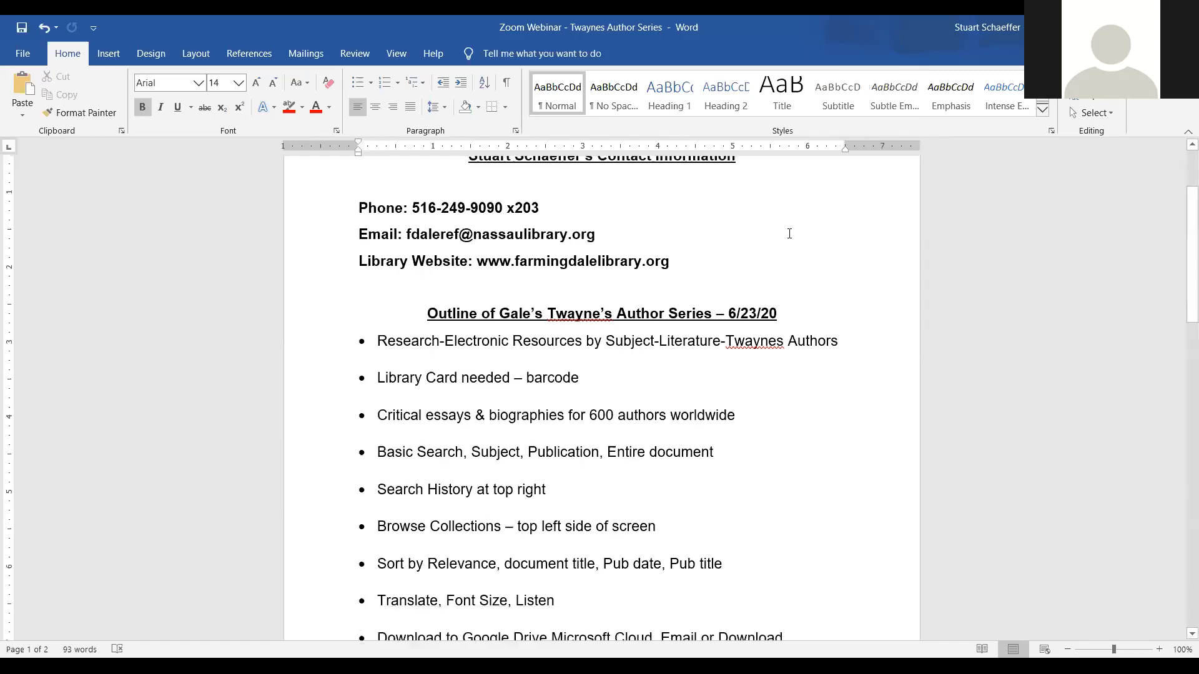
pyautogui.scroll(-3)
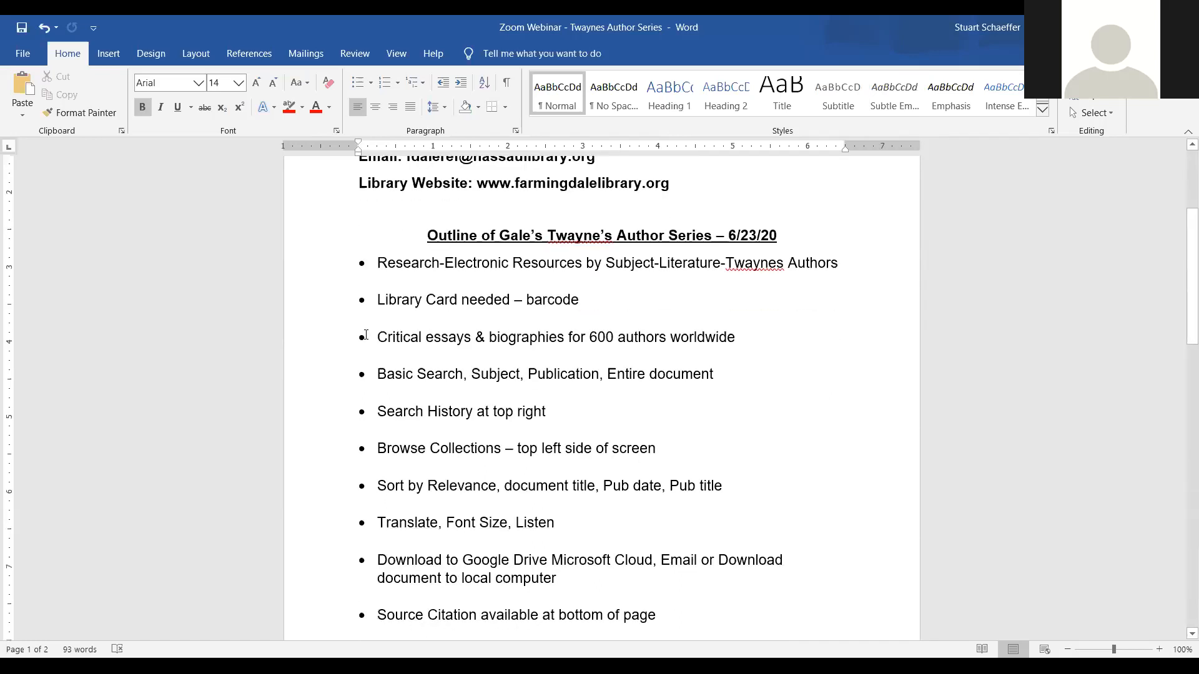
pyautogui.moveTo(552, 376)
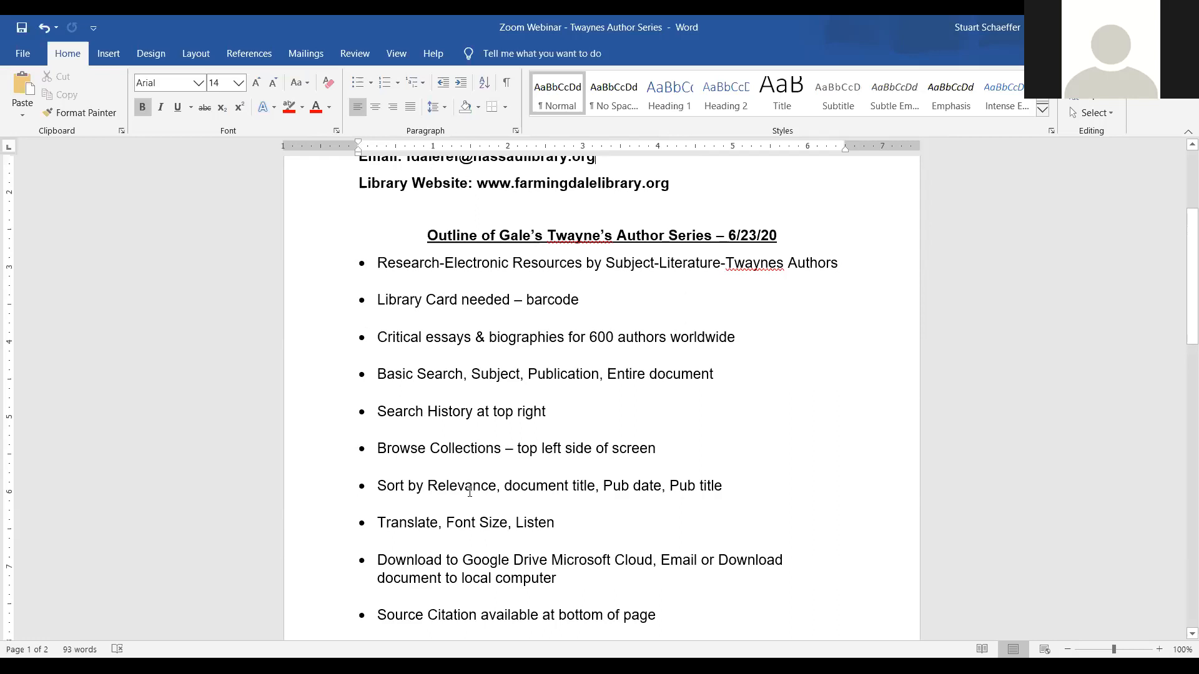
pyautogui.moveTo(473, 381)
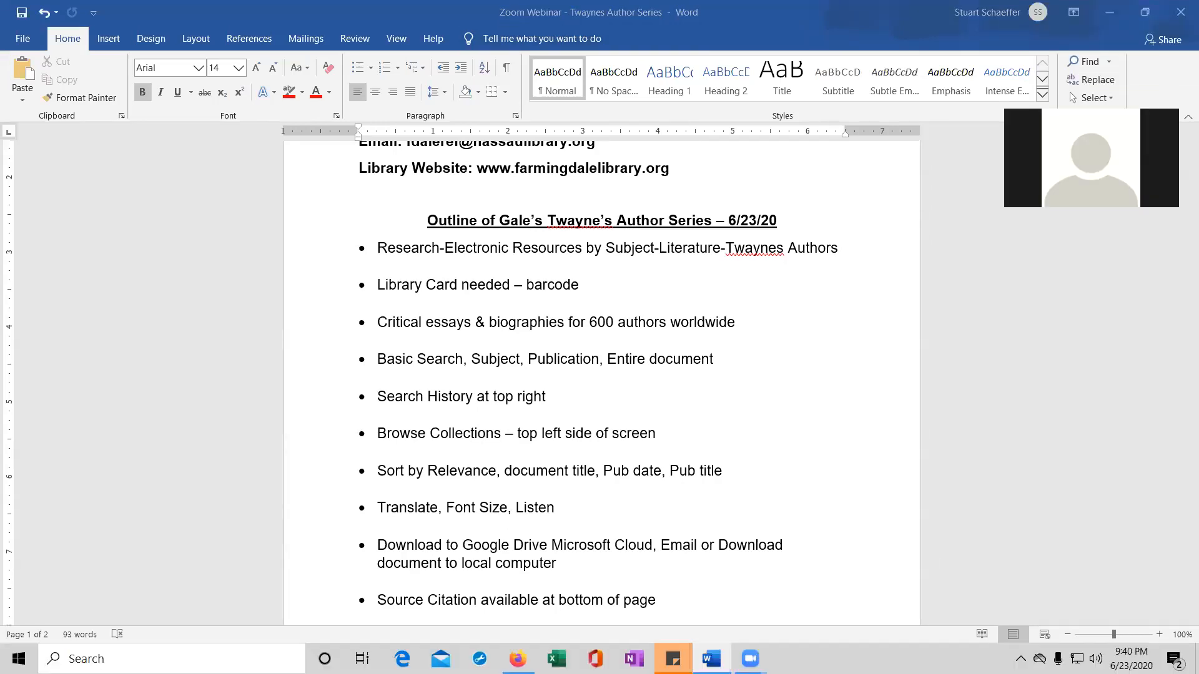
pyautogui.click(517, 658)
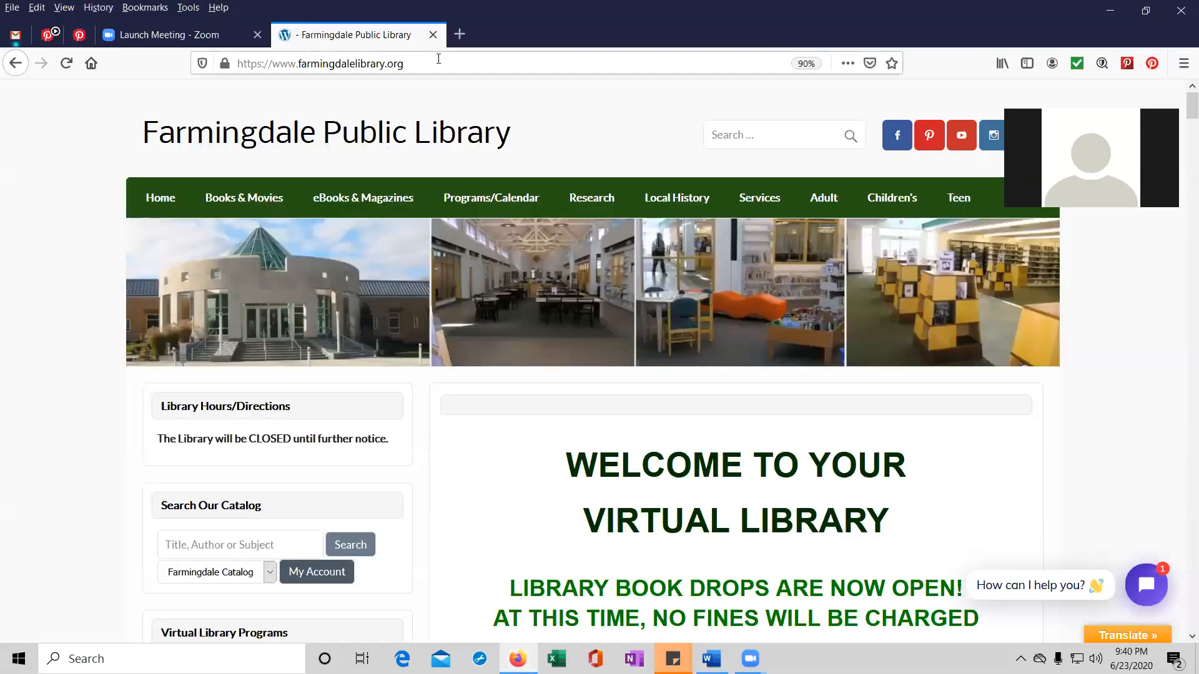
pyautogui.moveTo(411, 72)
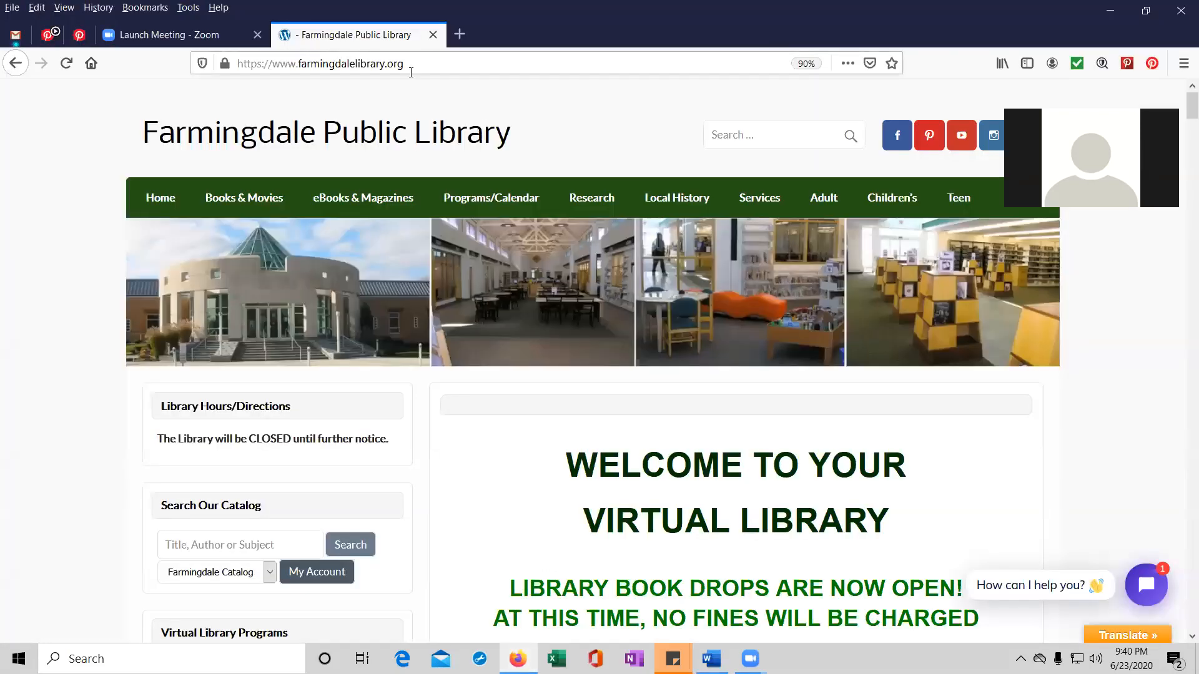
pyautogui.moveTo(409, 136)
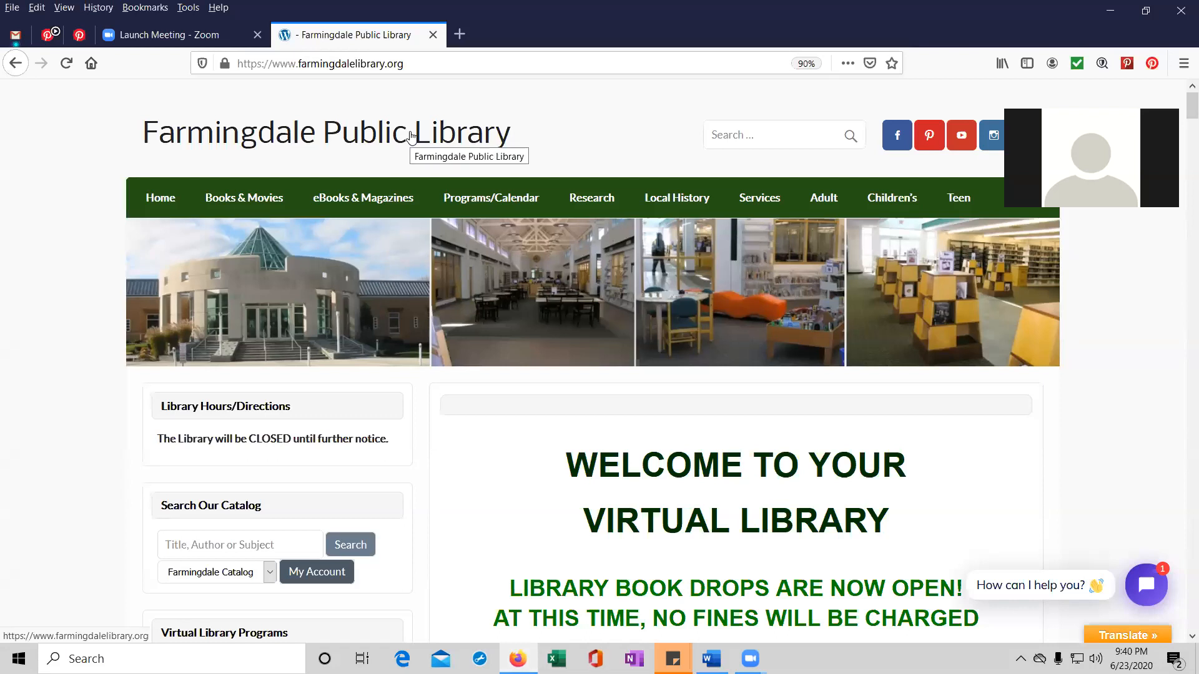
pyautogui.moveTo(450, 171)
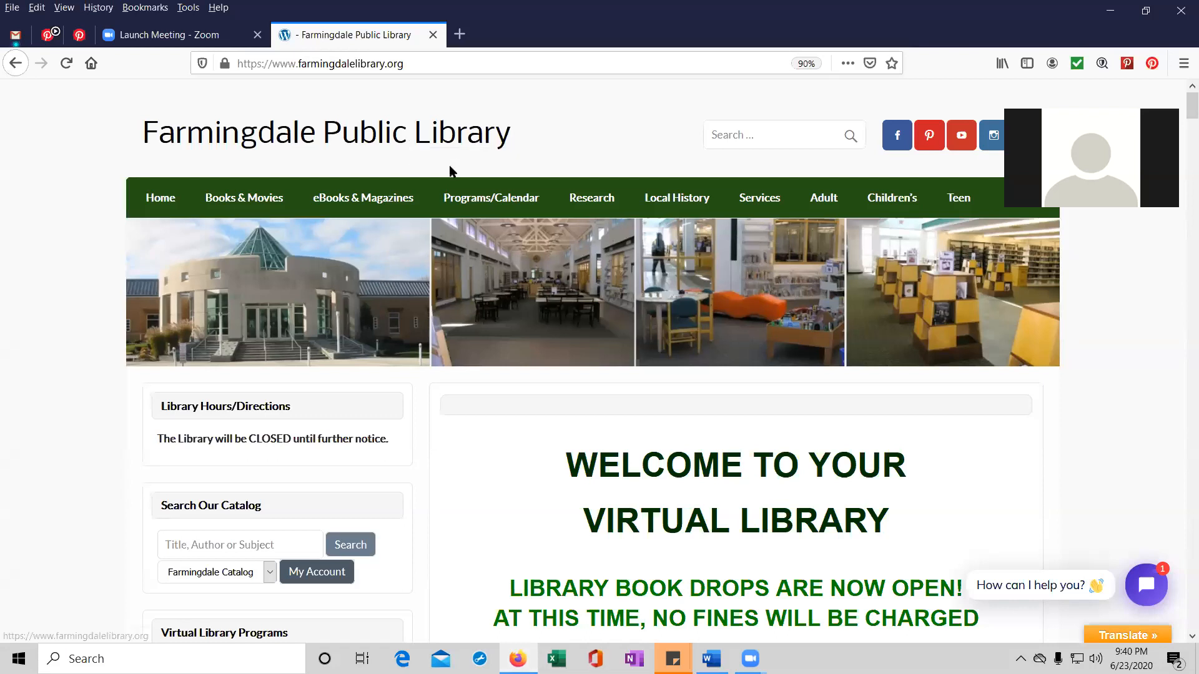
pyautogui.moveTo(530, 228)
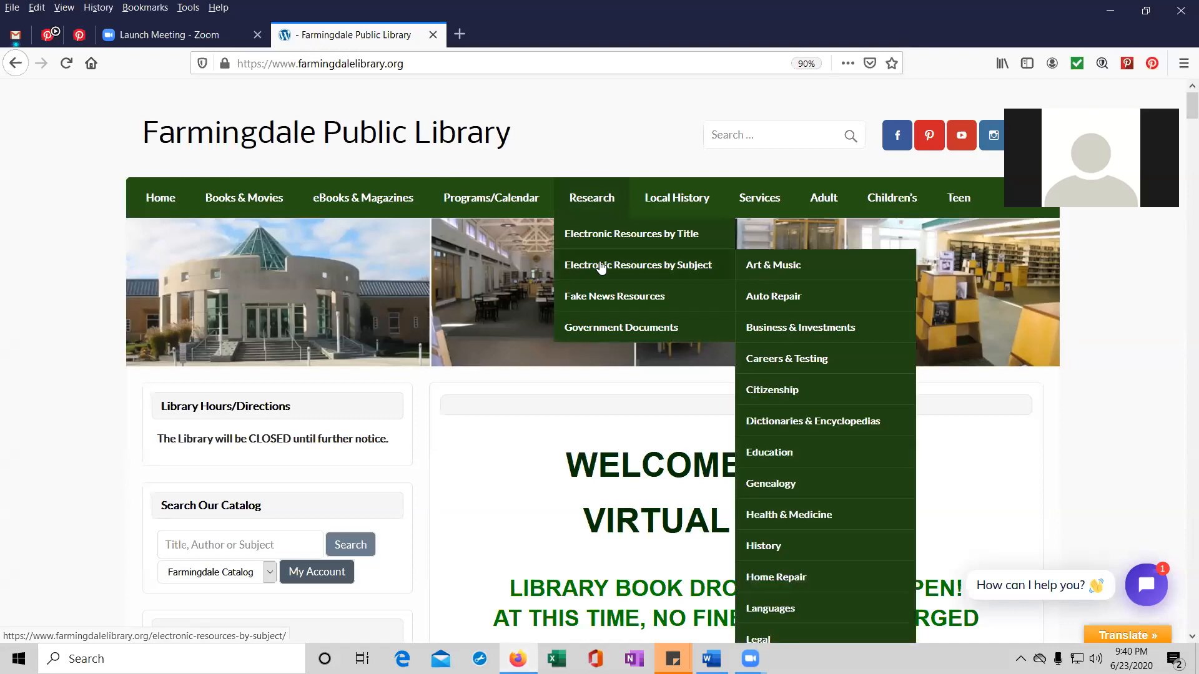
pyautogui.scroll(-3)
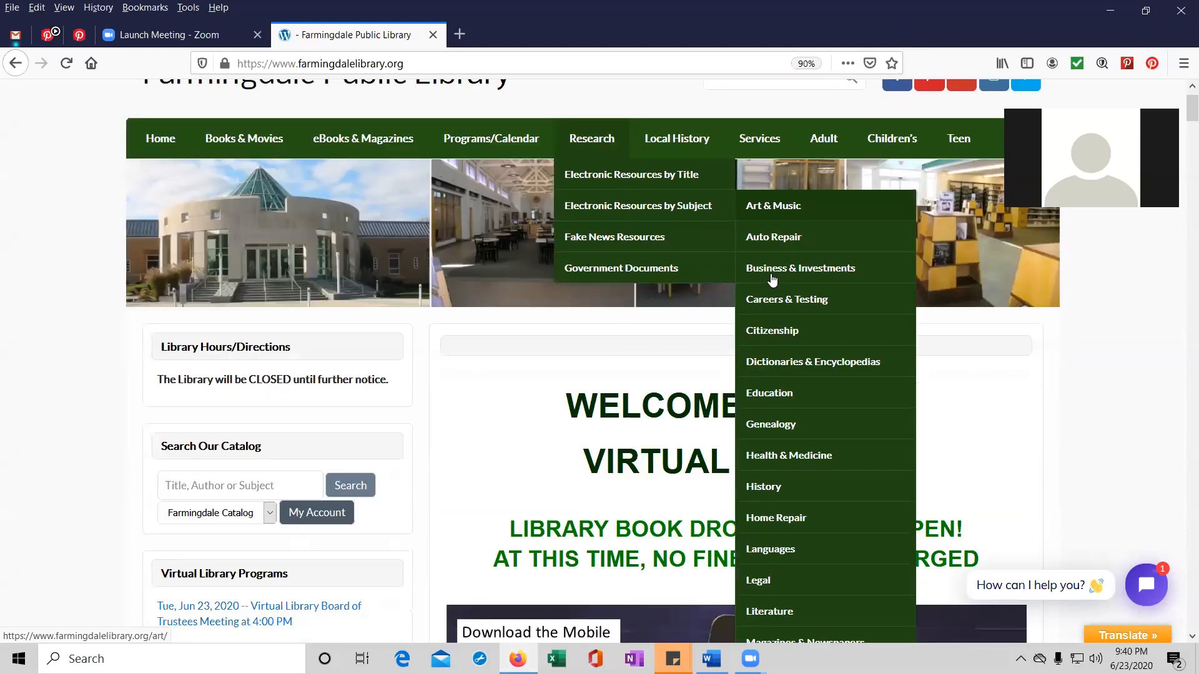
pyautogui.scroll(-3)
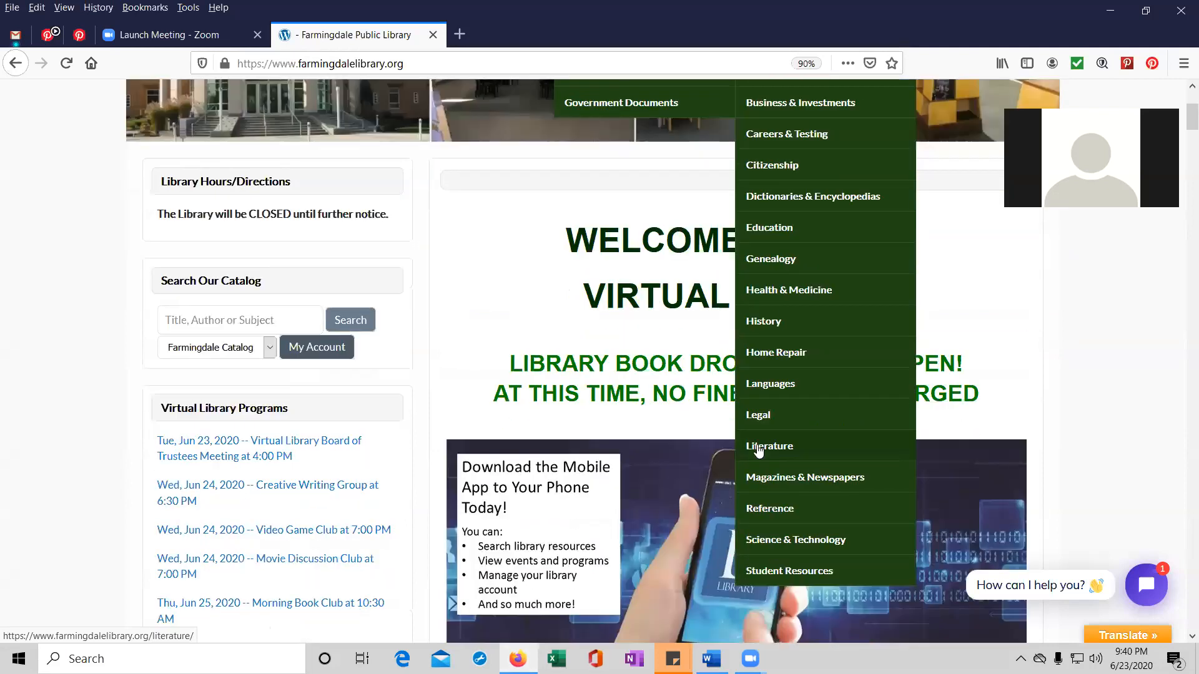
pyautogui.click(769, 446)
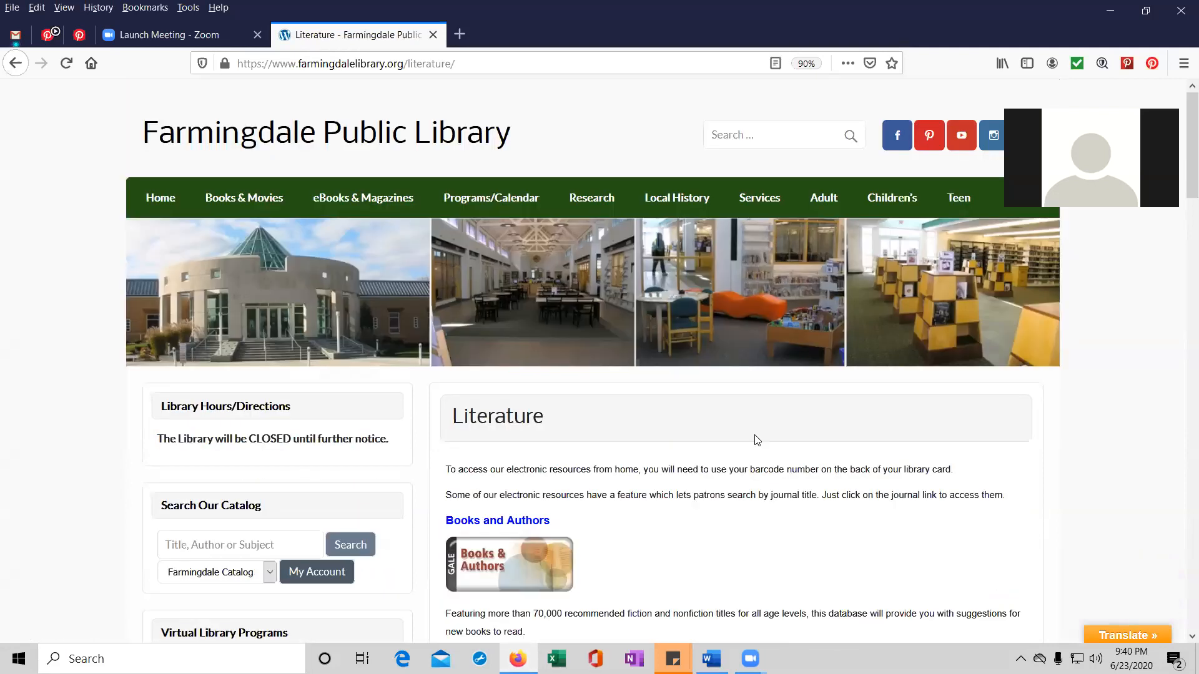
pyautogui.scroll(-3)
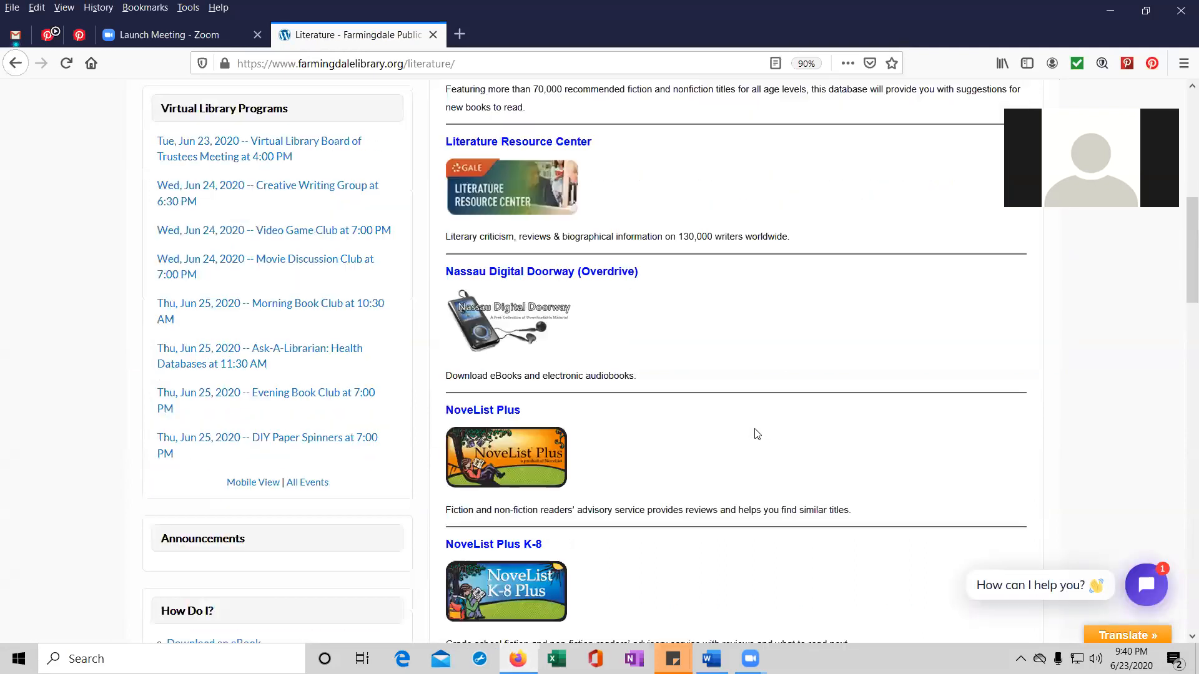
pyautogui.scroll(-3)
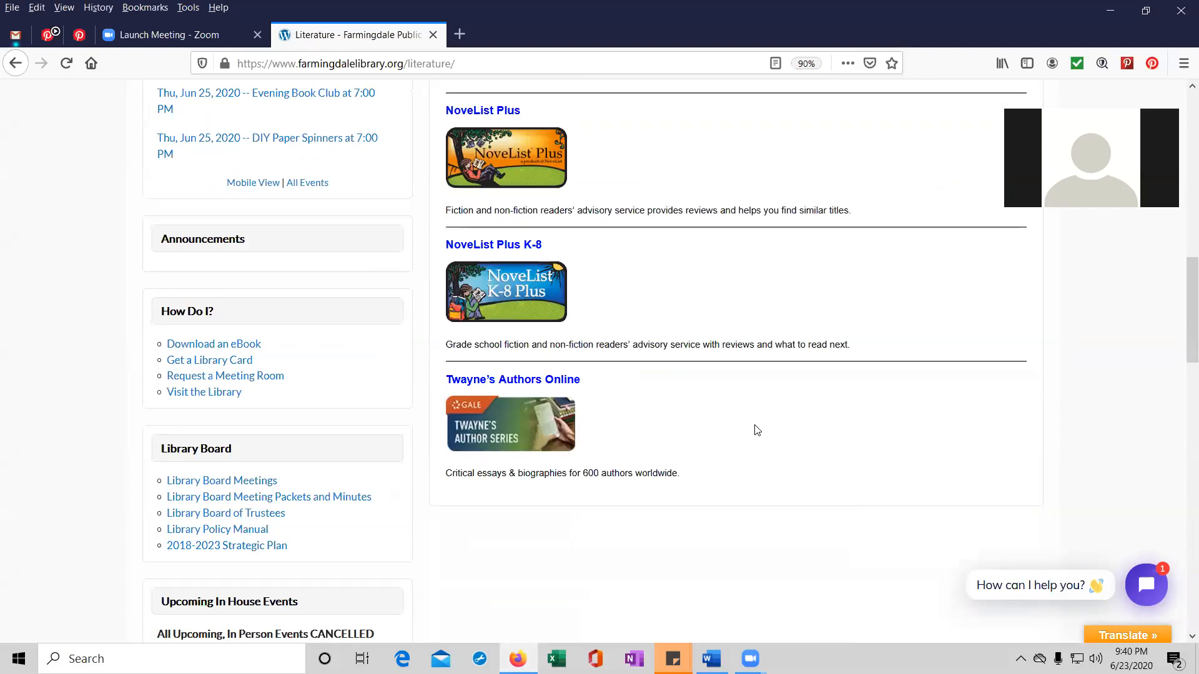
pyautogui.moveTo(746, 427)
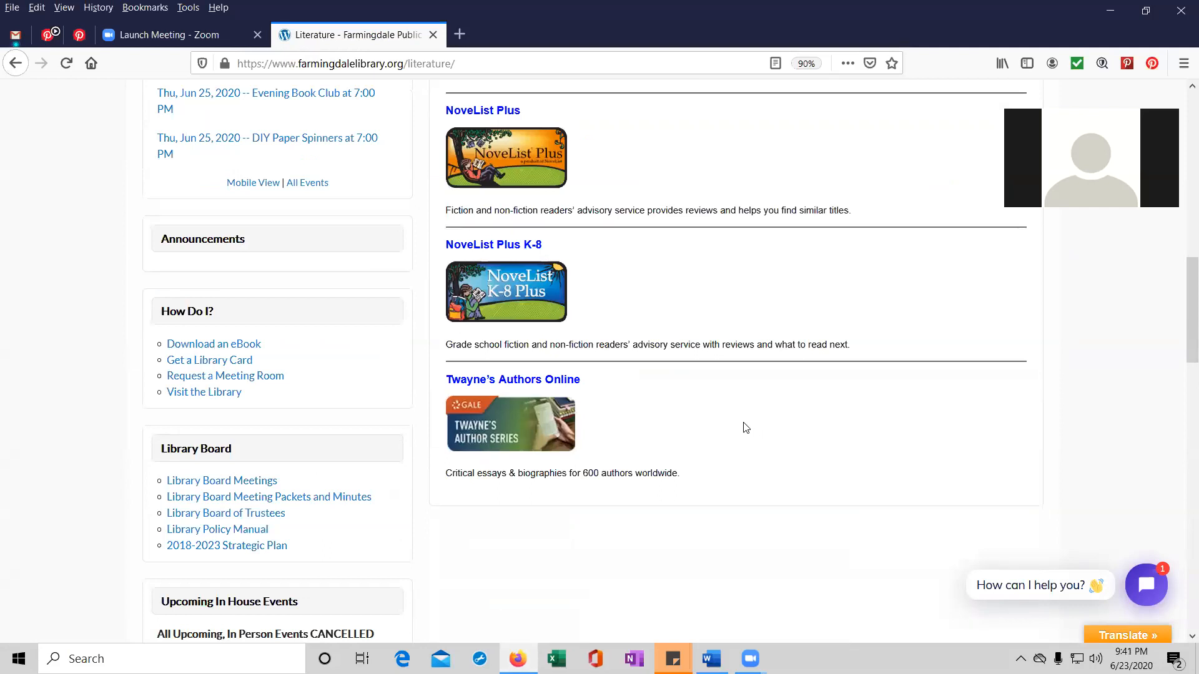
pyautogui.moveTo(575, 488)
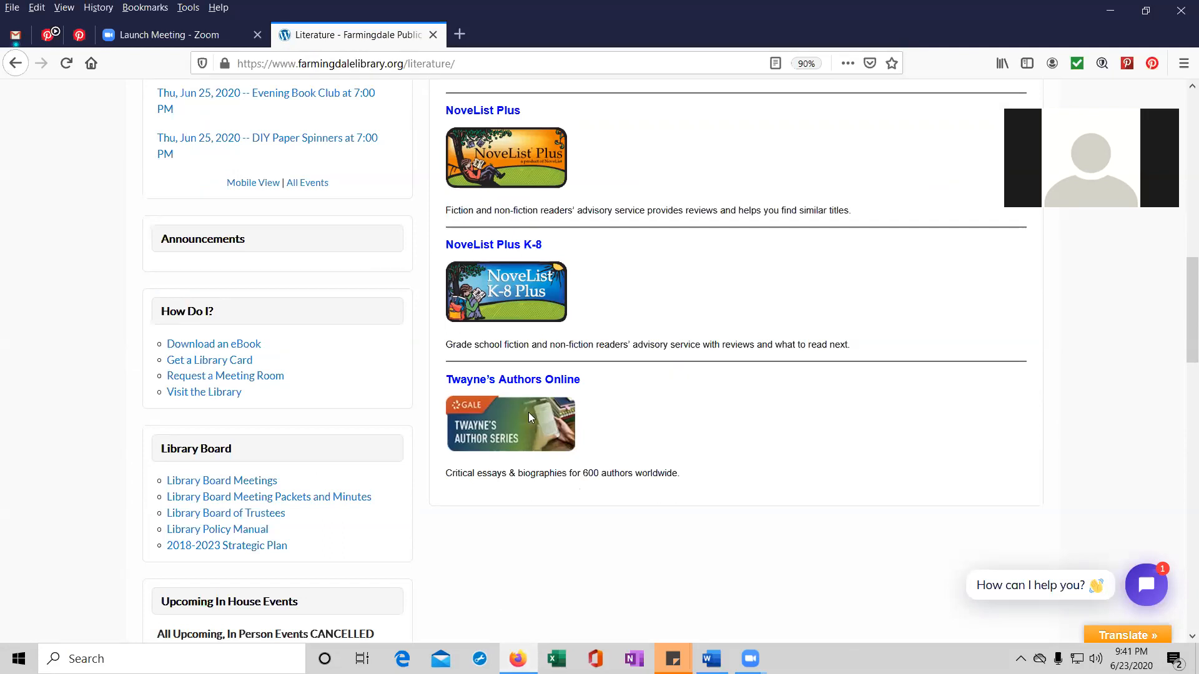
pyautogui.moveTo(505, 386)
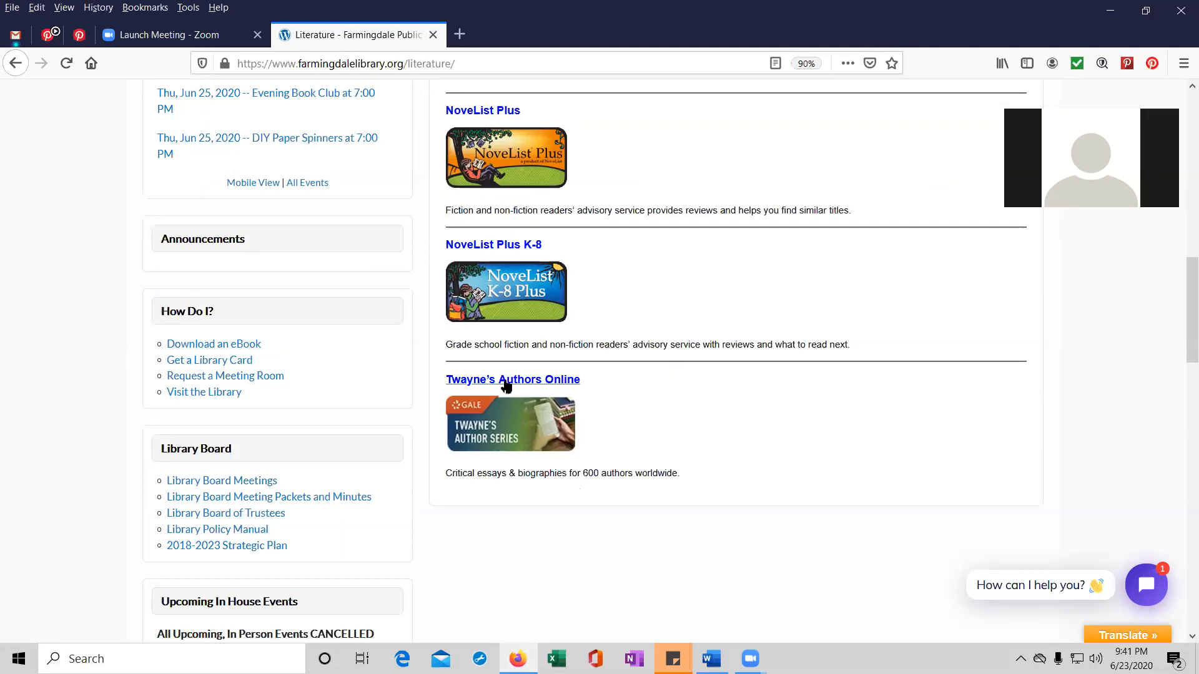
# Open Twayne's Authors Online and enter 'shakespeare william' in the Basic Search box.
pyautogui.click(512, 379)
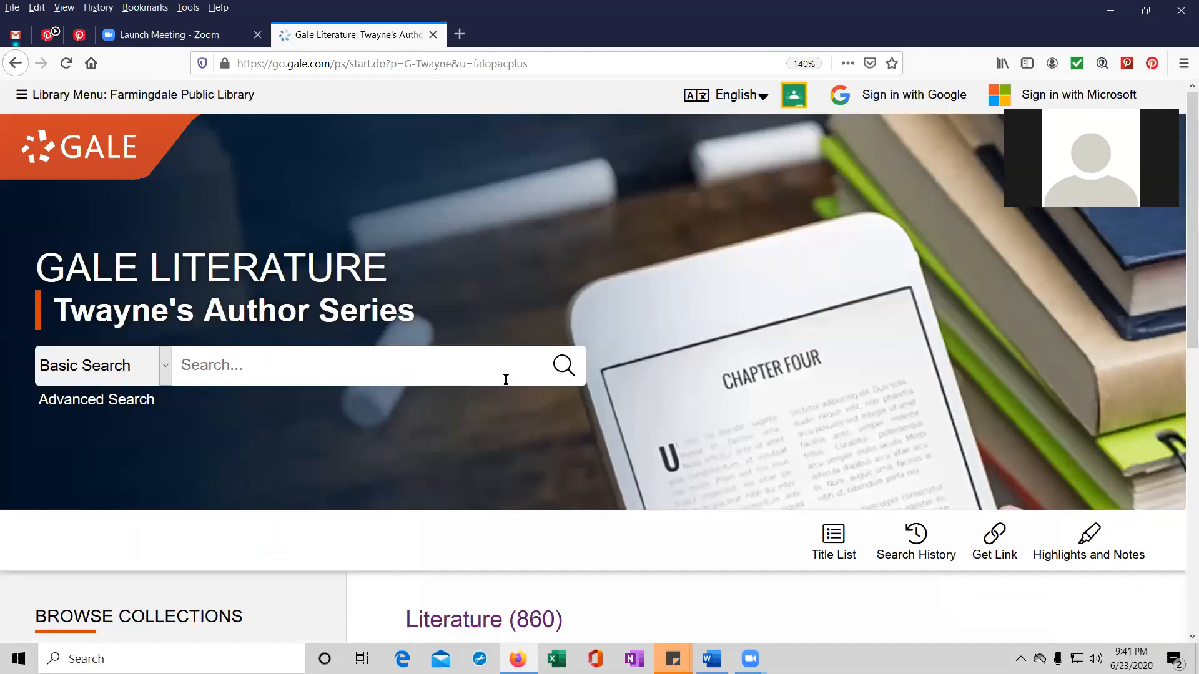
pyautogui.moveTo(496, 338)
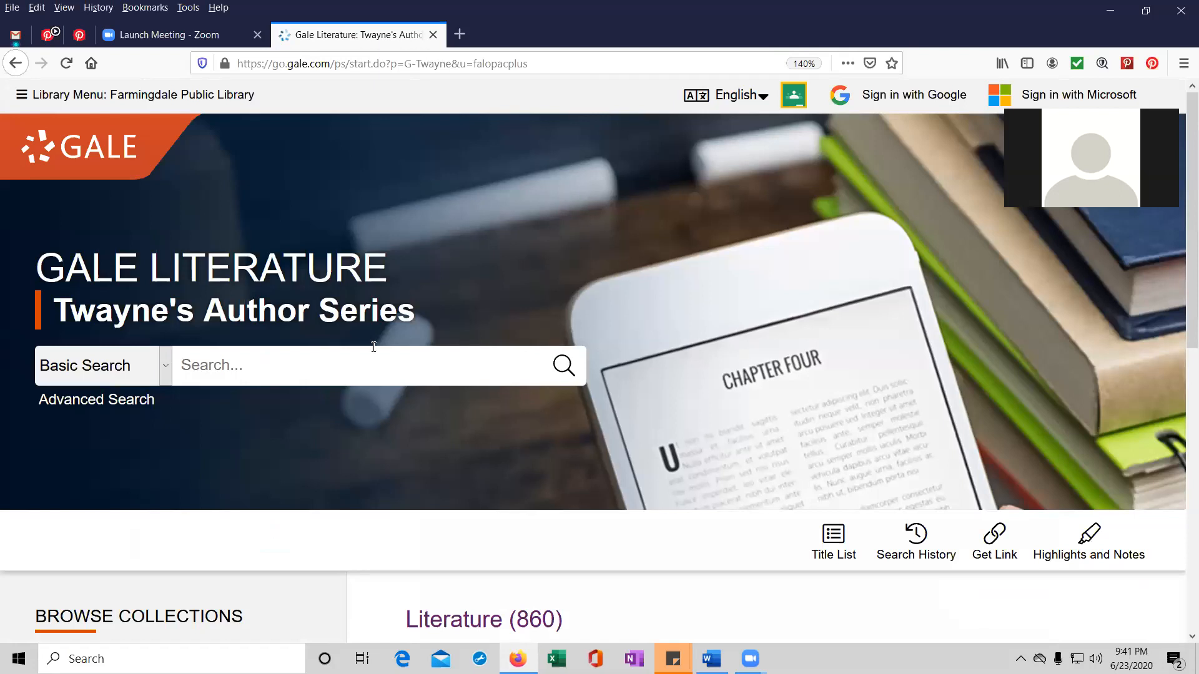
pyautogui.moveTo(167, 367)
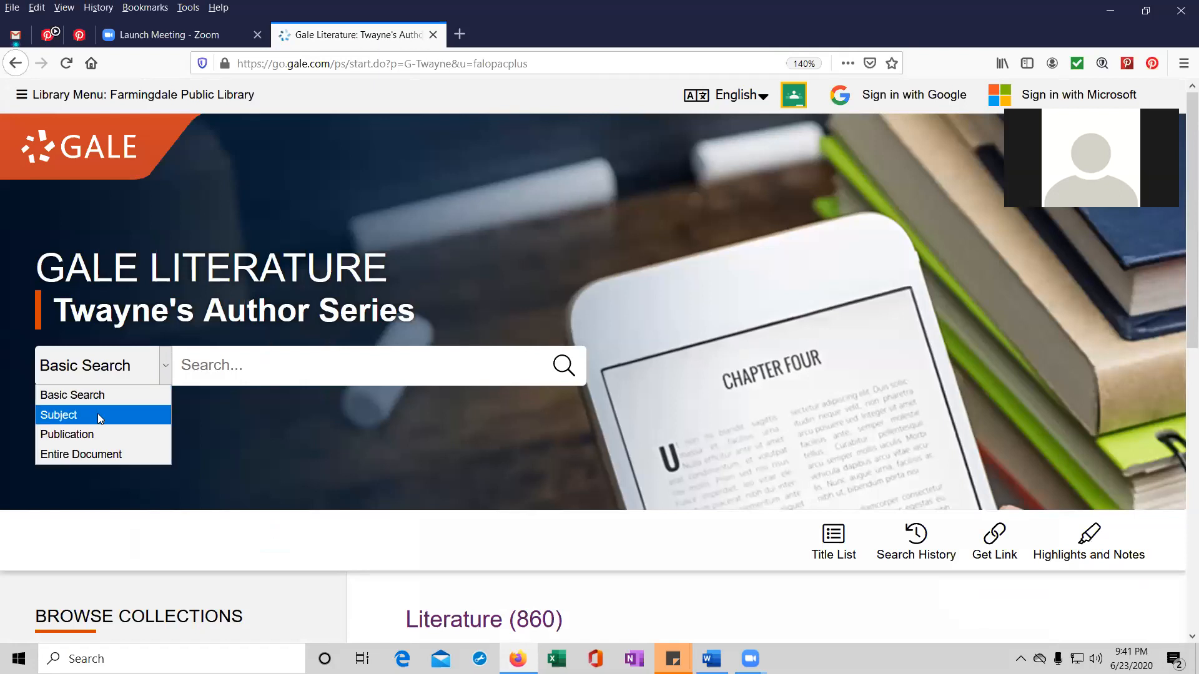
pyautogui.moveTo(81, 454)
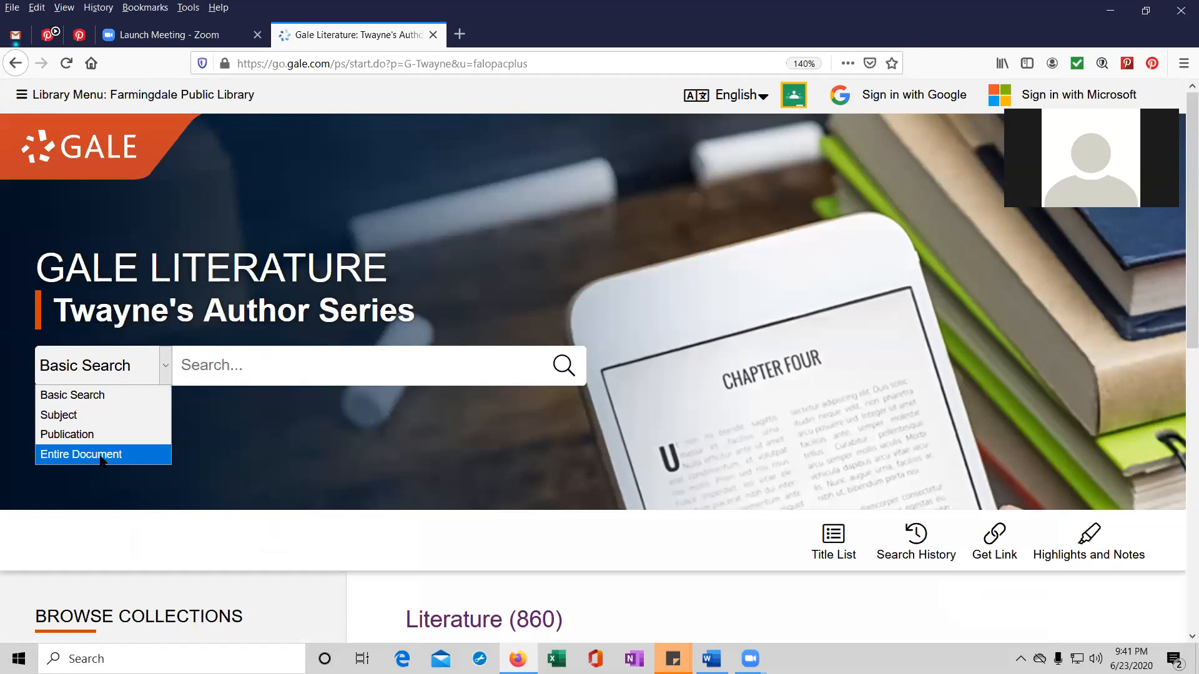
pyautogui.moveTo(206, 396)
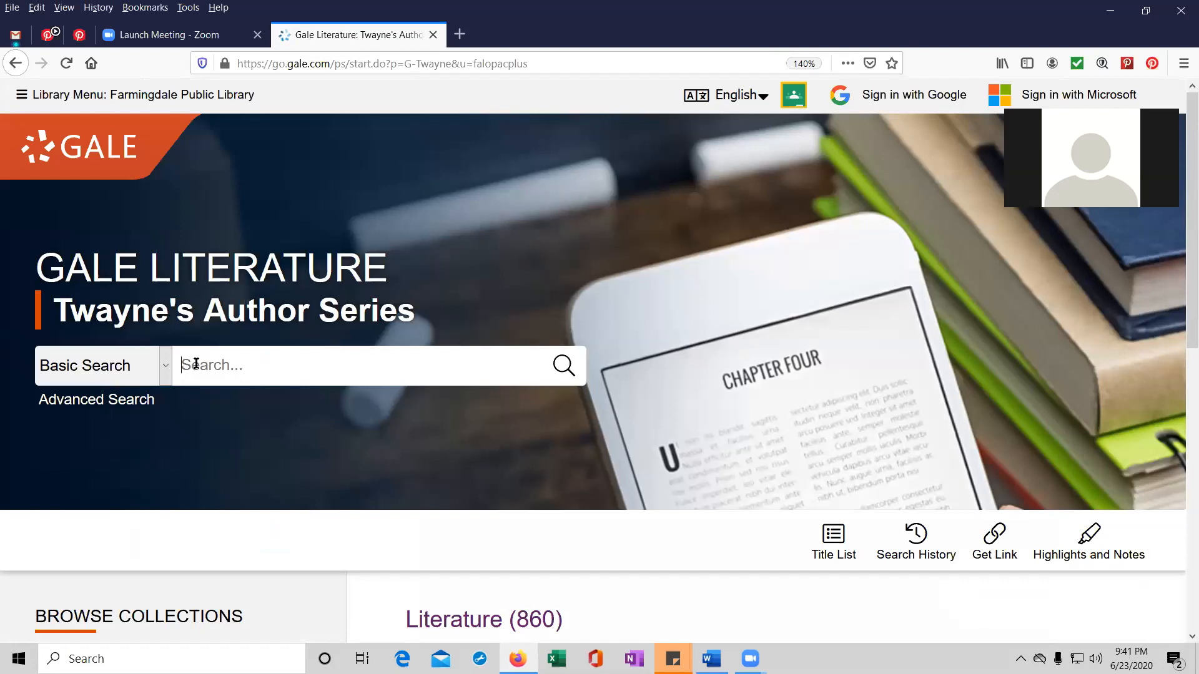
pyautogui.write('sharek')
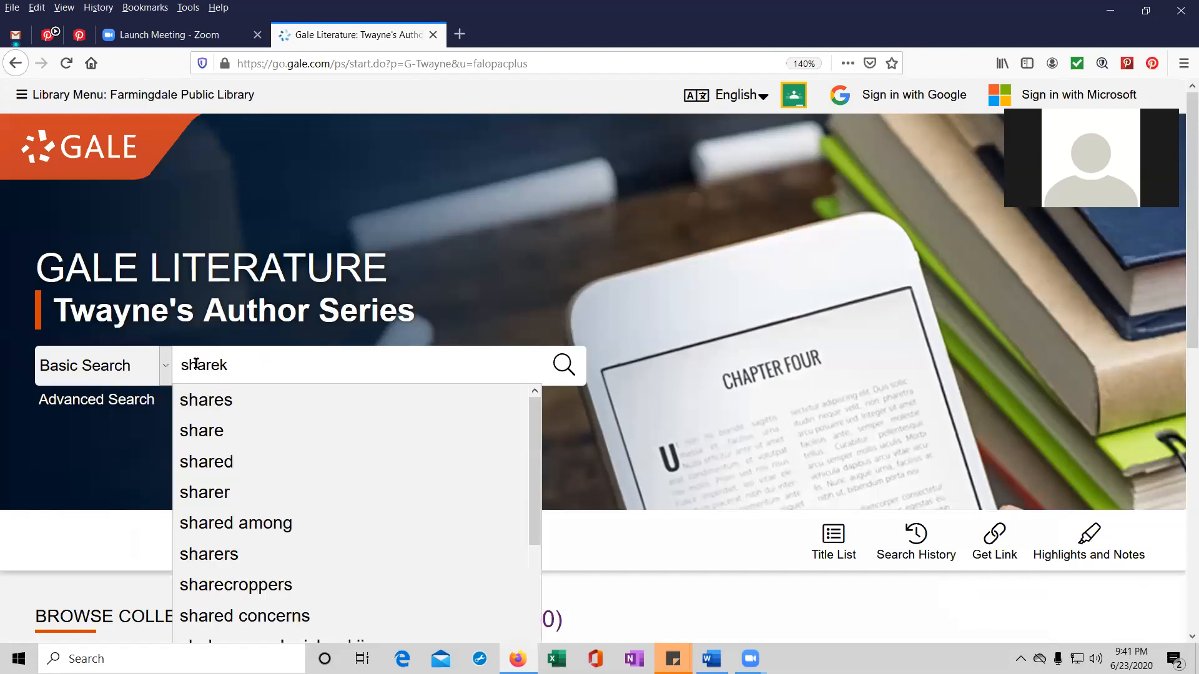
pyautogui.write('shakespeare')
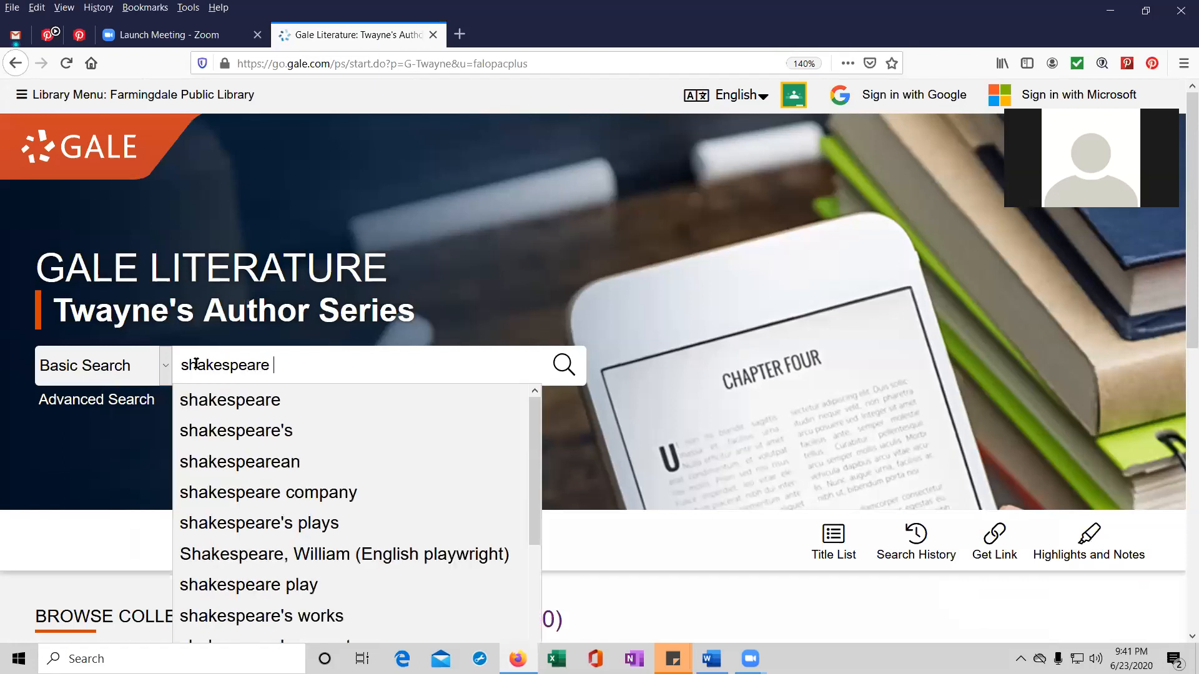
pyautogui.write('william')
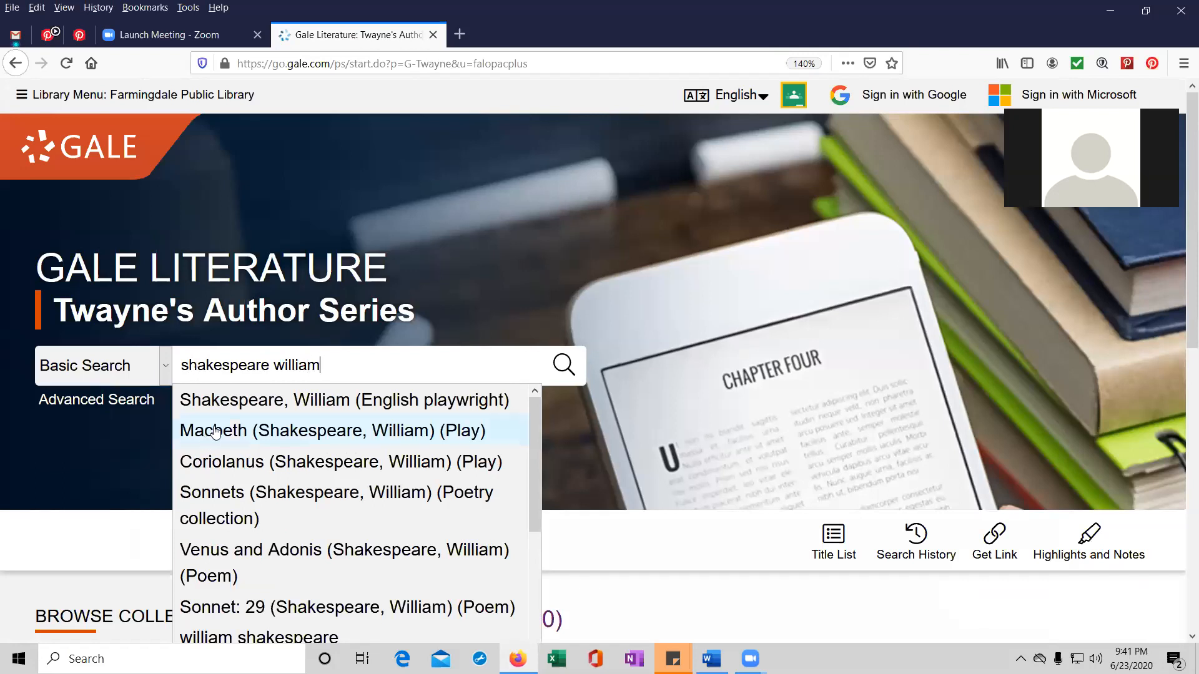
pyautogui.moveTo(226, 399)
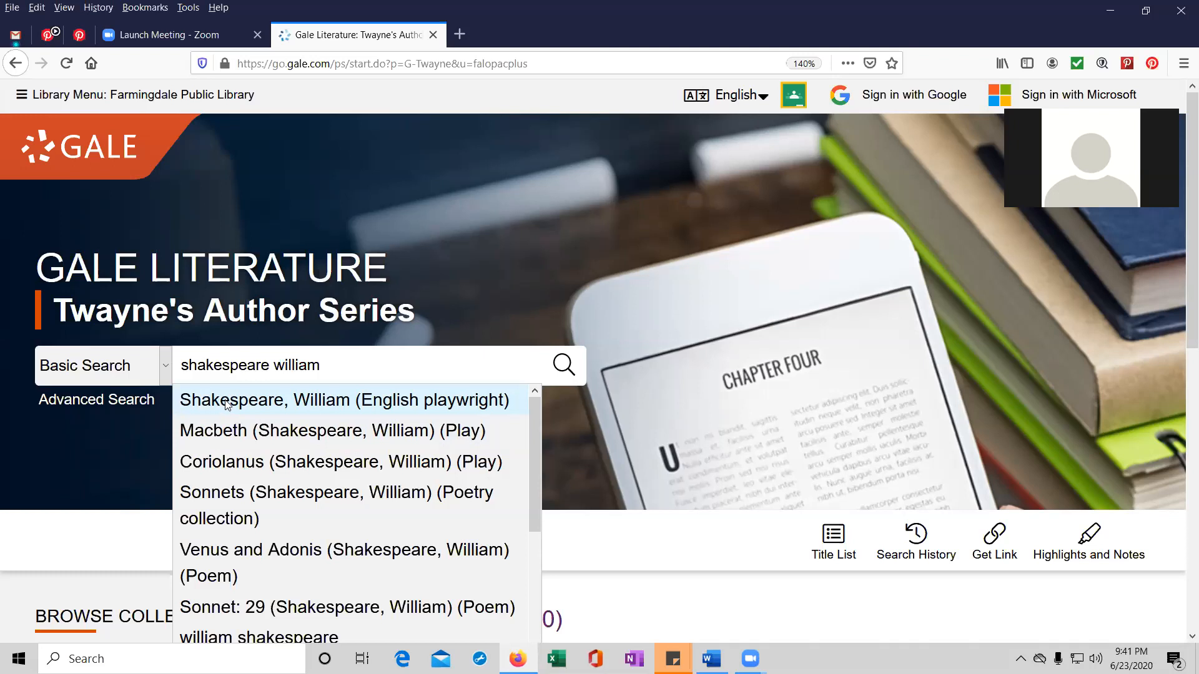
# Search for 'Shakespeare, William (English playwright)' and browse the 26 results.
pyautogui.click(342, 399)
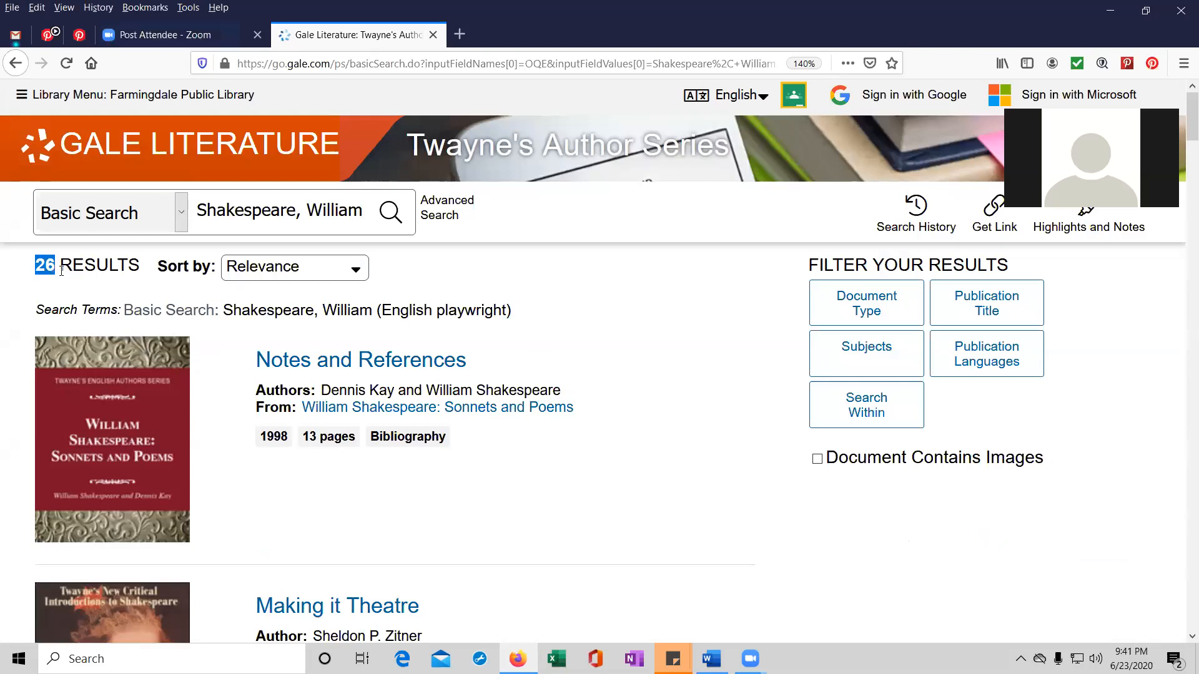
pyautogui.scroll(-3)
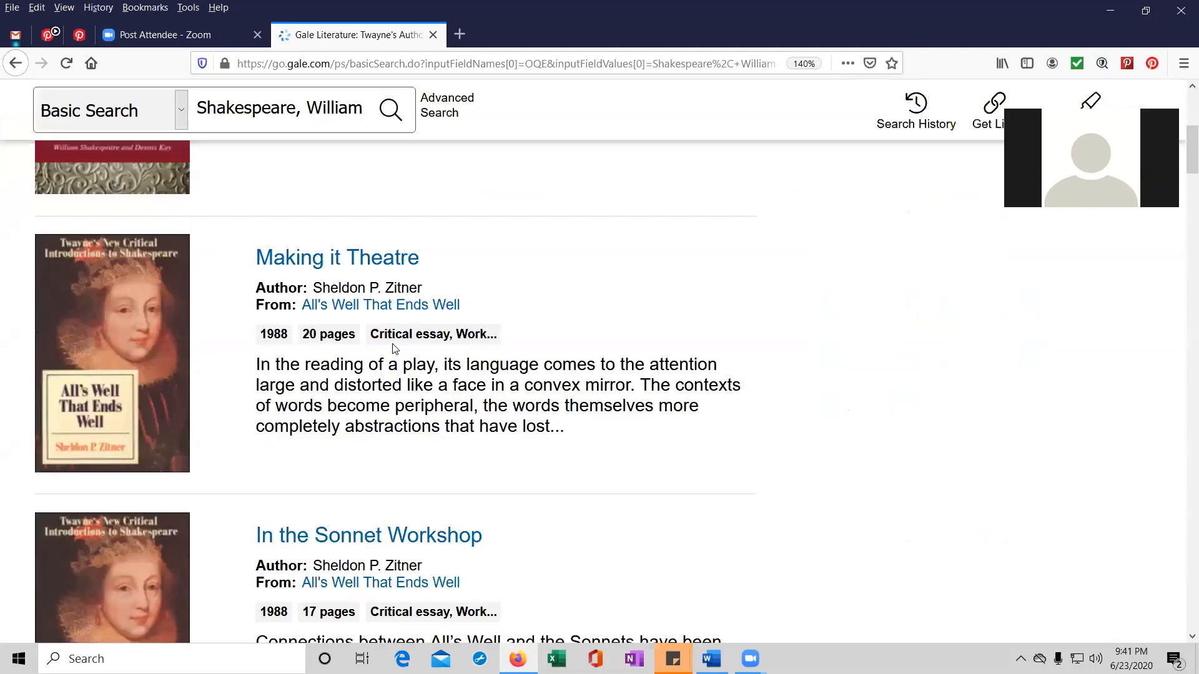
pyautogui.scroll(3)
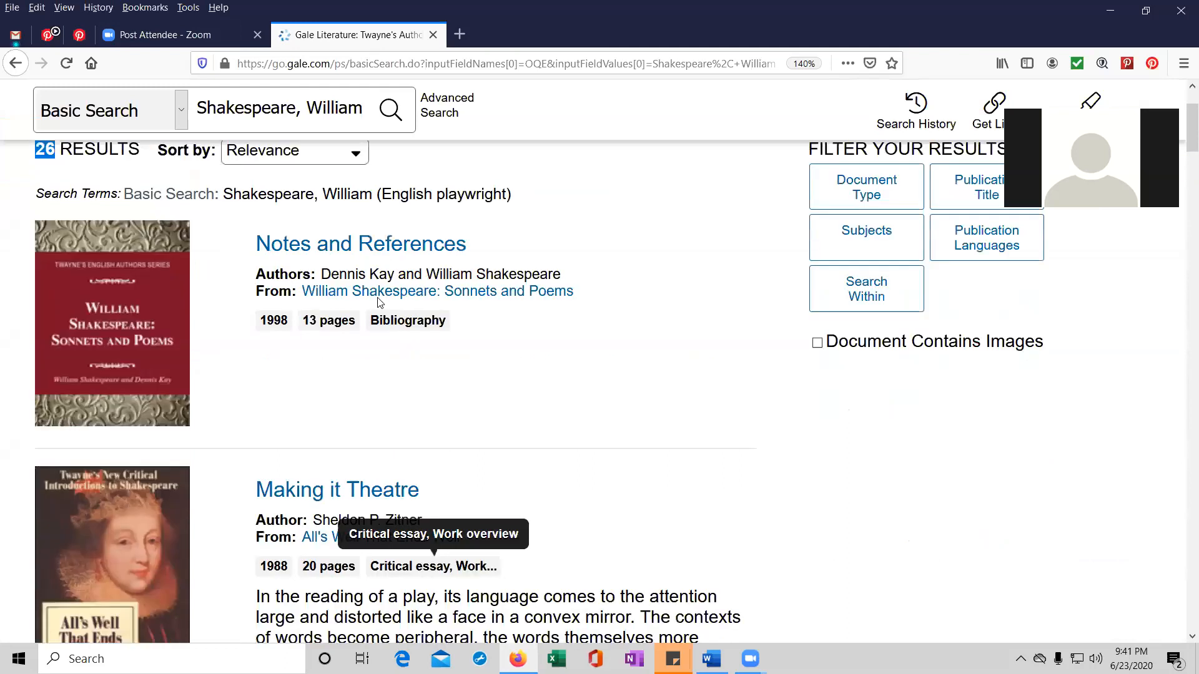
pyautogui.moveTo(395, 280)
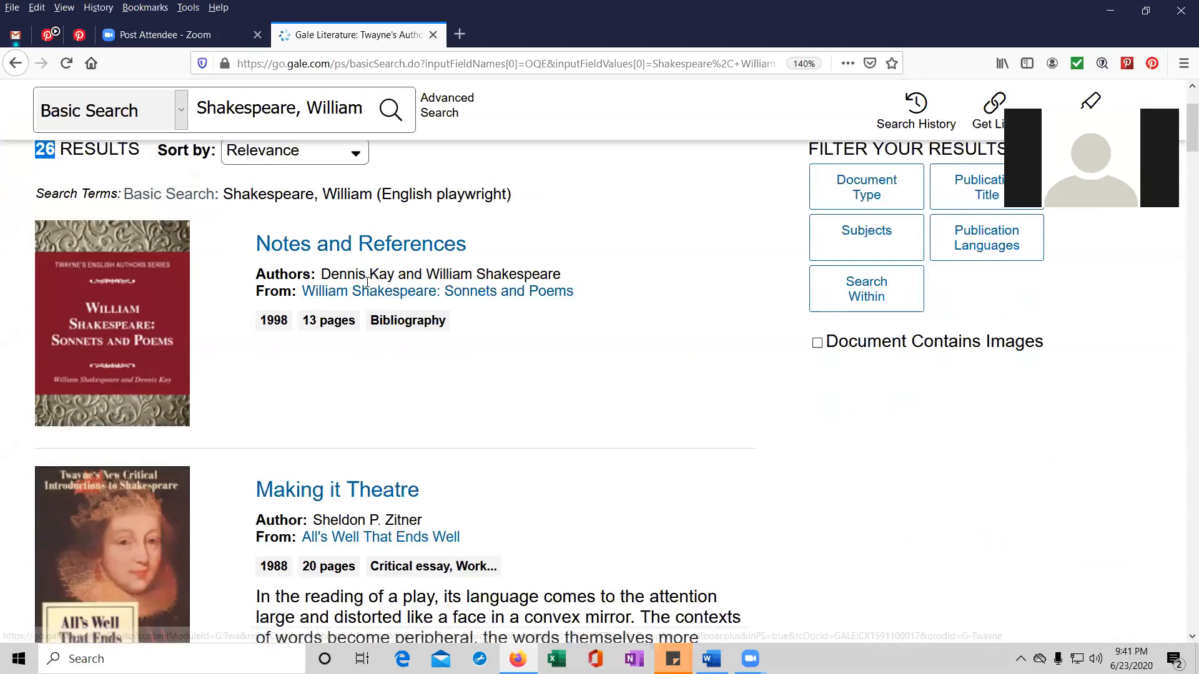
pyautogui.moveTo(388, 291)
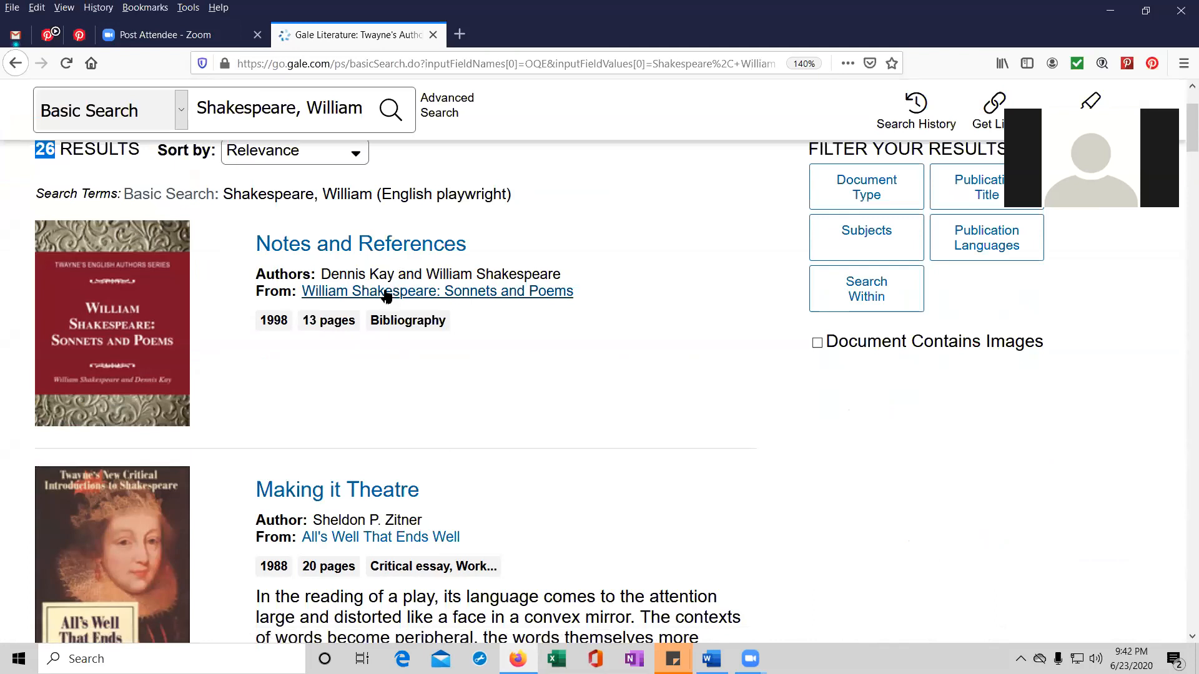
pyautogui.moveTo(160, 344)
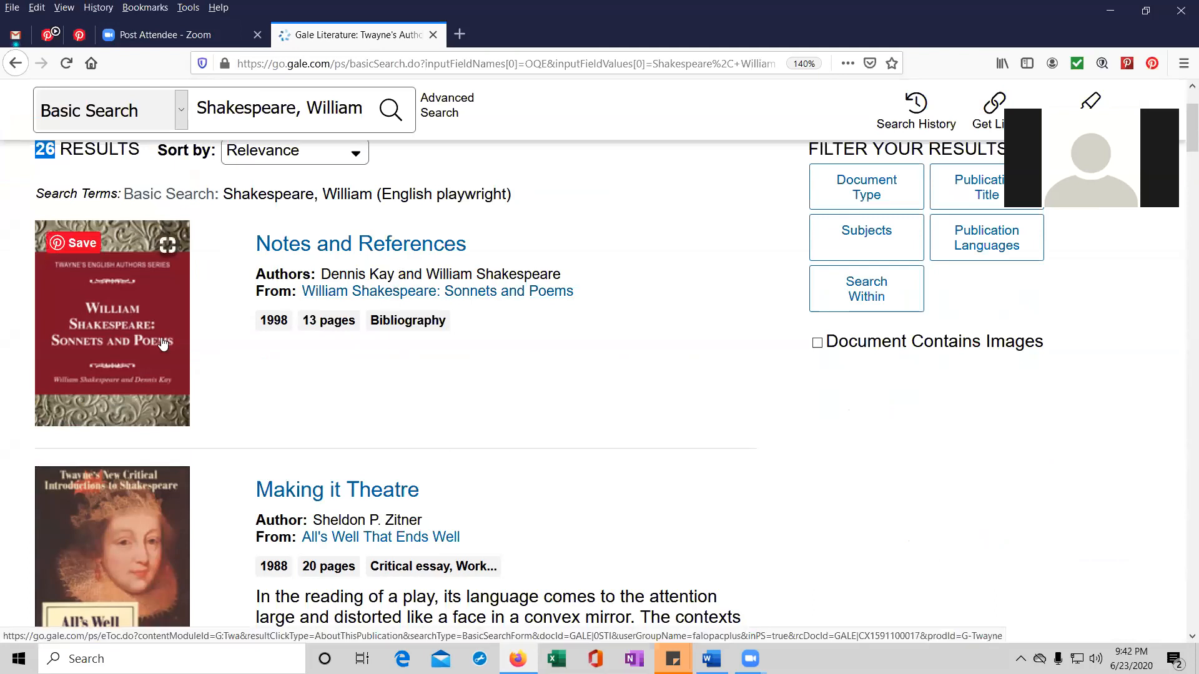
pyautogui.moveTo(273, 327)
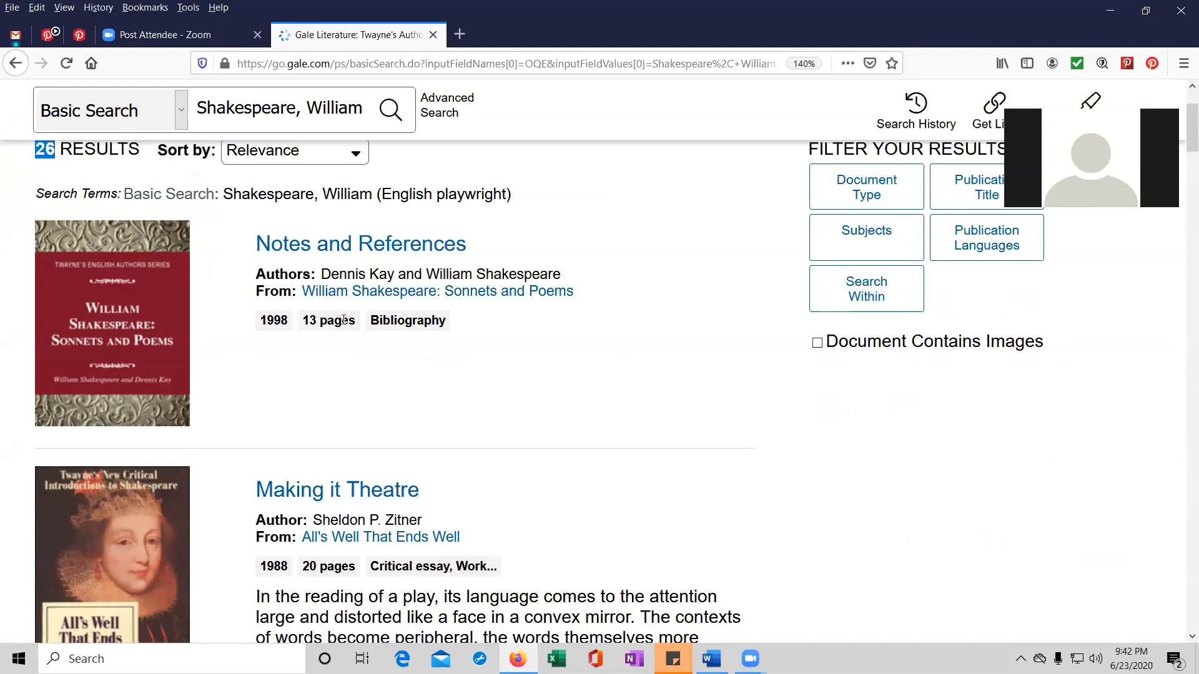
pyautogui.scroll(-3)
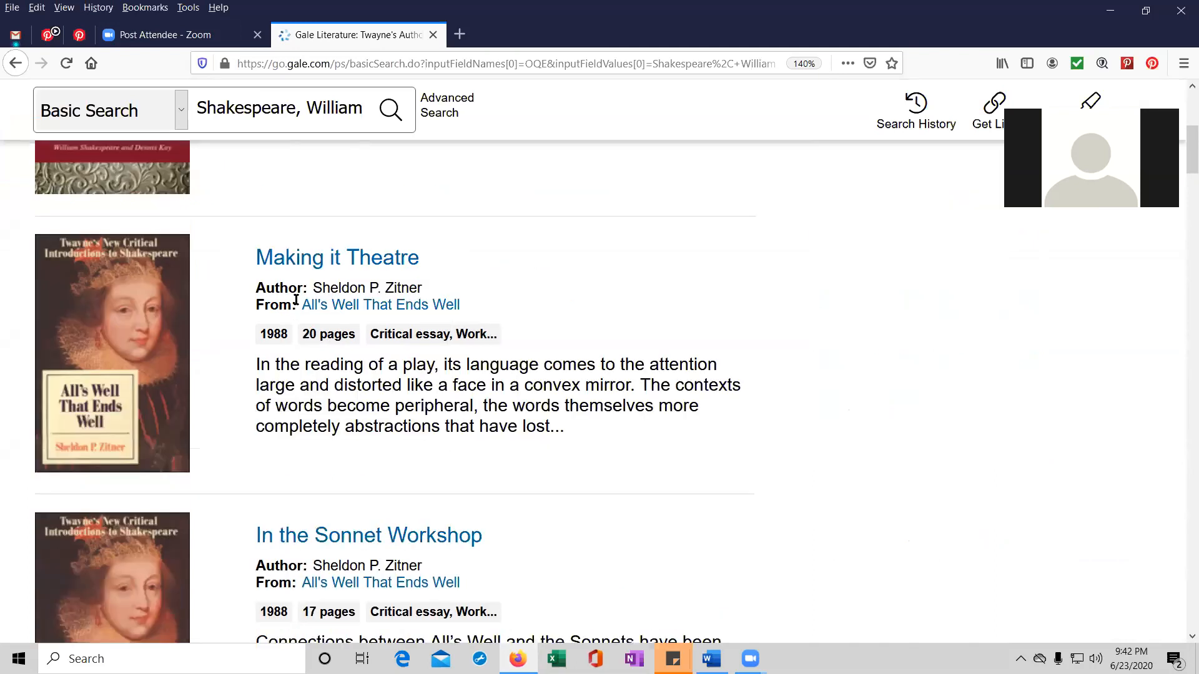
pyautogui.moveTo(348, 304)
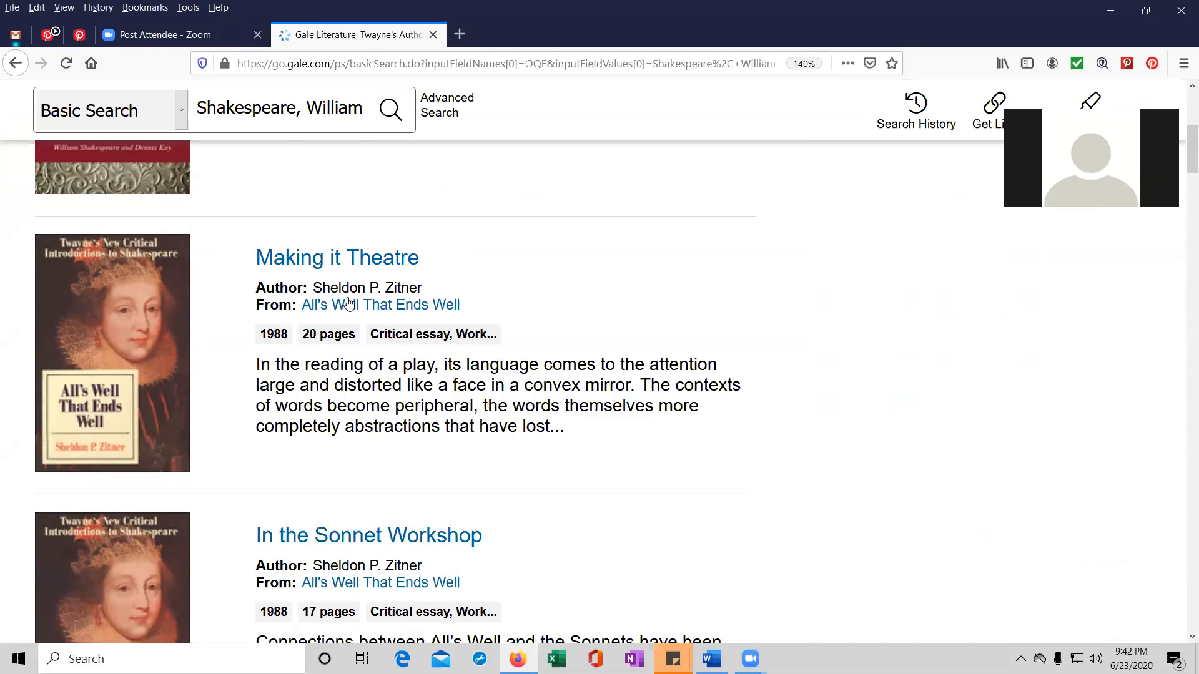
pyautogui.moveTo(380, 304)
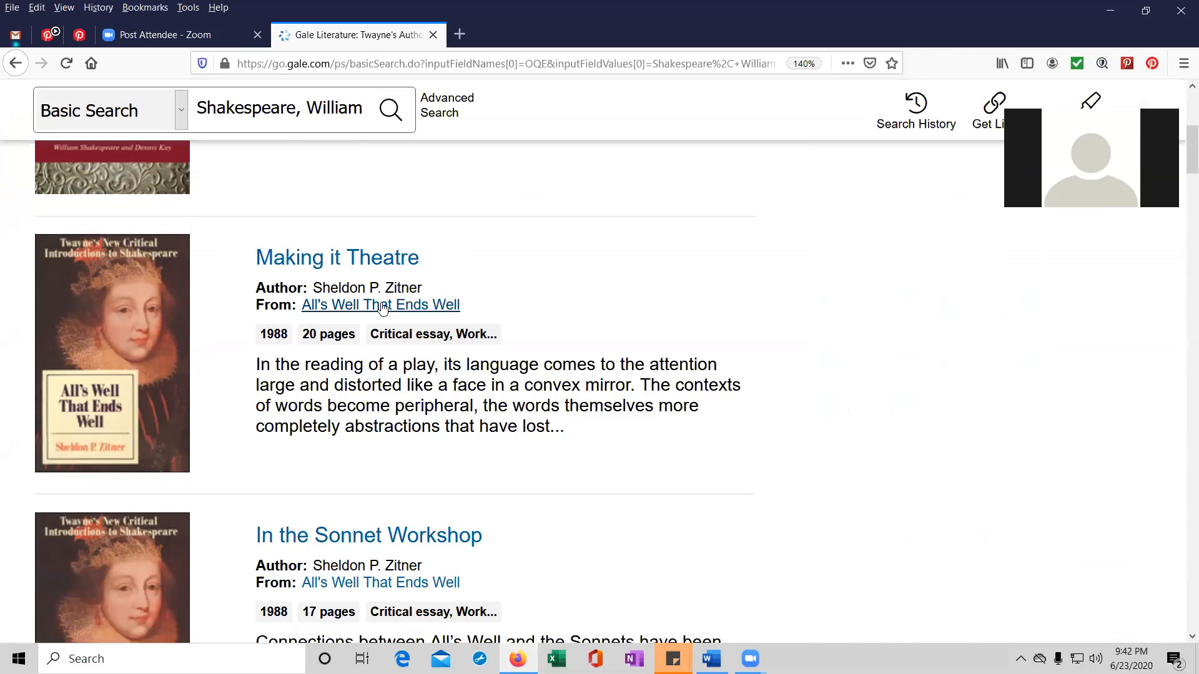
pyautogui.moveTo(307, 266)
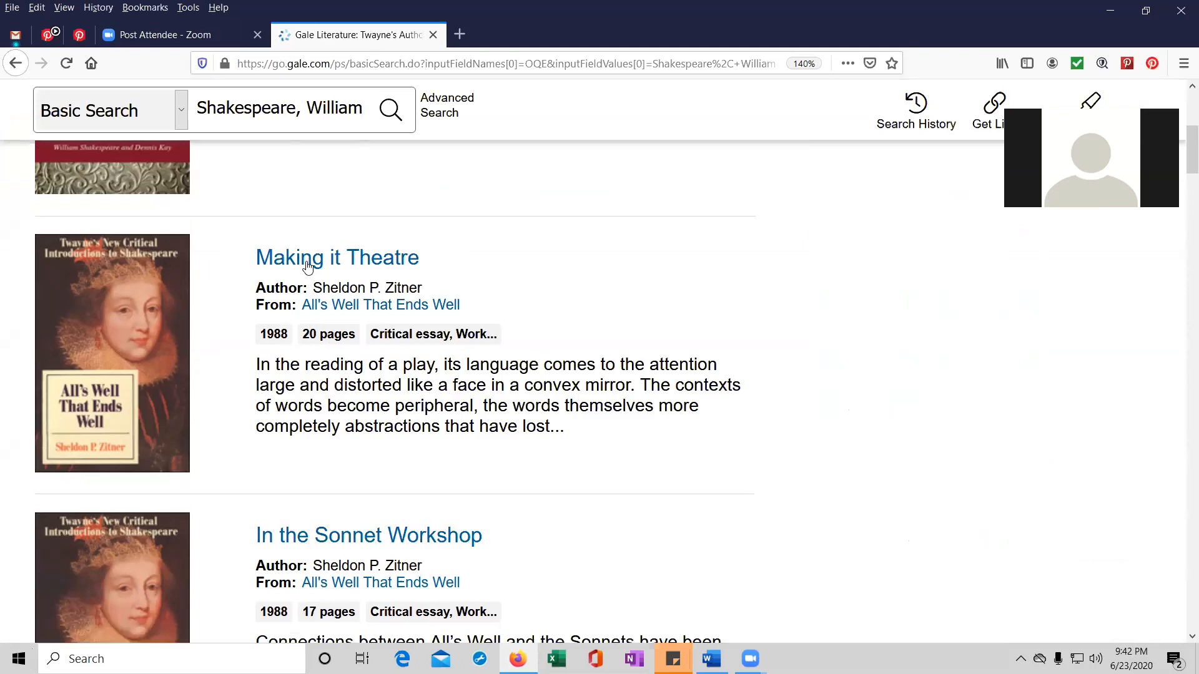
pyautogui.moveTo(158, 319)
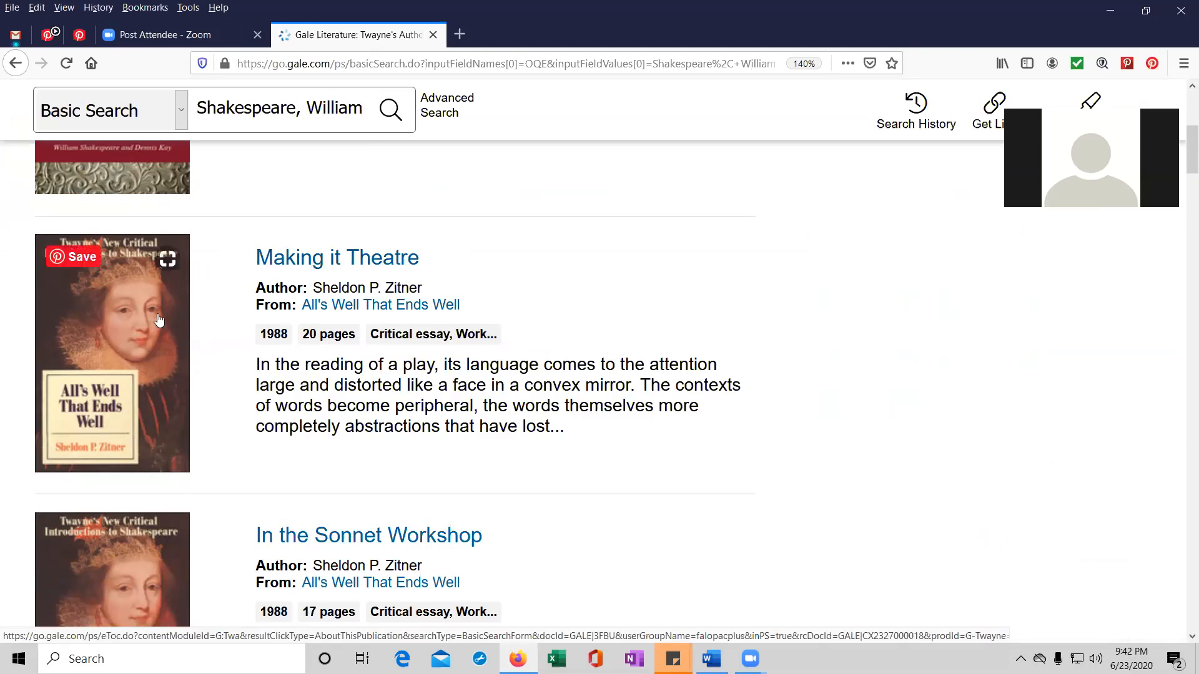
# Open the 'Making it Theatre' essay from All's Well That Ends Well.
pyautogui.click(336, 258)
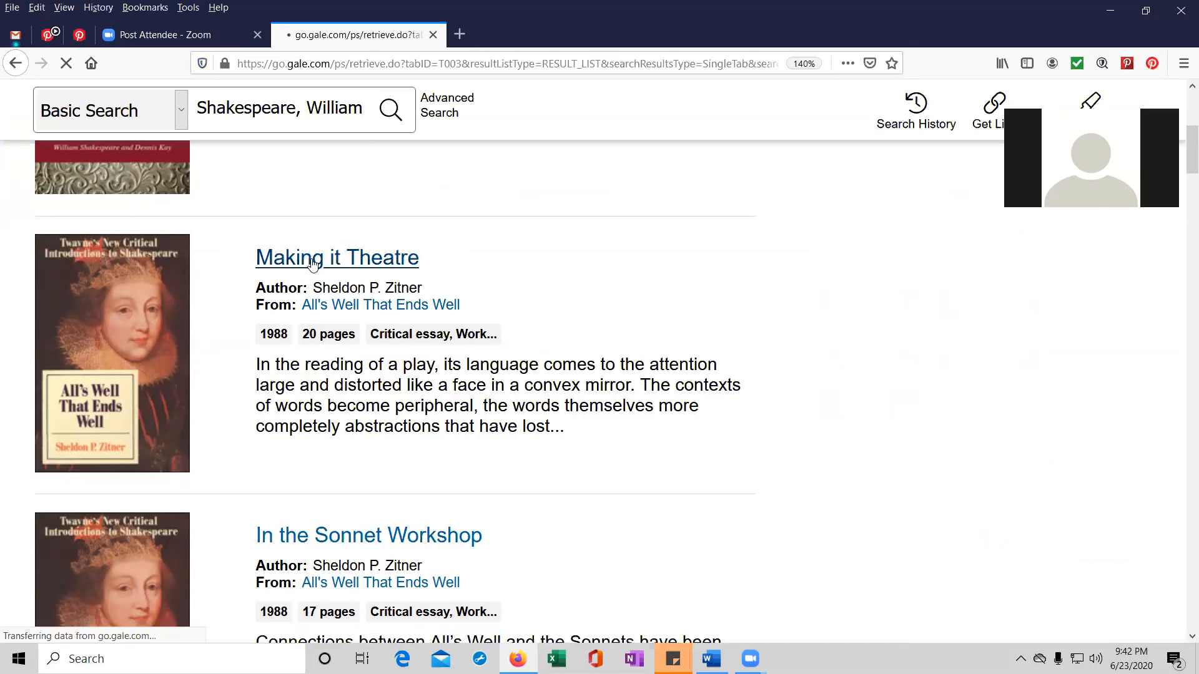
pyautogui.click(337, 258)
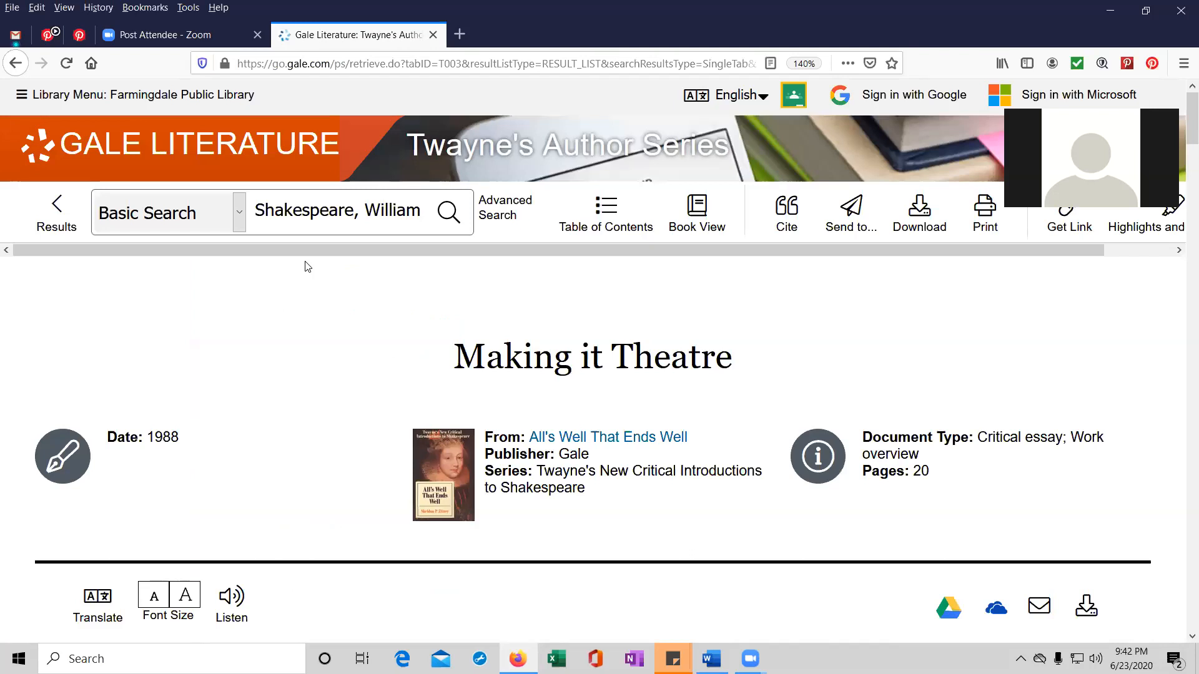
pyautogui.moveTo(310, 259)
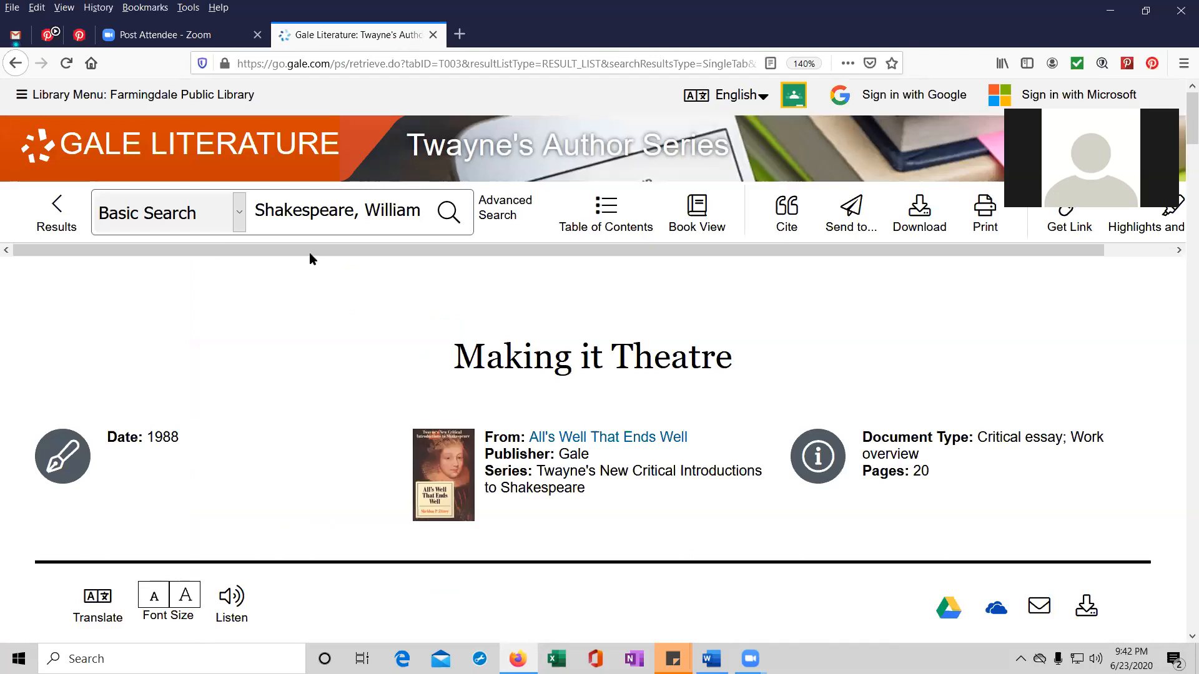
pyautogui.scroll(-3)
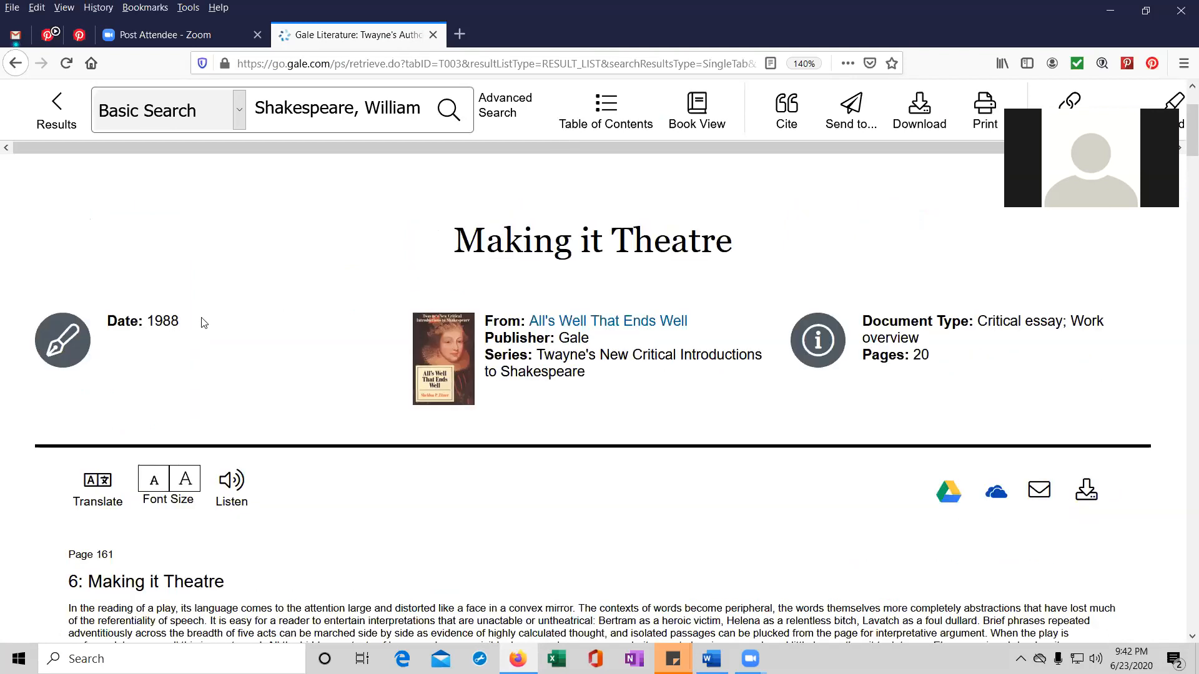
pyautogui.moveTo(379, 355)
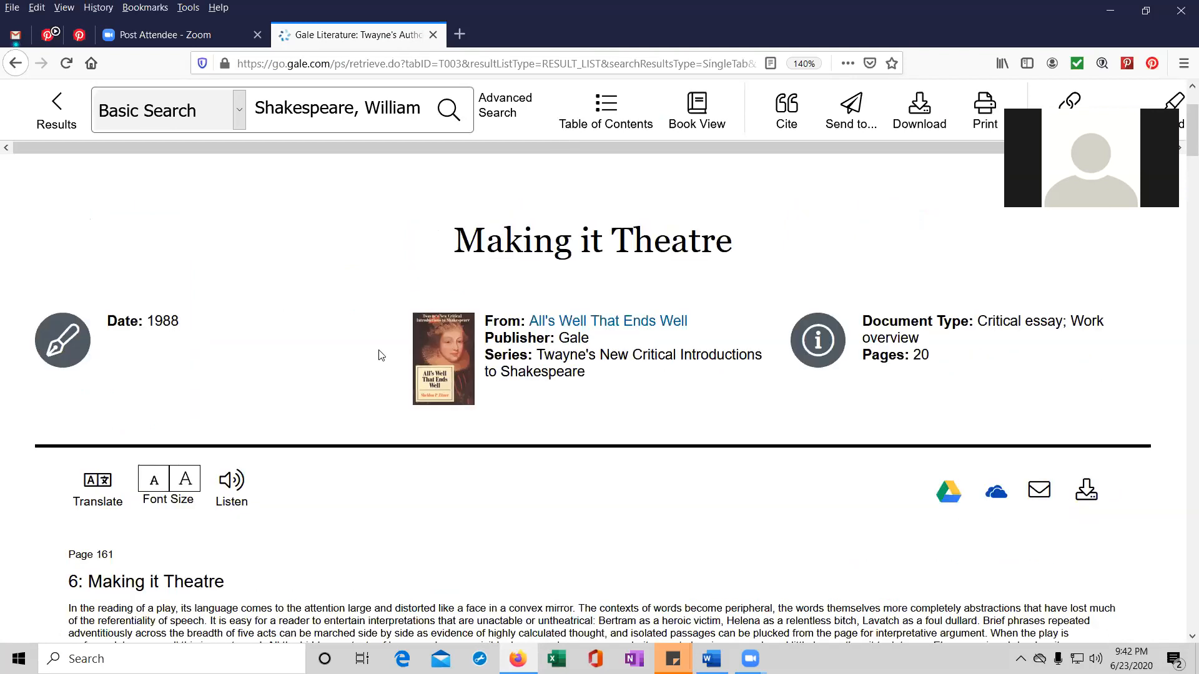
pyautogui.moveTo(535, 331)
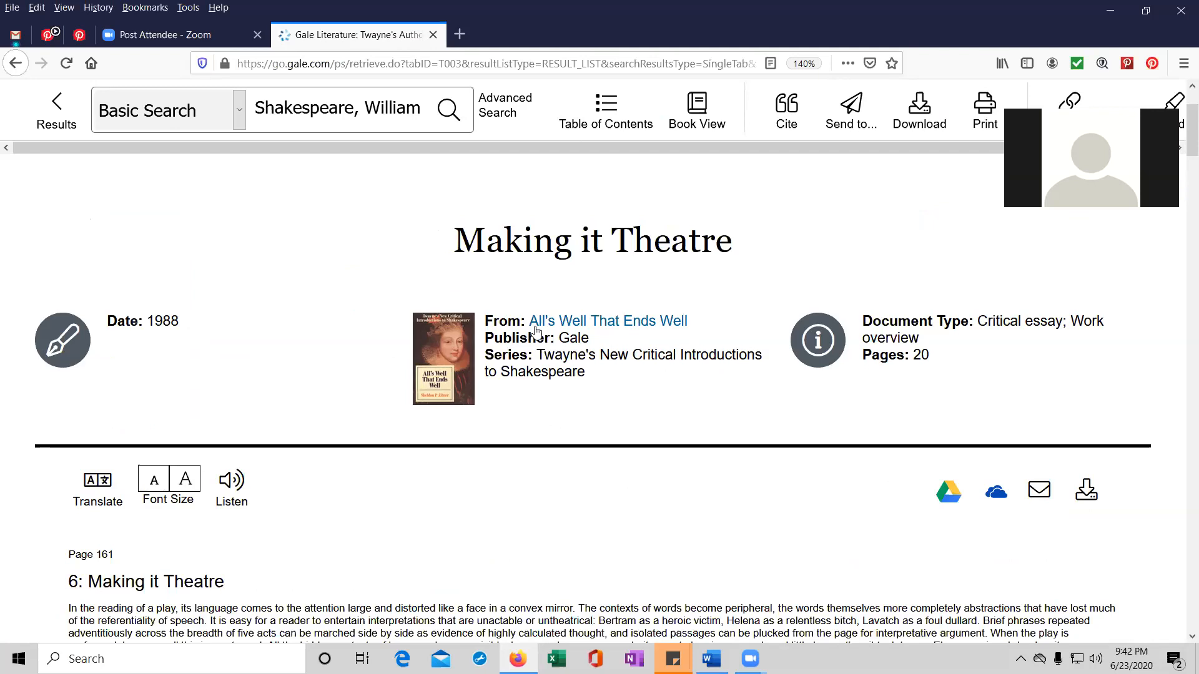
pyautogui.moveTo(554, 334)
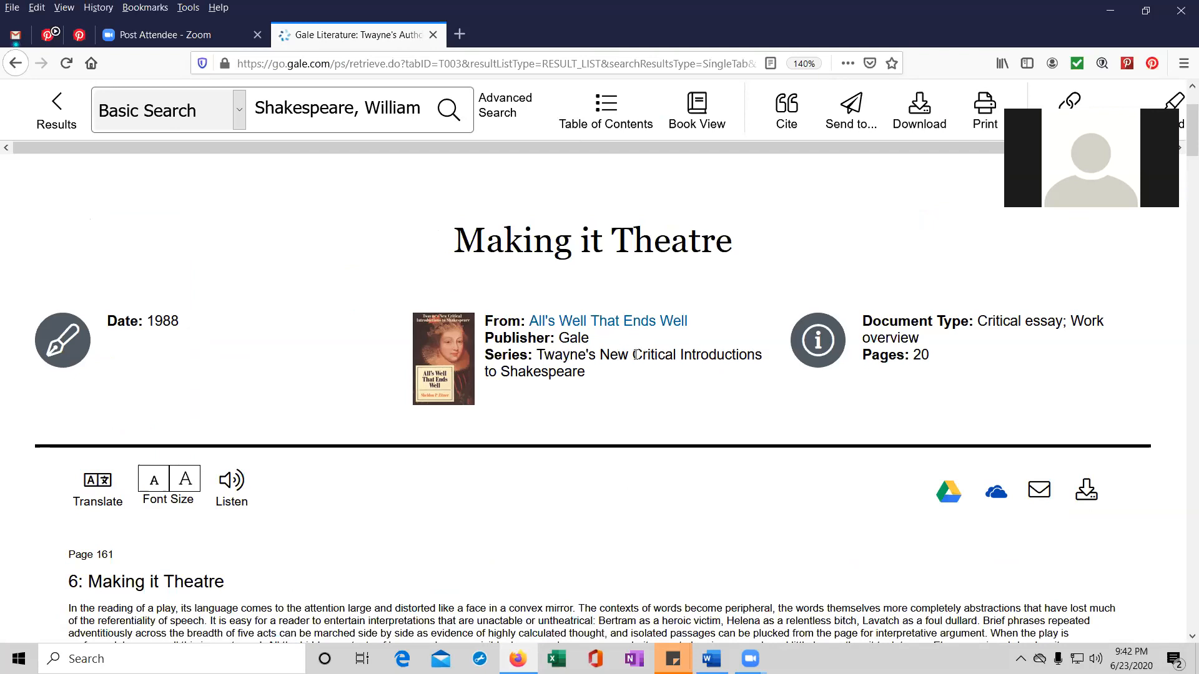
# Scroll through the essay's opening text and select the Page 166 marker.
pyautogui.scroll(-3)
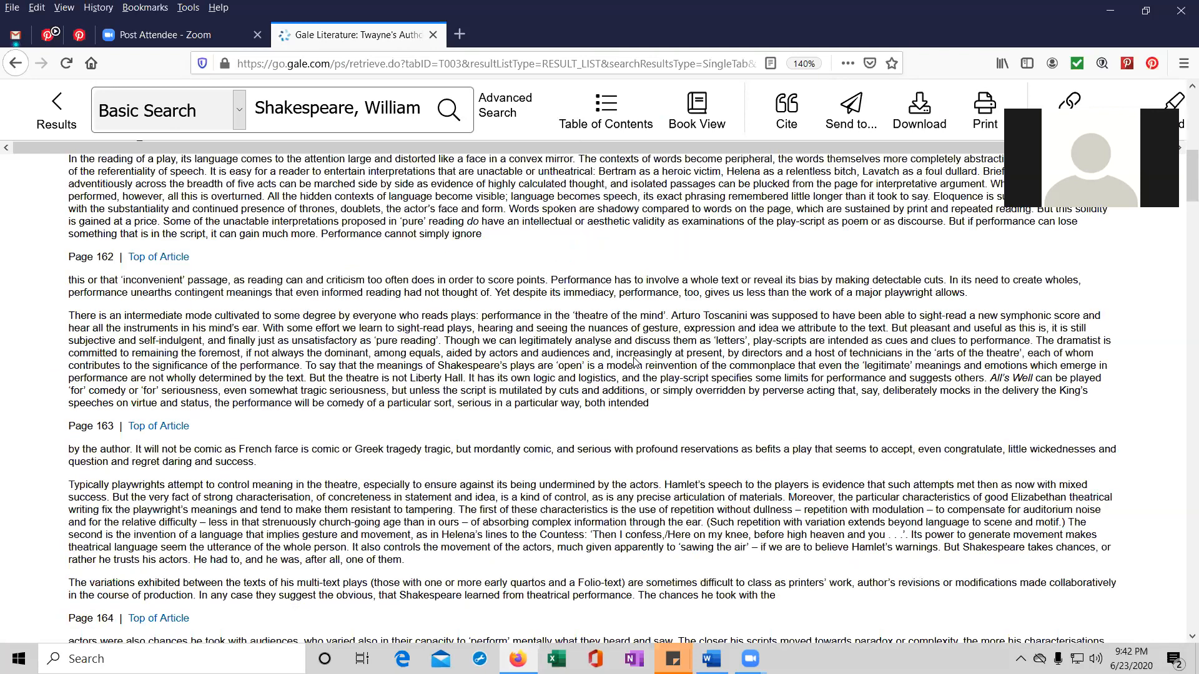
pyautogui.scroll(3)
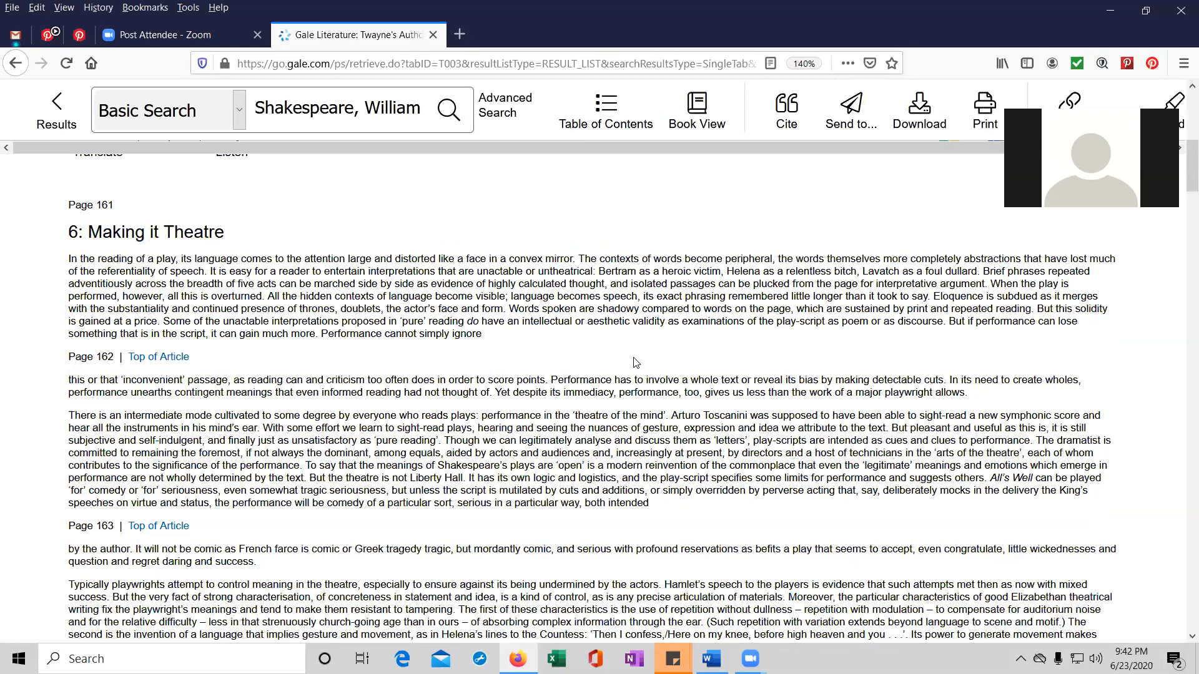
pyautogui.scroll(3)
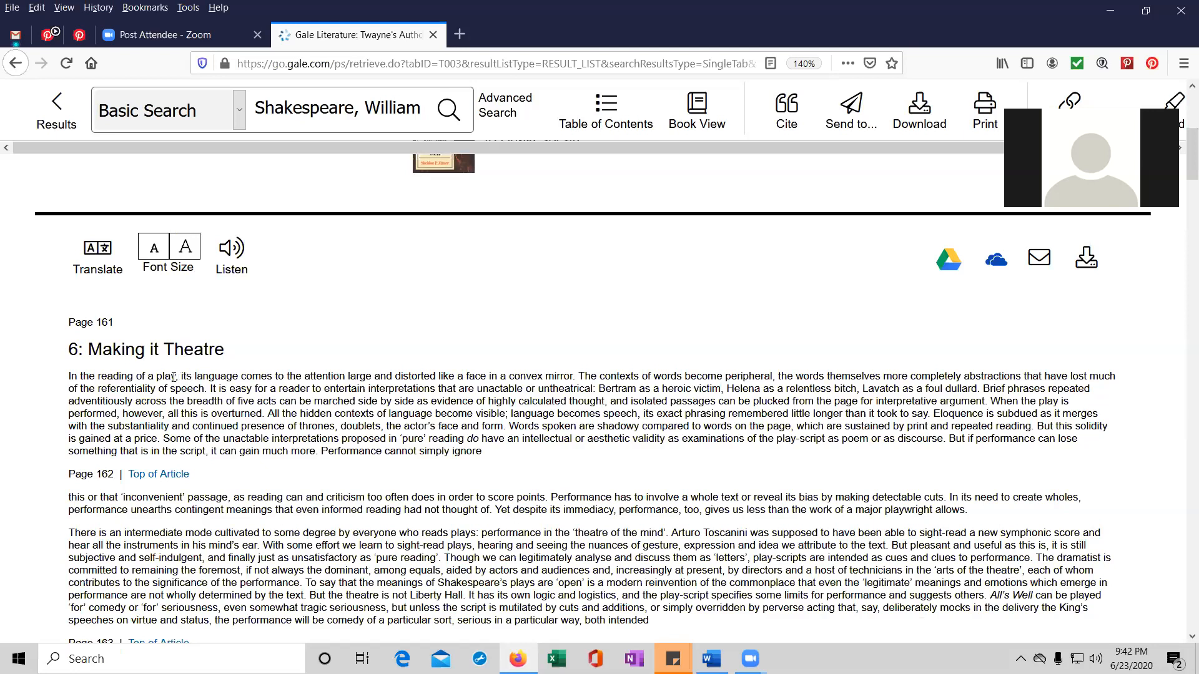
pyautogui.scroll(-3)
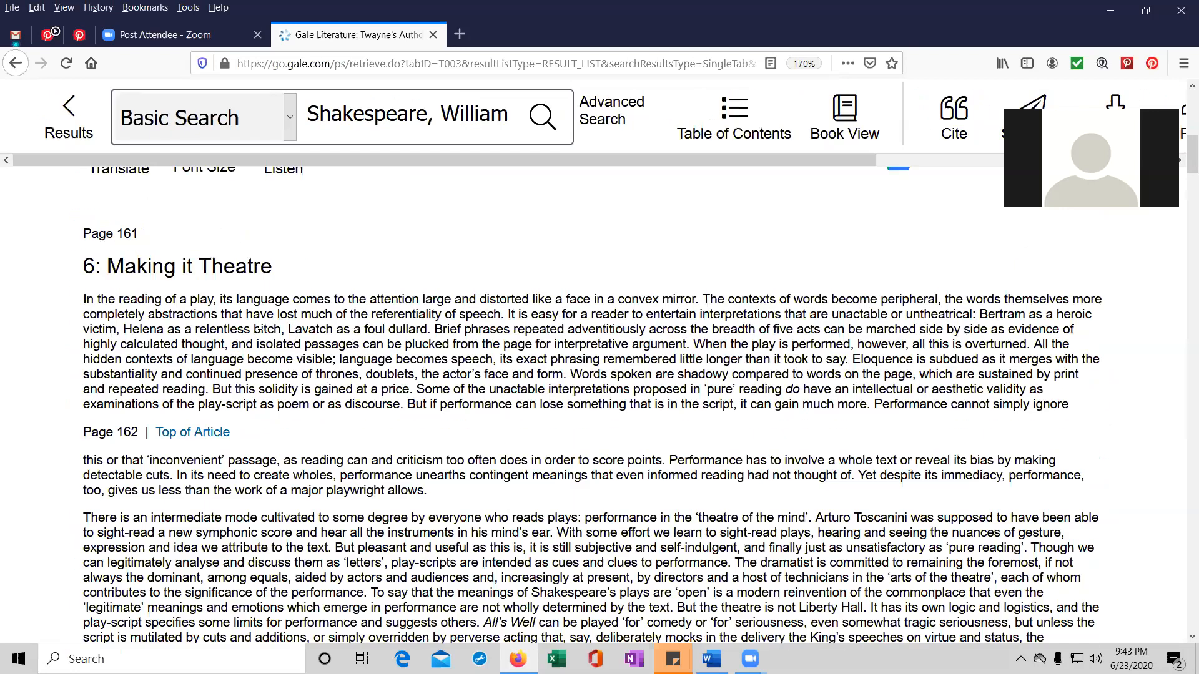
pyautogui.scroll(-3)
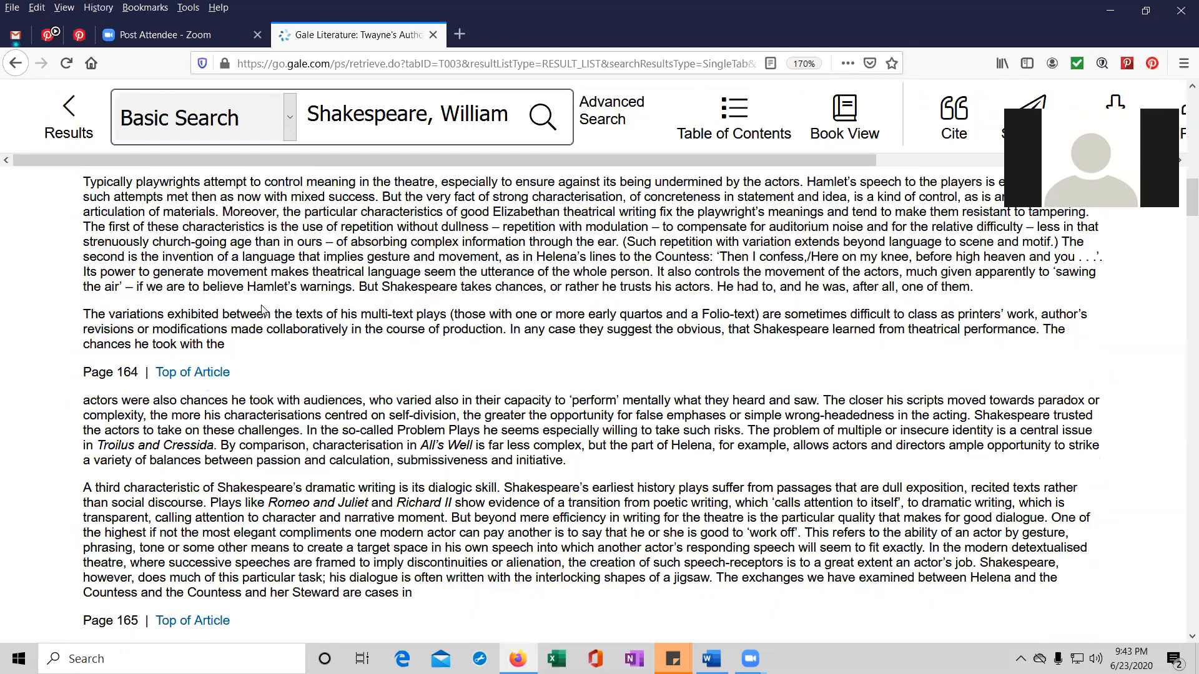
pyautogui.scroll(-3)
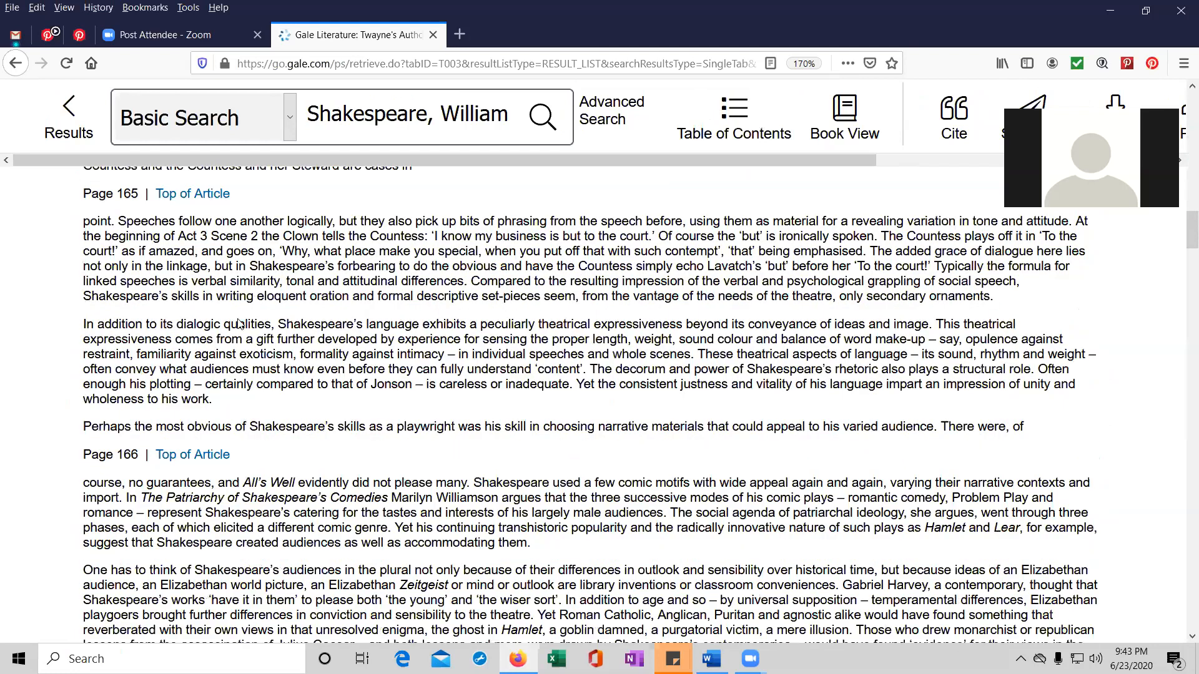
pyautogui.doubleClick(120, 194)
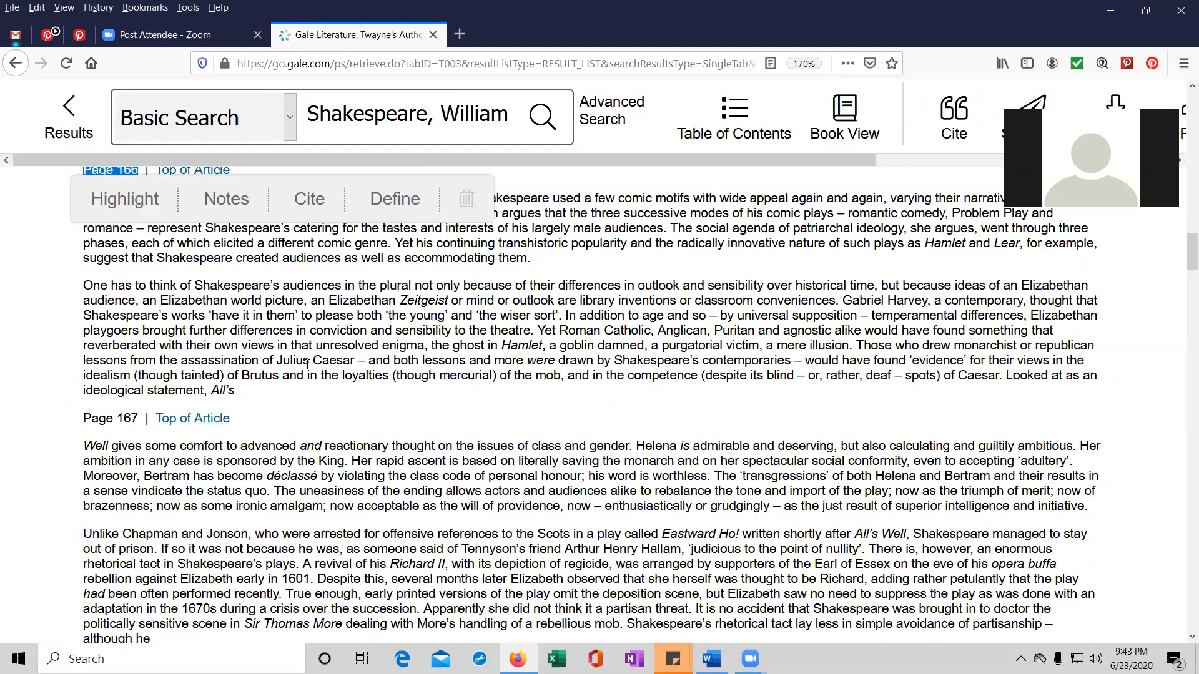
# Select the 'Critical essay' document type and read on to around page 171.
pyautogui.scroll(-3)
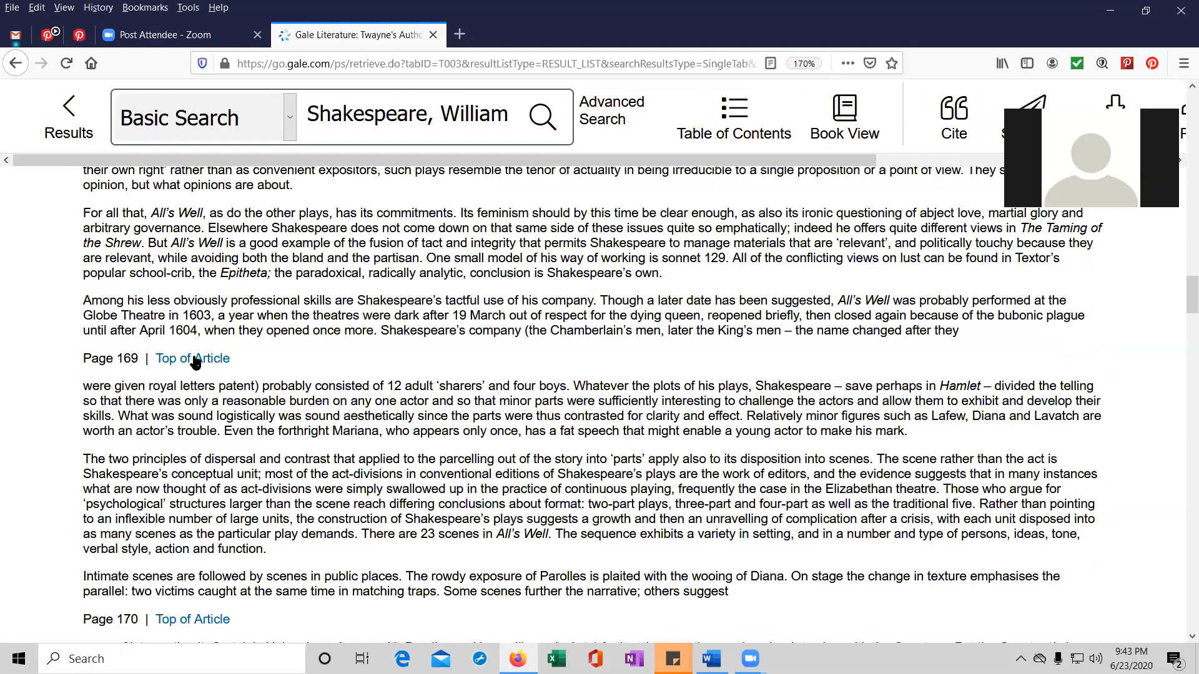
pyautogui.click(191, 358)
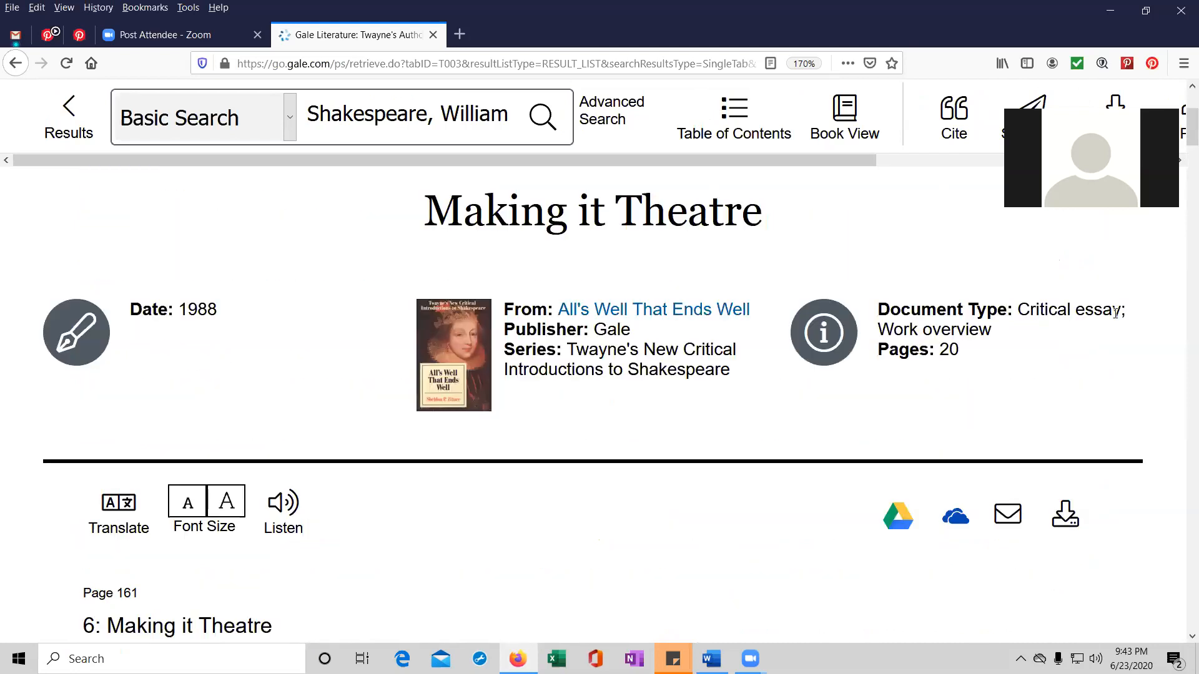
pyautogui.doubleClick(1041, 309)
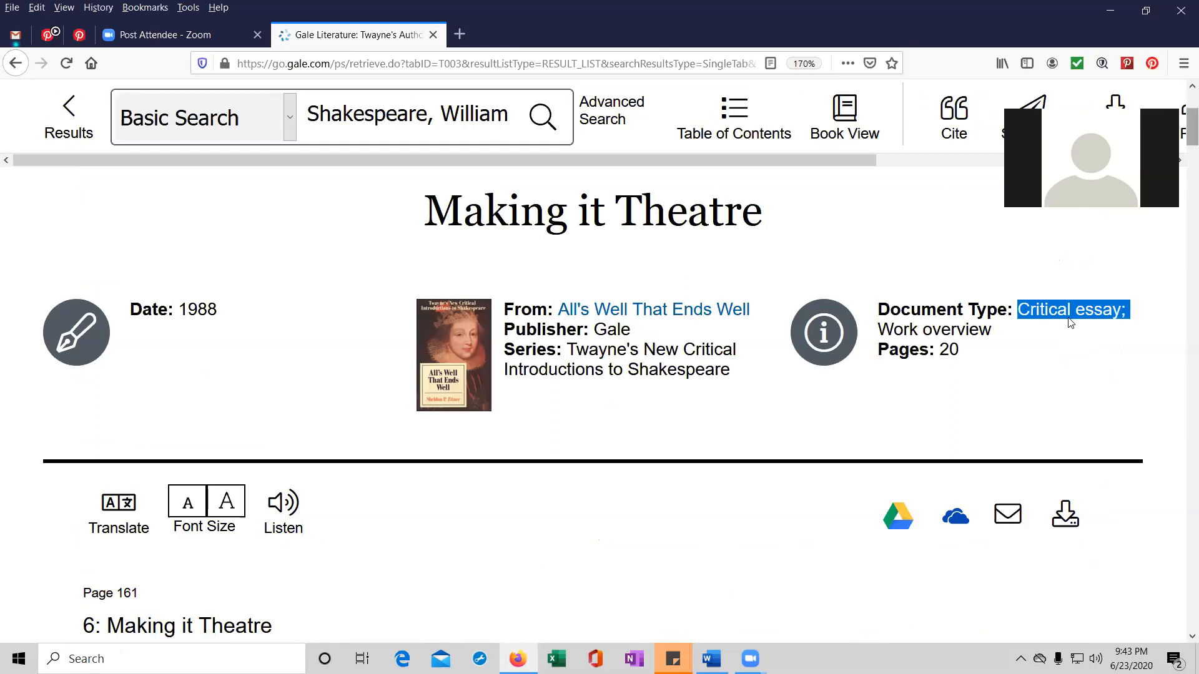
pyautogui.scroll(-3)
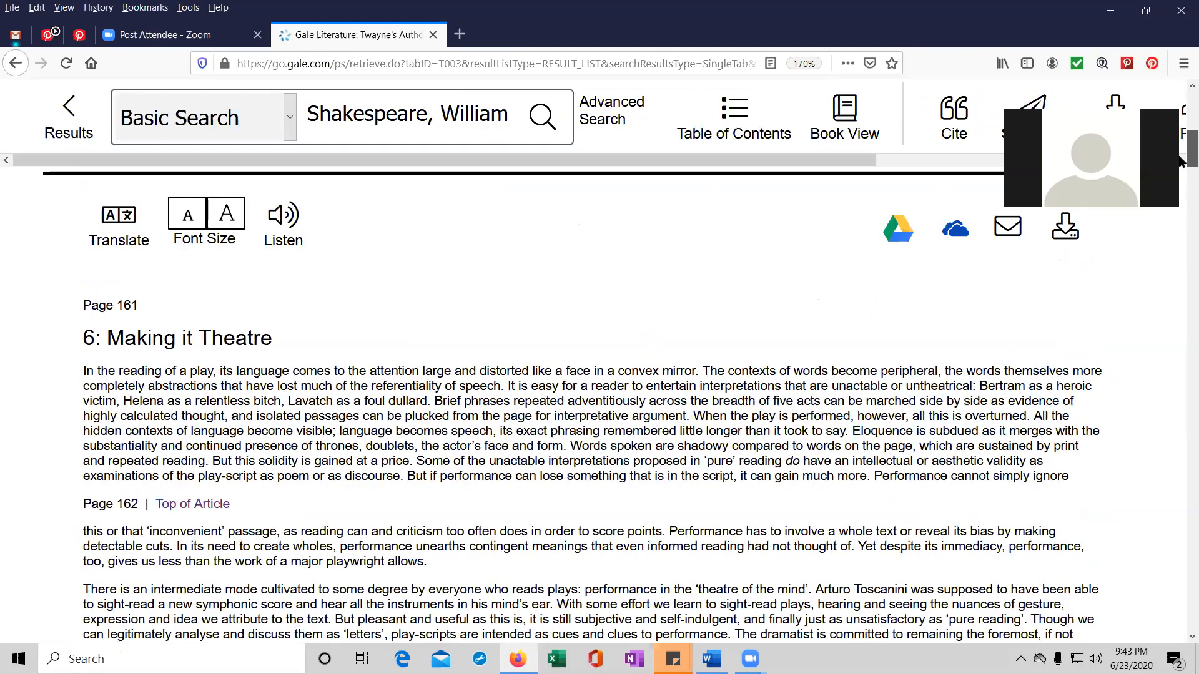
pyautogui.scroll(-3)
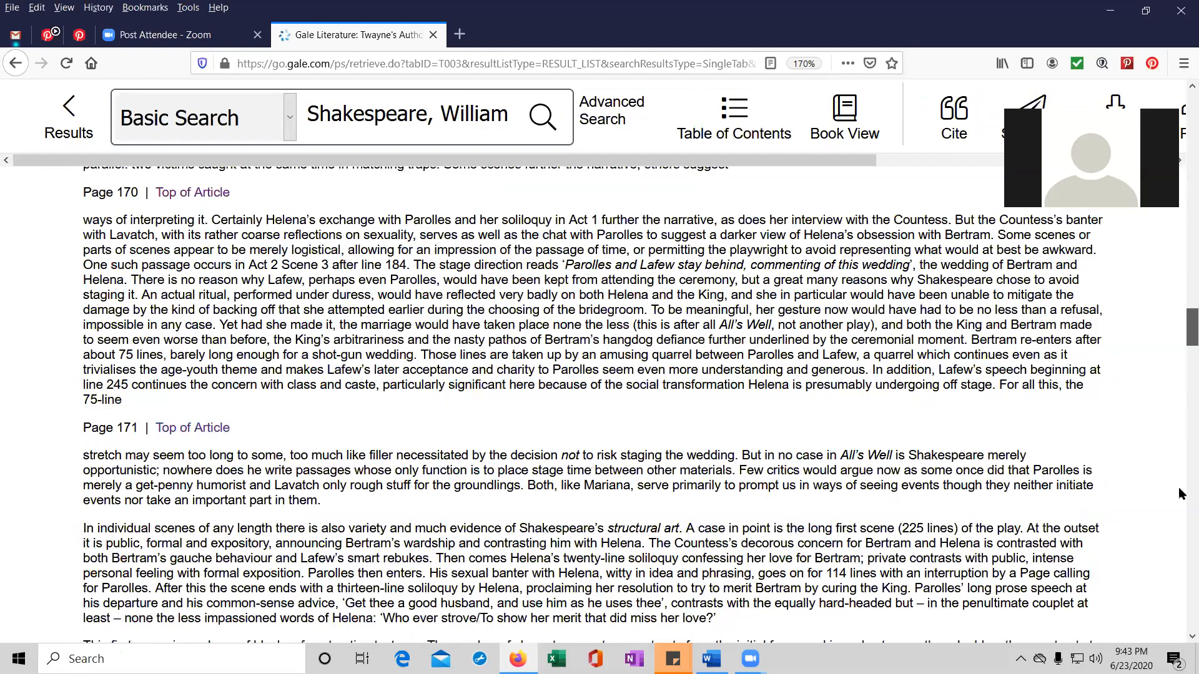
# Show the essay's APA 6th Edition citation, then return to the document's top.
pyautogui.scroll(-3)
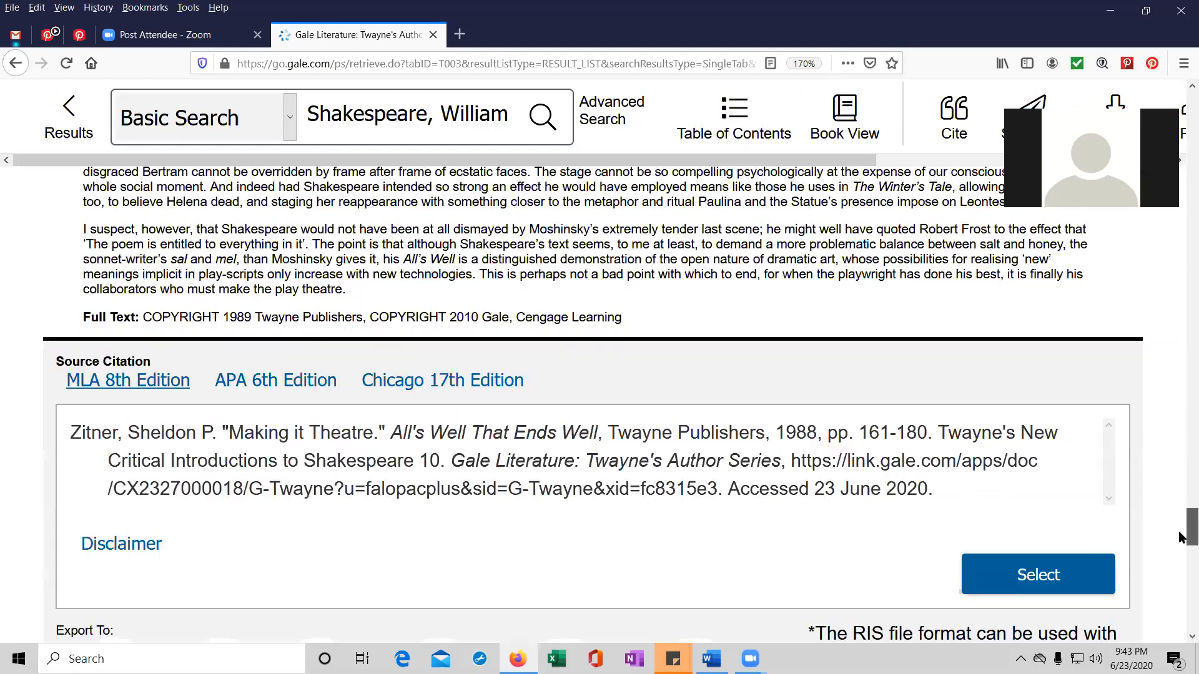
pyautogui.scroll(-3)
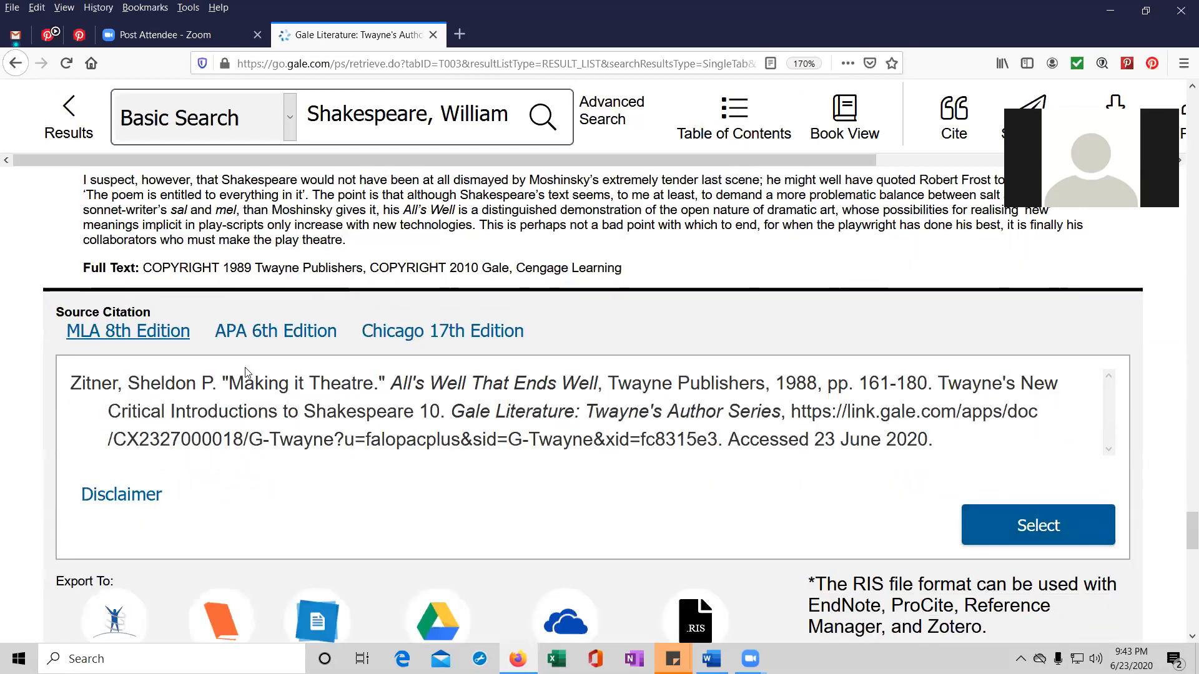
pyautogui.moveTo(222, 348)
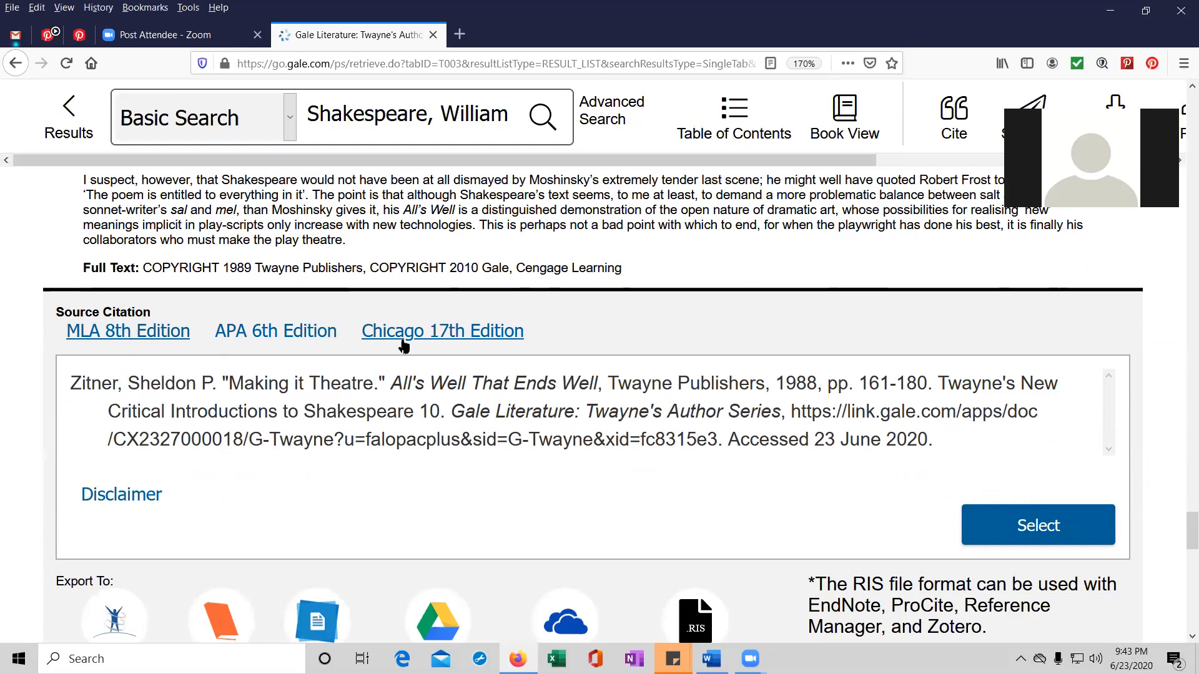
pyautogui.moveTo(435, 350)
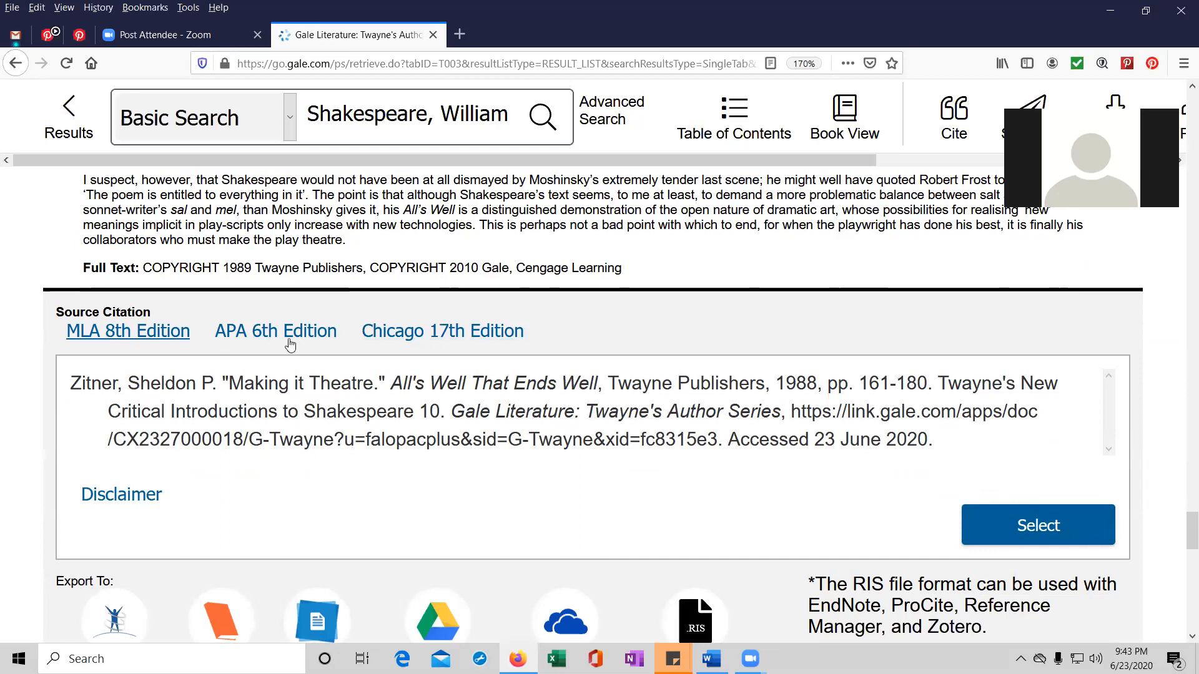
pyautogui.click(275, 331)
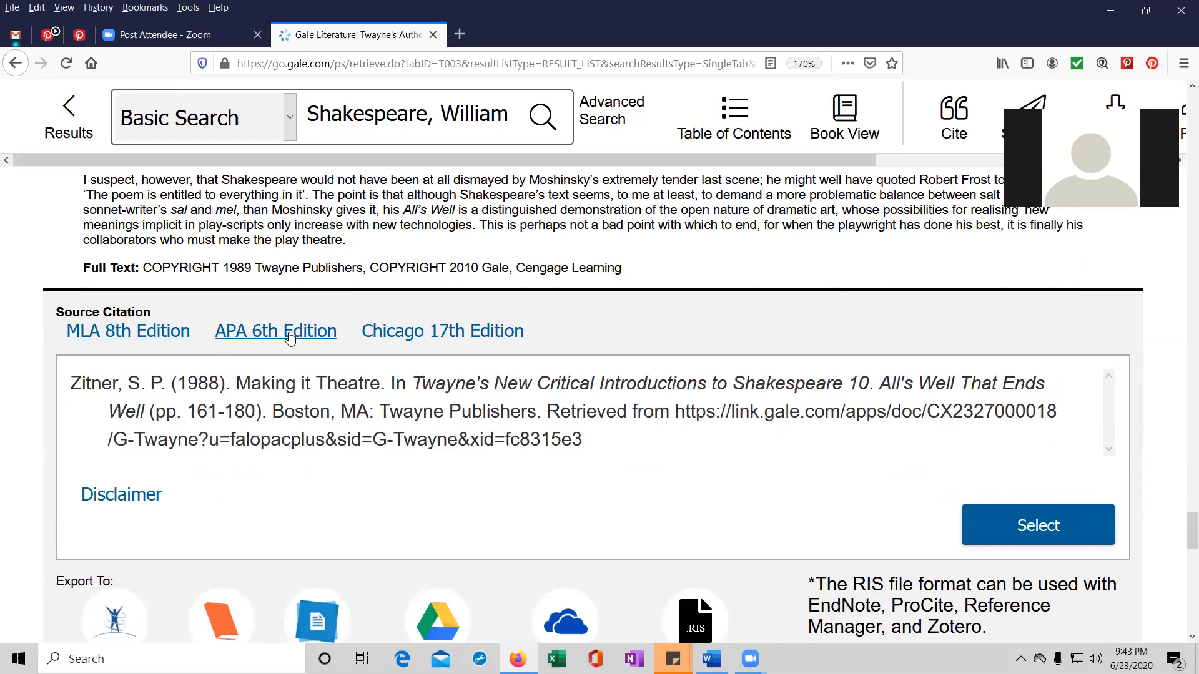
pyautogui.moveTo(245, 400)
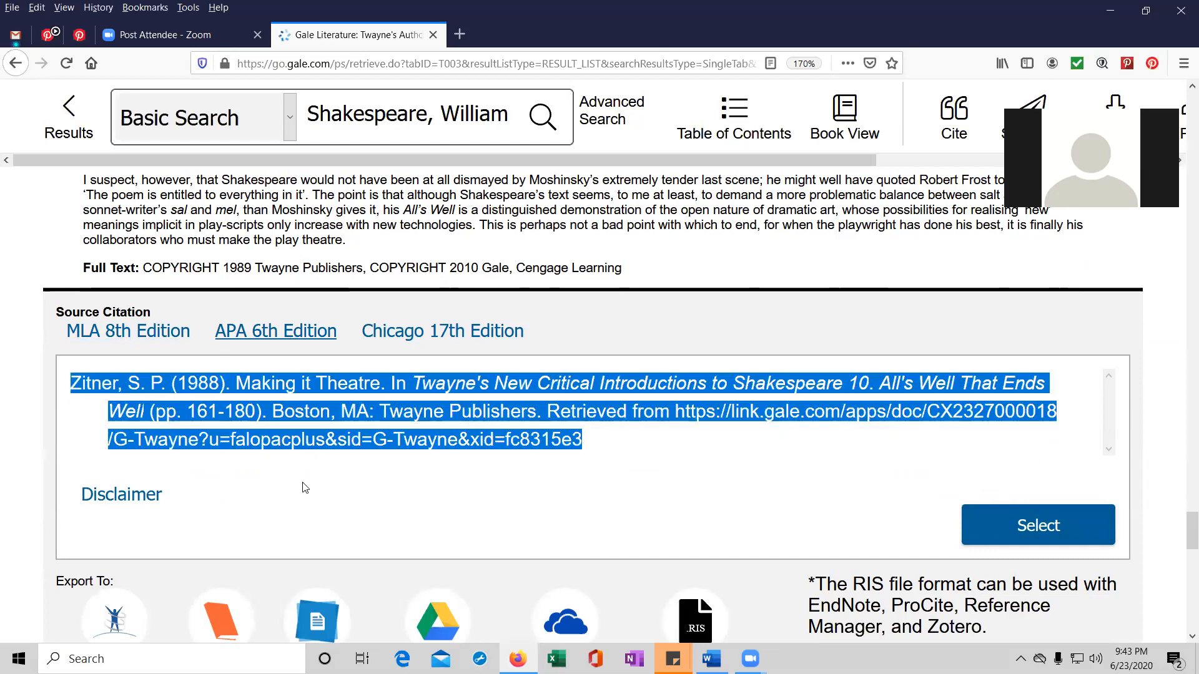
pyautogui.moveTo(317, 492)
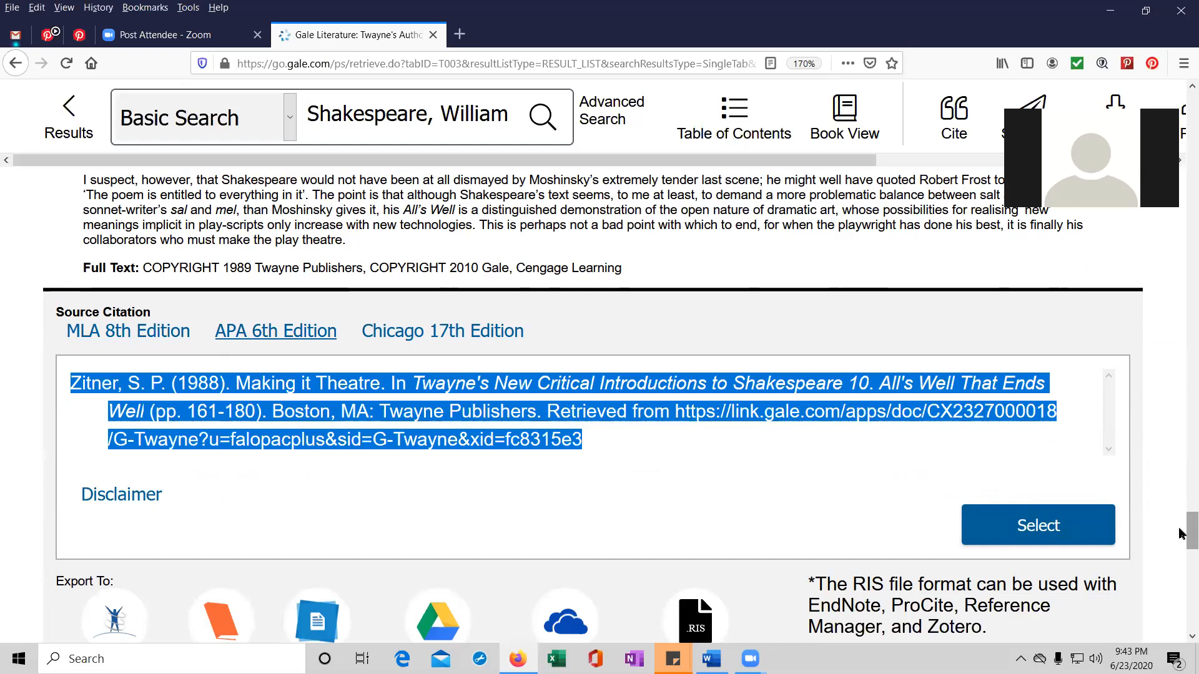
pyautogui.scroll(3)
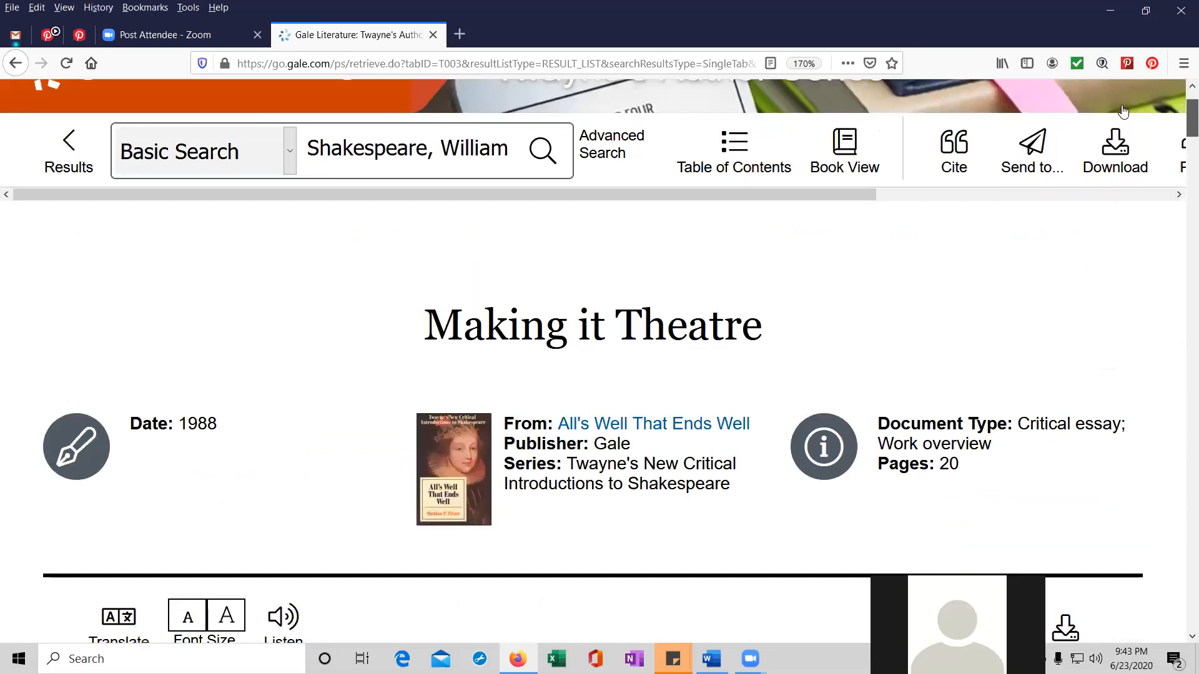
pyautogui.scroll(3)
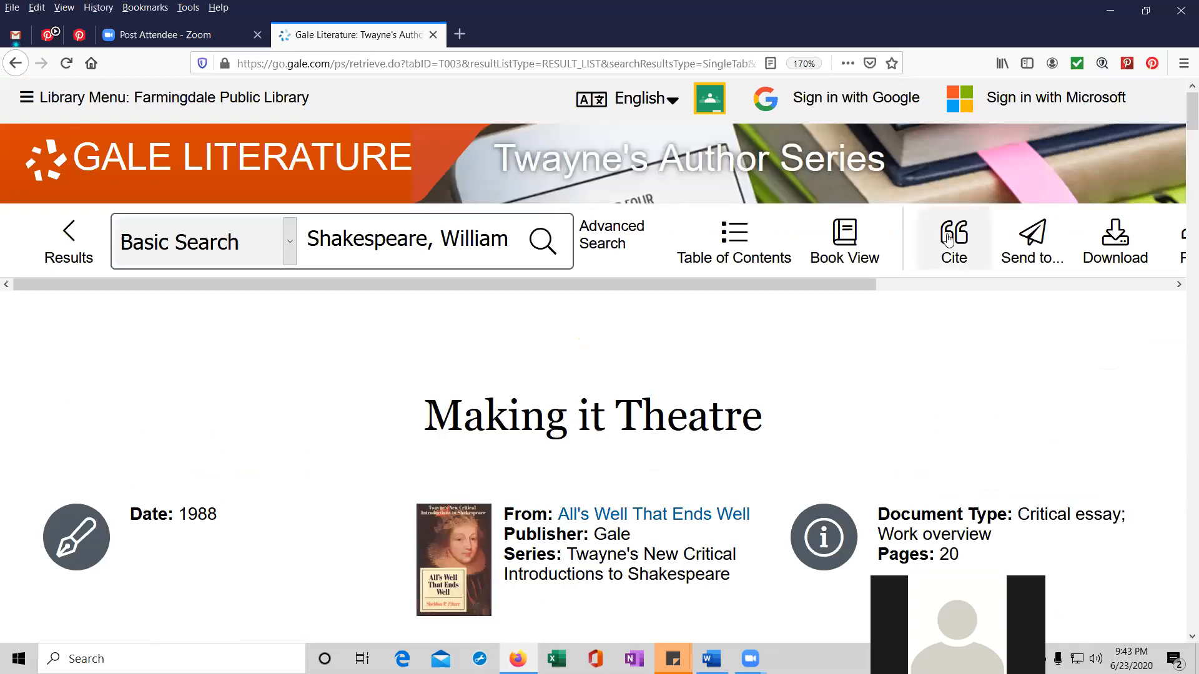
pyautogui.click(1031, 237)
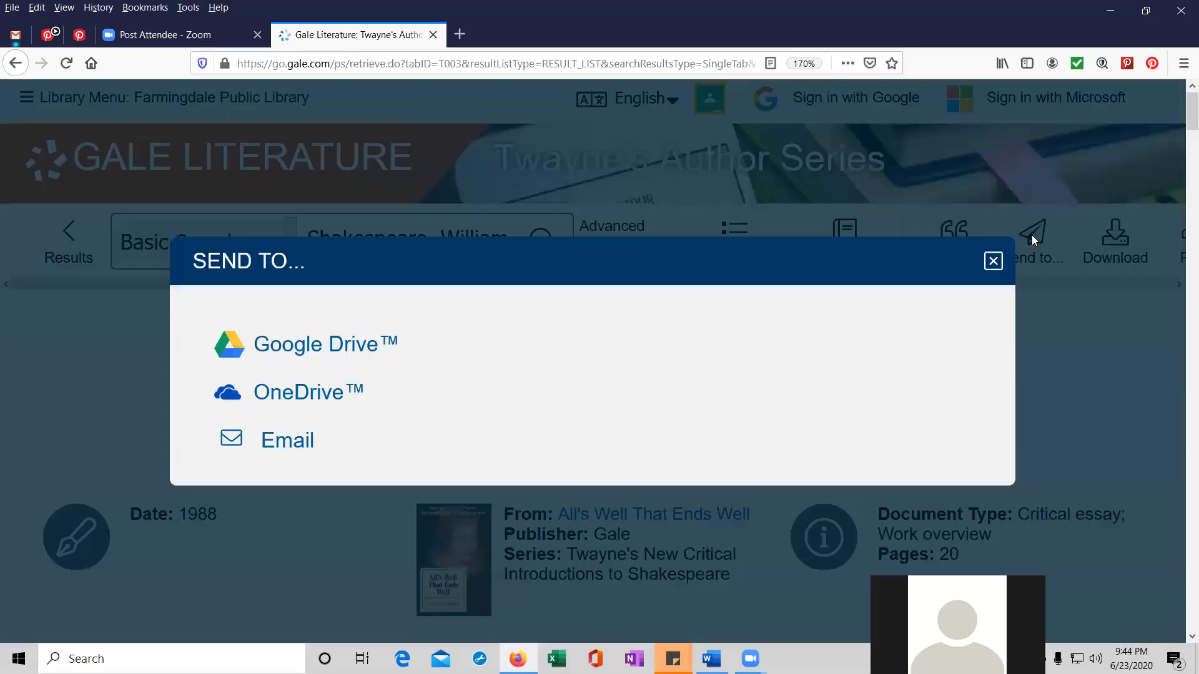
pyautogui.moveTo(324, 344)
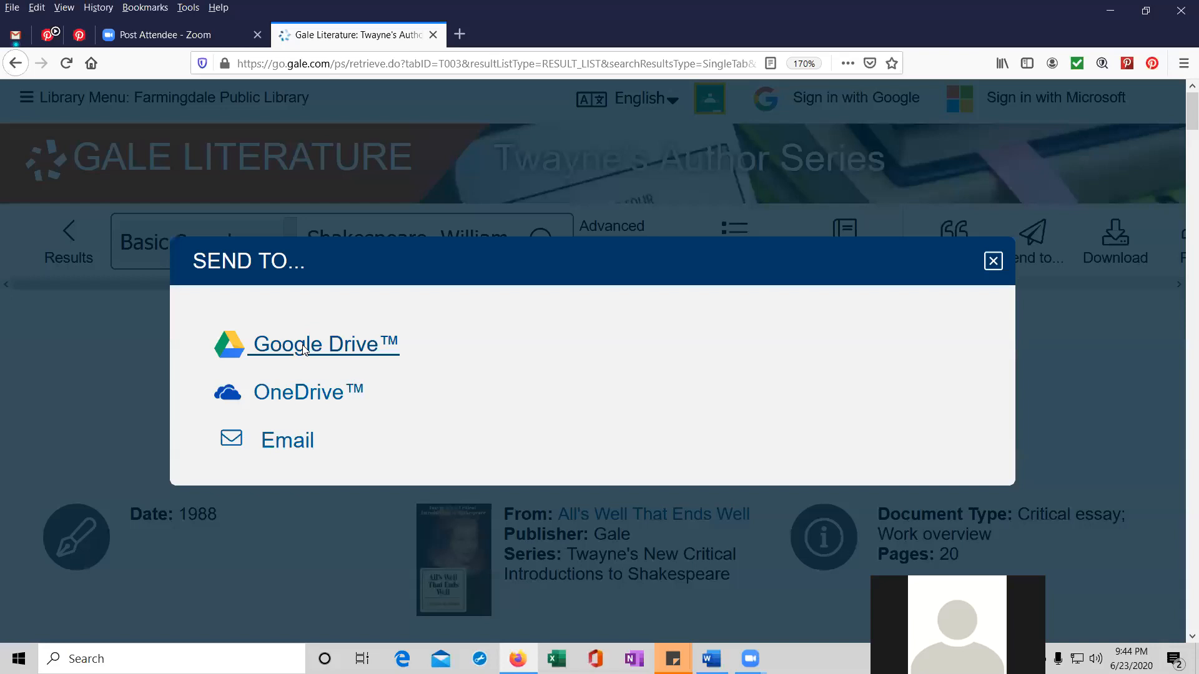
pyautogui.moveTo(306, 392)
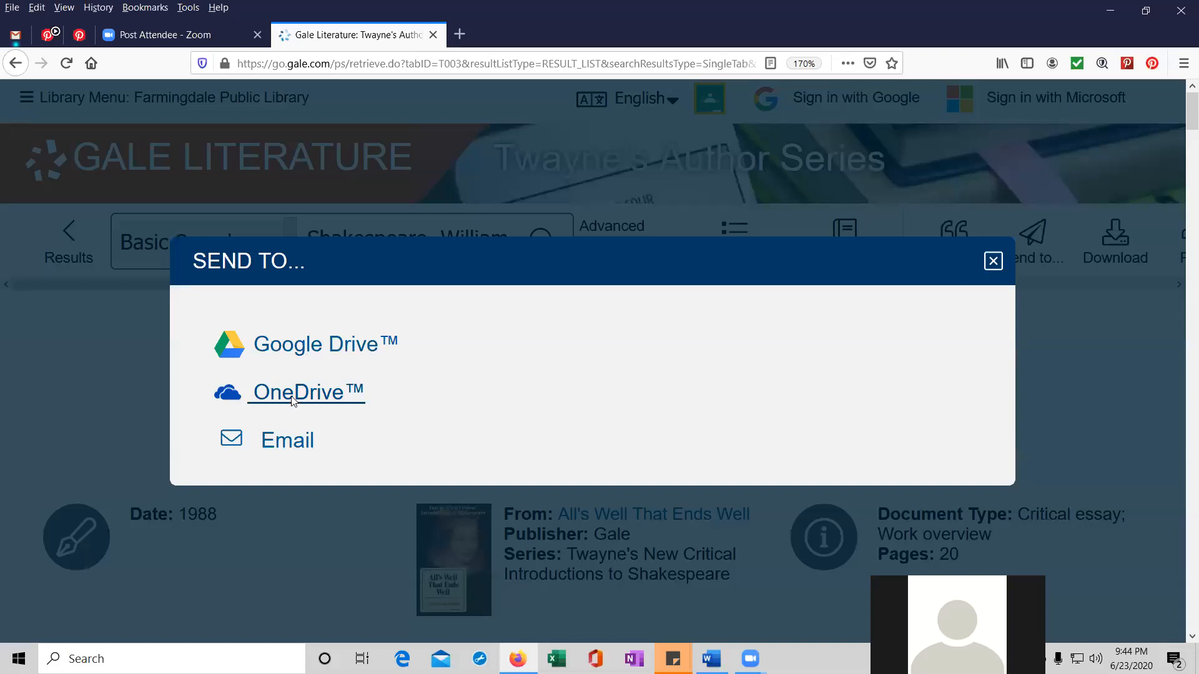
pyautogui.moveTo(287, 441)
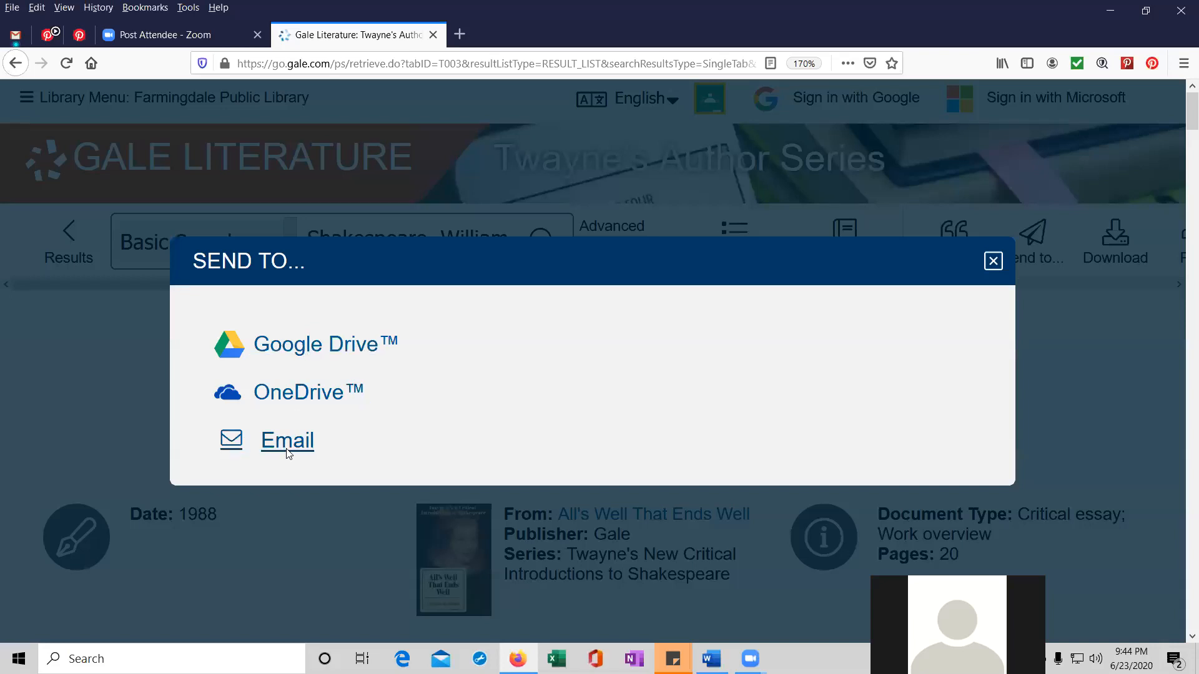
pyautogui.click(993, 261)
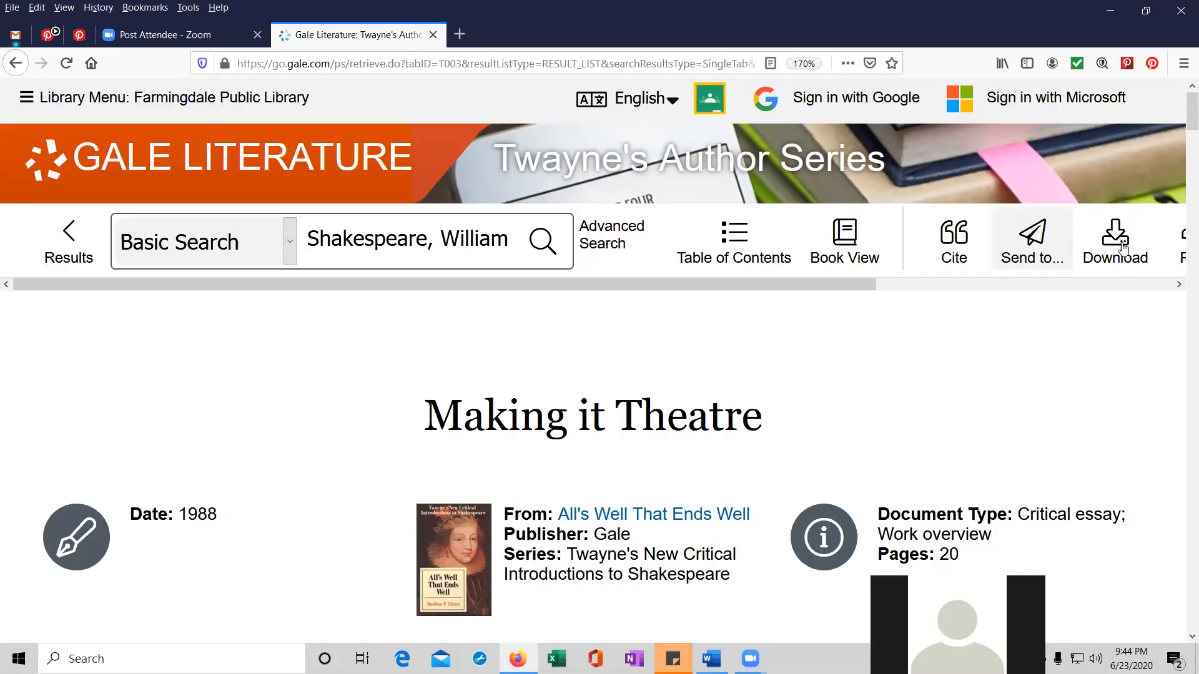
pyautogui.click(1114, 237)
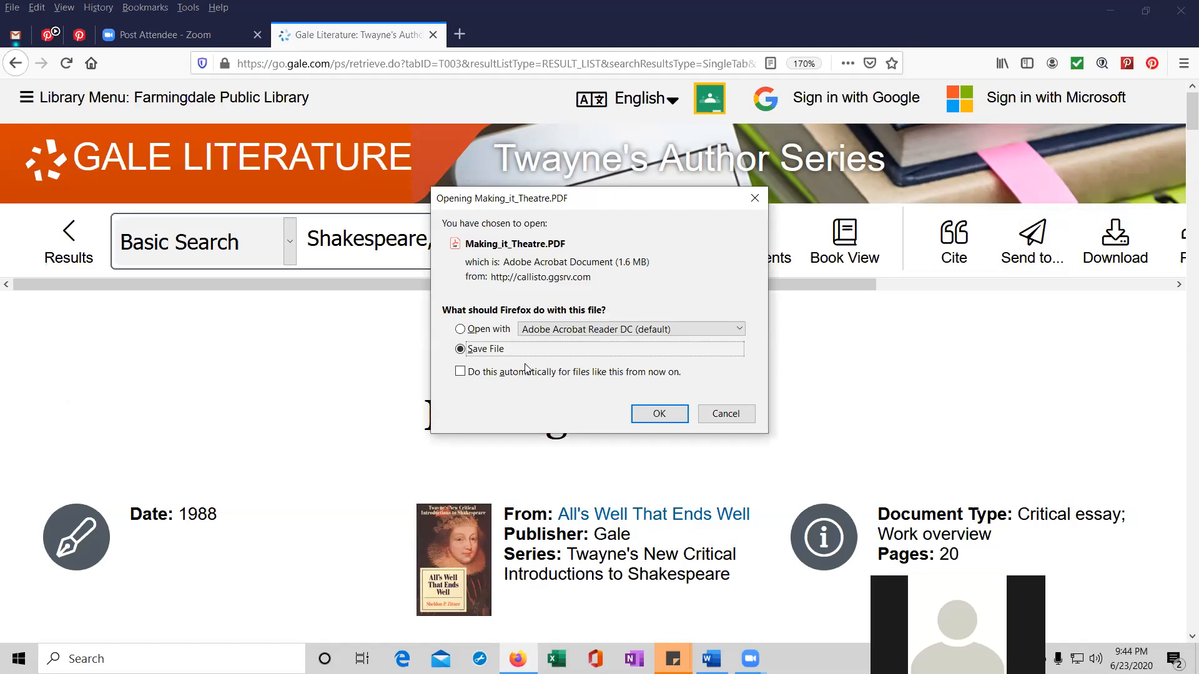
pyautogui.moveTo(476, 320)
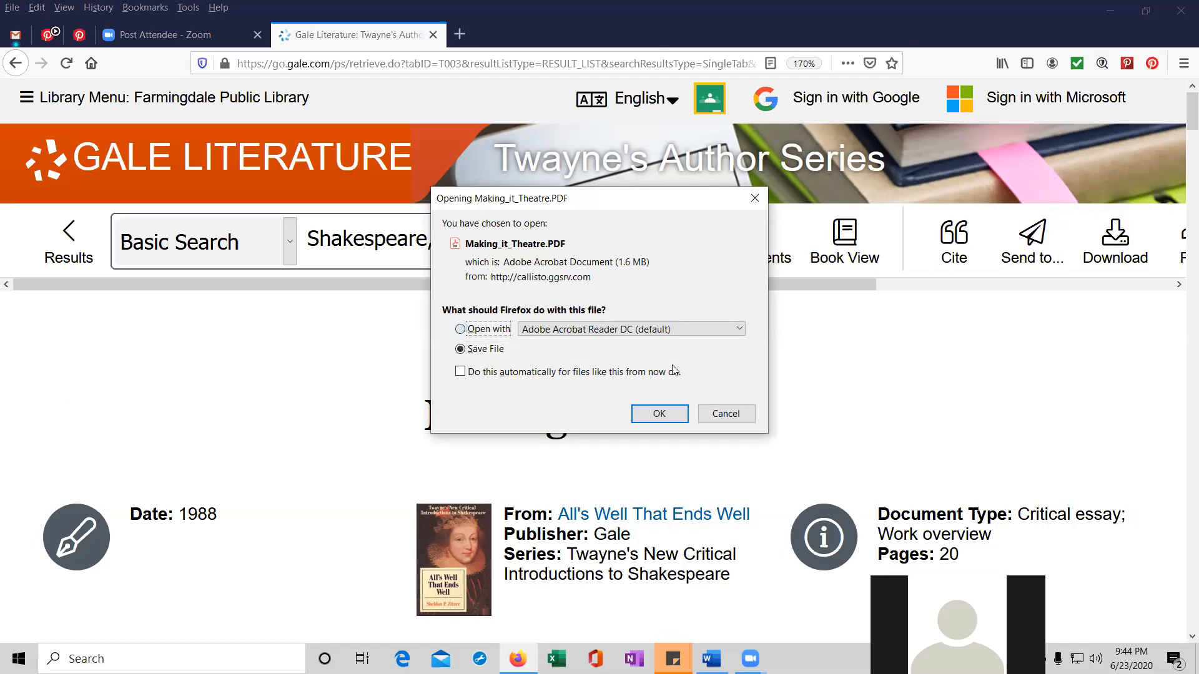
pyautogui.click(459, 329)
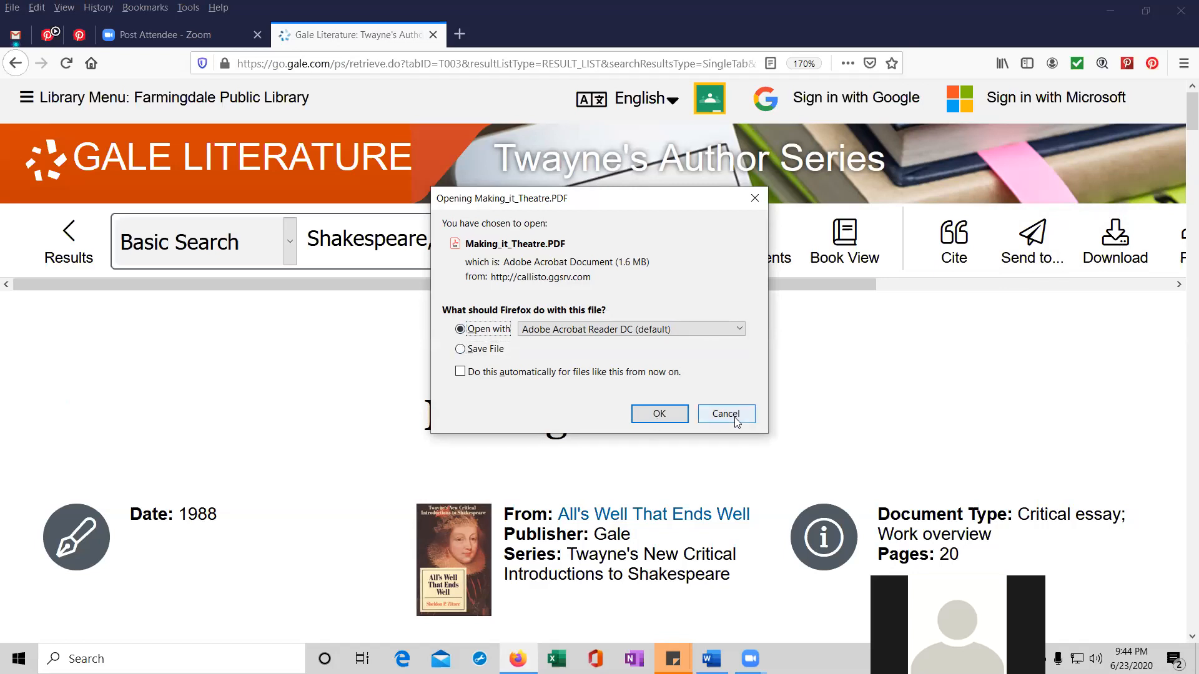
pyautogui.click(724, 413)
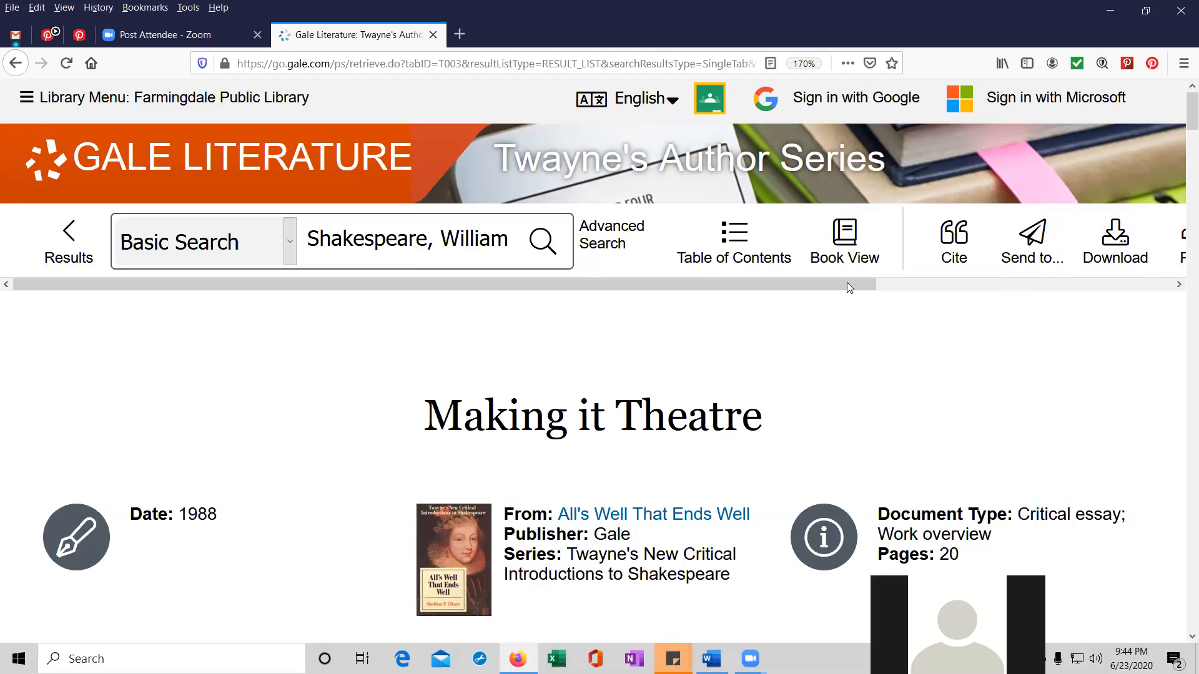
pyautogui.hscroll(3)
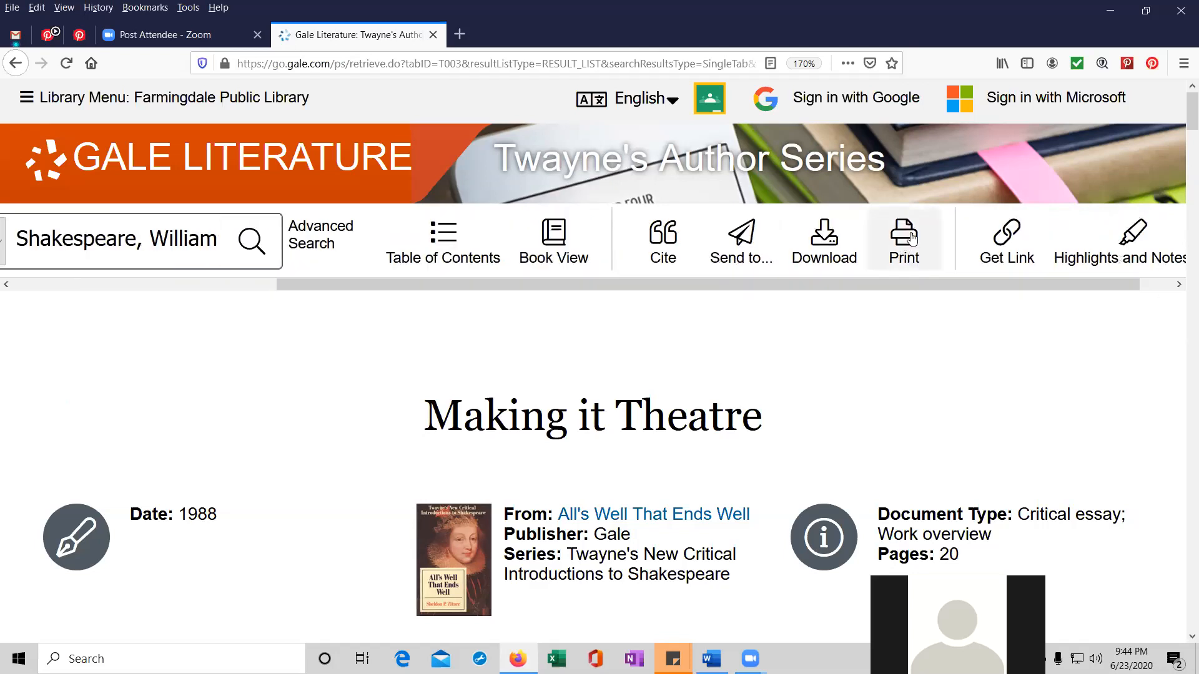
pyautogui.click(902, 239)
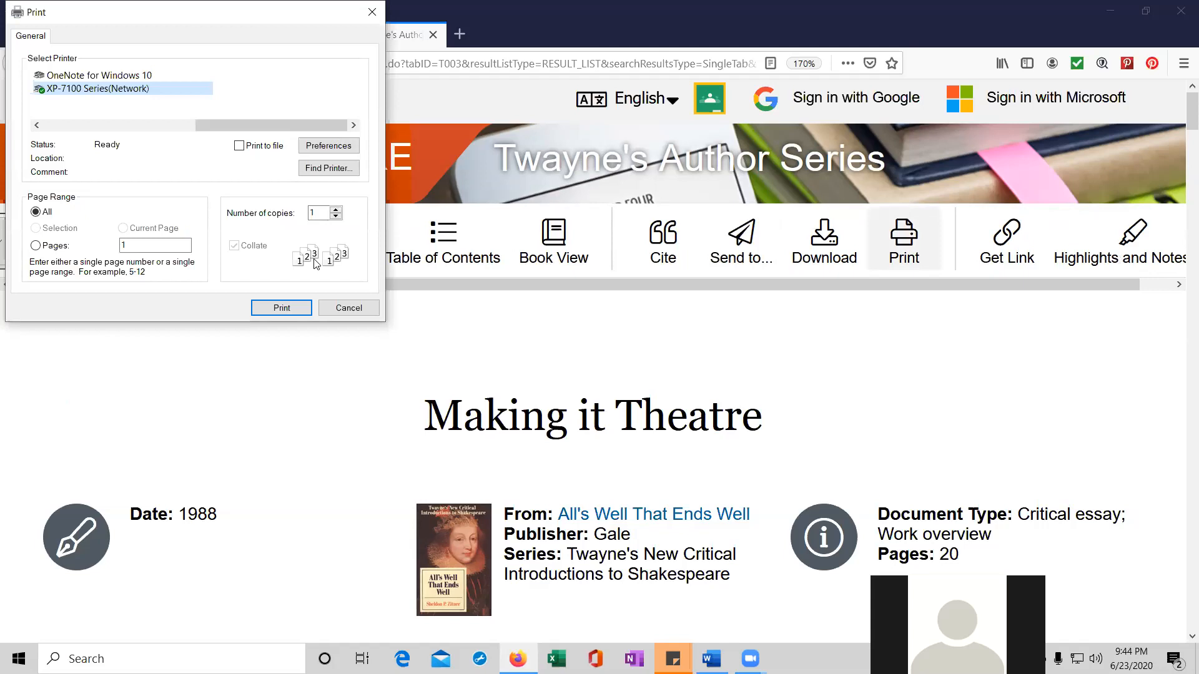
pyautogui.moveTo(308, 295)
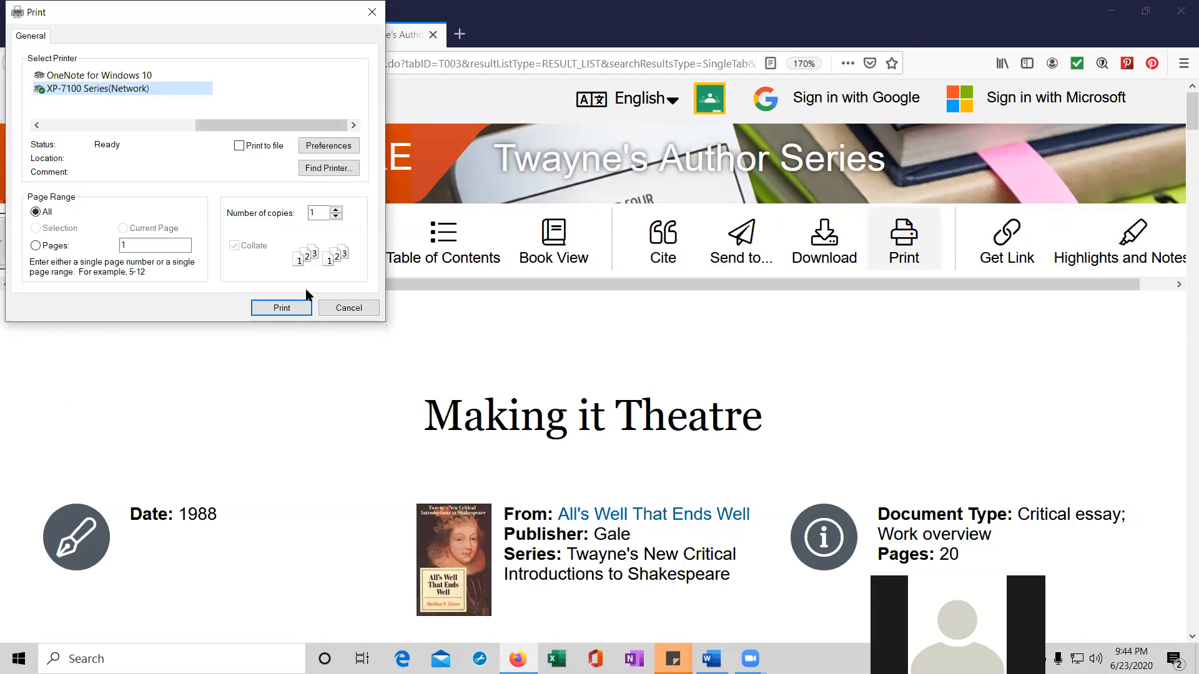
pyautogui.click(348, 308)
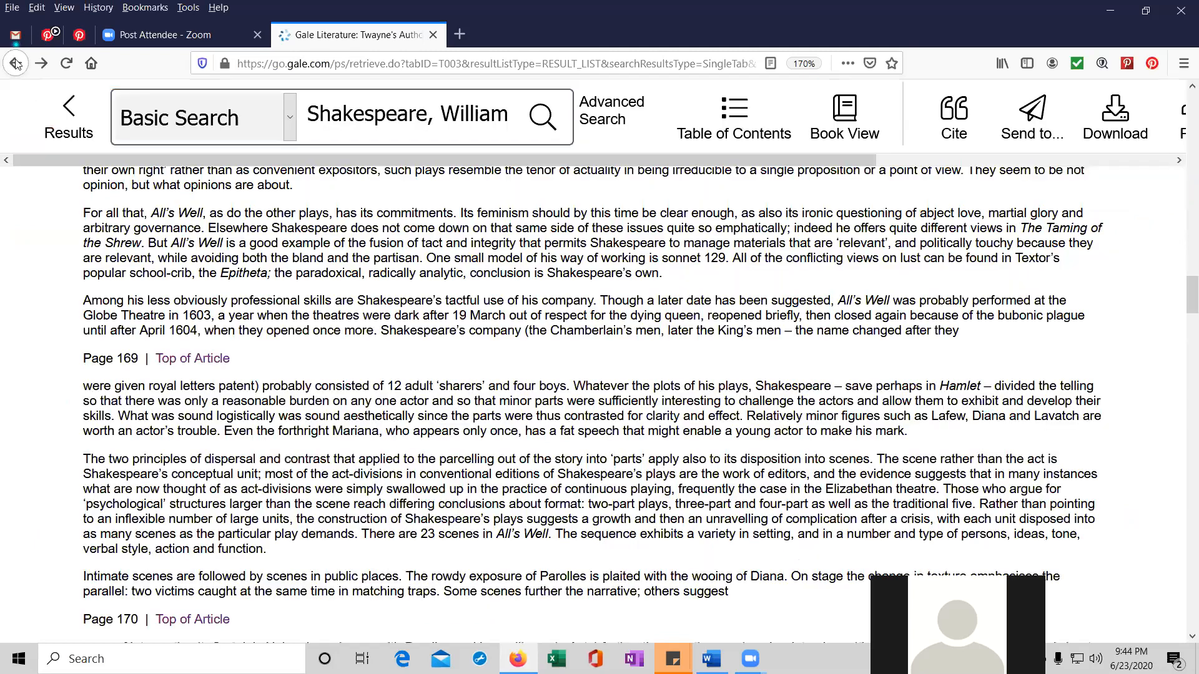
# Return to the home page and pick the suggested query 'shakespeare's plays'.
pyautogui.click(15, 64)
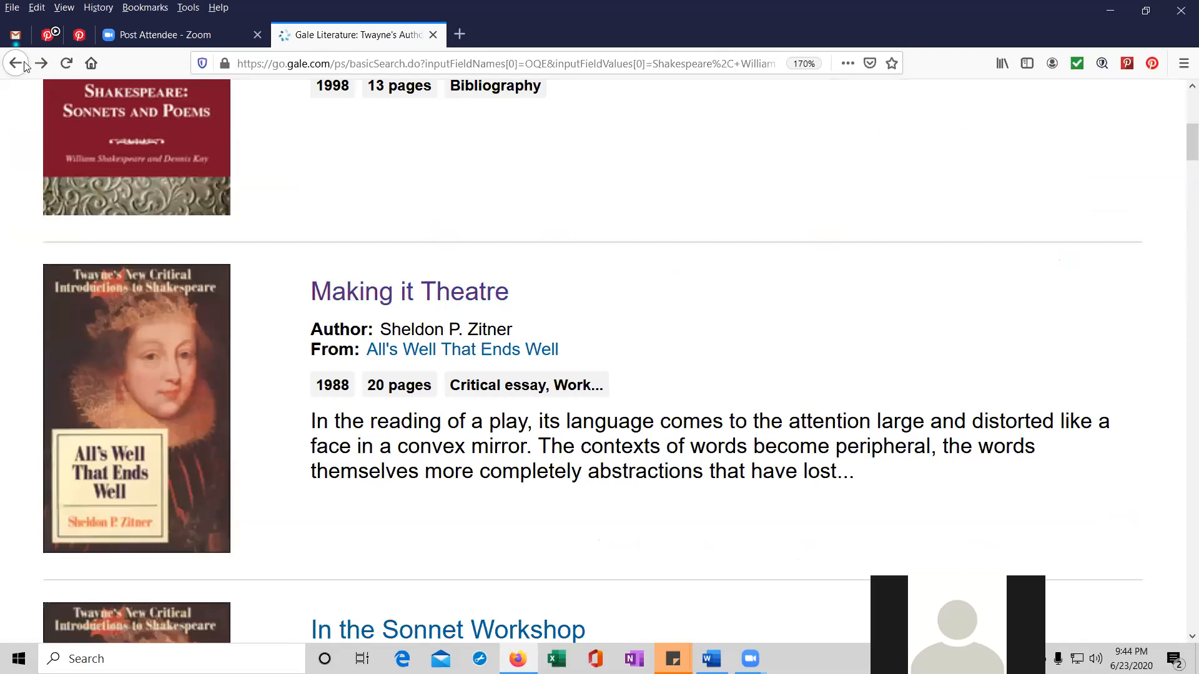
pyautogui.click(15, 64)
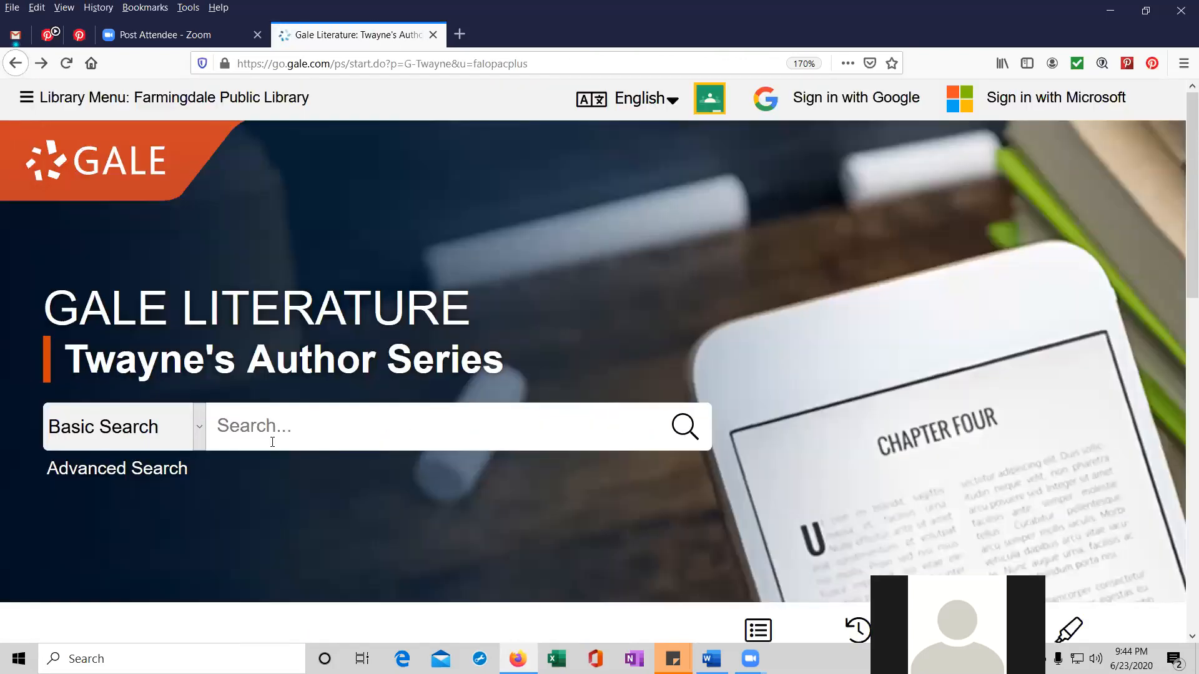
pyautogui.write('sharkesp')
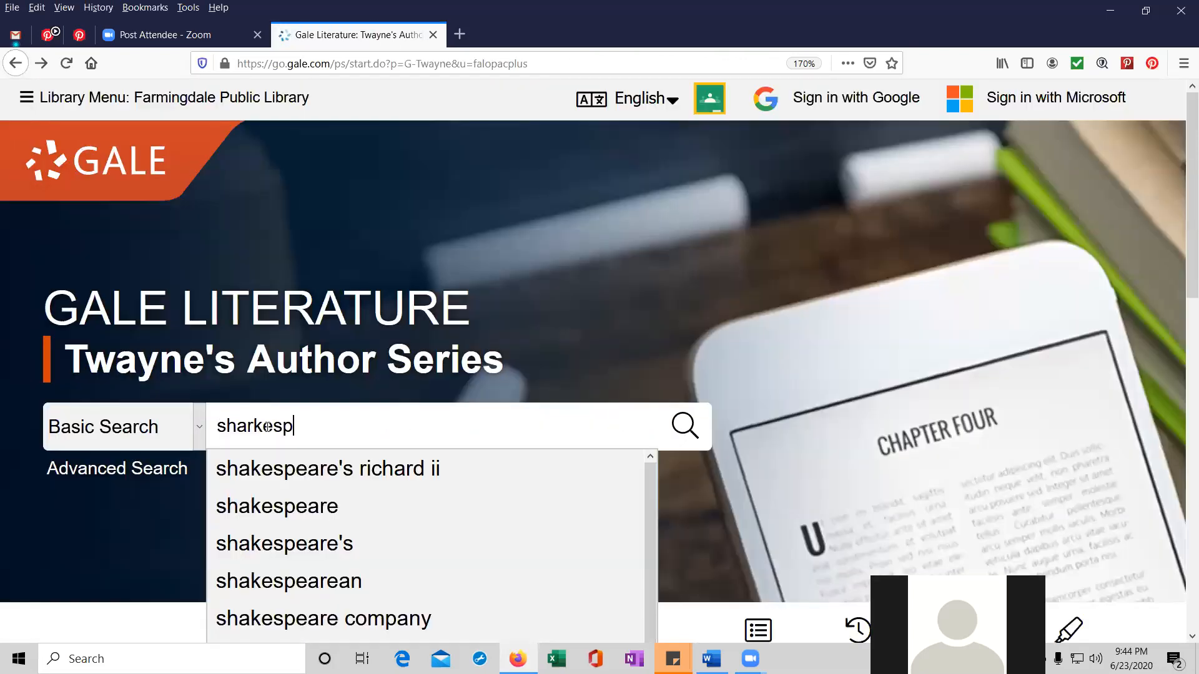
pyautogui.press('Backspace')
pyautogui.write('eare')
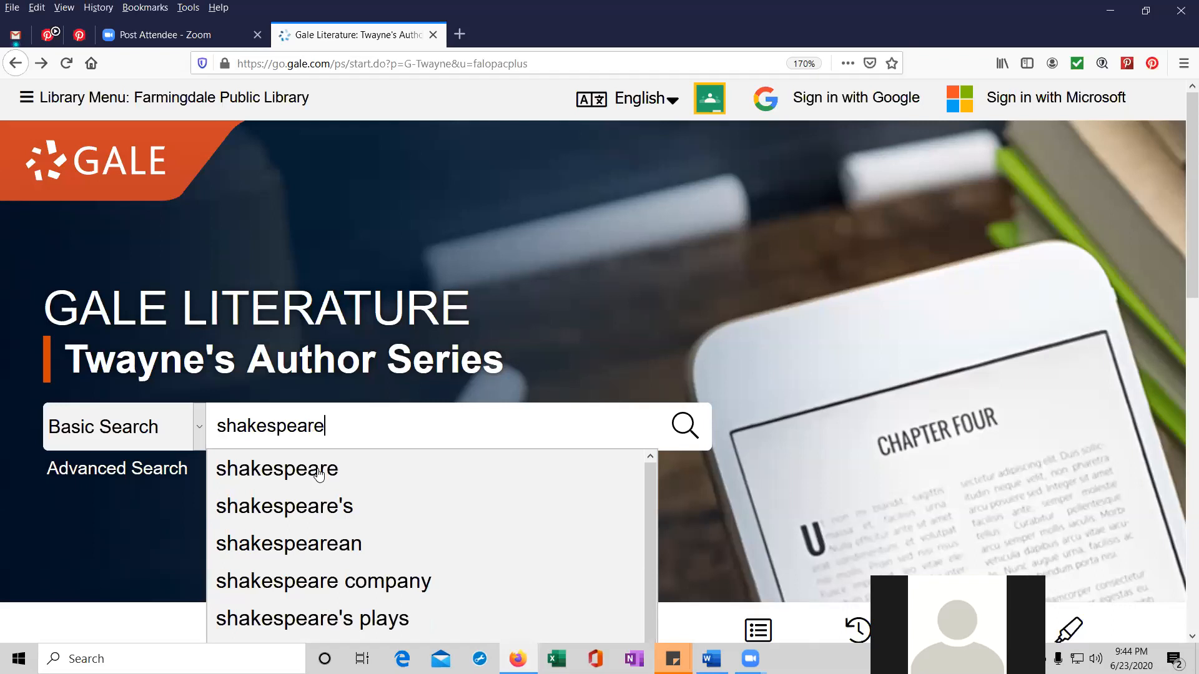
pyautogui.click(310, 618)
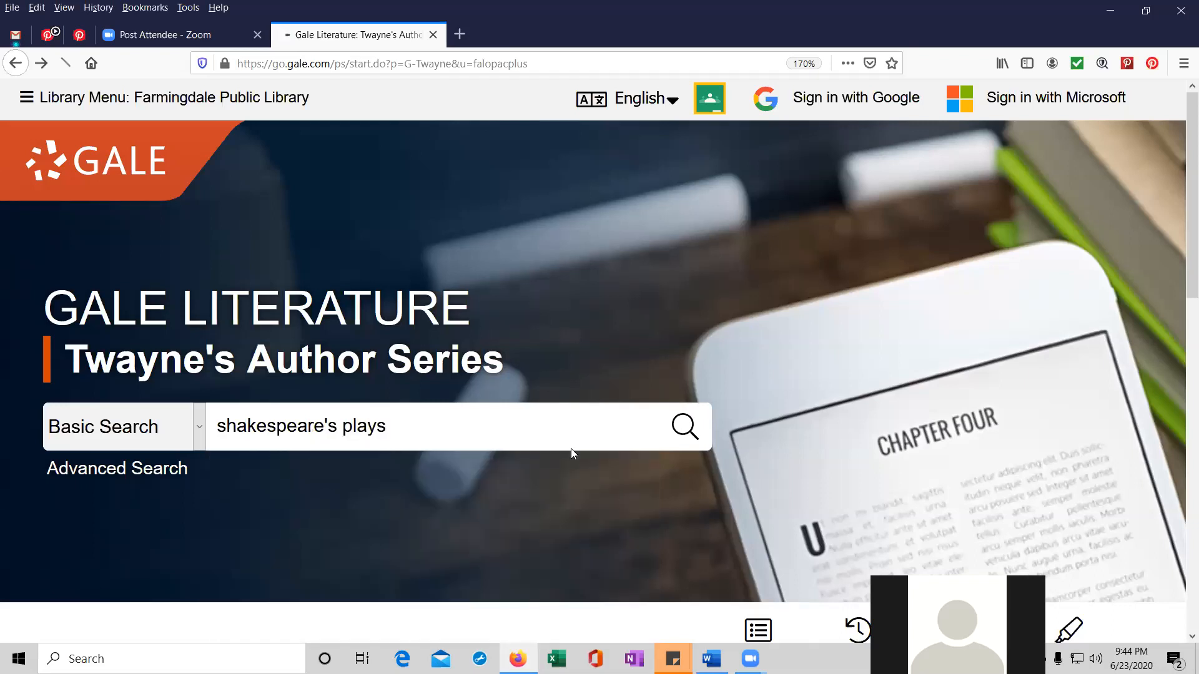
# Run the 'shakespeare's plays' search and open 'The History Play in the 1590s'.
pyautogui.click(683, 425)
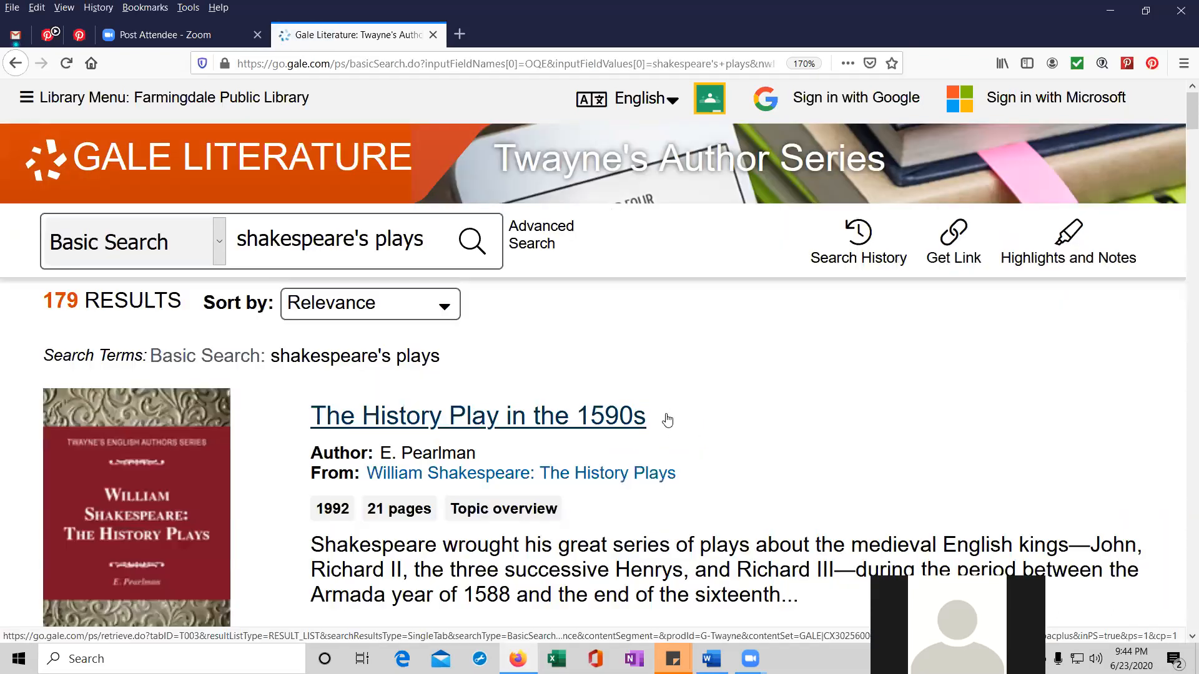
pyautogui.scroll(-3)
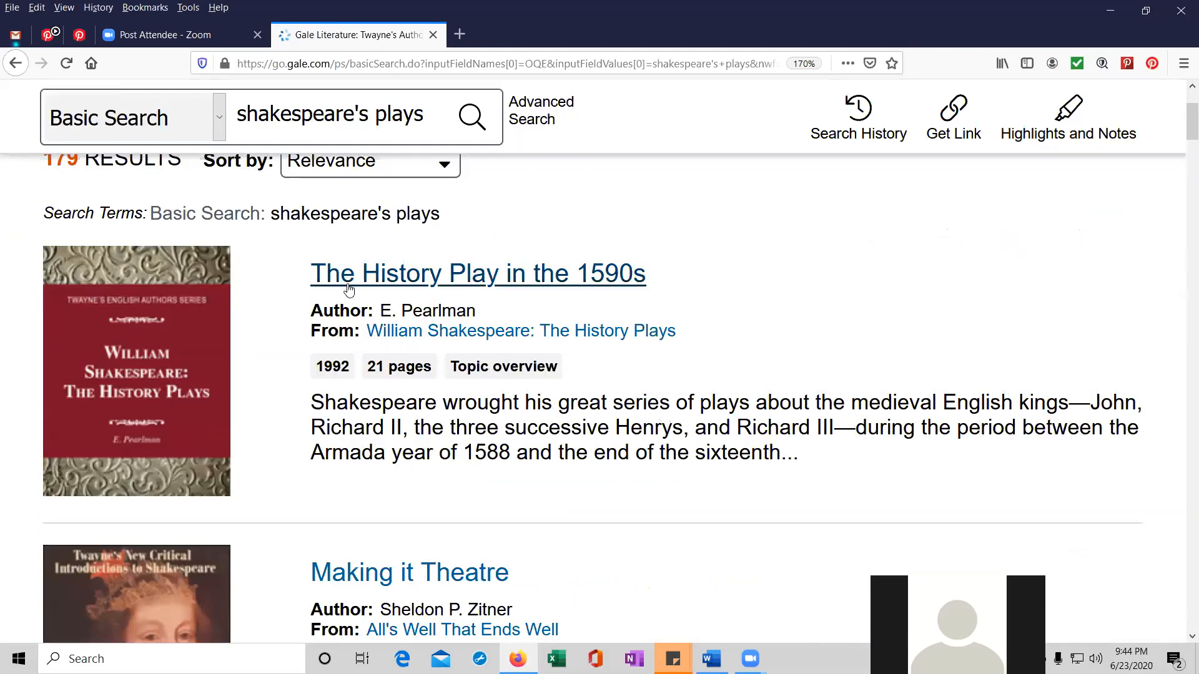
pyautogui.moveTo(559, 275)
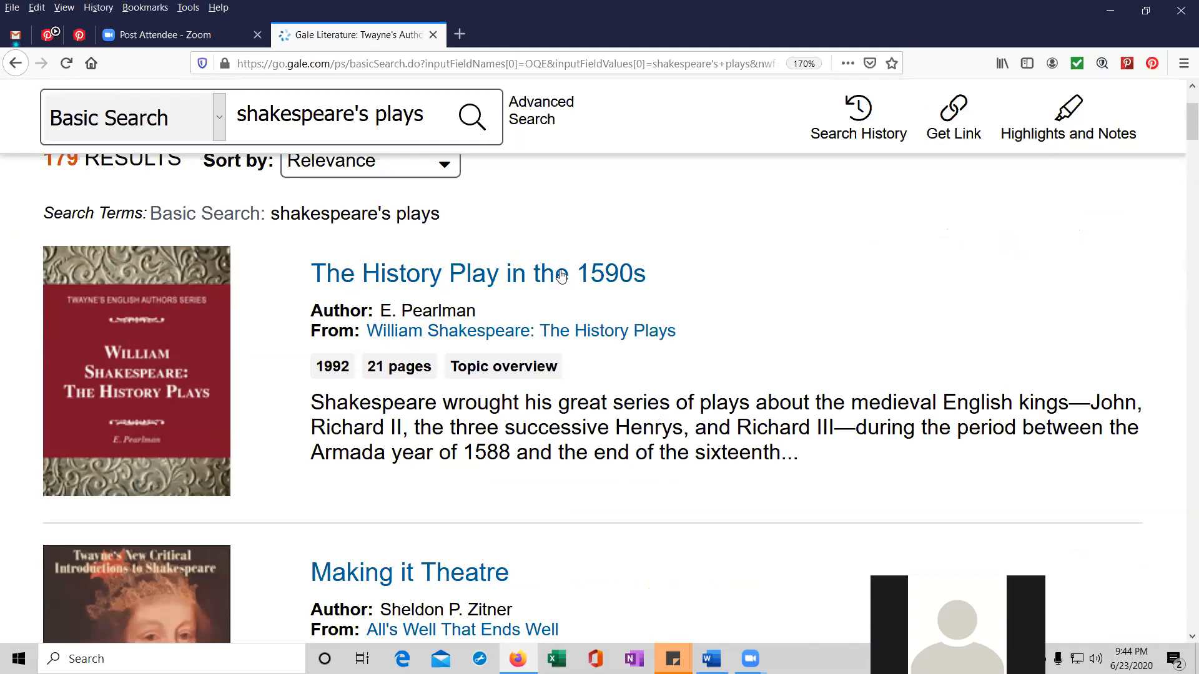
pyautogui.doubleClick(477, 272)
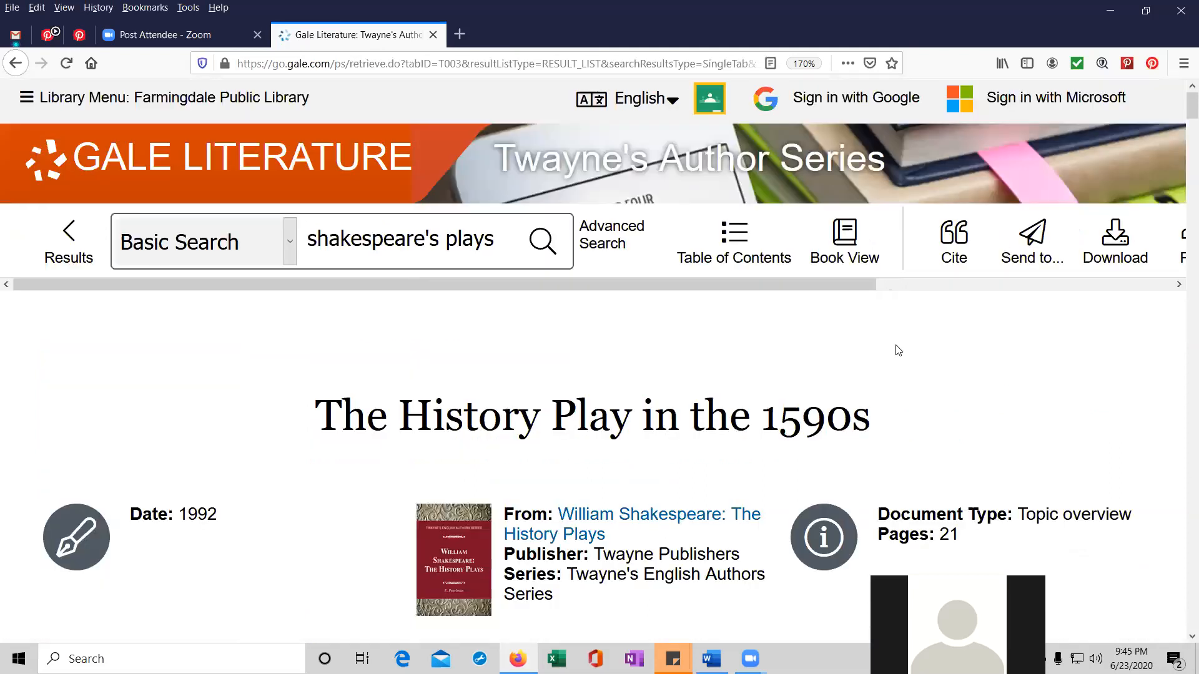
# Scroll past Chapter One's 1992 overview details into the Page 2 text.
pyautogui.scroll(-3)
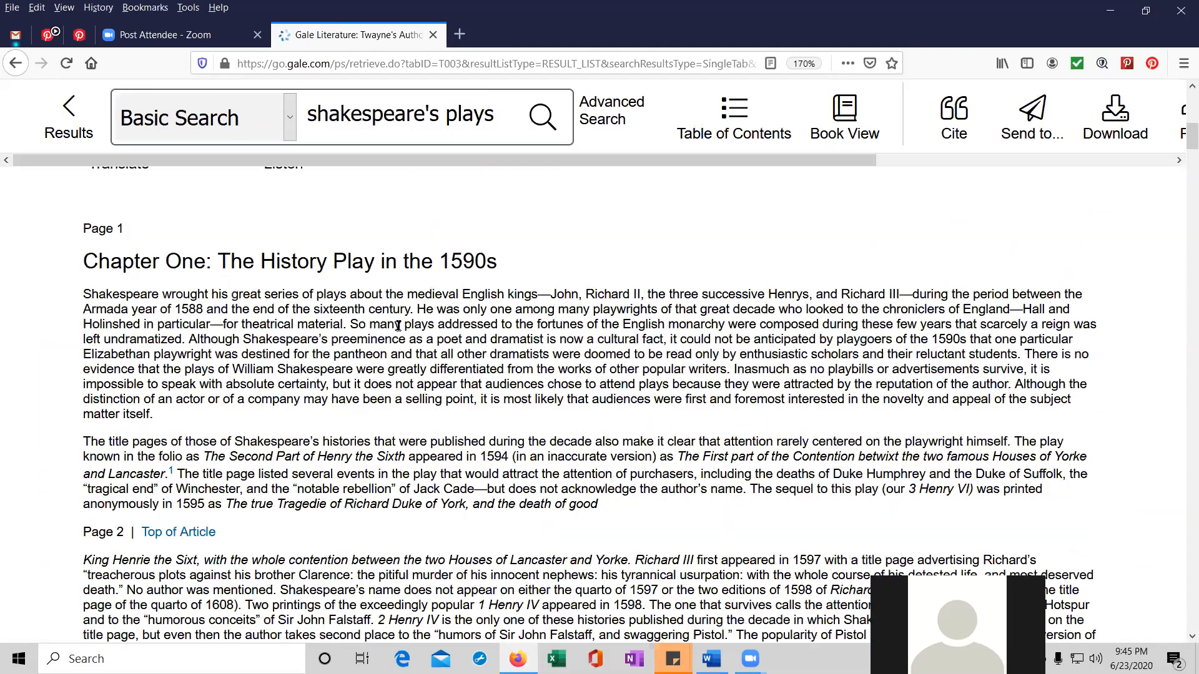
pyautogui.scroll(3)
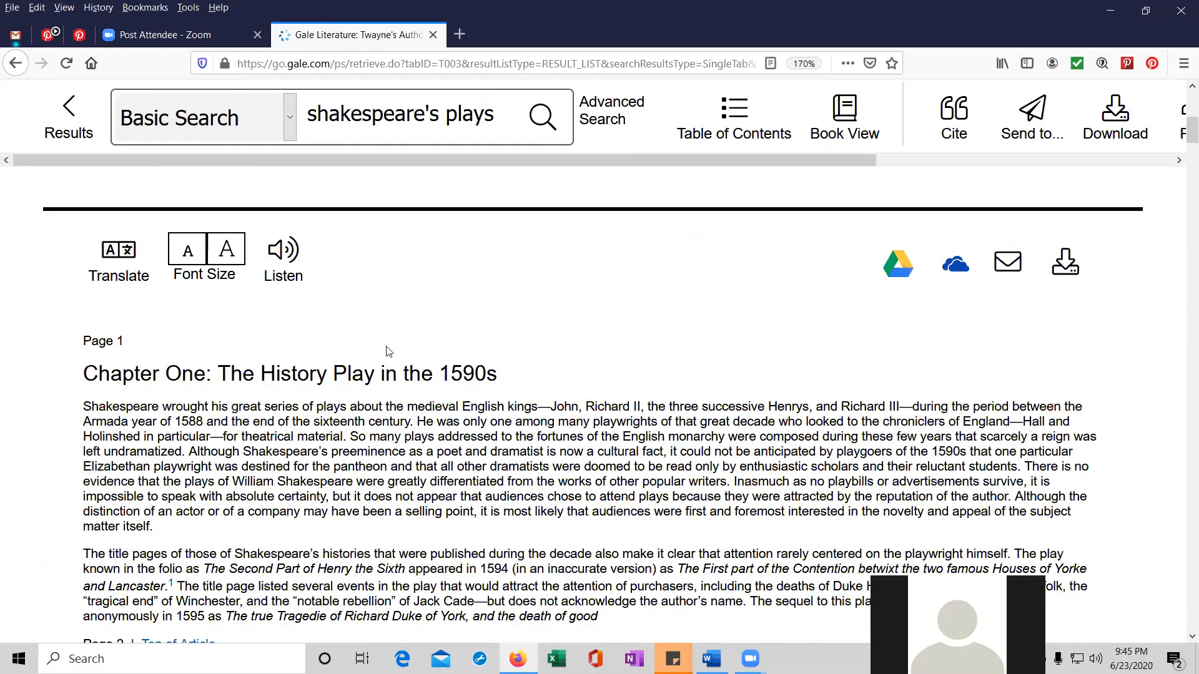
pyautogui.scroll(-3)
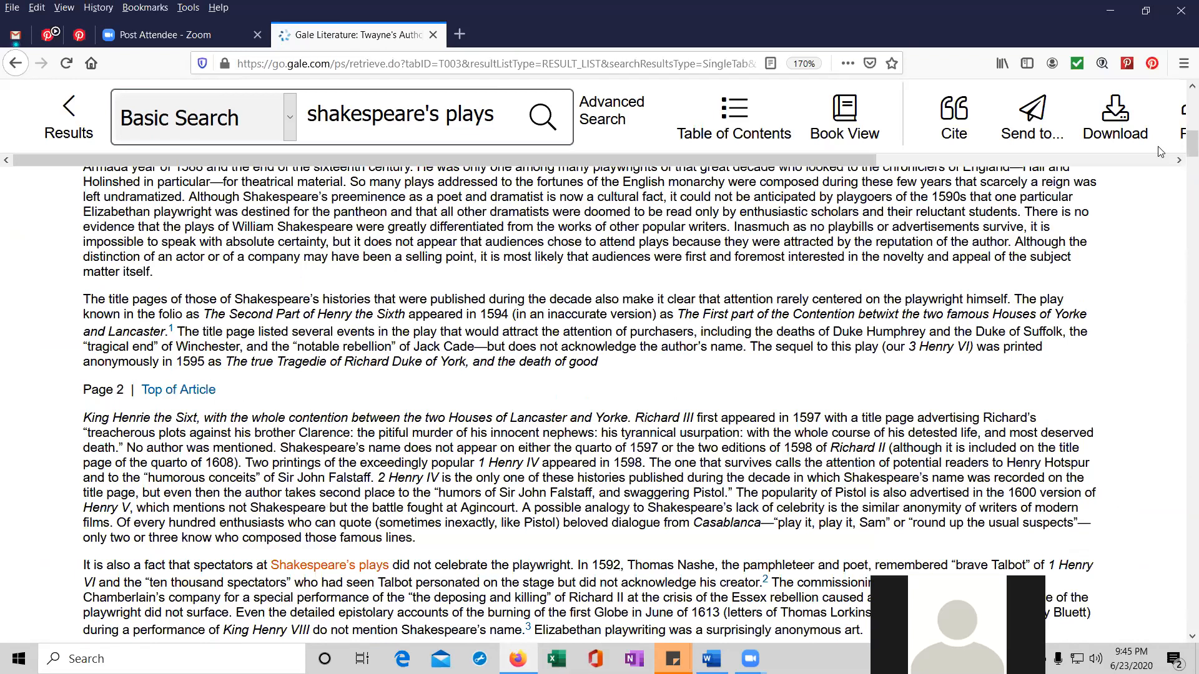
pyautogui.scroll(3)
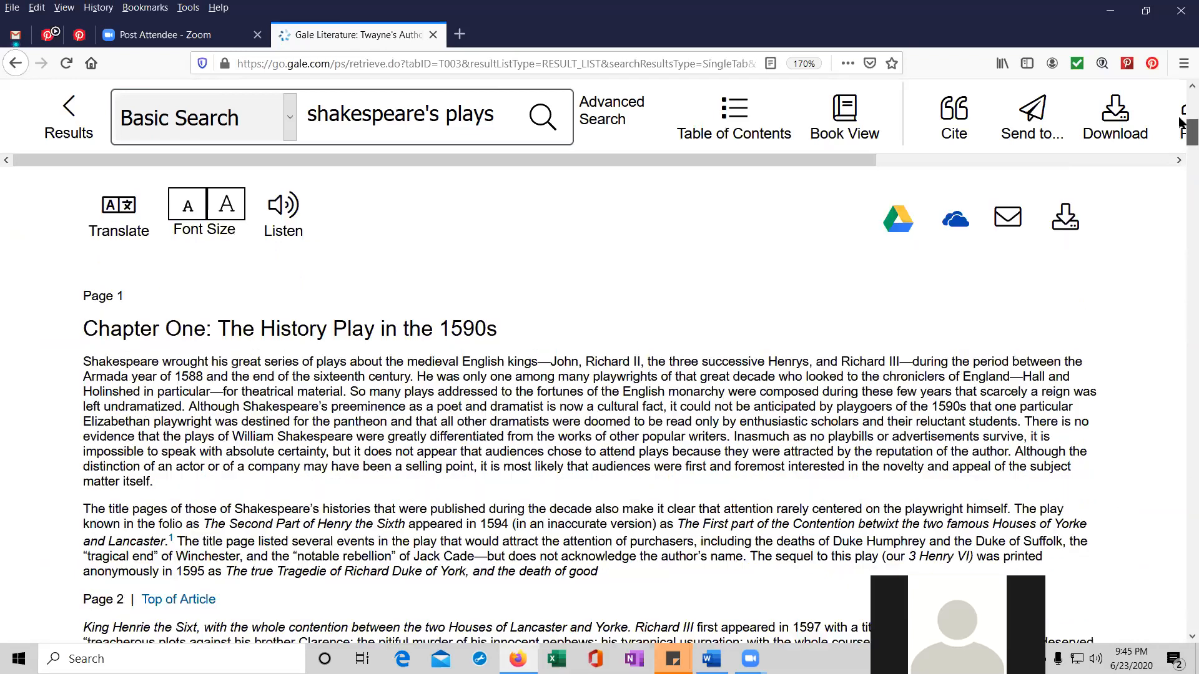
pyautogui.scroll(-3)
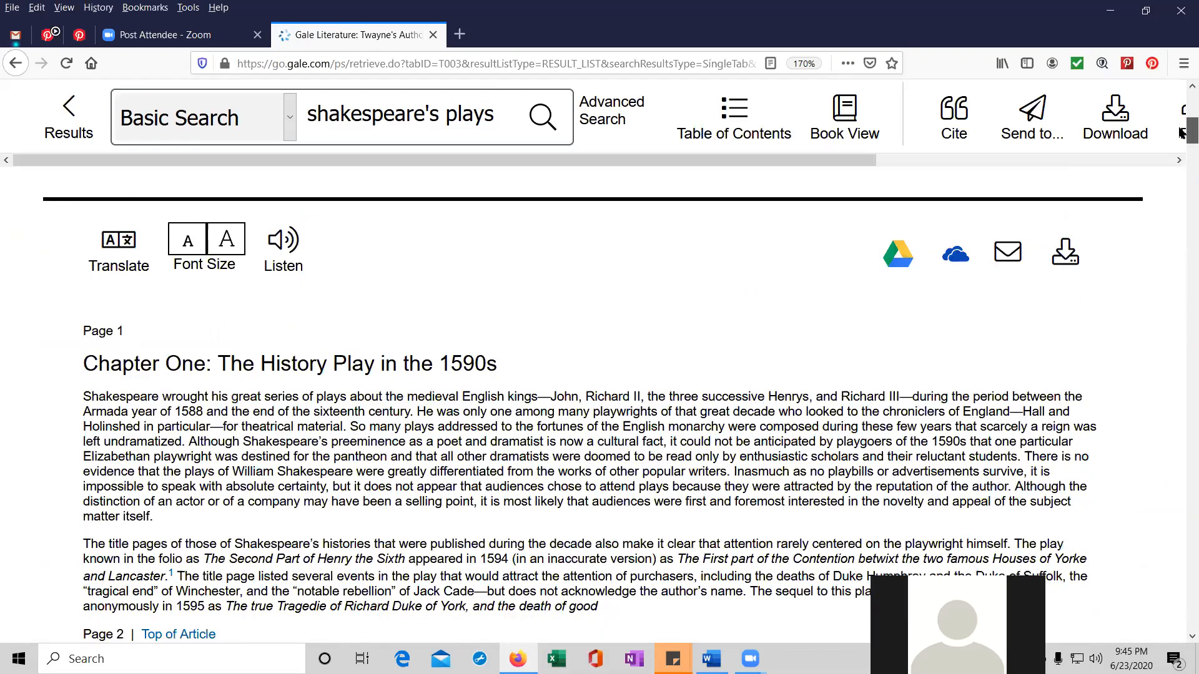
pyautogui.scroll(3)
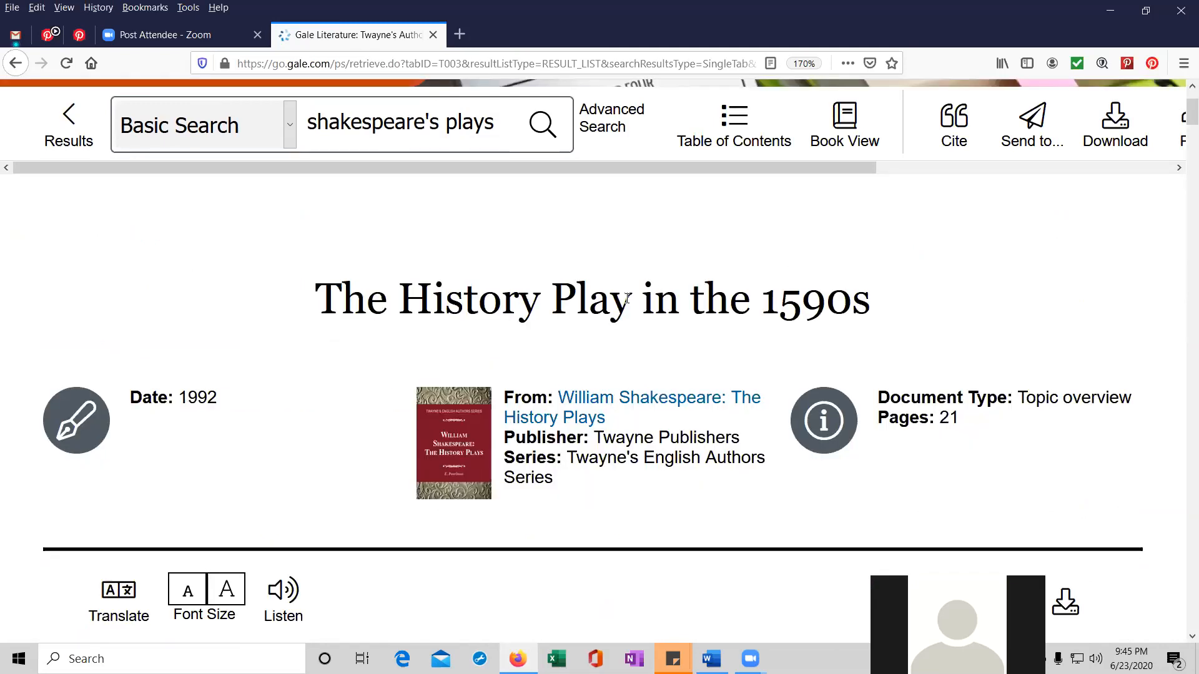
pyautogui.moveTo(813, 461)
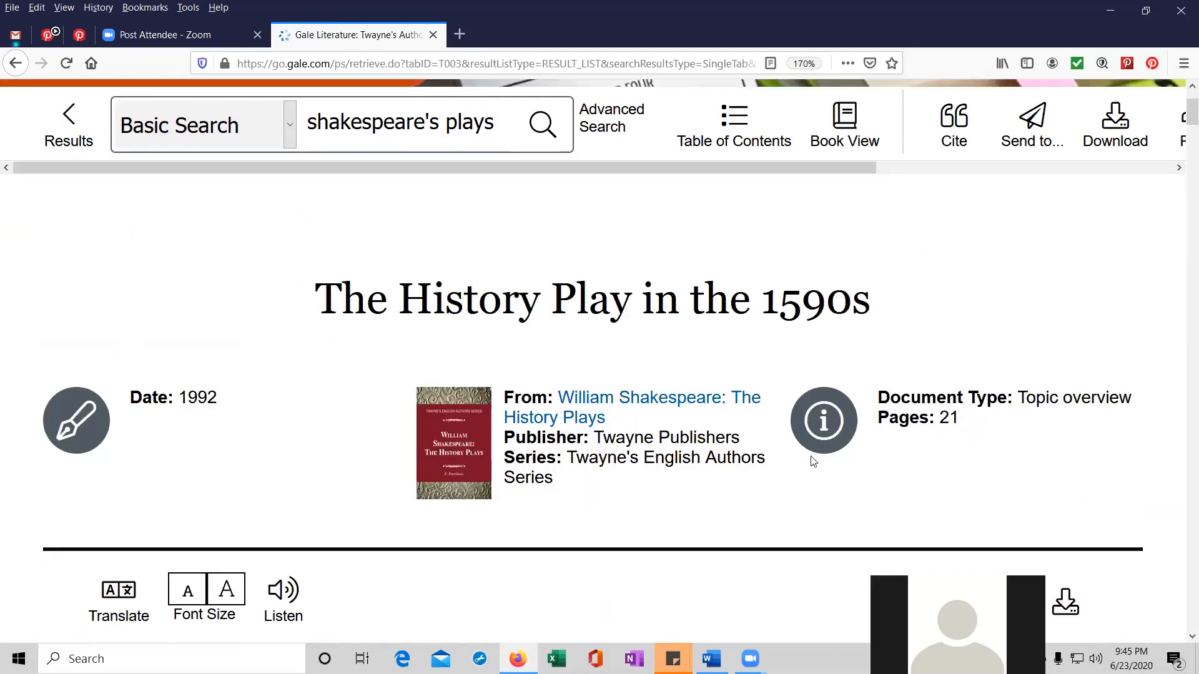
pyautogui.doubleClick(934, 417)
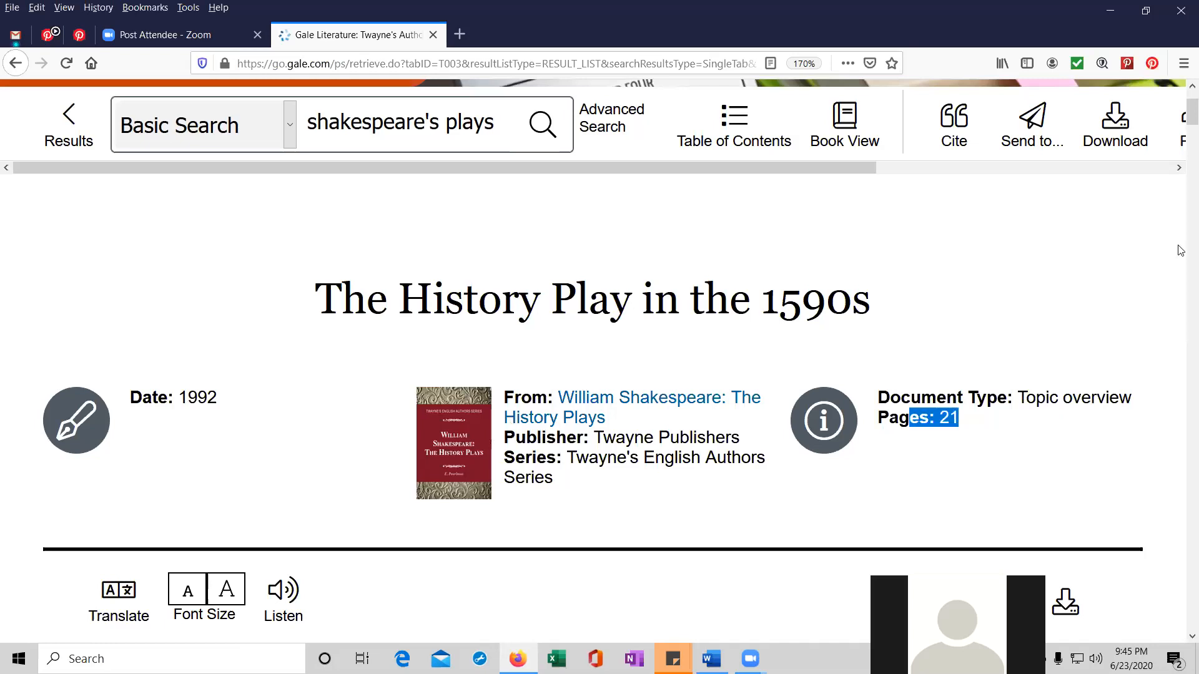
pyautogui.scroll(-3)
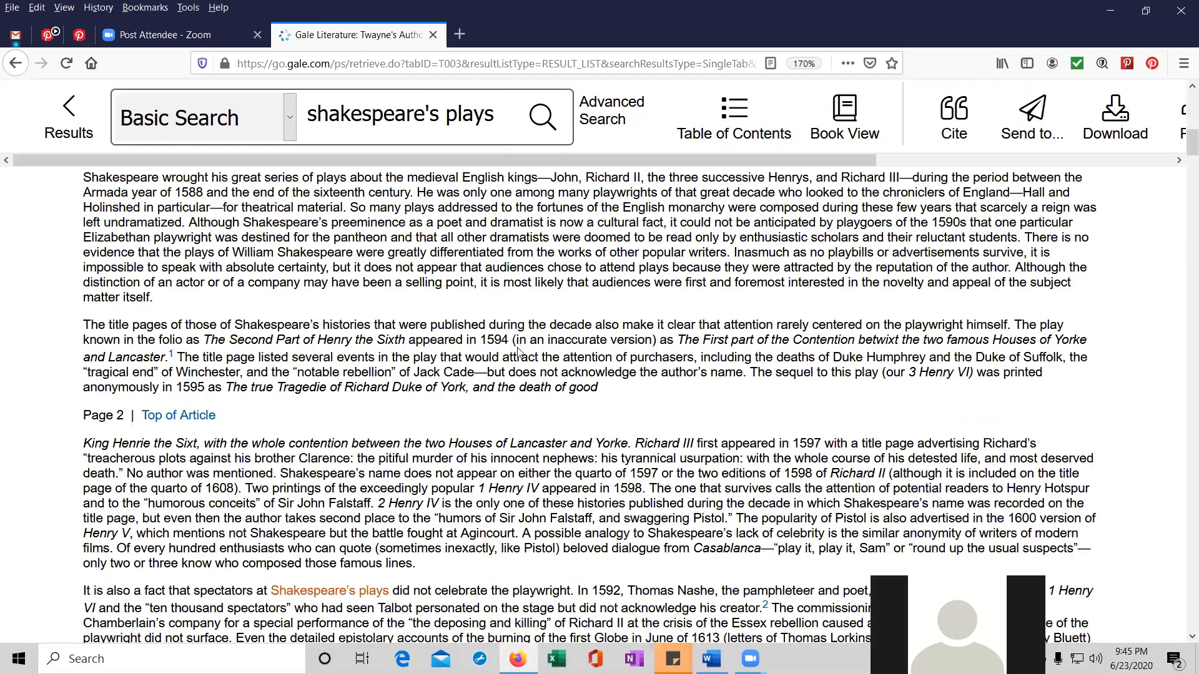
pyautogui.click(119, 313)
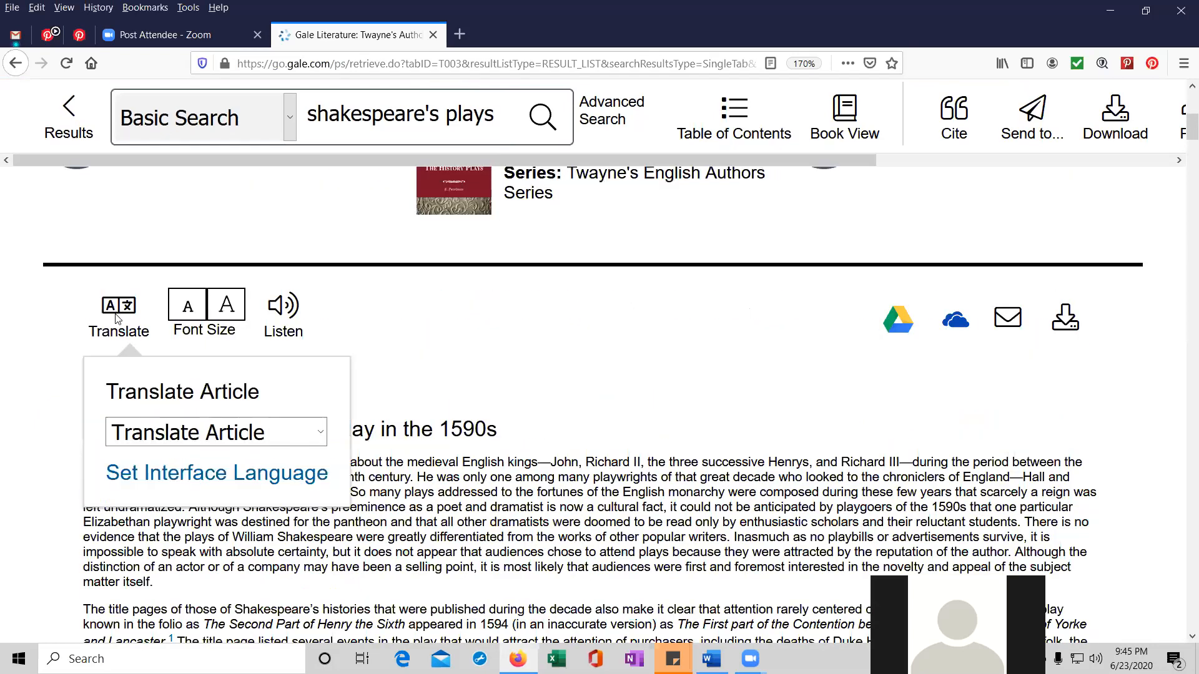
pyautogui.click(215, 432)
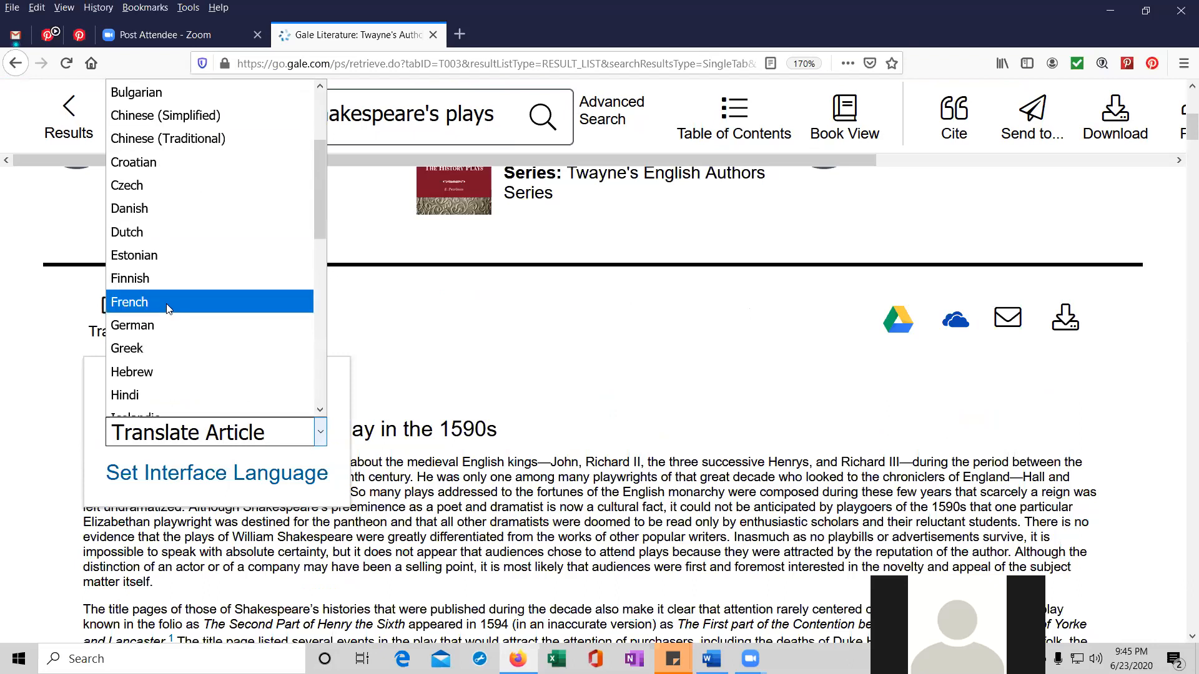
pyautogui.scroll(-3)
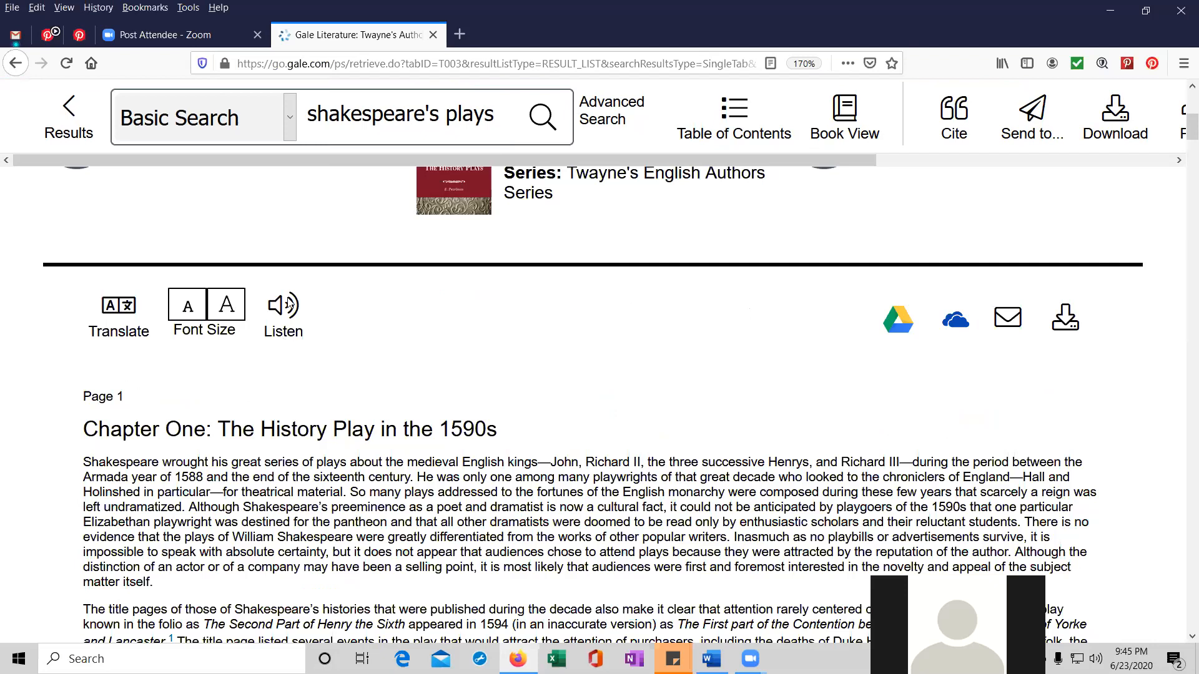
# Play the chapter aloud with Listen, pause and stop it, then scroll the article.
pyautogui.click(282, 306)
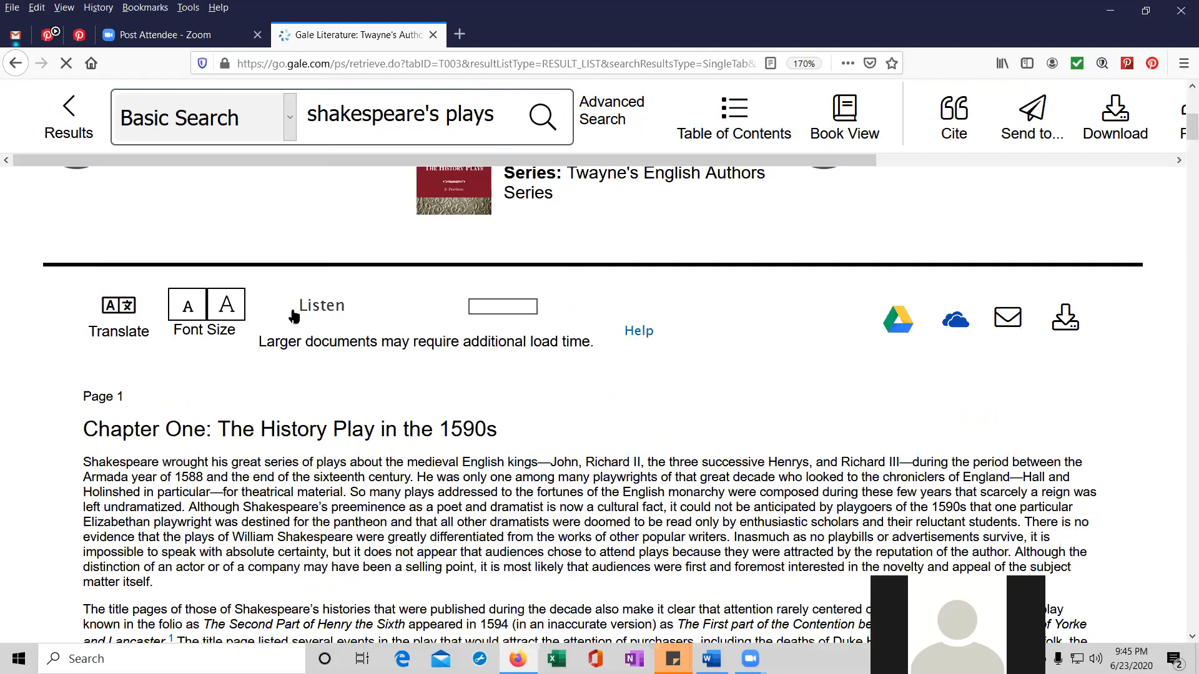
pyautogui.click(320, 305)
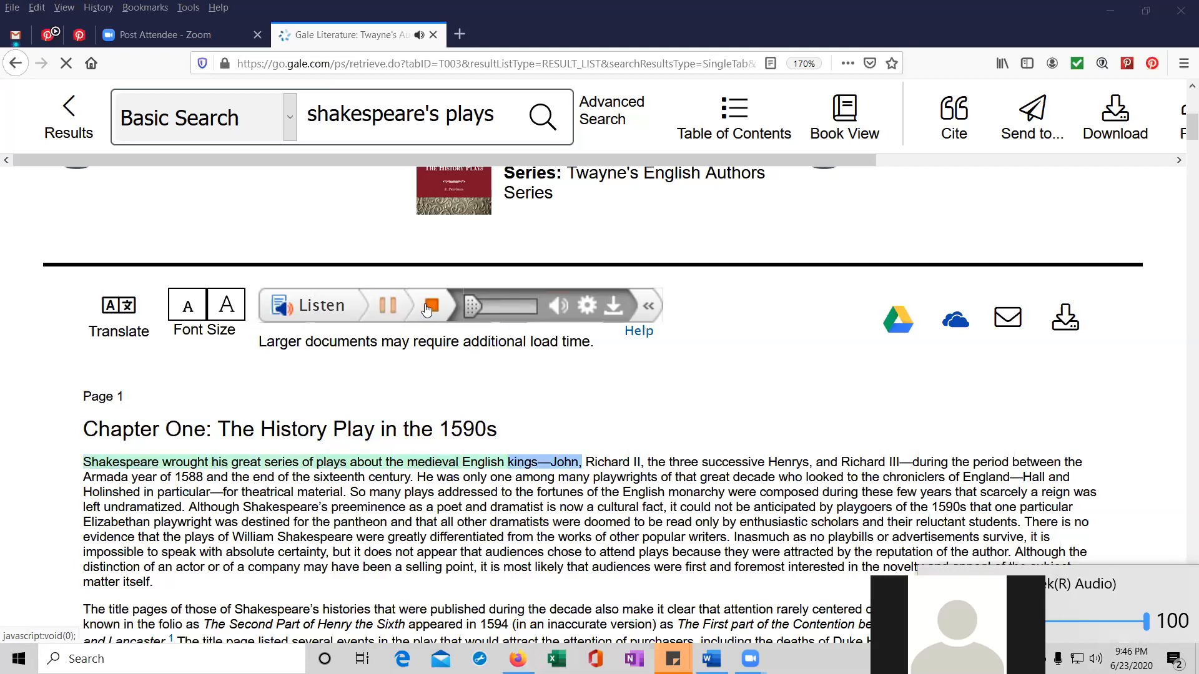
pyautogui.click(387, 305)
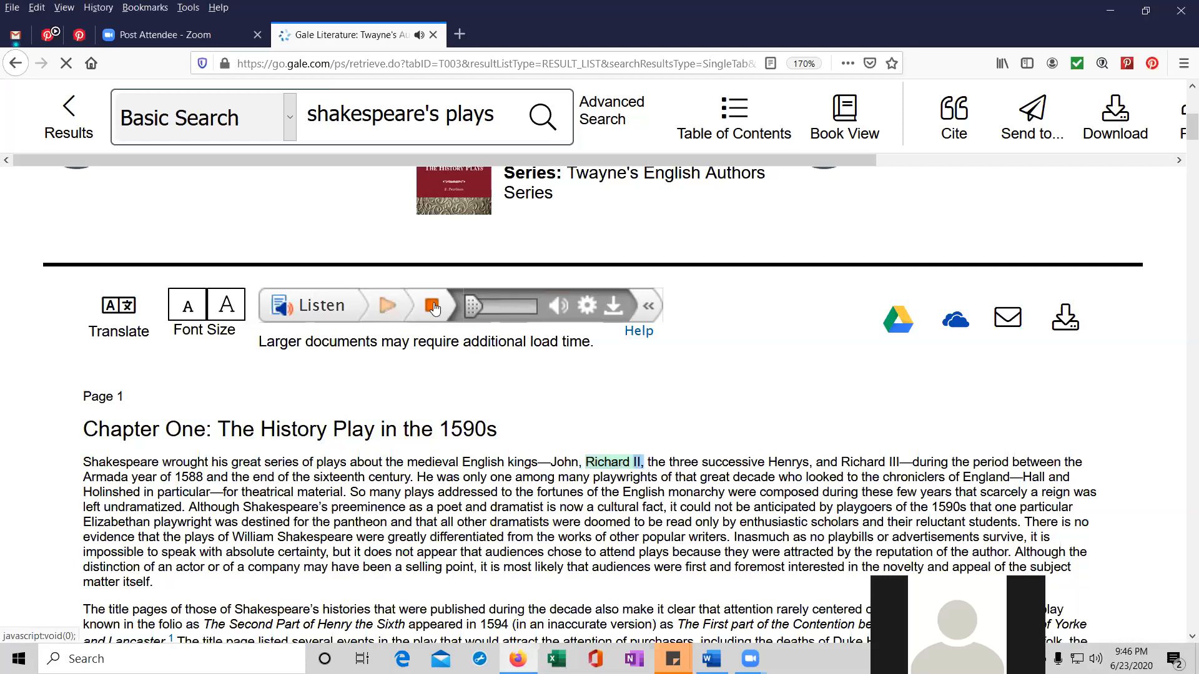
pyautogui.click(432, 305)
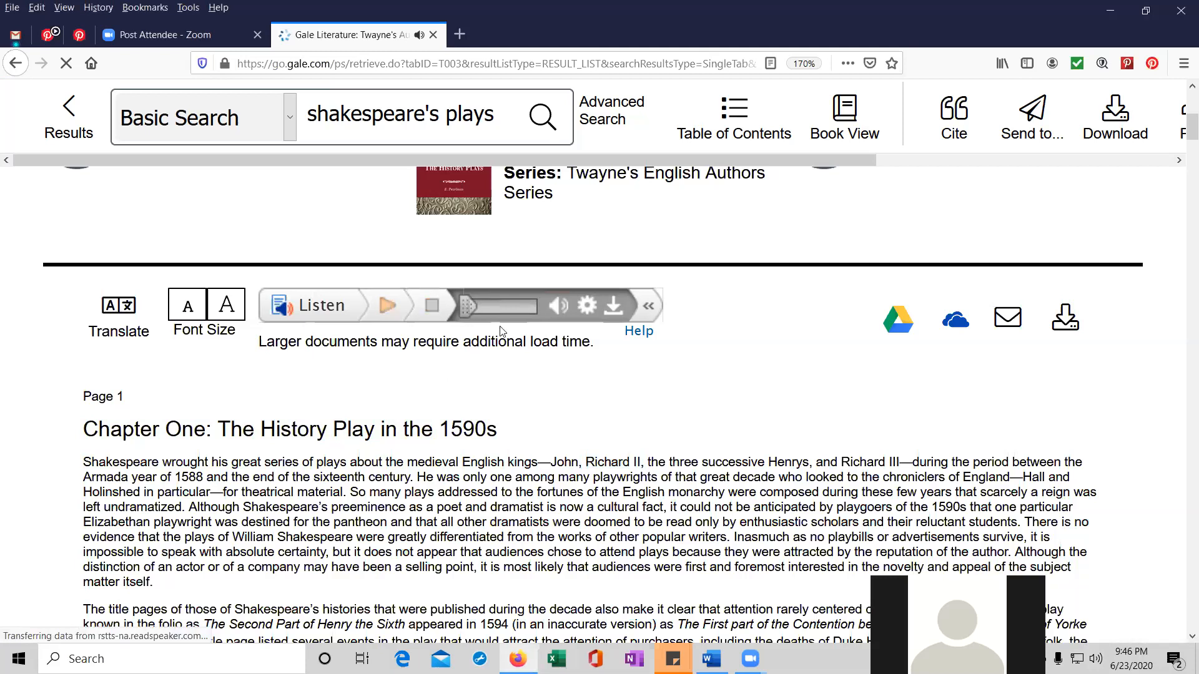
pyautogui.moveTo(432, 305)
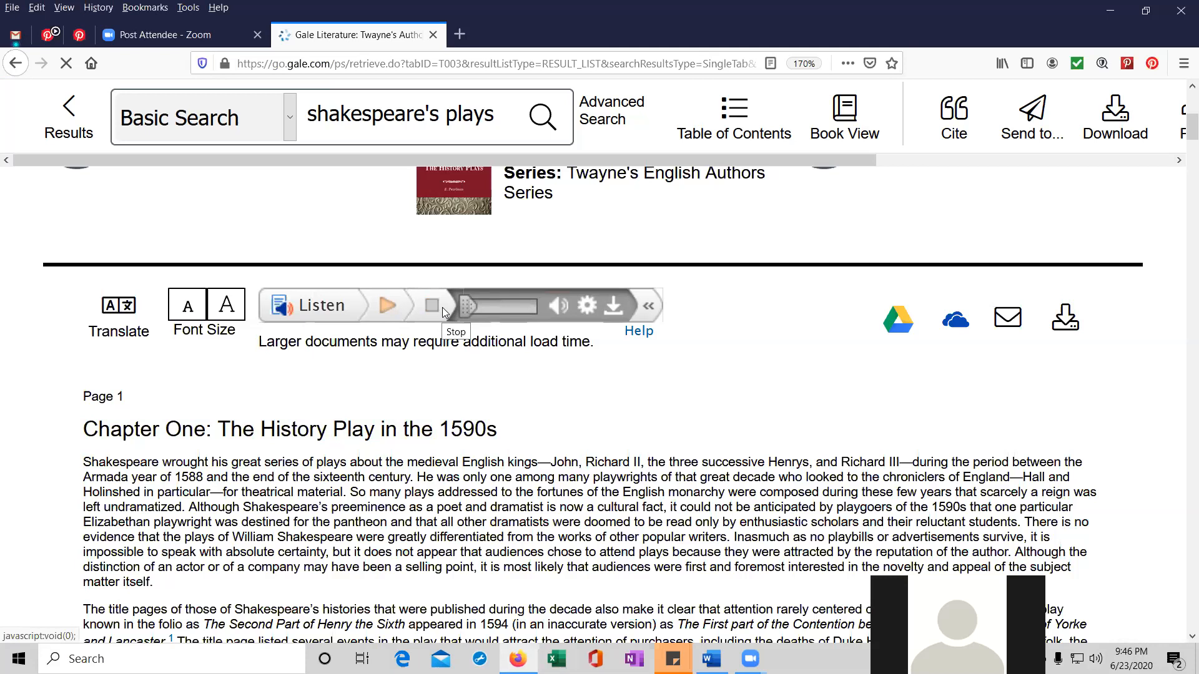
pyautogui.scroll(-3)
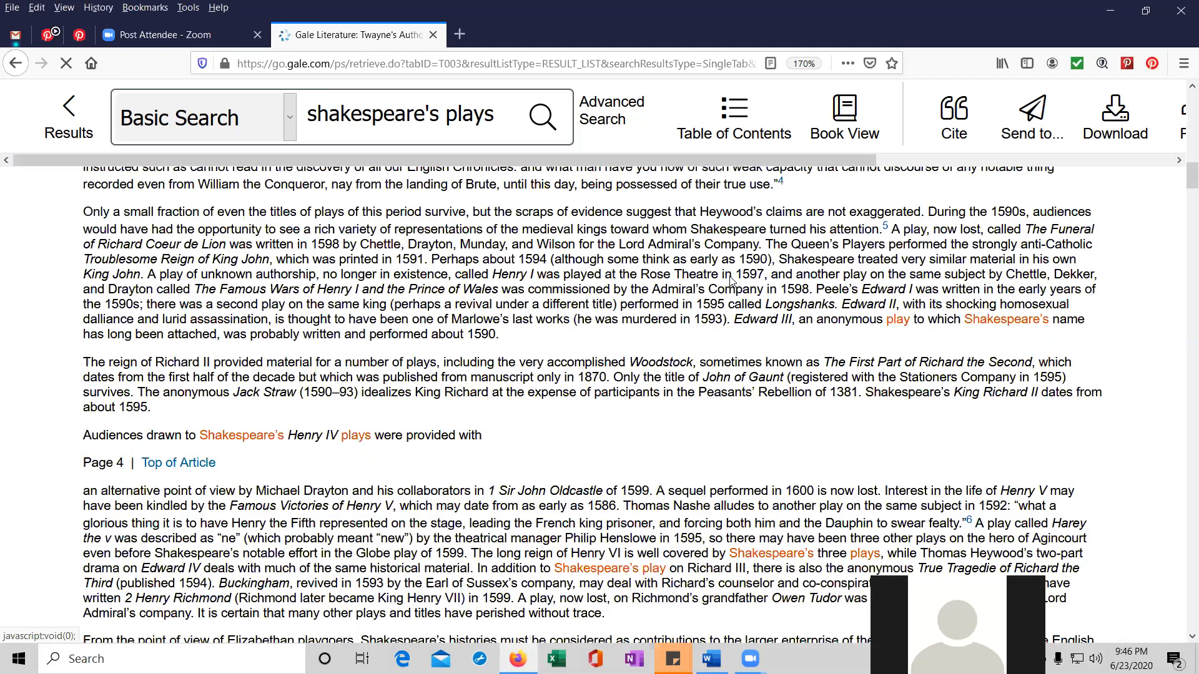
pyautogui.scroll(-3)
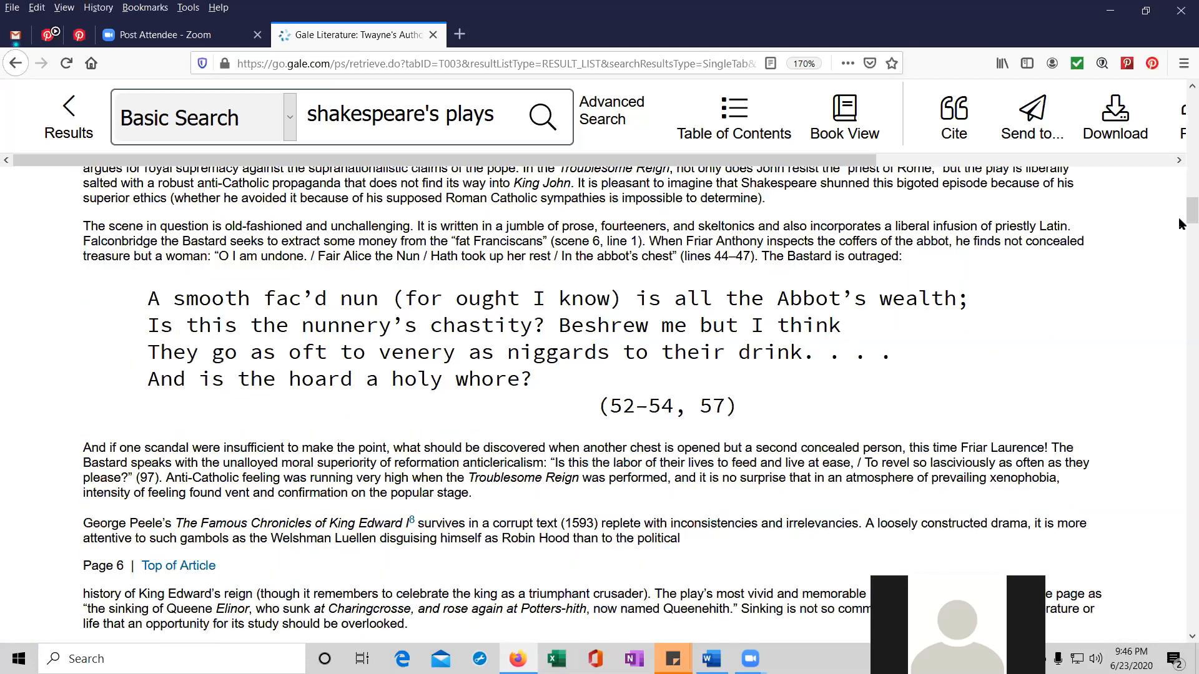
pyautogui.scroll(3)
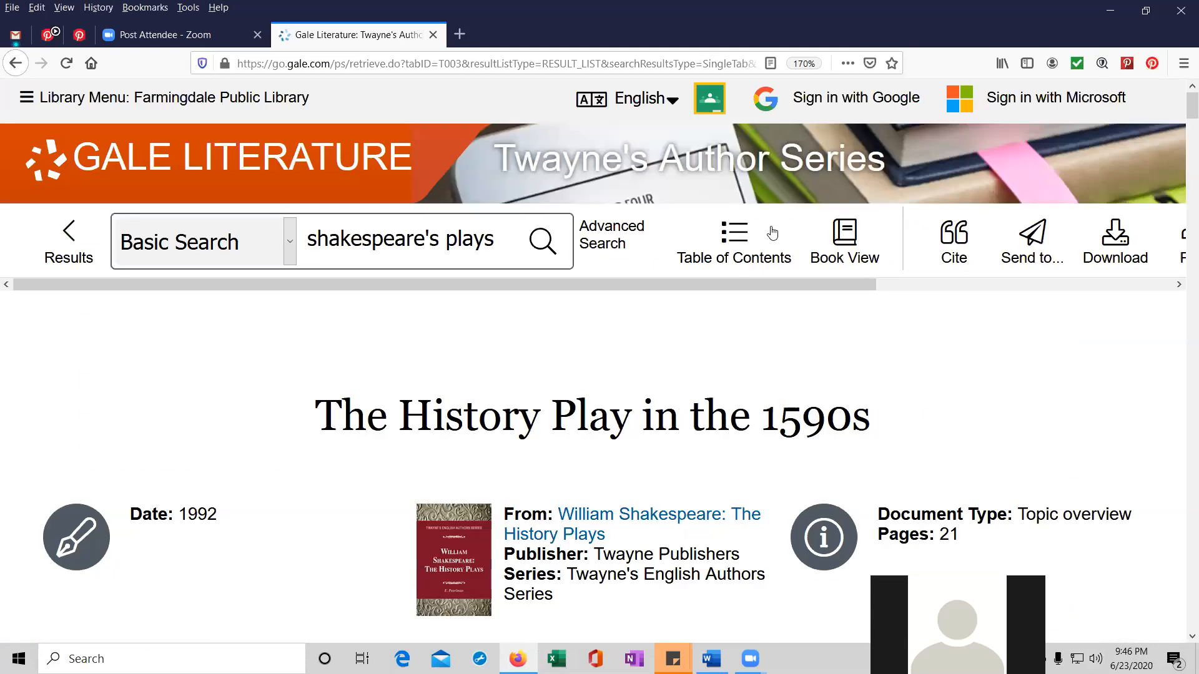
# Open 'The Tragedy of King Richard III' from the Shakespeare history plays book's contents.
pyautogui.click(733, 232)
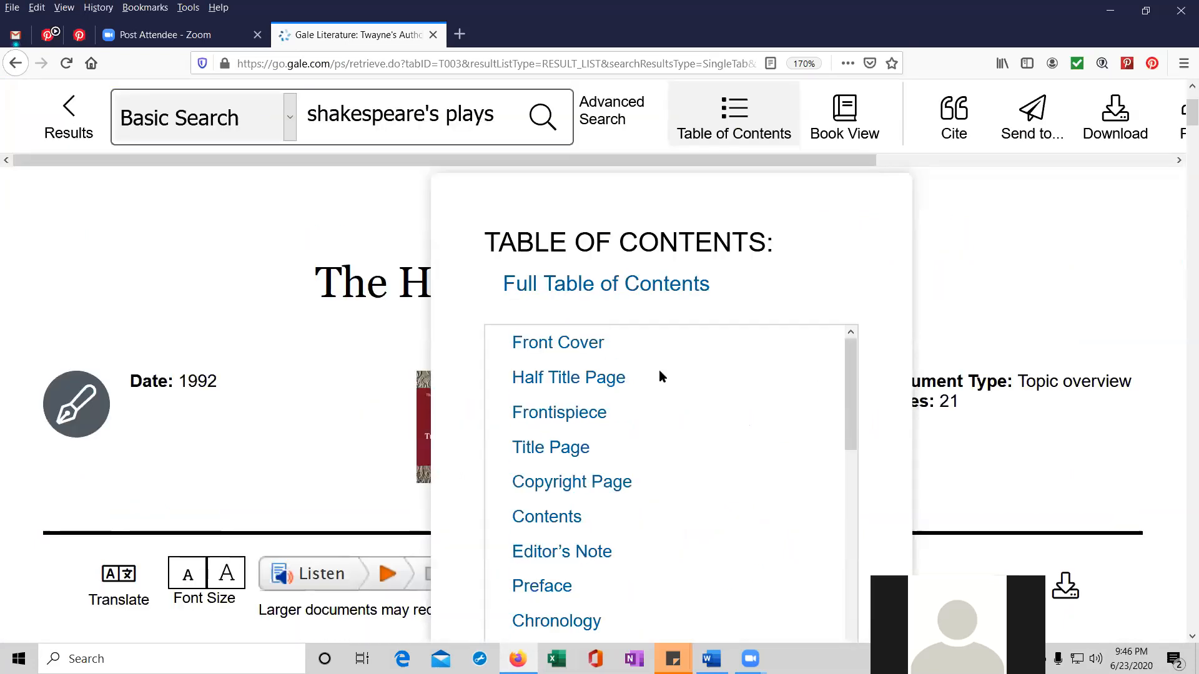
pyautogui.moveTo(558, 343)
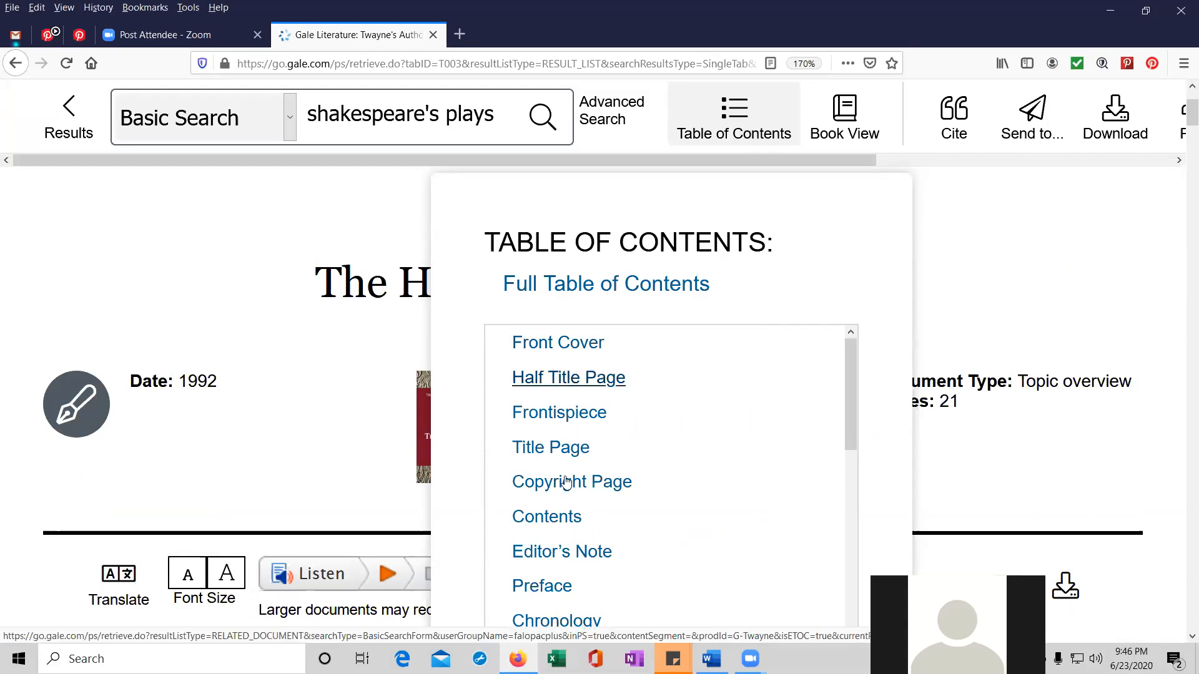
pyautogui.scroll(-3)
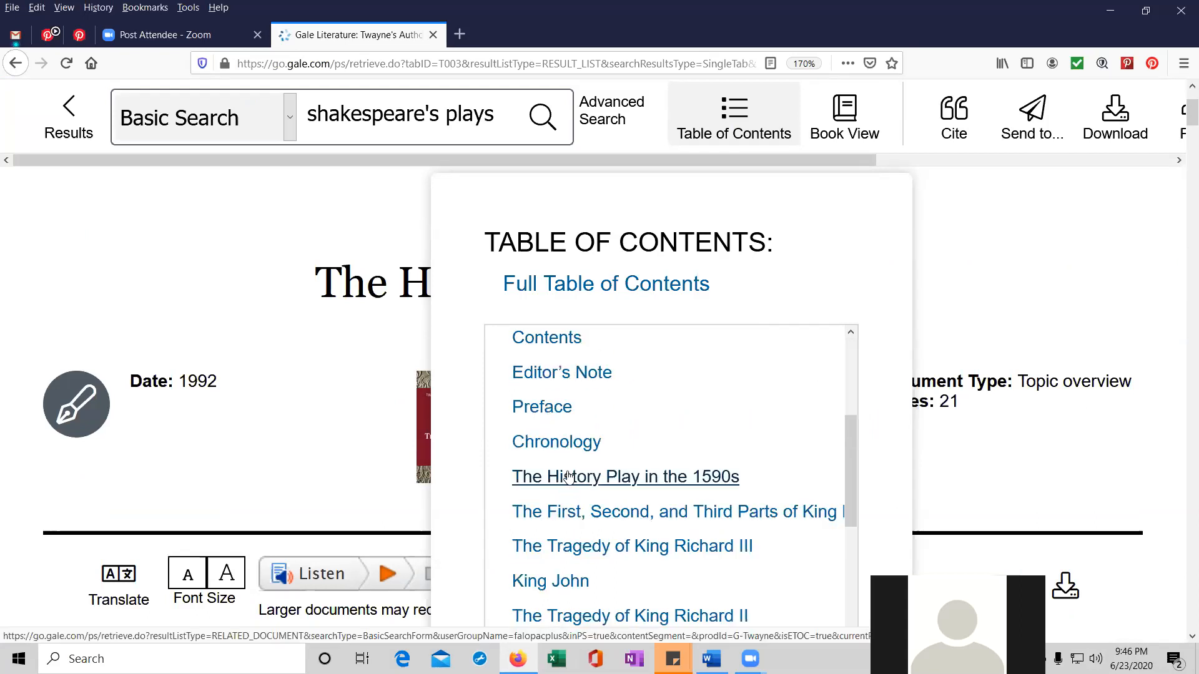
pyautogui.moveTo(598, 490)
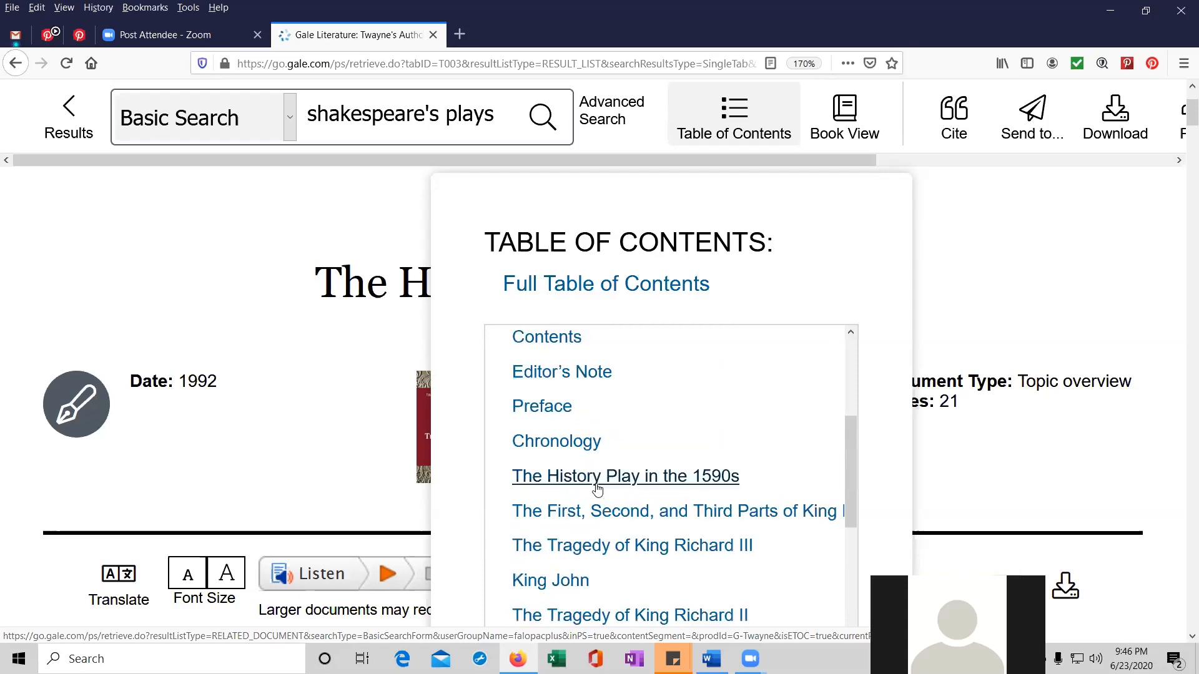
pyautogui.scroll(-3)
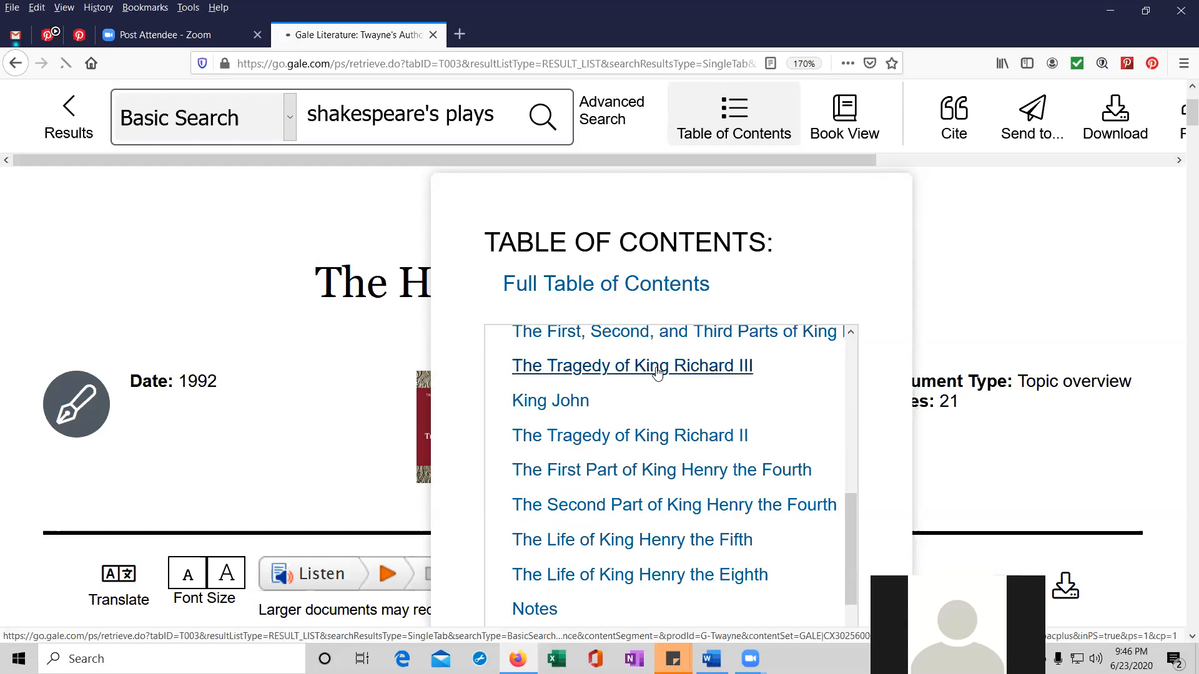
pyautogui.click(630, 365)
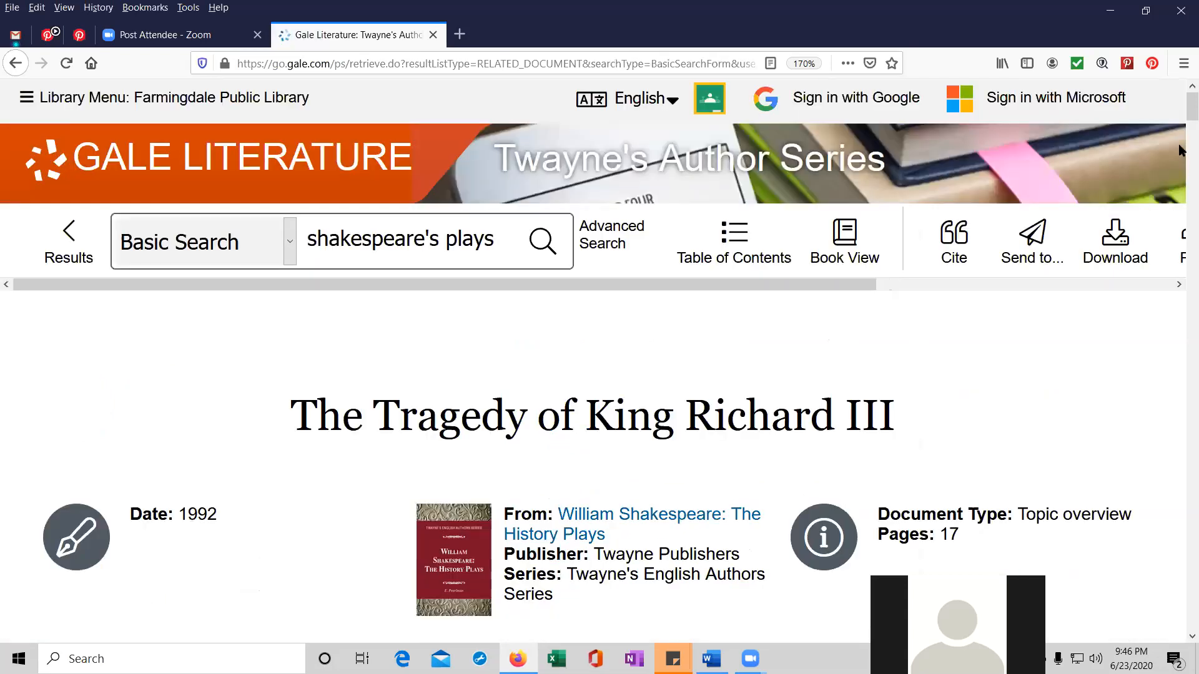
# Scroll through the Richard III text, then return to 'The History Play in the 1590s' chapter.
pyautogui.scroll(-3)
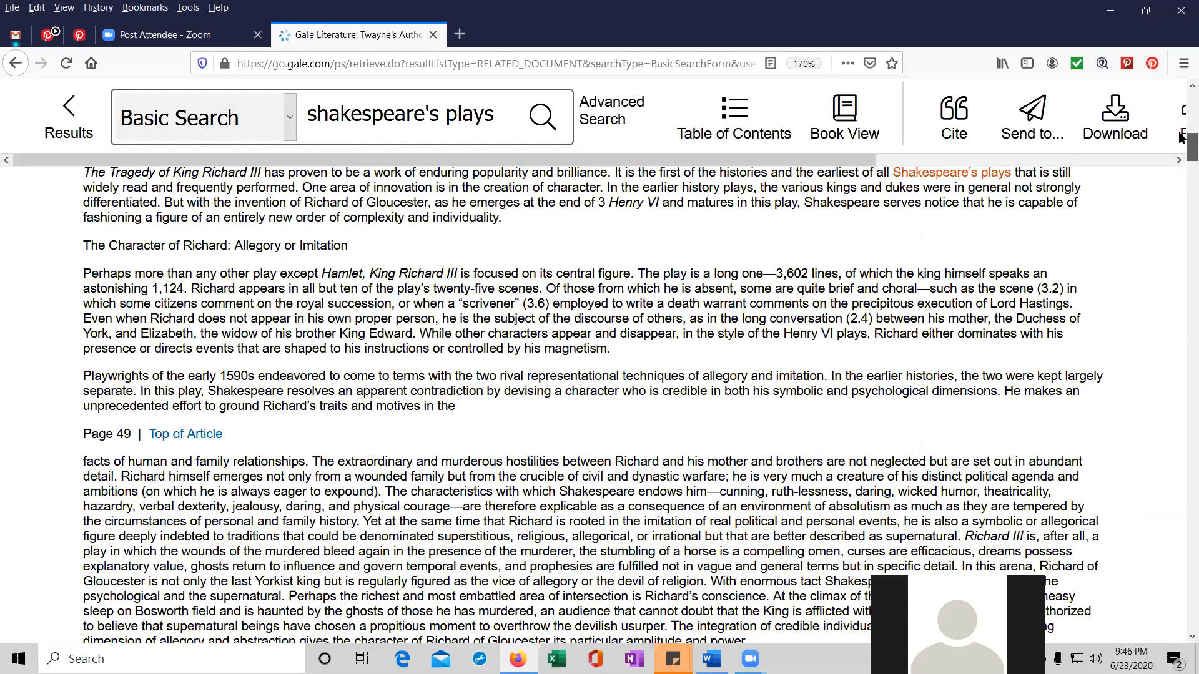
pyautogui.scroll(3)
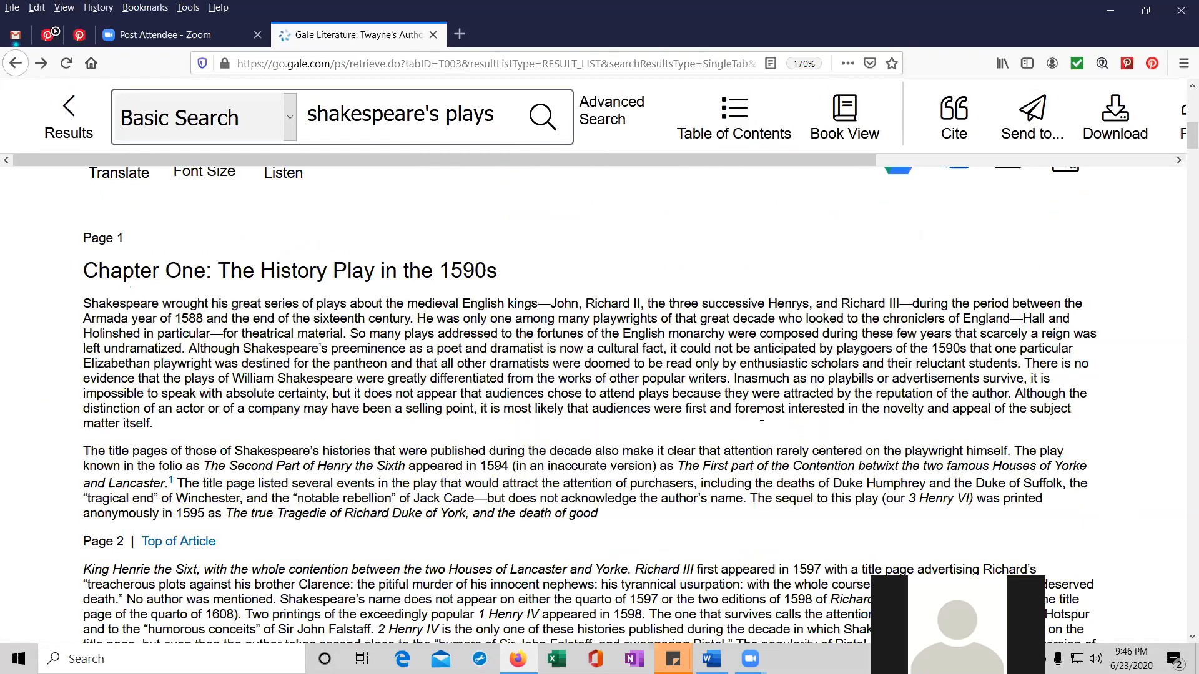
pyautogui.scroll(3)
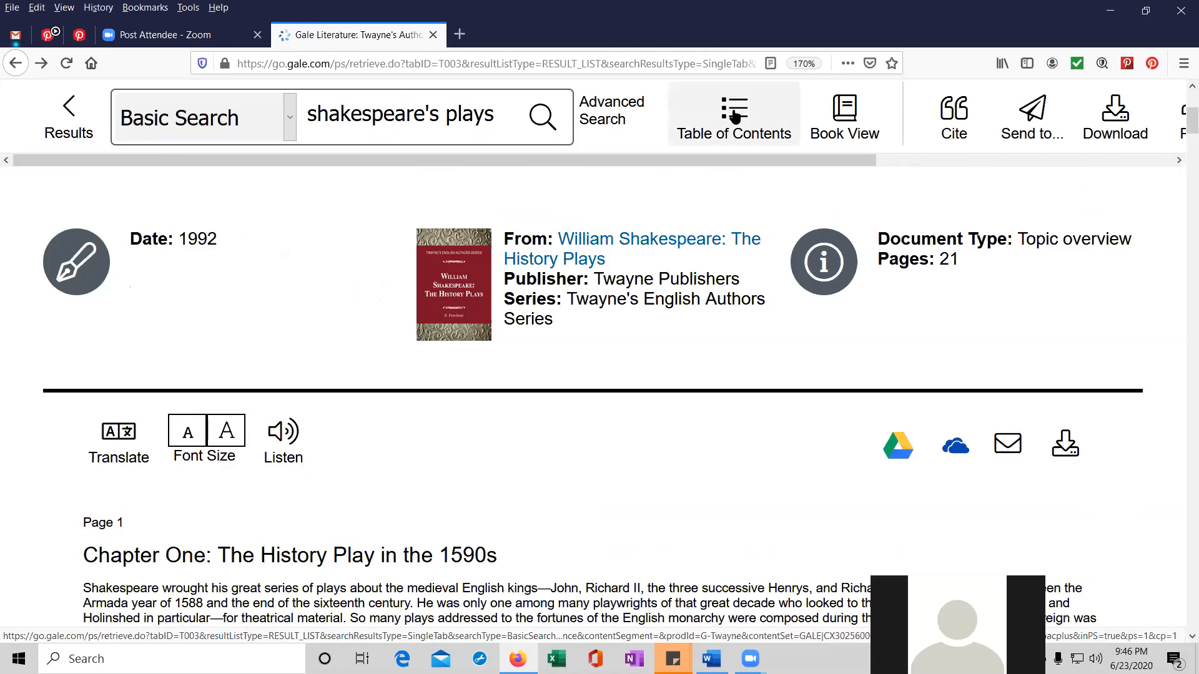
pyautogui.moveTo(849, 118)
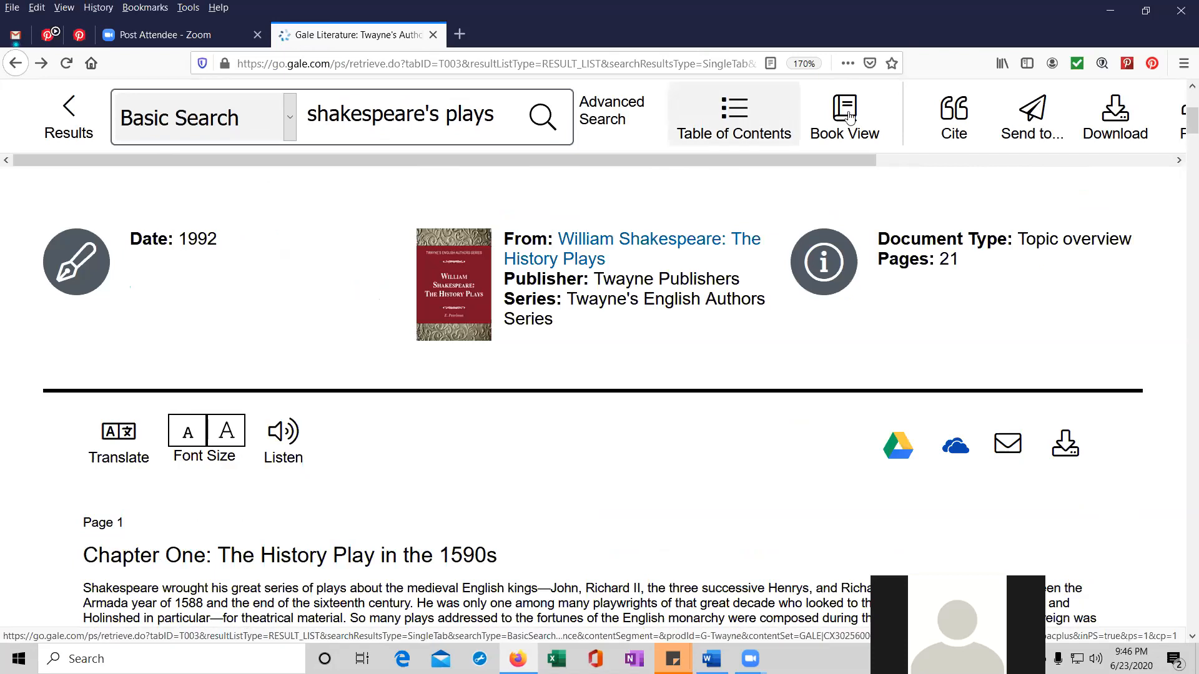
pyautogui.click(844, 115)
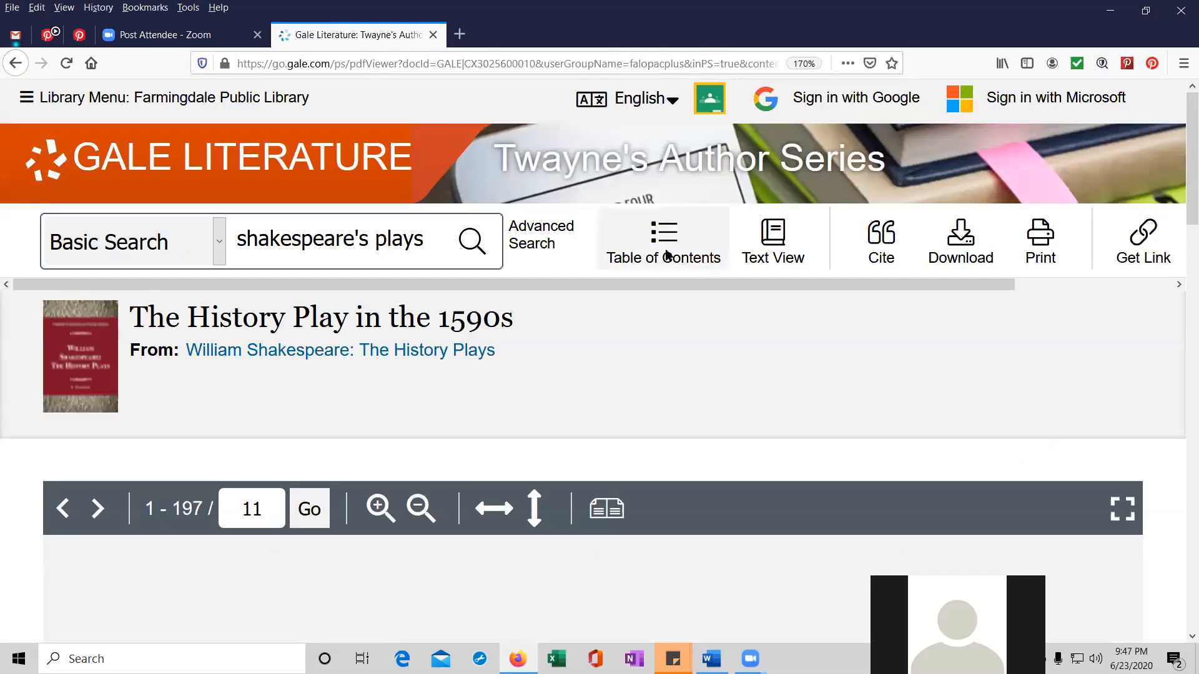
pyautogui.scroll(-3)
pyautogui.write('10')
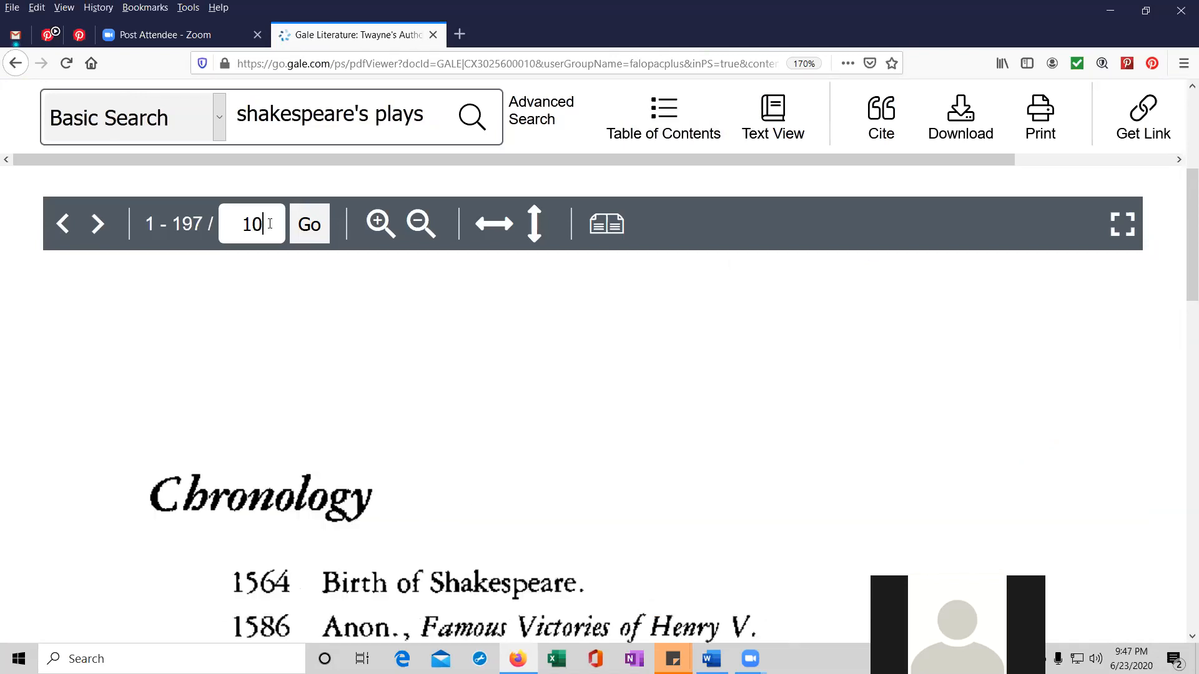
pyautogui.press('Backspace')
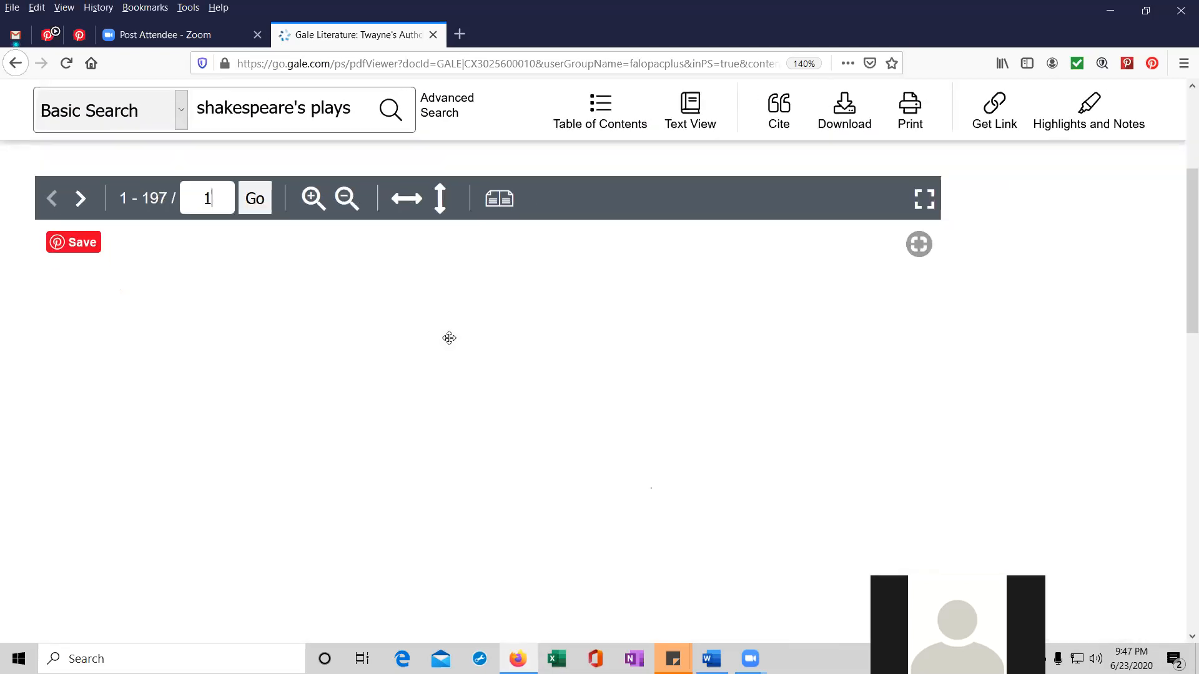
pyautogui.scroll(-3)
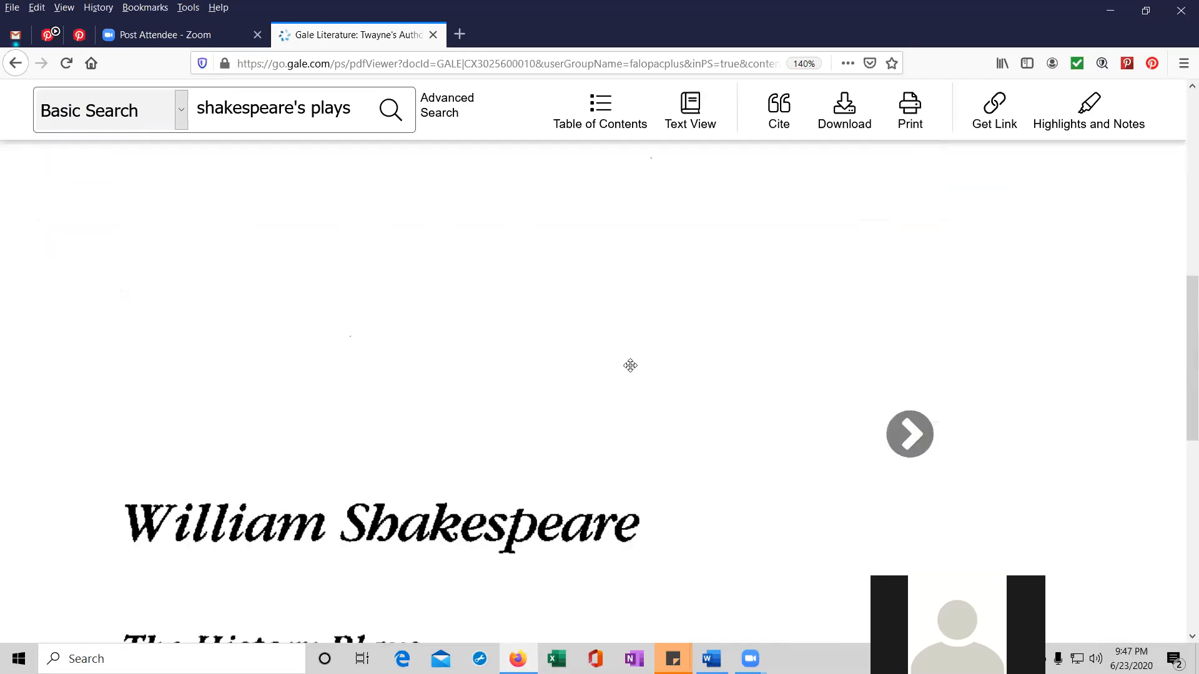
pyautogui.moveTo(909, 434)
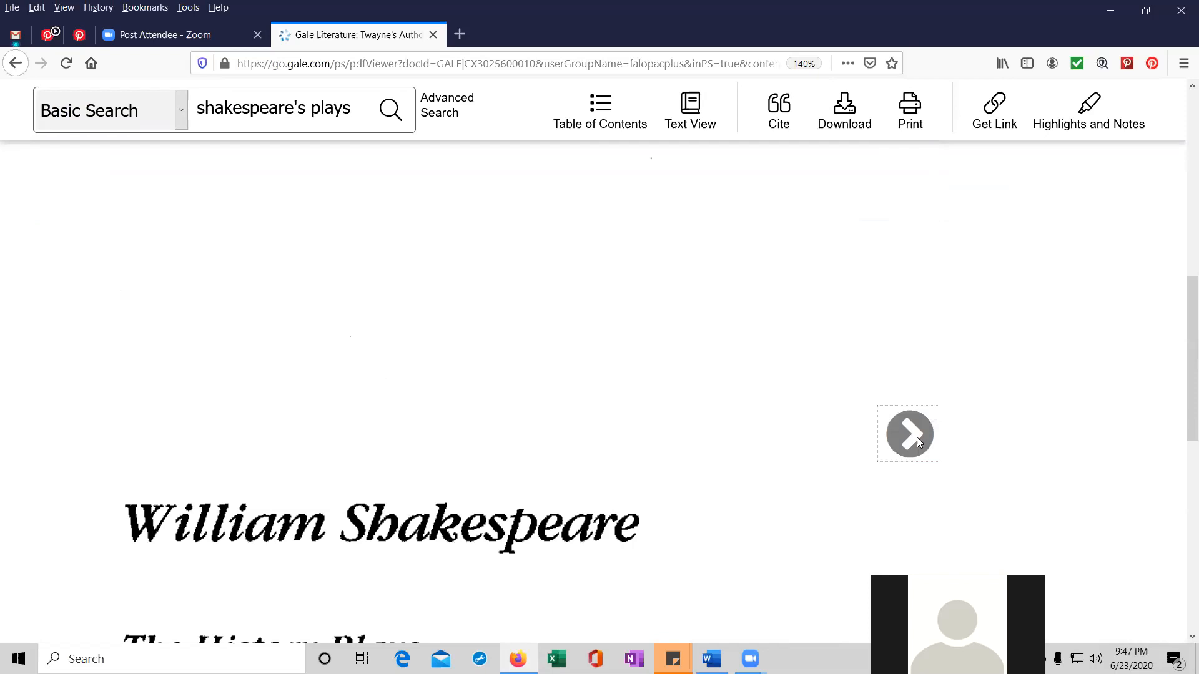
pyautogui.scroll(3)
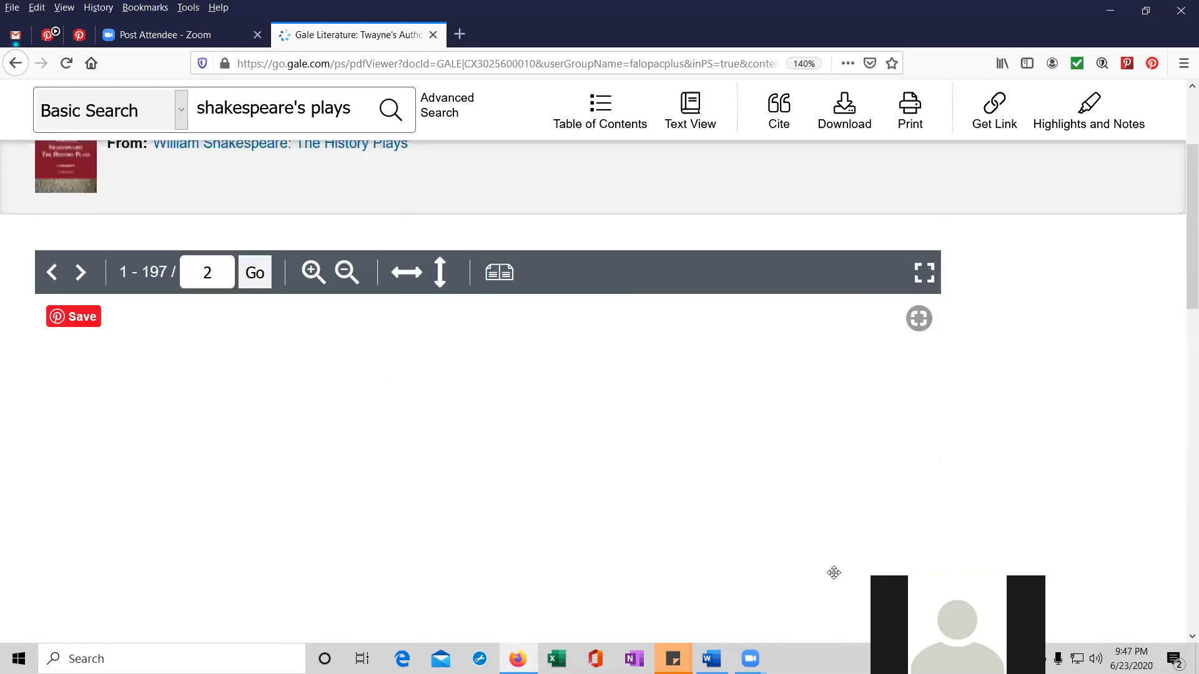
pyautogui.scroll(-3)
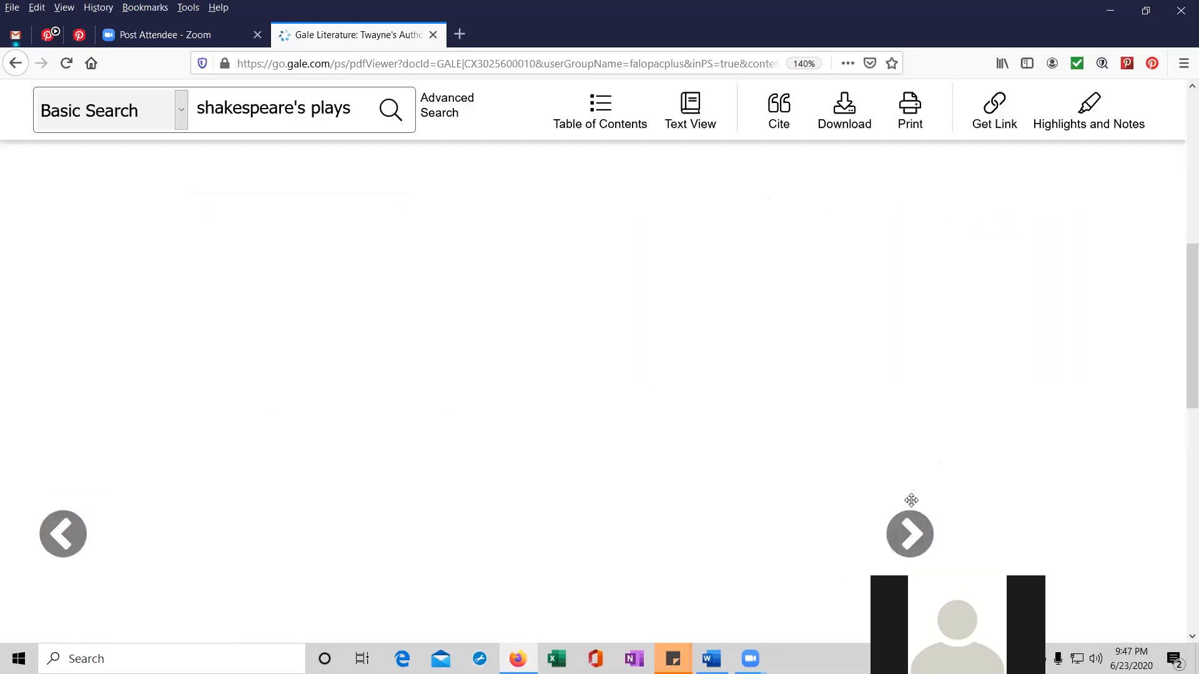
pyautogui.click(909, 533)
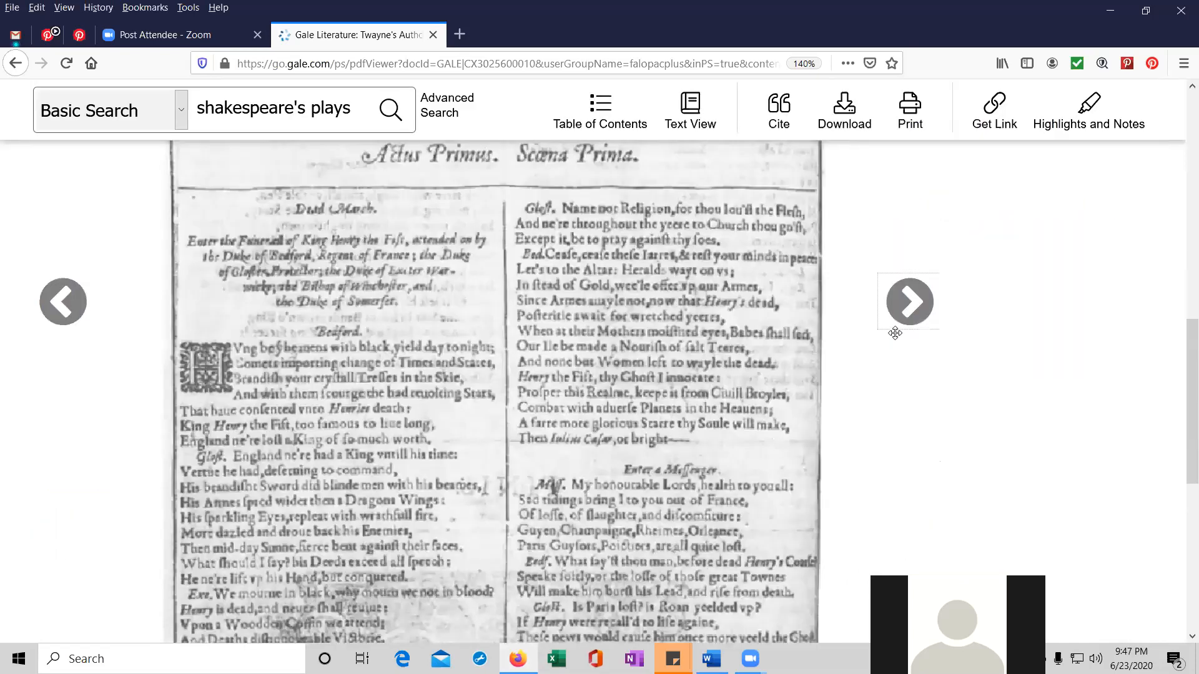
pyautogui.scroll(-3)
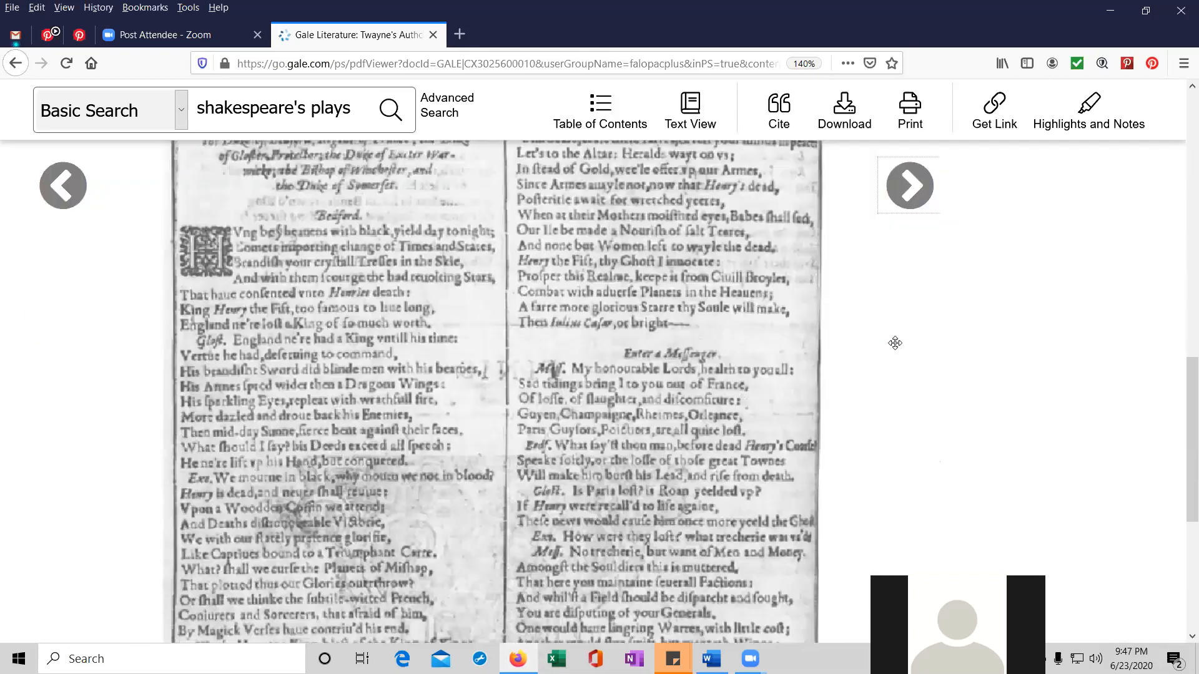
pyautogui.scroll(3)
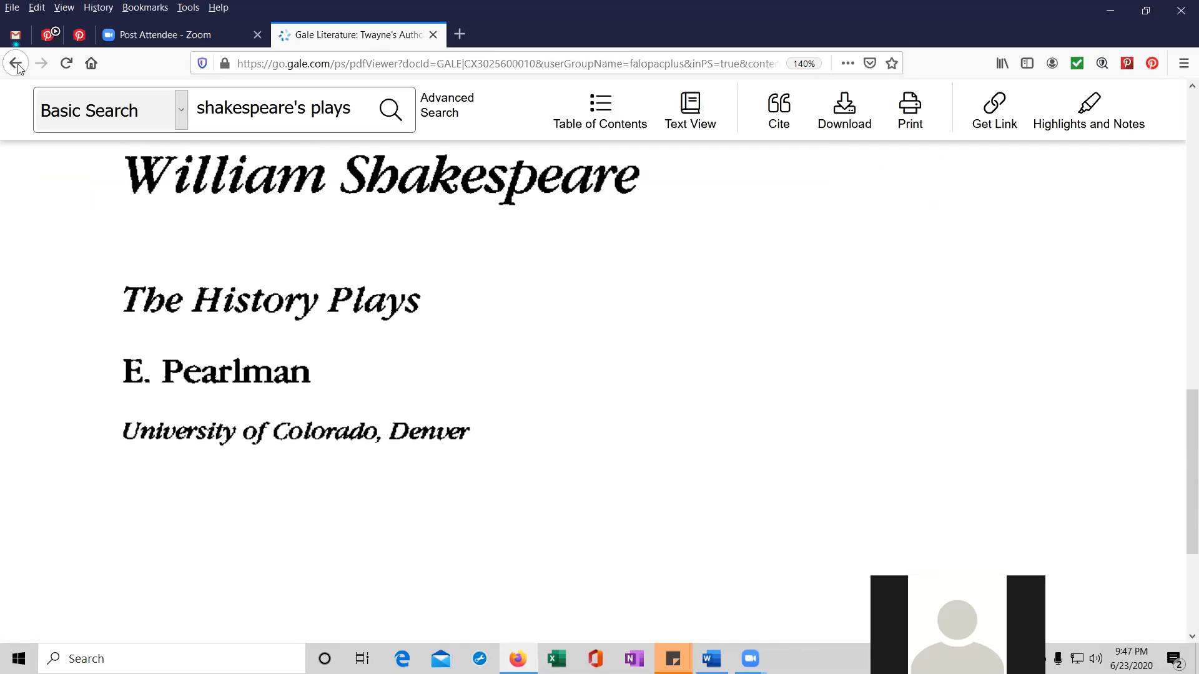
pyautogui.click(16, 63)
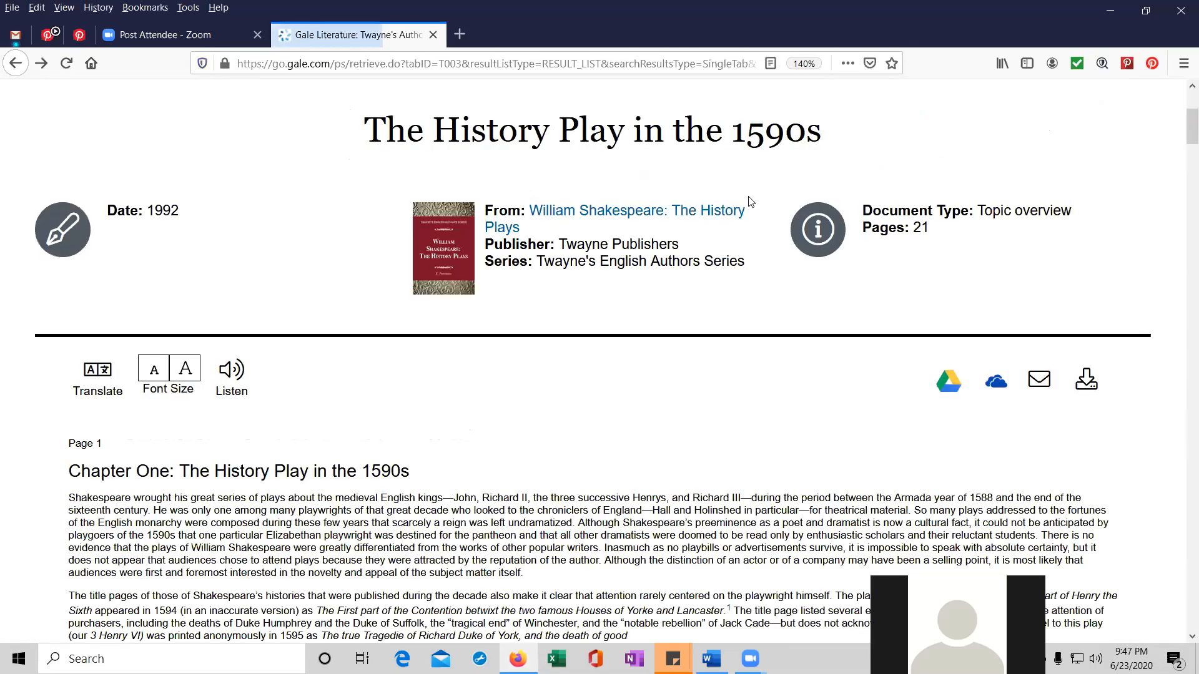
# Search for 'Bukowski, Charles' using the suggestion offered after typing 'buk'.
pyautogui.scroll(3)
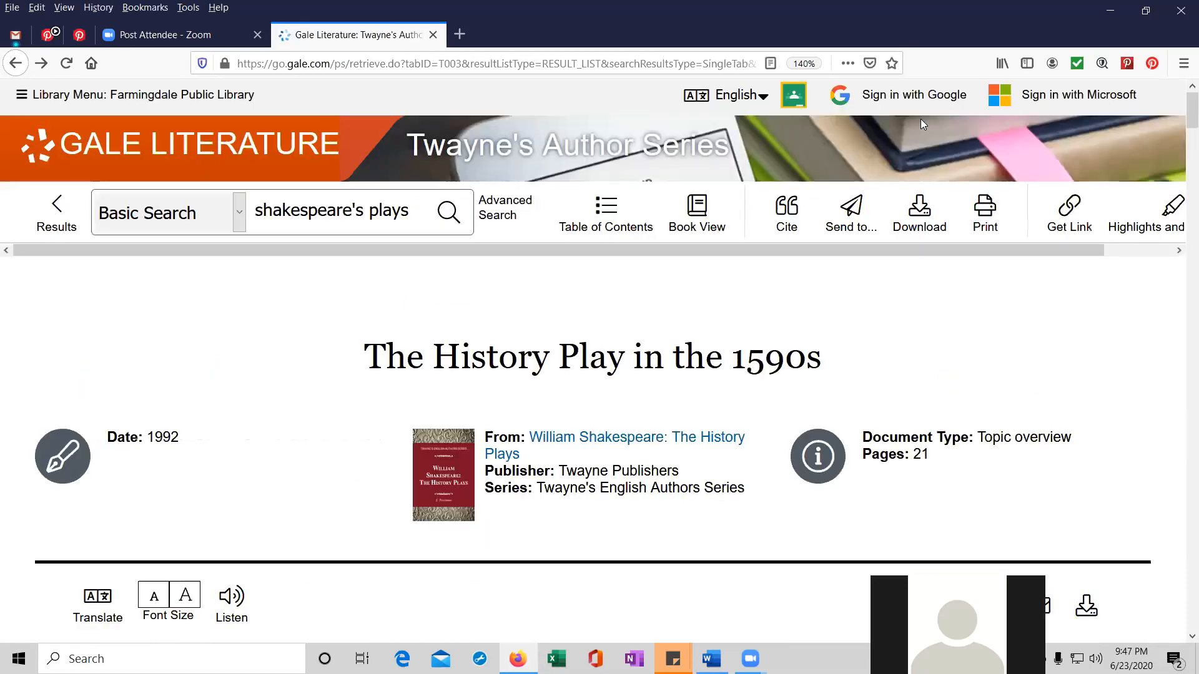
pyautogui.moveTo(178, 215)
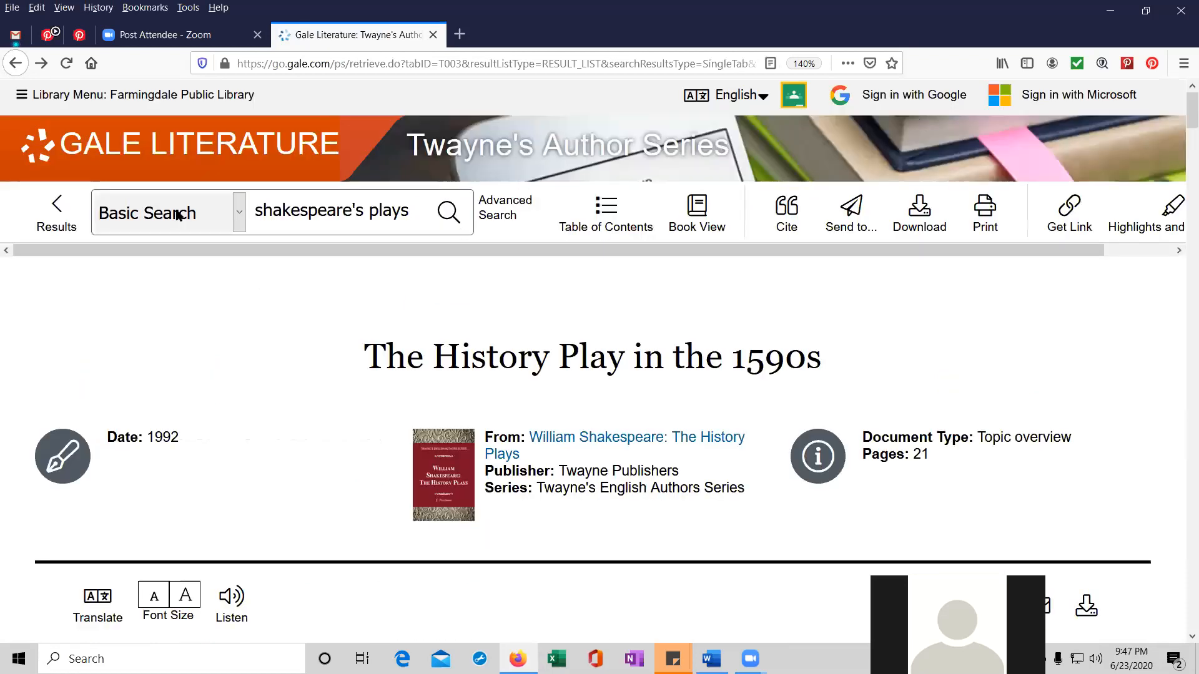
pyautogui.write('bukowski')
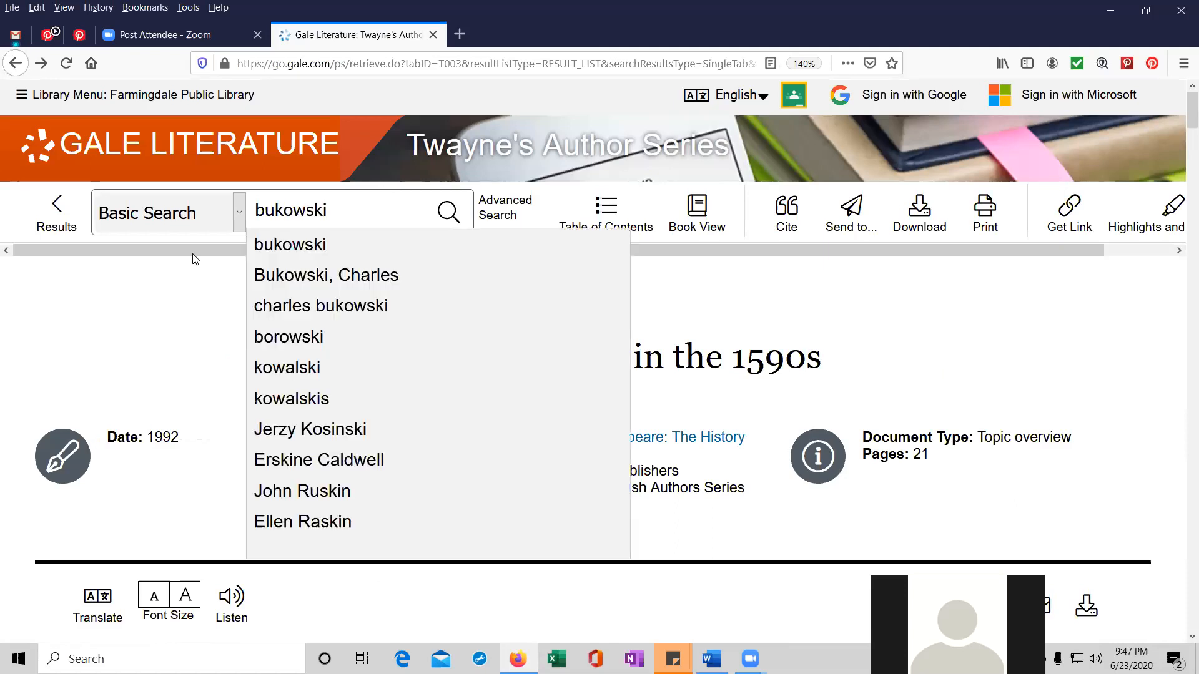
pyautogui.click(325, 275)
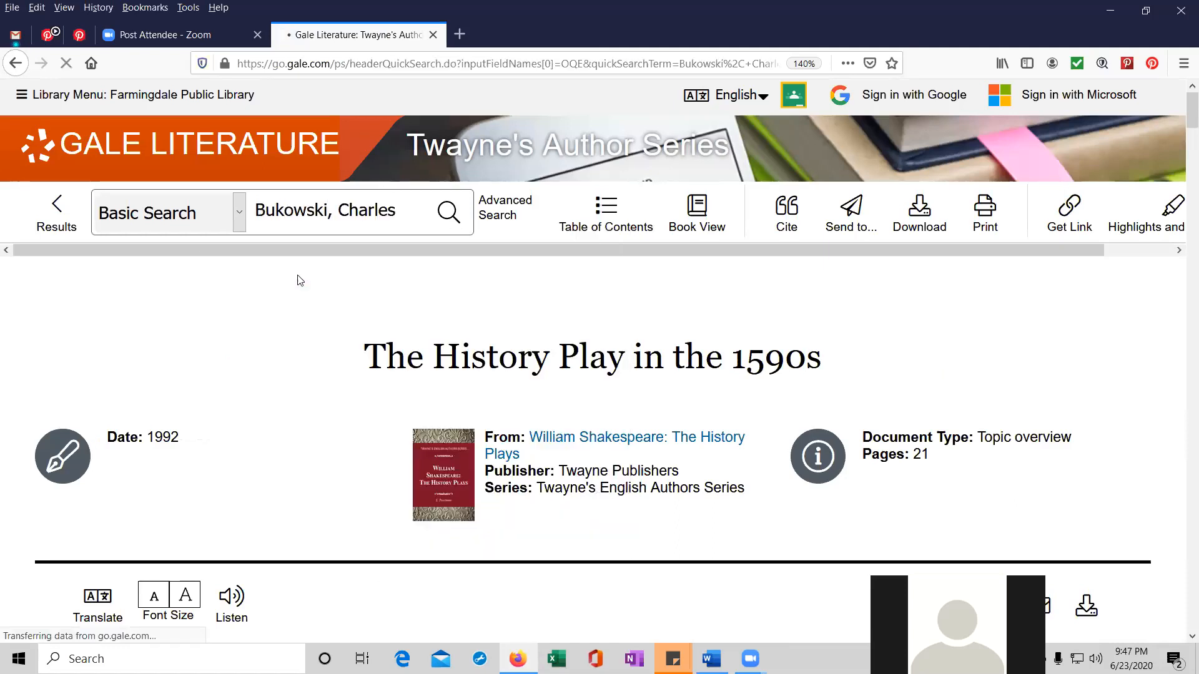
pyautogui.click(449, 212)
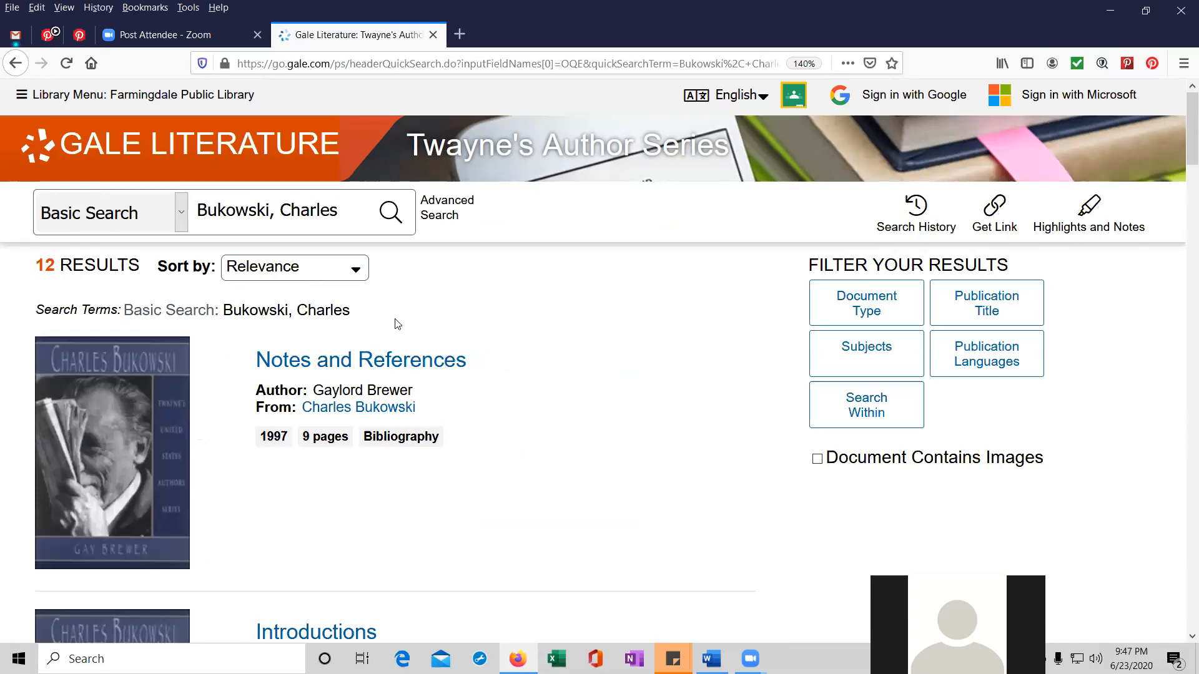
# Open the 1997 'Introductions' chapter from the 12 Bukowski results.
pyautogui.scroll(-3)
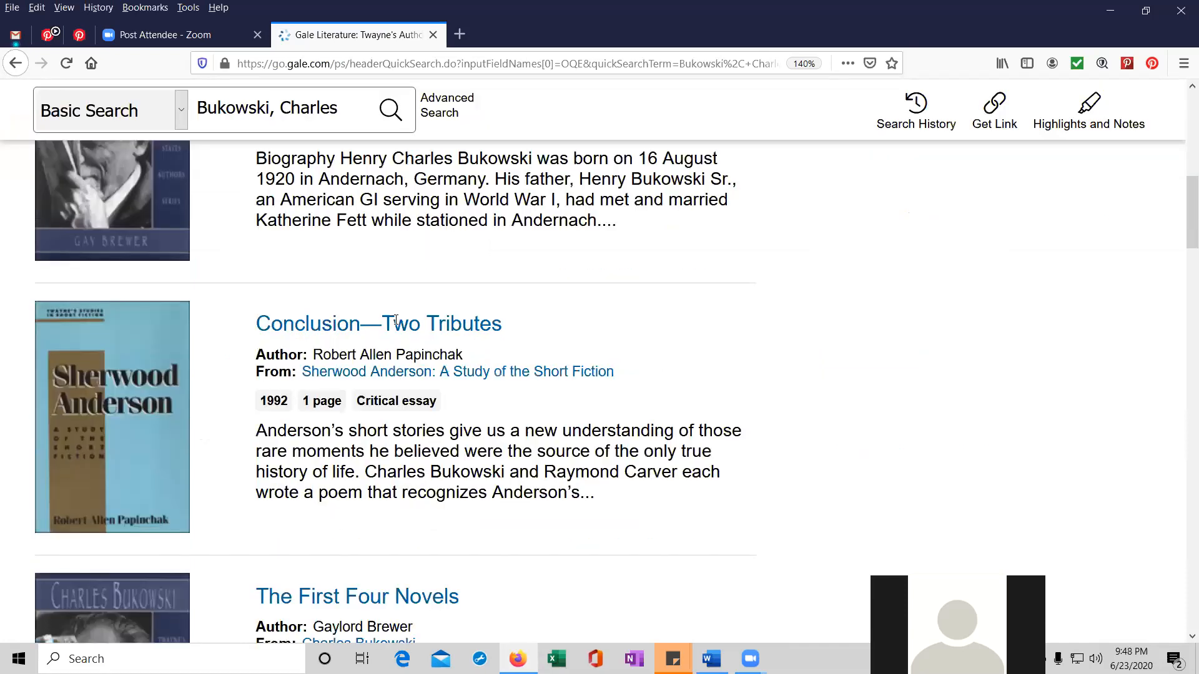
pyautogui.scroll(3)
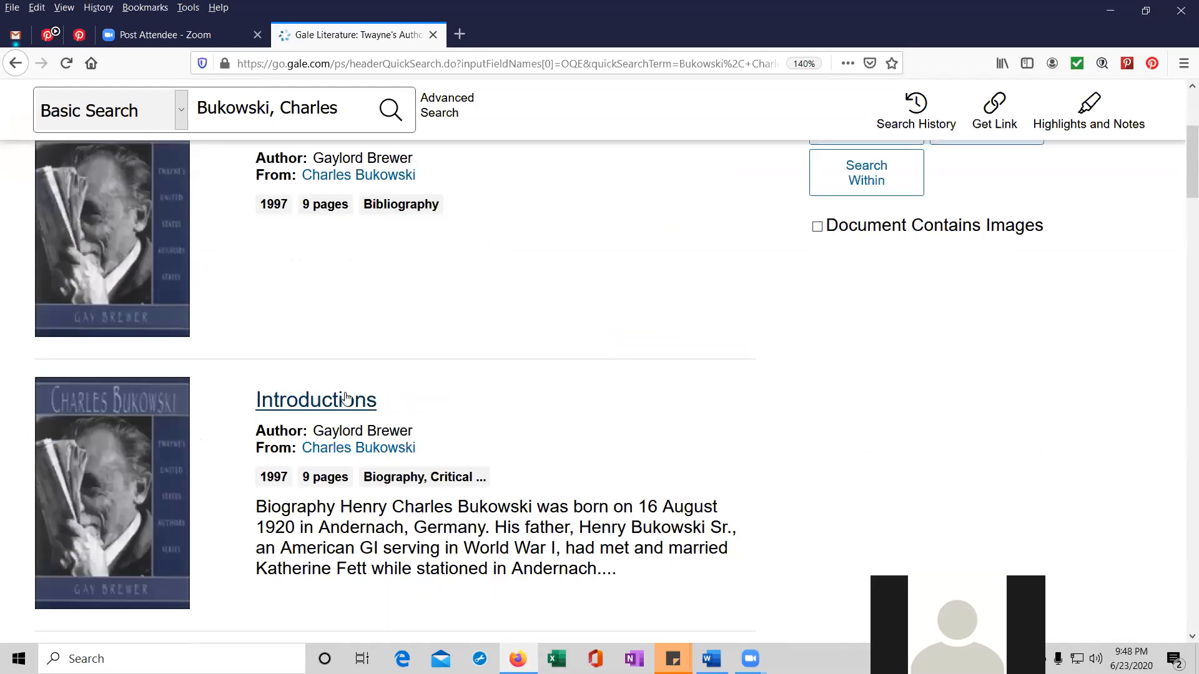
pyautogui.click(315, 399)
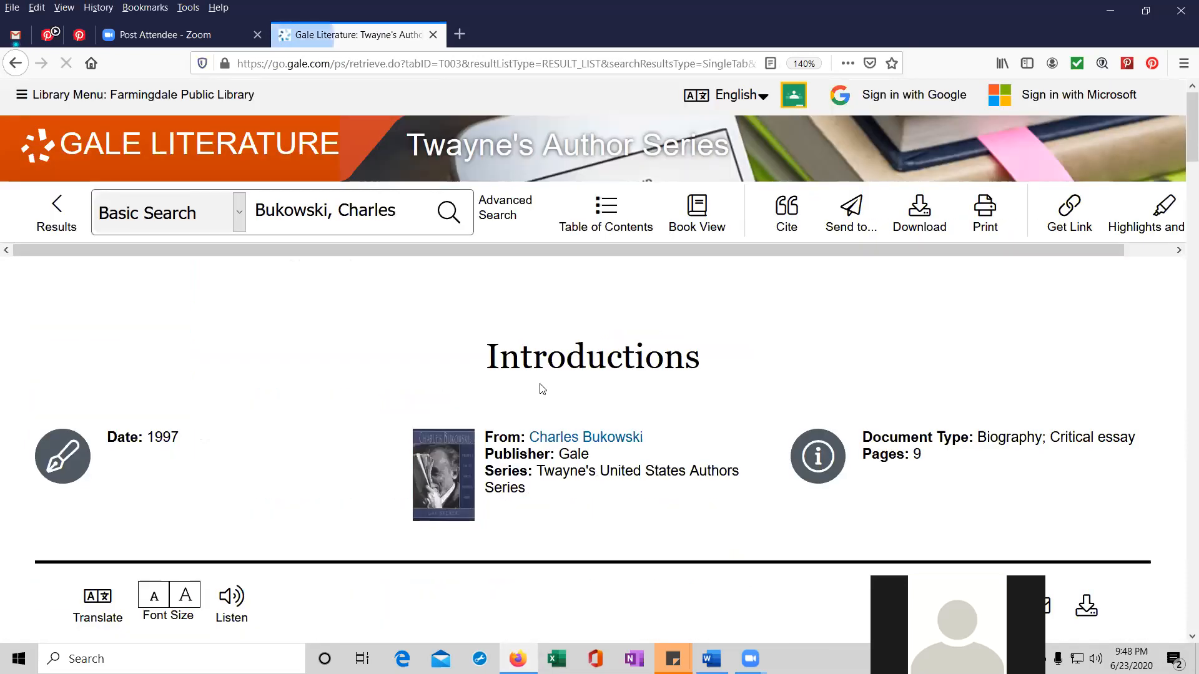
# Read the Bukowski Introductions chapter, selecting 'Charles Bukowski' mentions to show annotation options.
pyautogui.scroll(-3)
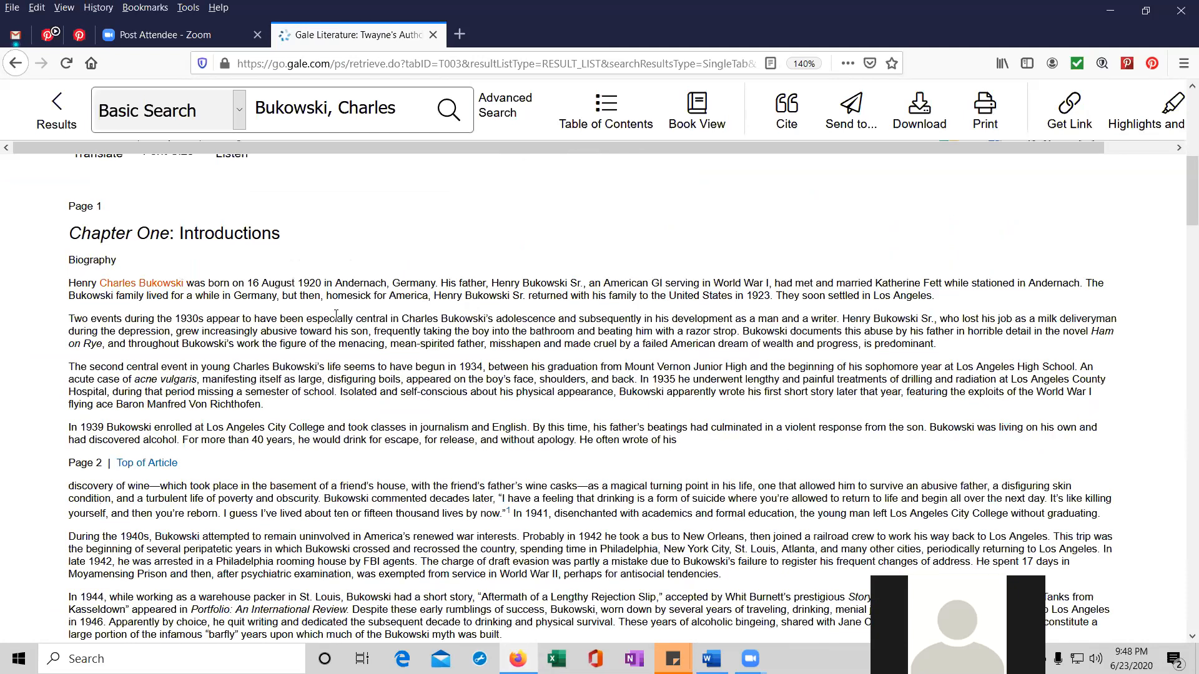
pyautogui.scroll(3)
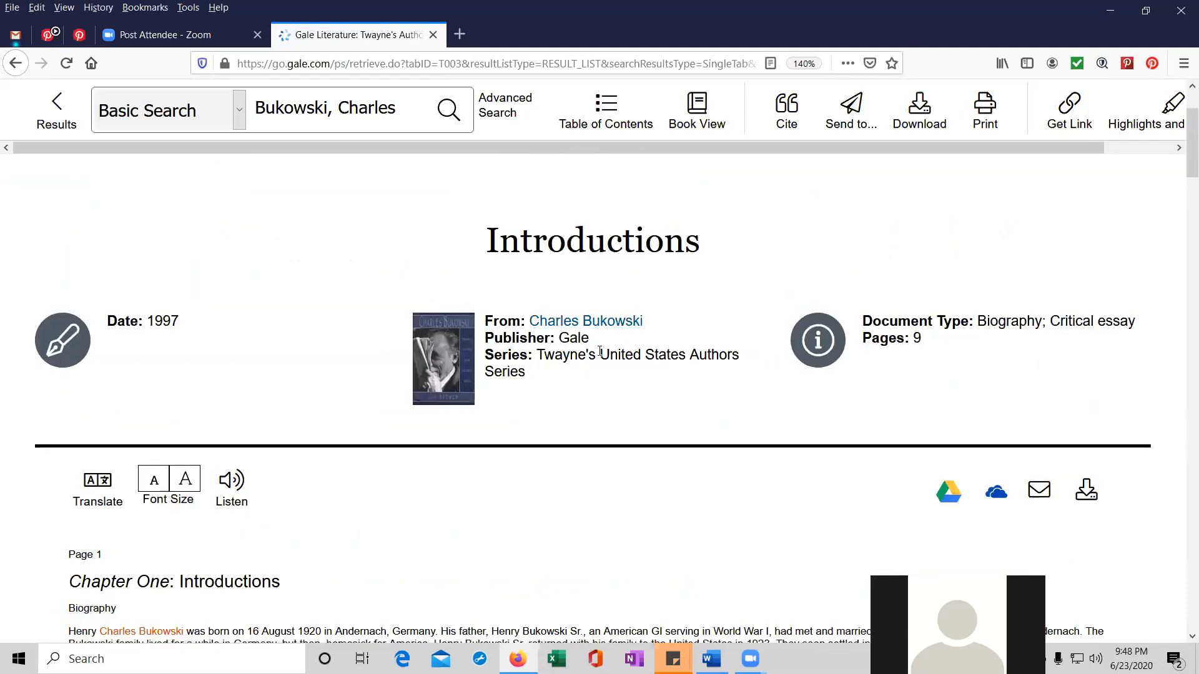
pyautogui.scroll(-3)
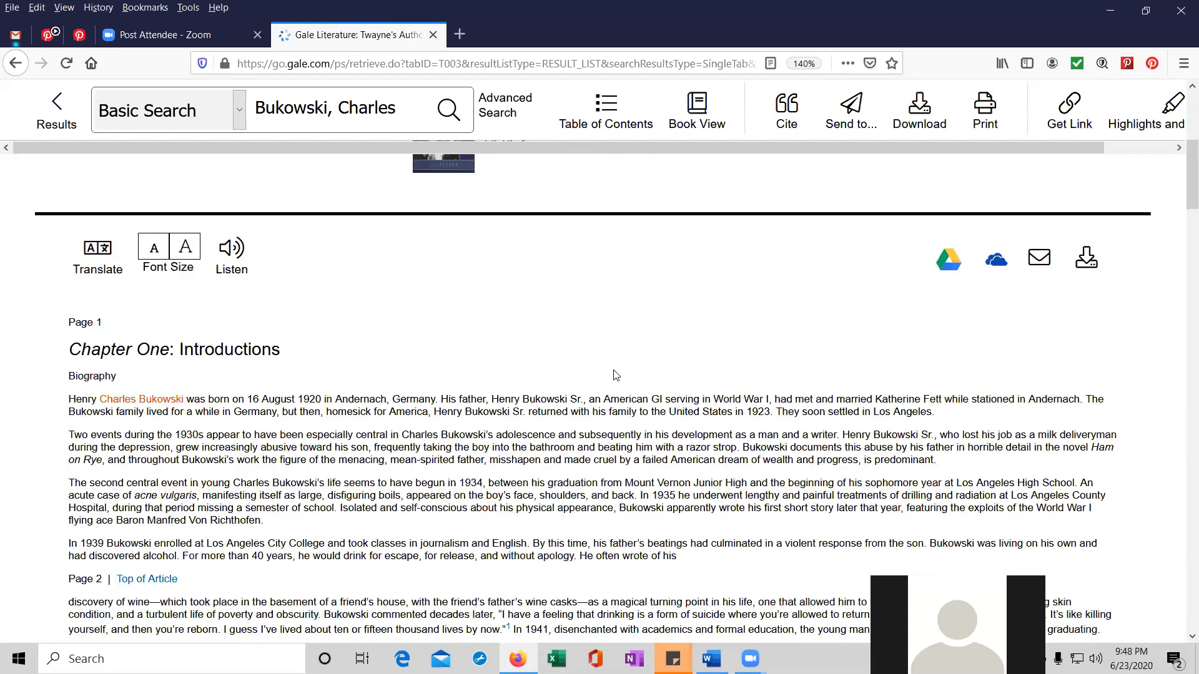
pyautogui.scroll(-3)
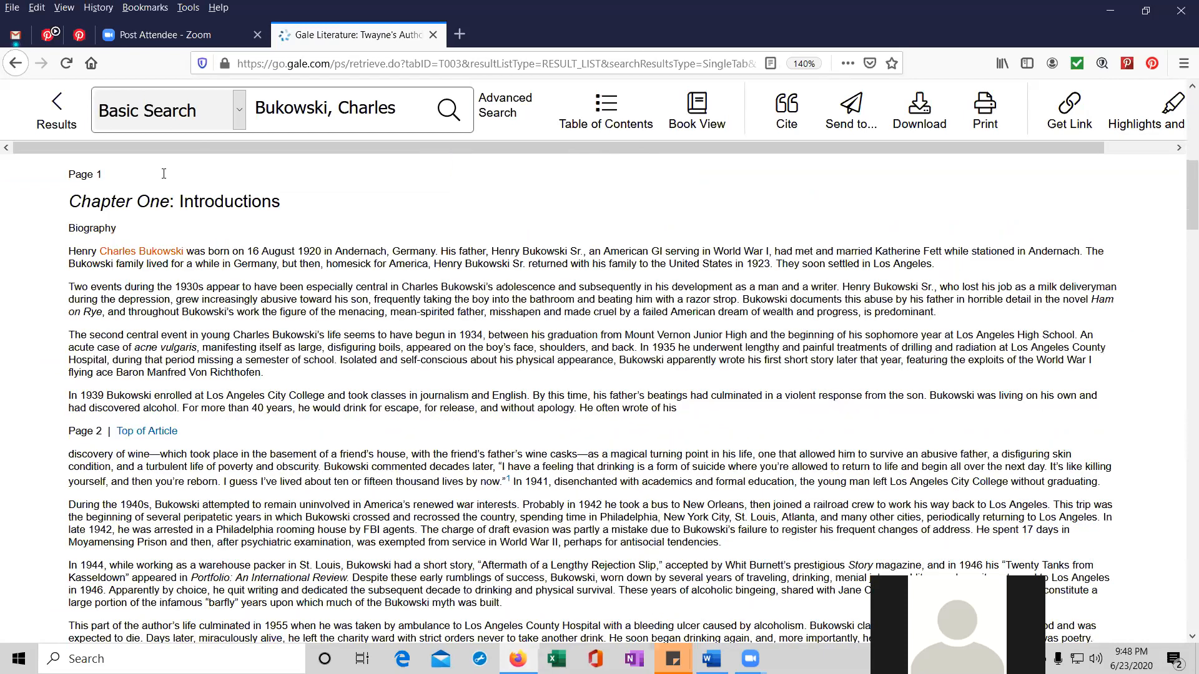
pyautogui.scroll(-3)
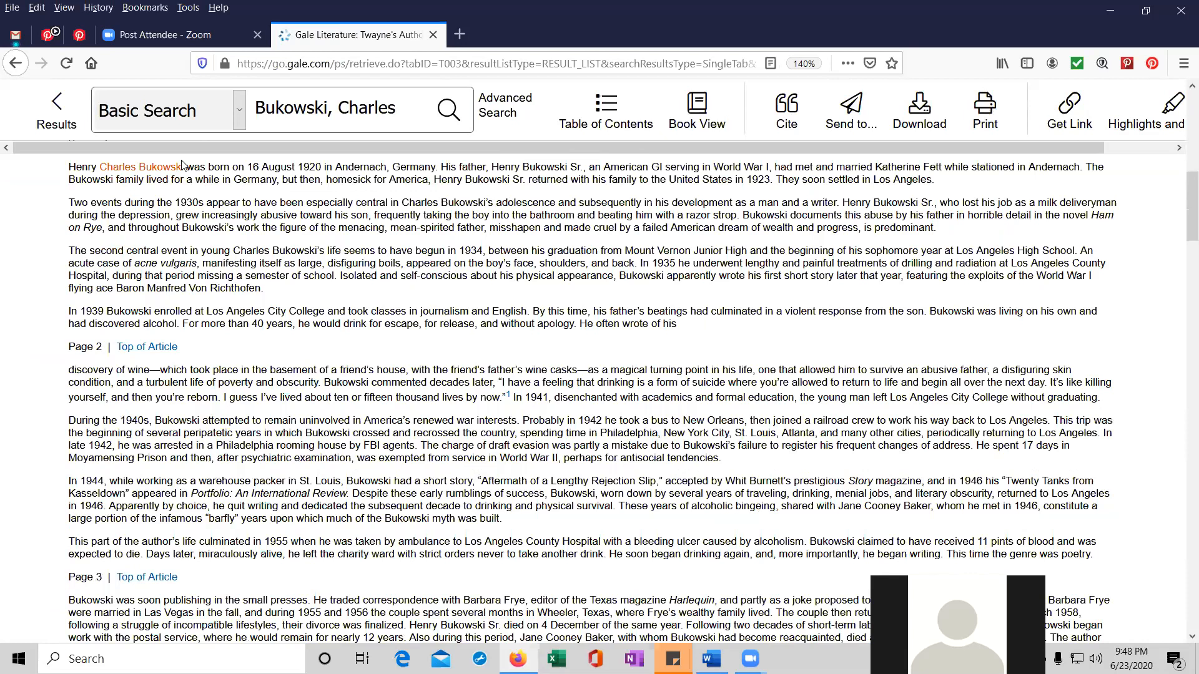
pyautogui.doubleClick(141, 166)
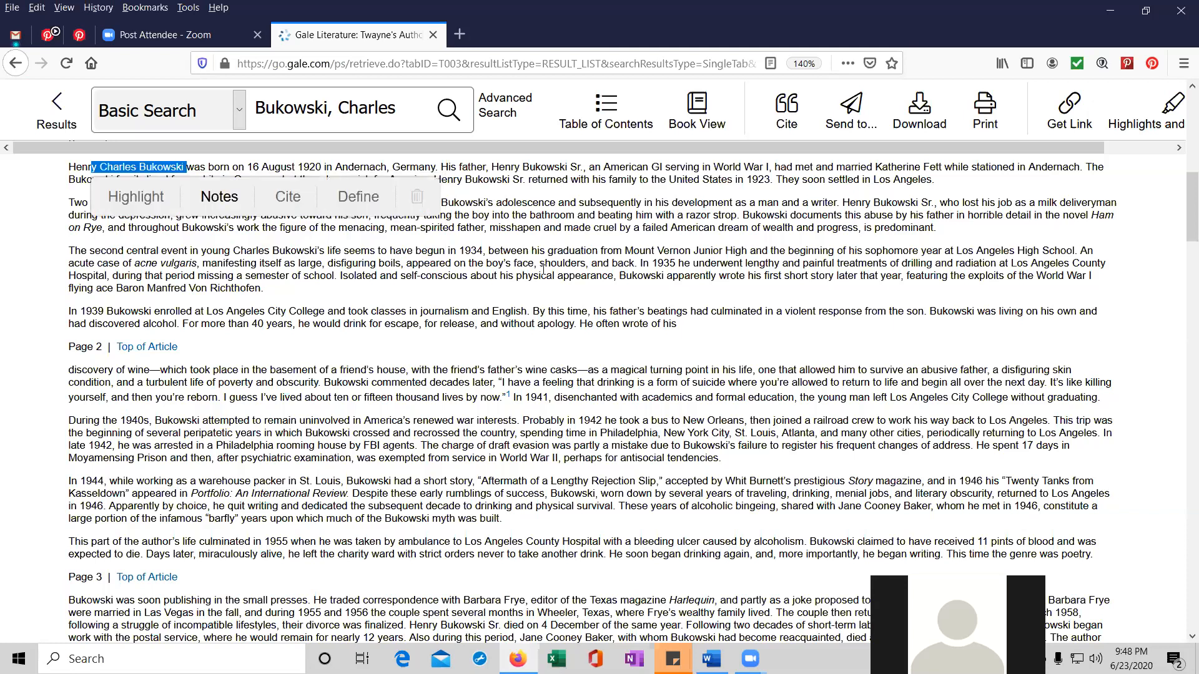
pyautogui.scroll(-3)
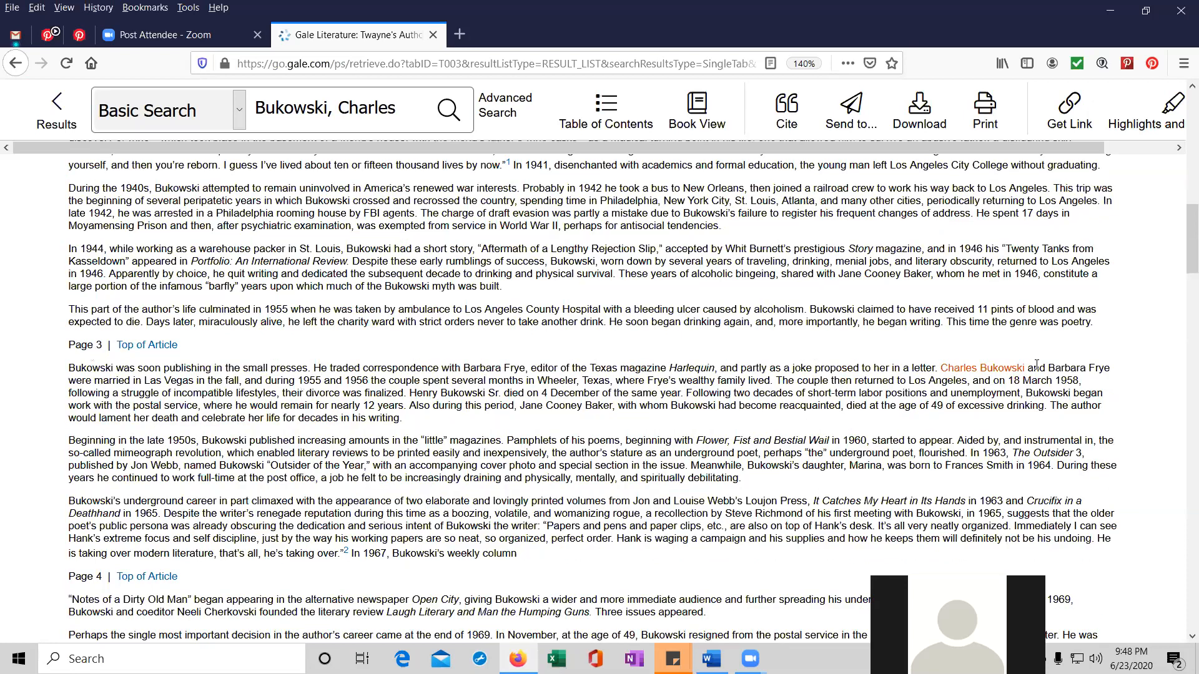
pyautogui.doubleClick(984, 367)
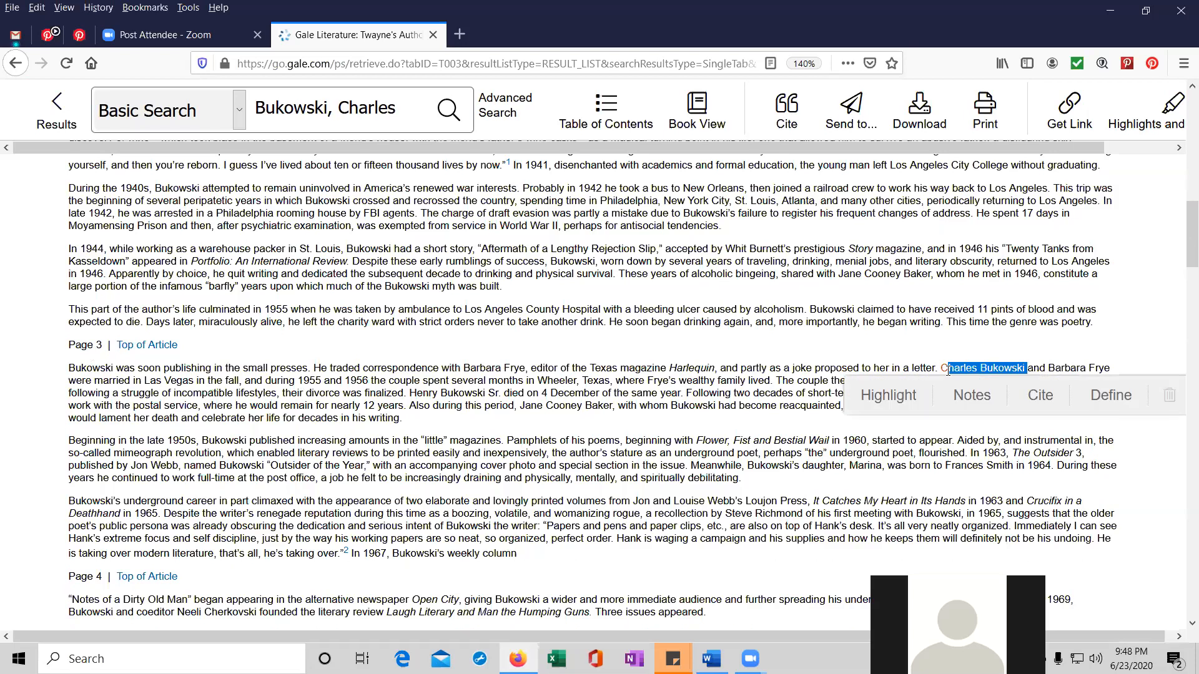
pyautogui.scroll(-3)
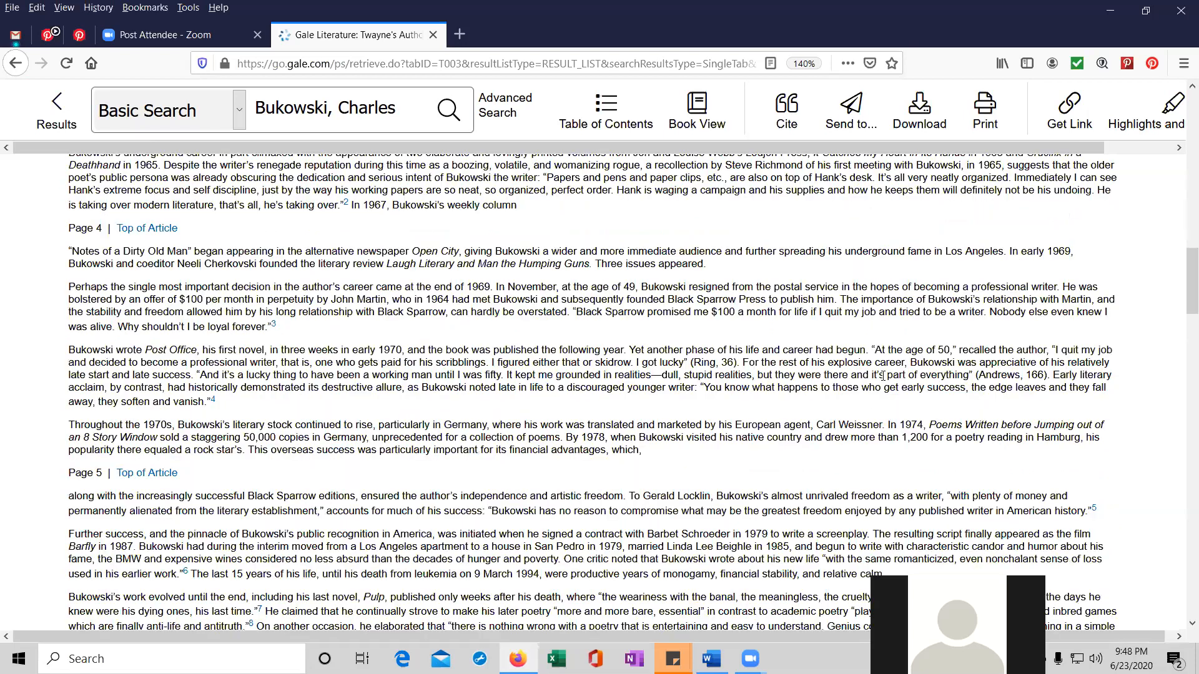
pyautogui.scroll(-3)
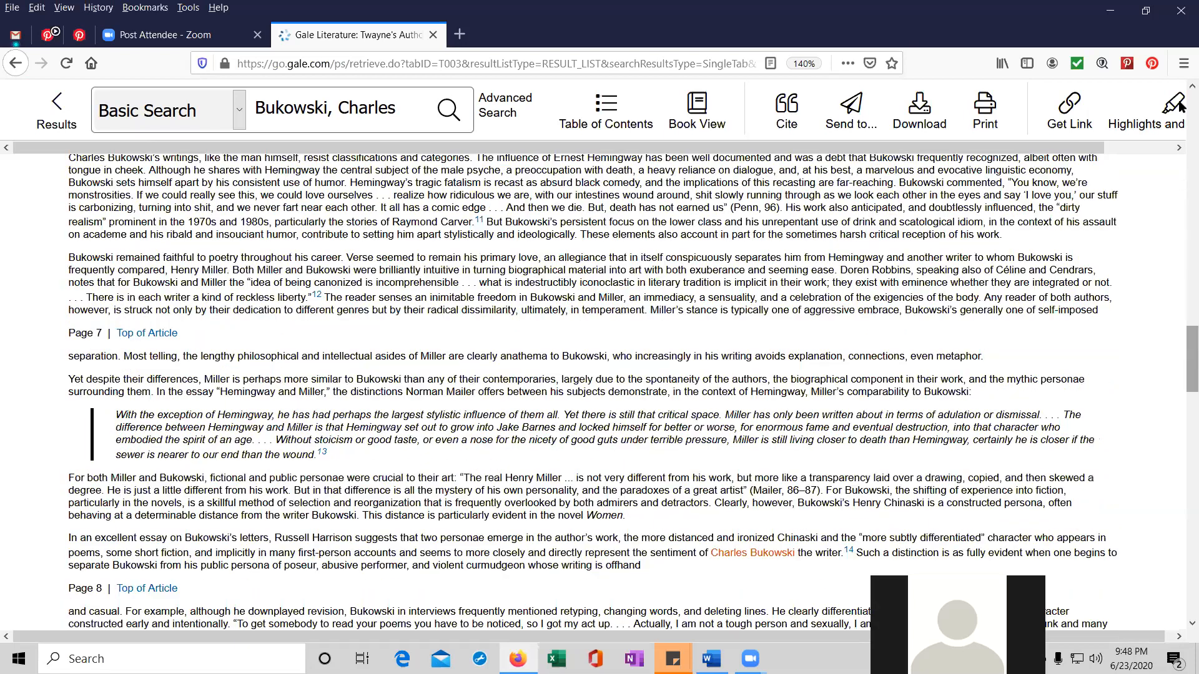
pyautogui.scroll(3)
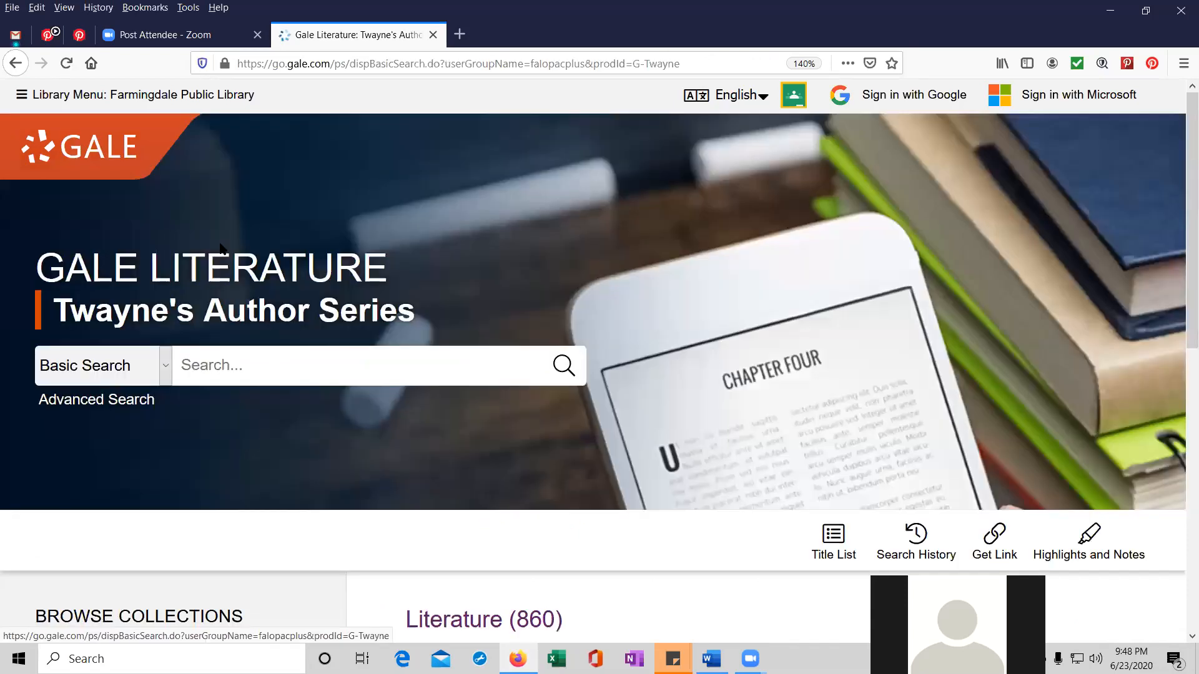
# Browse all books in the Literature collection.
pyautogui.scroll(-3)
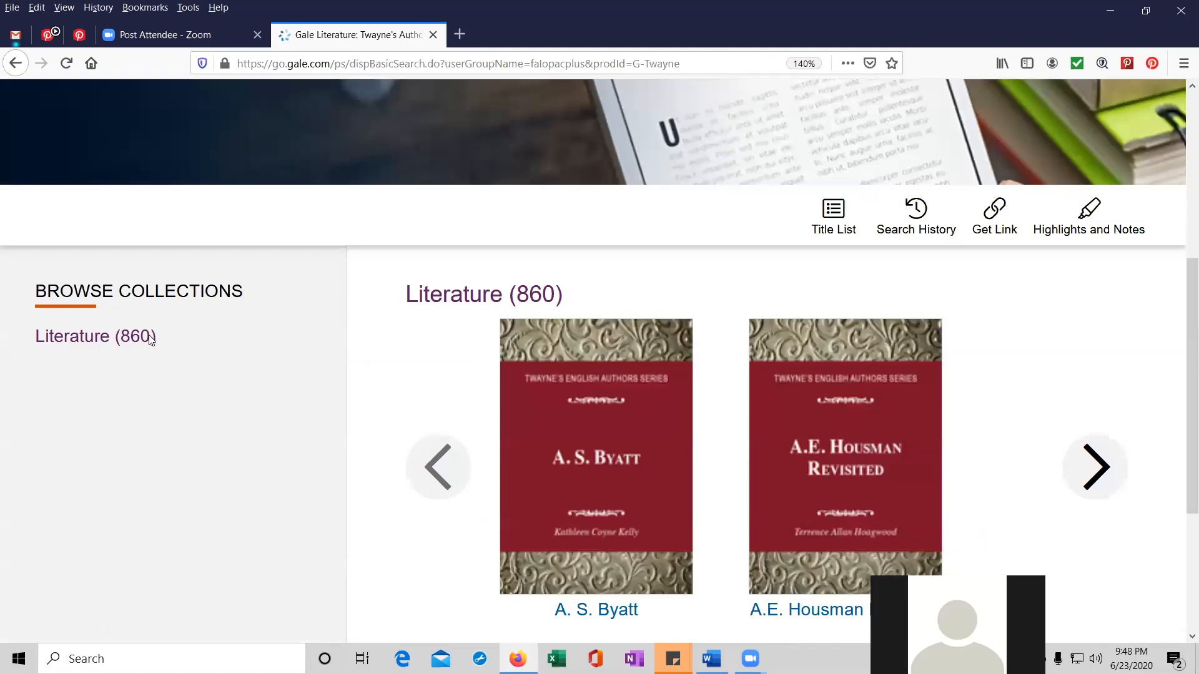
pyautogui.scroll(3)
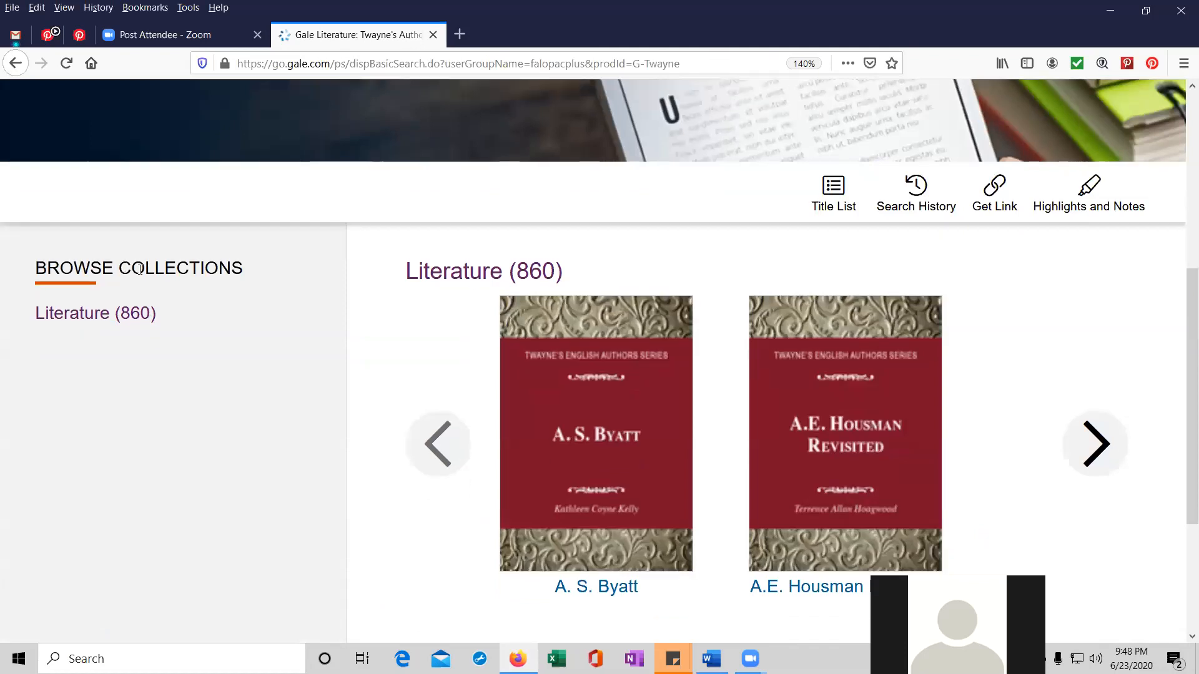
pyautogui.scroll(-3)
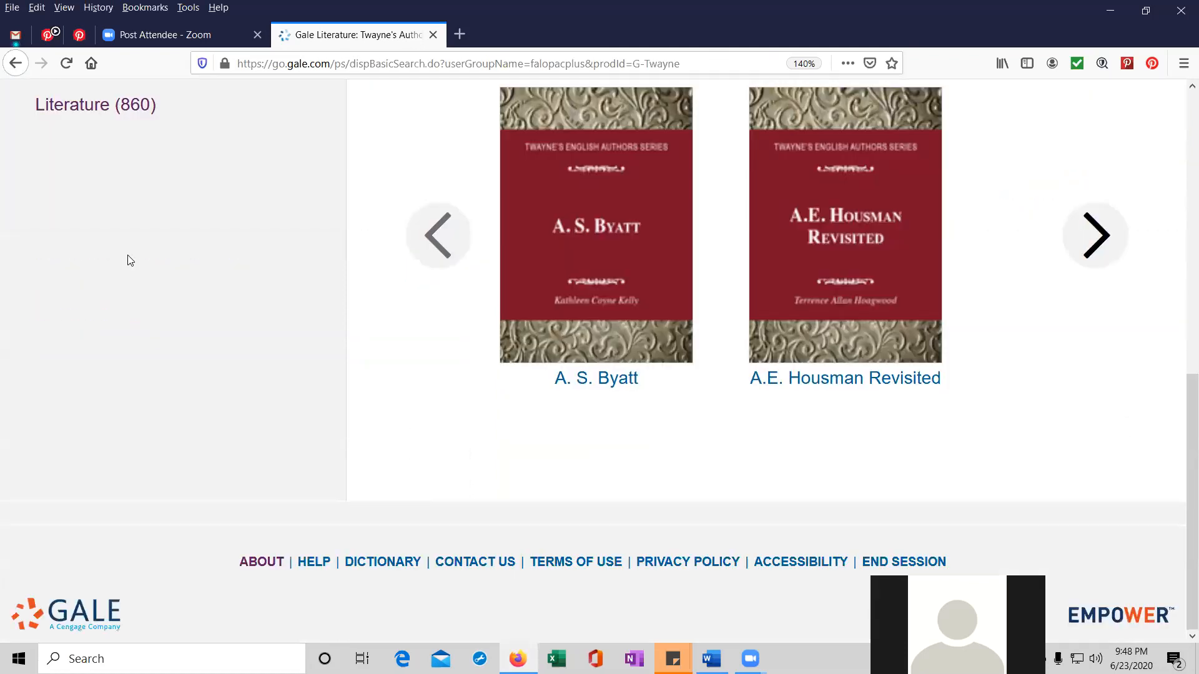
pyautogui.click(95, 105)
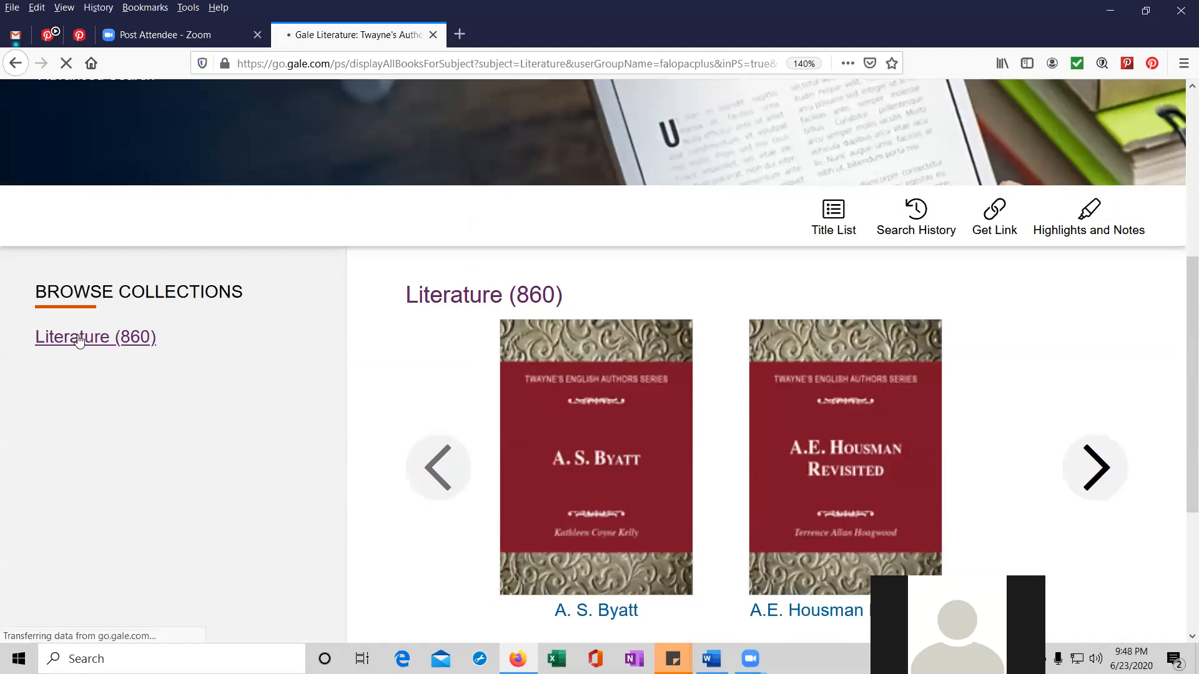
# Scroll the alphabetical book list down to Arthur Conan Doyle and Arthur Miller.
pyautogui.scroll(3)
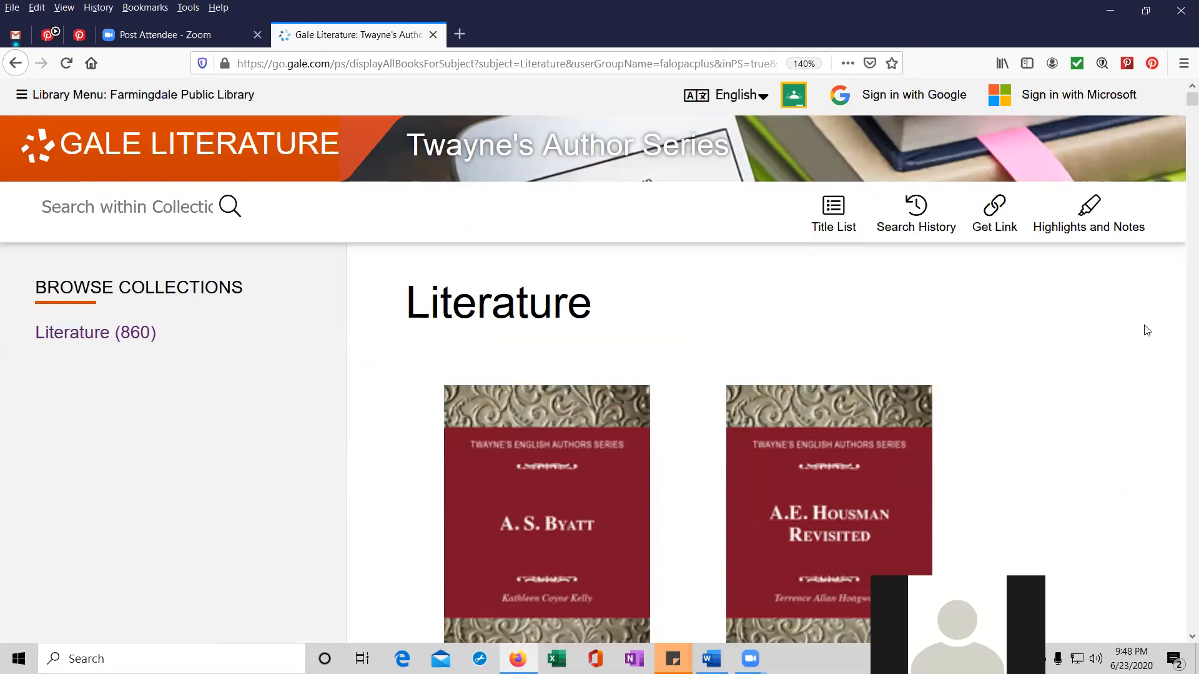
pyautogui.moveTo(1133, 347)
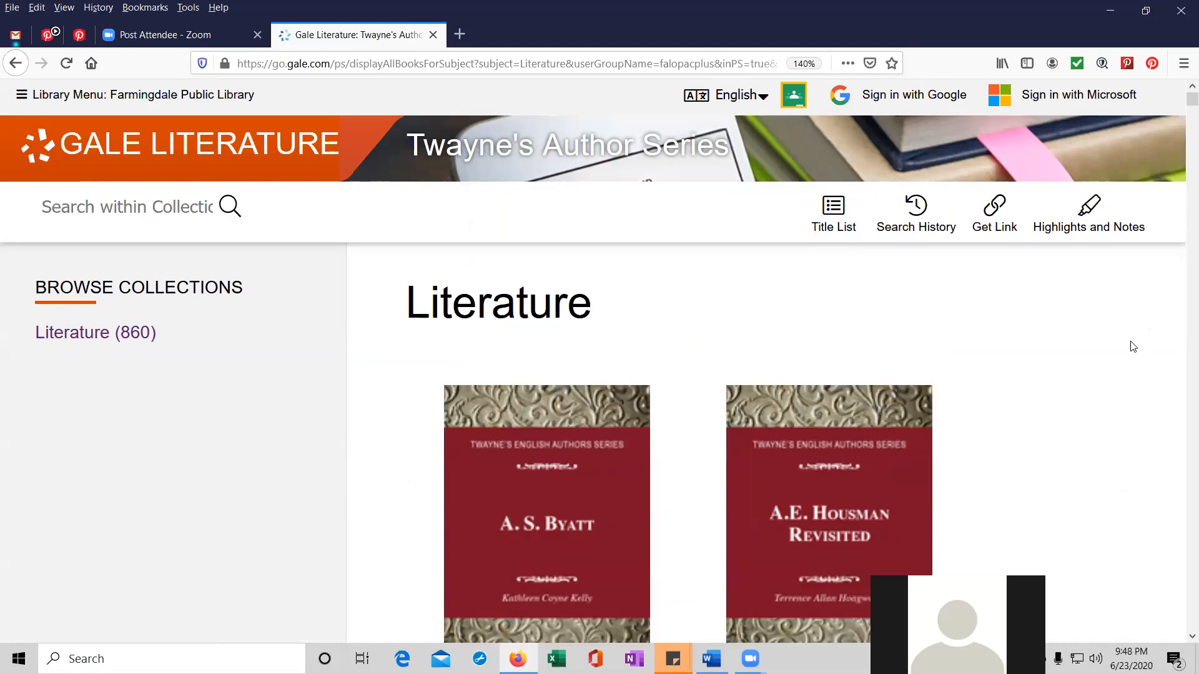
pyautogui.scroll(-3)
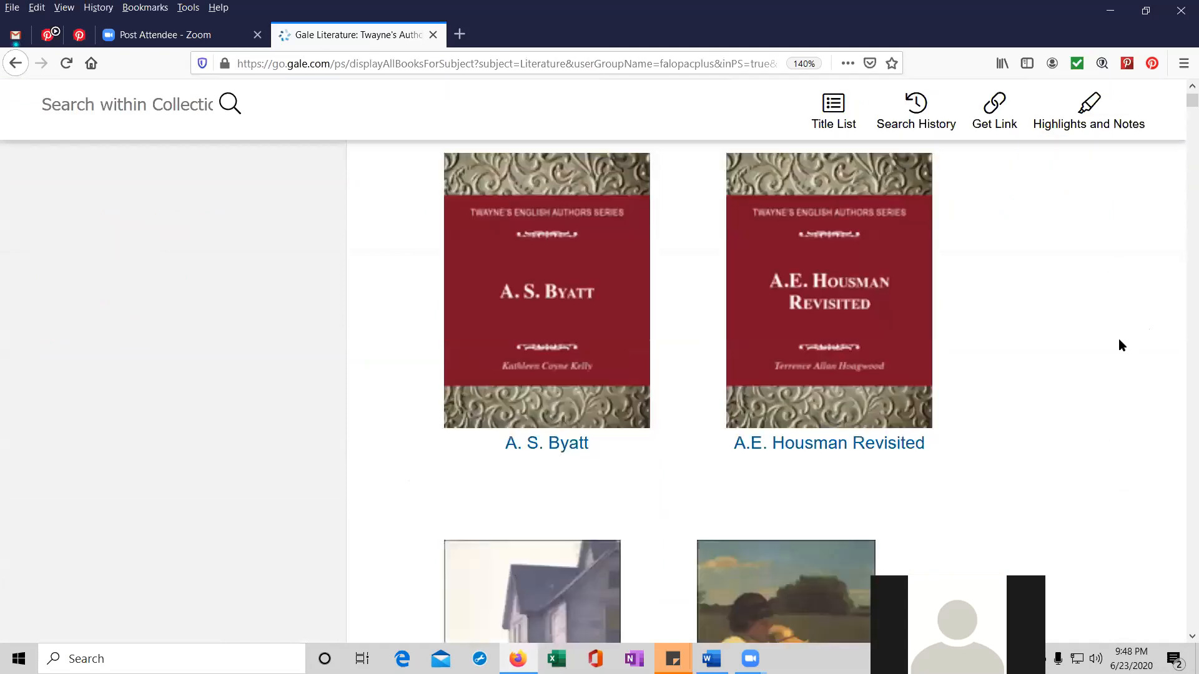
pyautogui.scroll(-3)
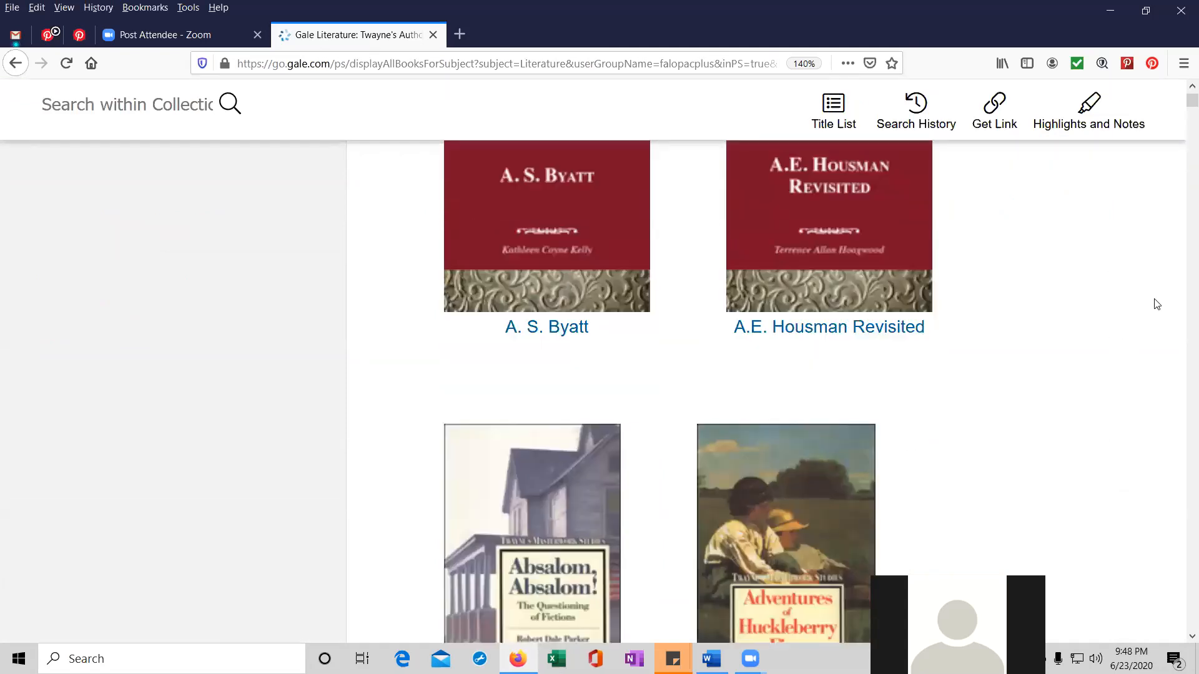
pyautogui.scroll(-3)
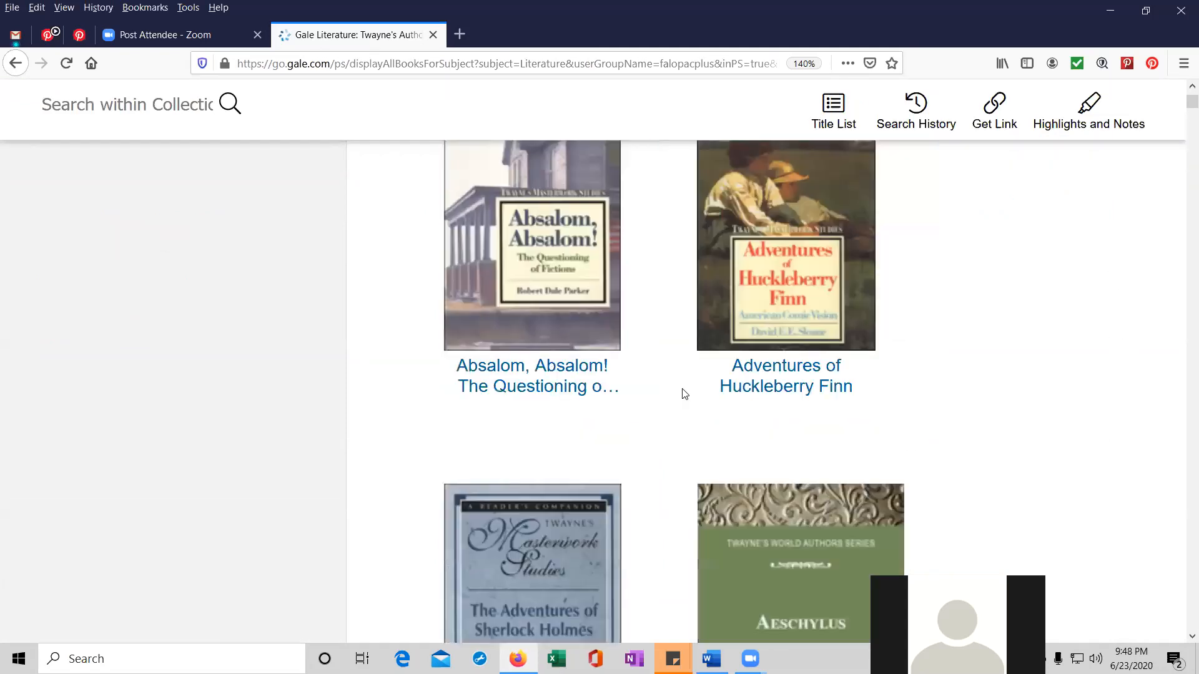
pyautogui.moveTo(554, 238)
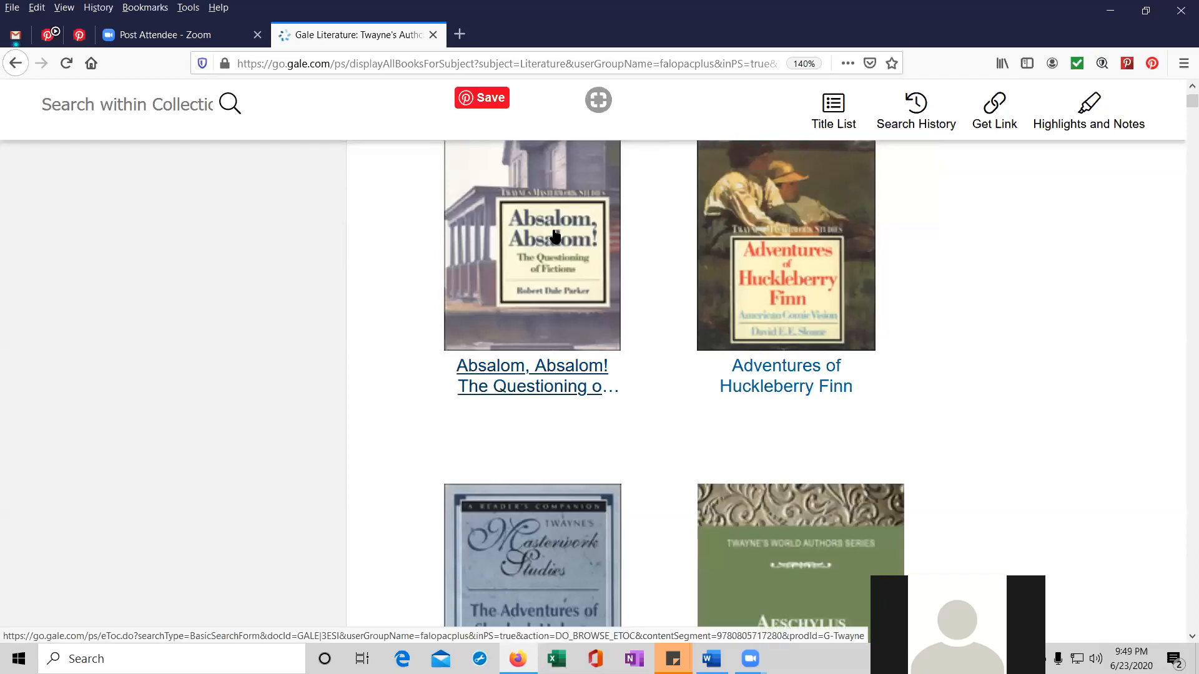
pyautogui.moveTo(804, 277)
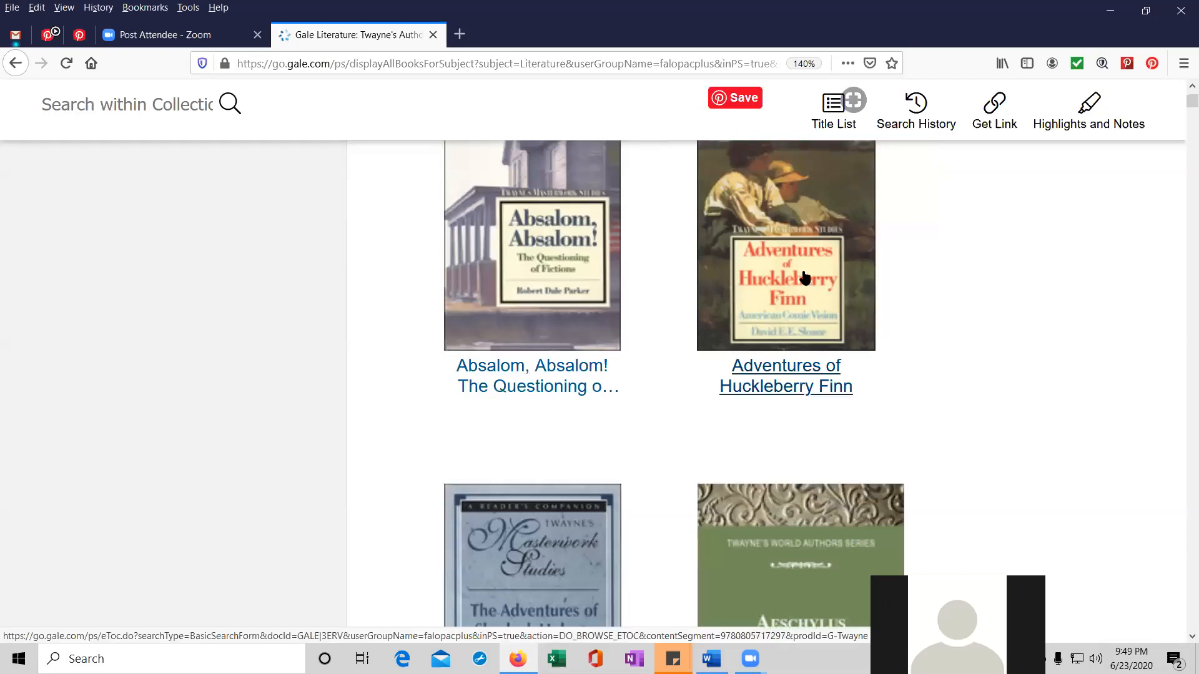
pyautogui.scroll(-3)
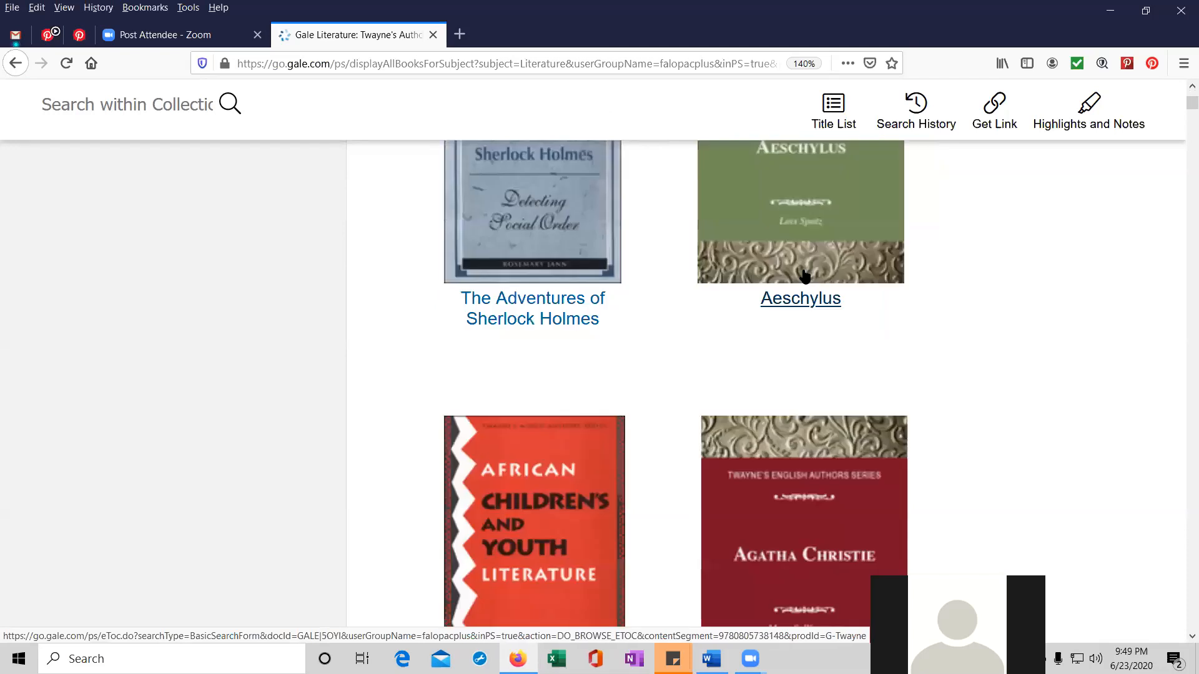
pyautogui.scroll(-3)
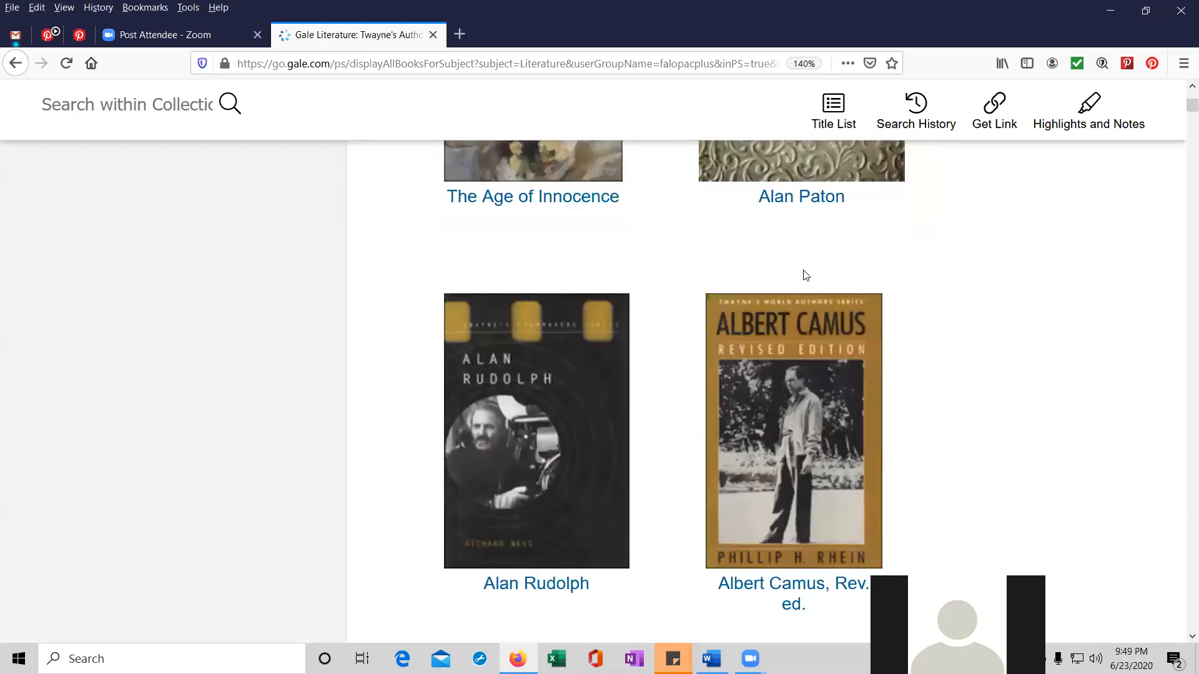
pyautogui.moveTo(794, 252)
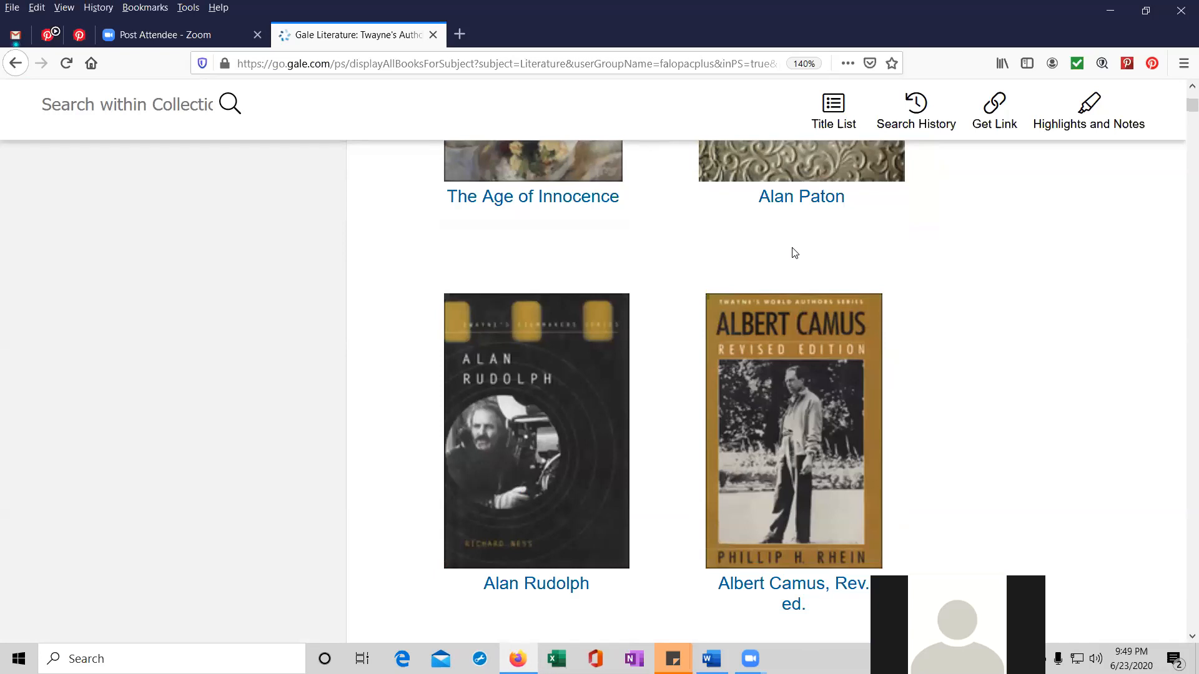
pyautogui.scroll(-3)
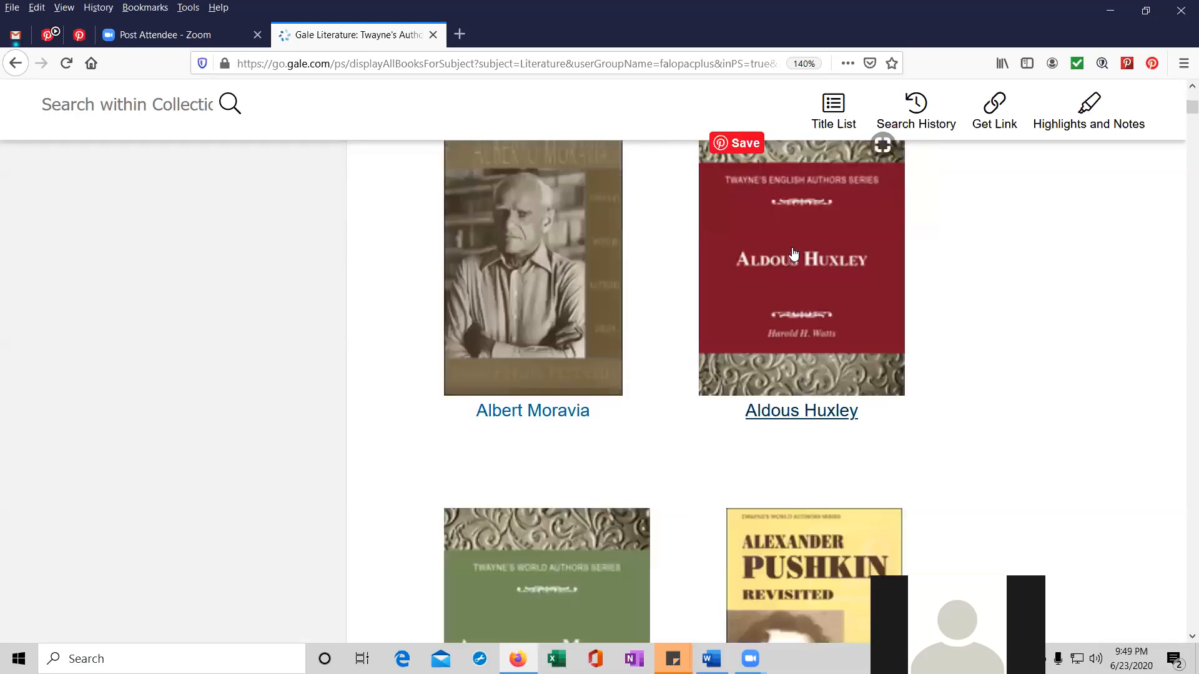
pyautogui.moveTo(841, 308)
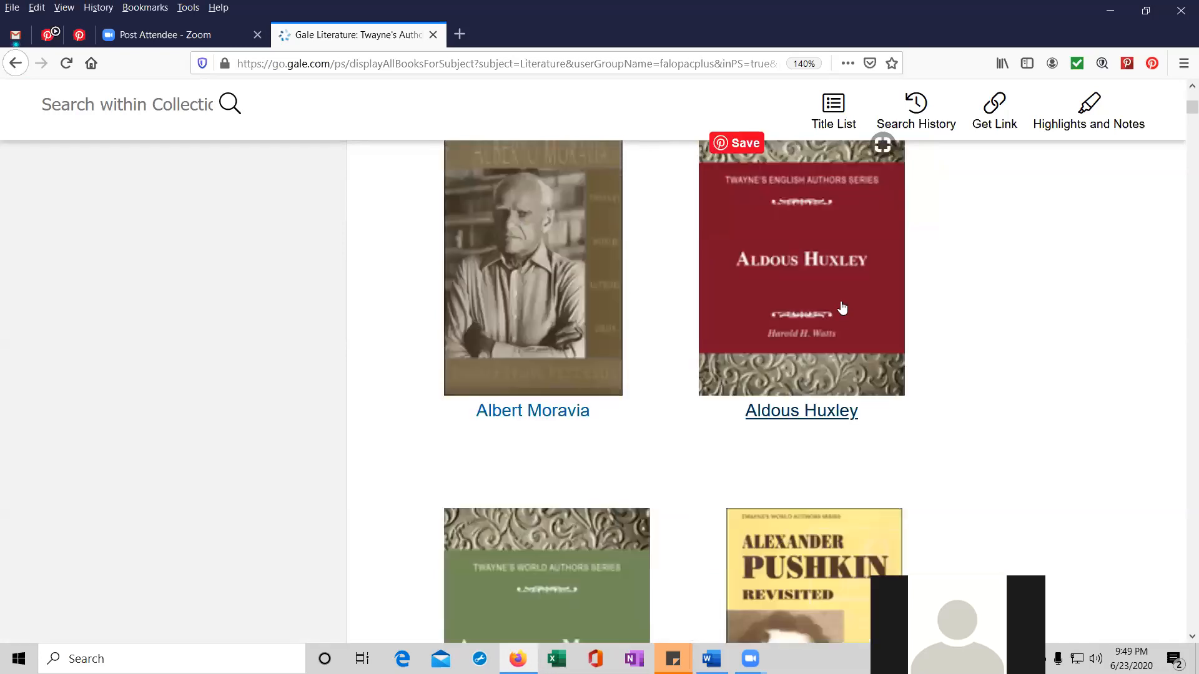
pyautogui.scroll(-3)
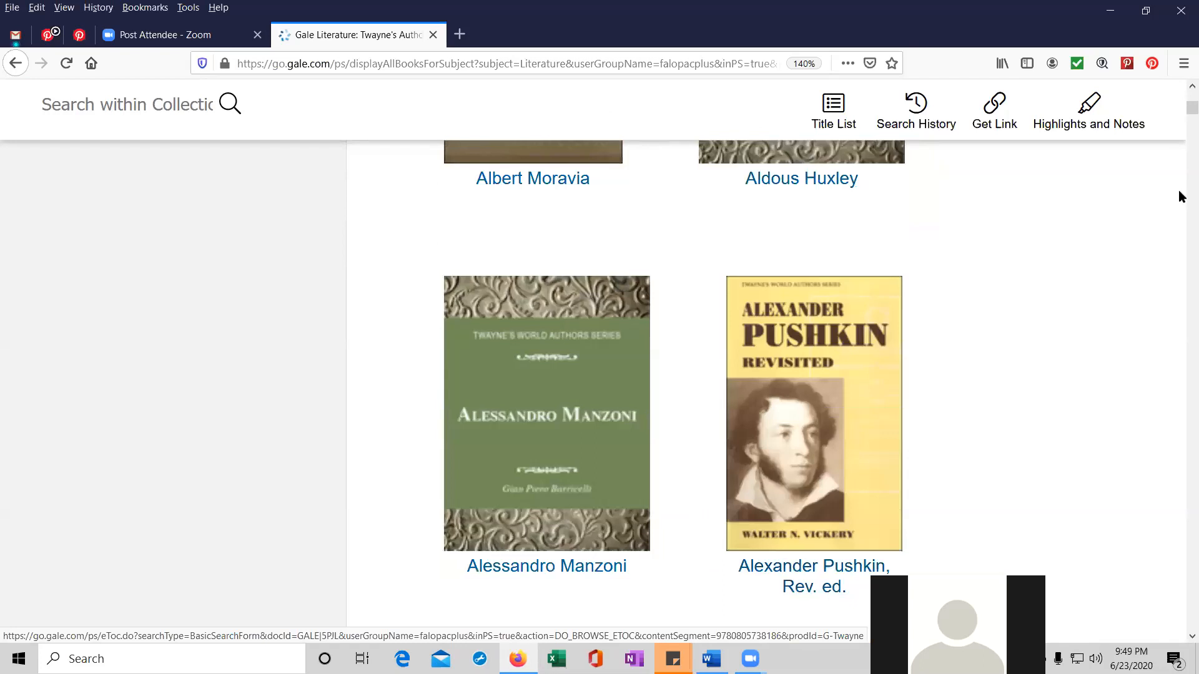
pyautogui.scroll(-3)
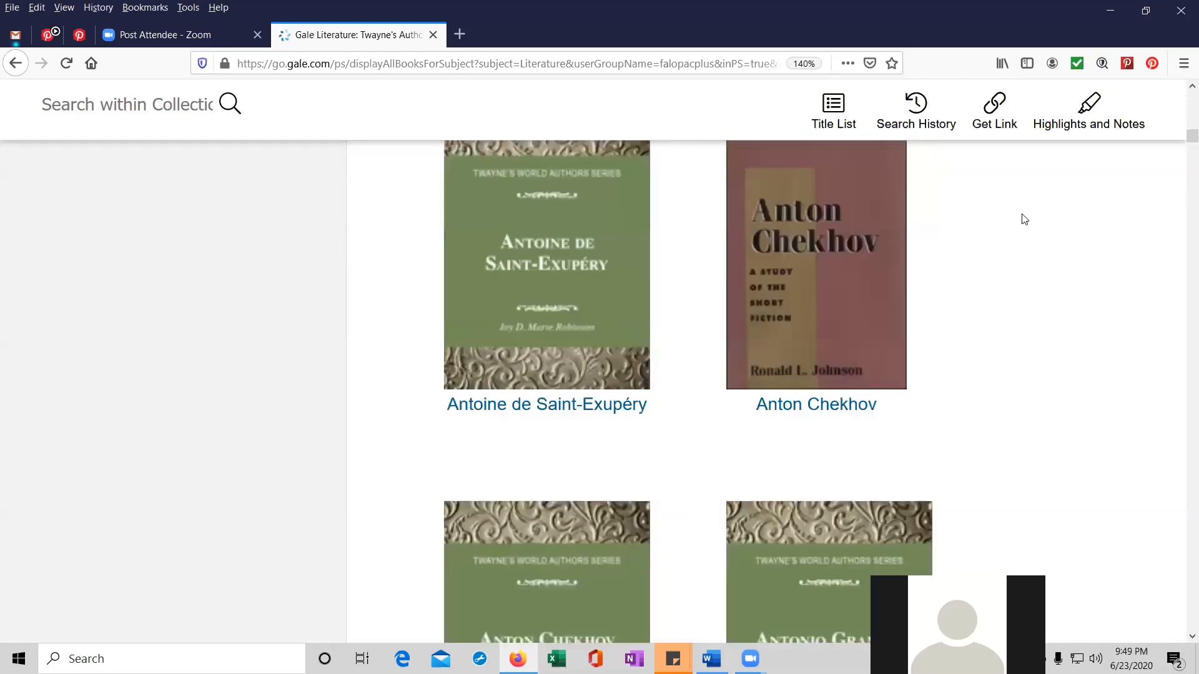
pyautogui.scroll(-3)
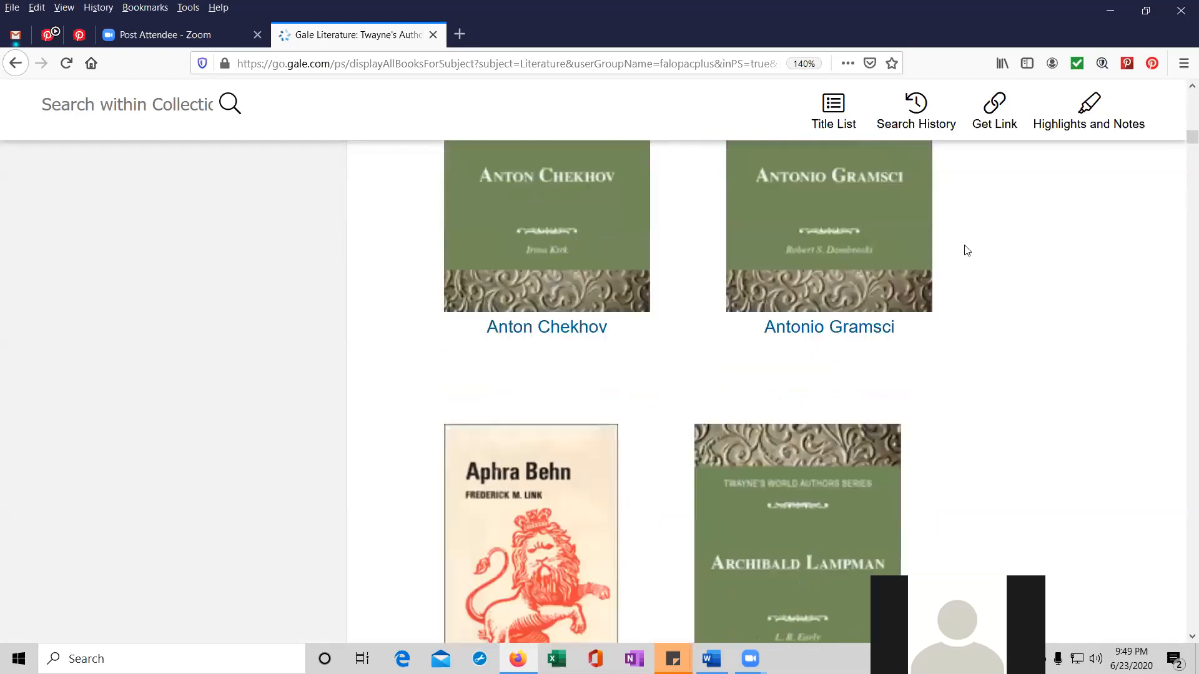
pyautogui.scroll(-3)
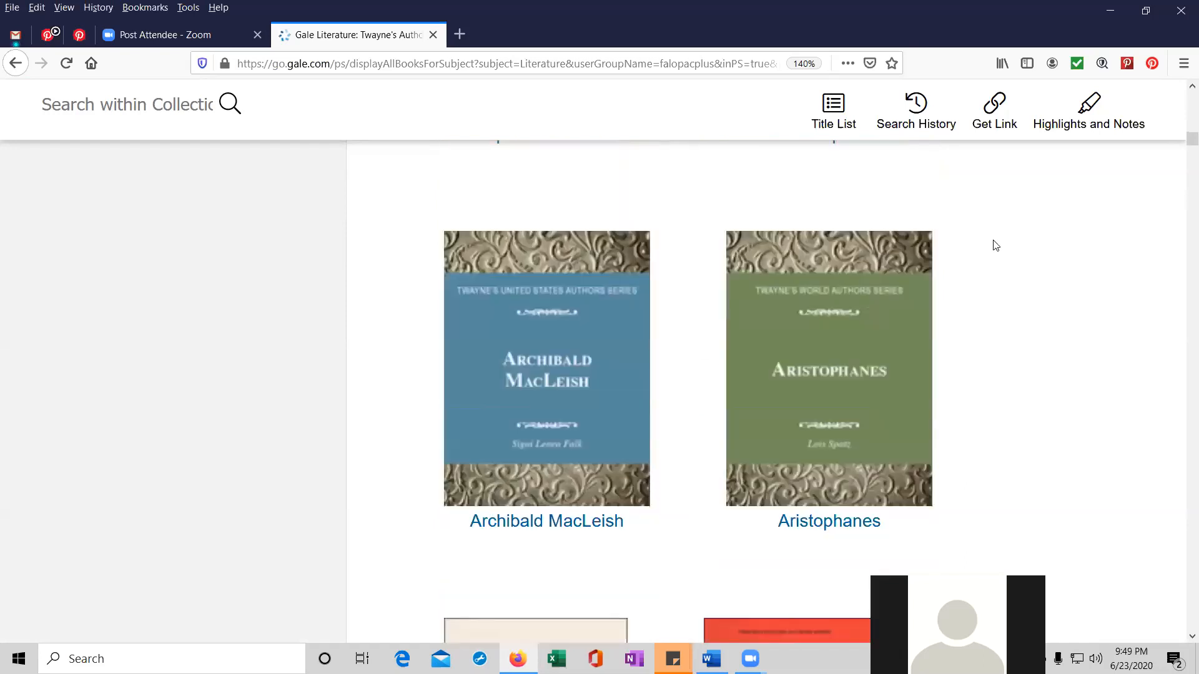
pyautogui.scroll(-3)
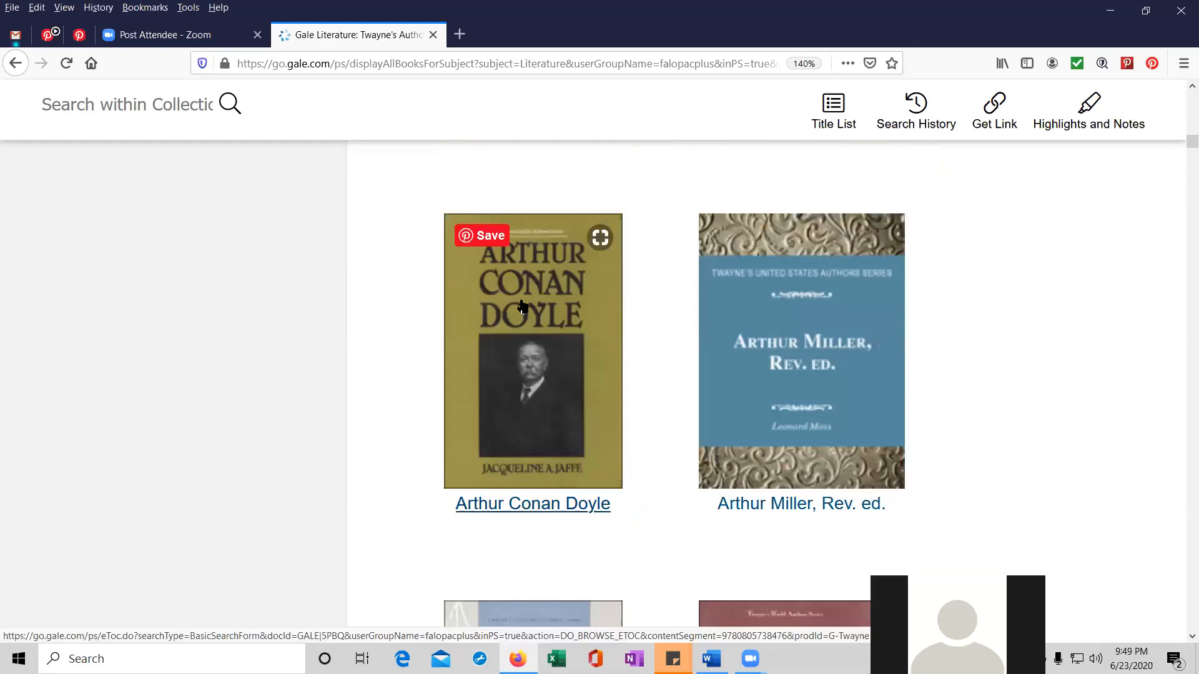
pyautogui.moveTo(527, 303)
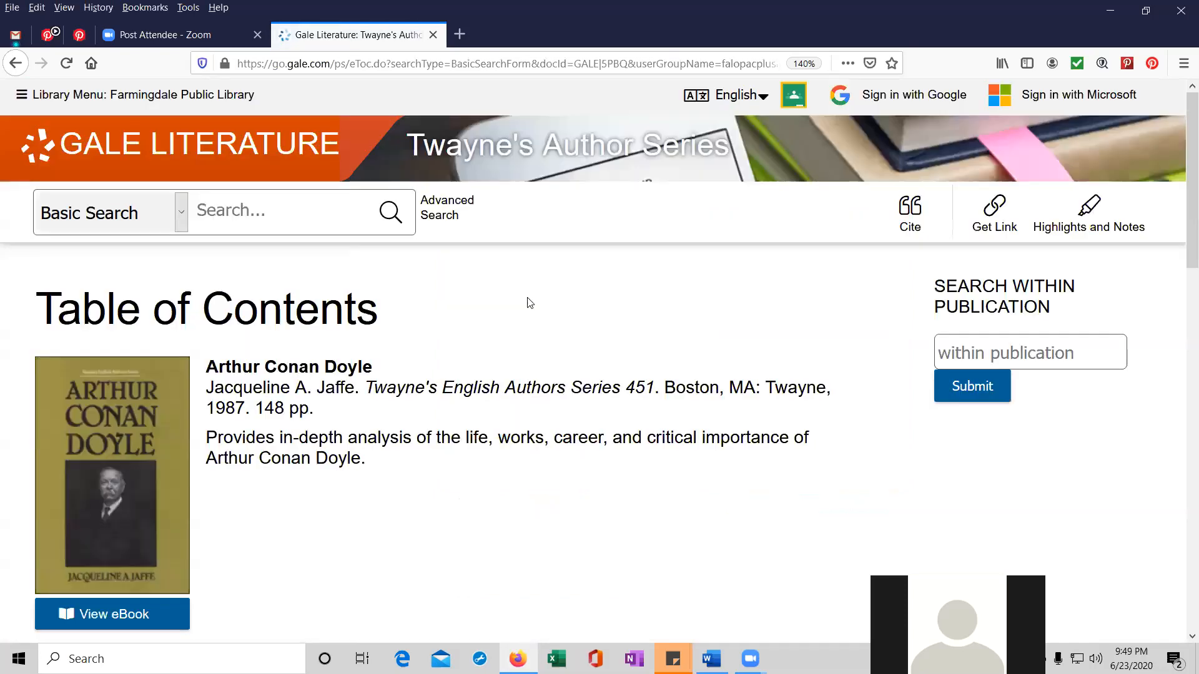
pyautogui.moveTo(157, 456)
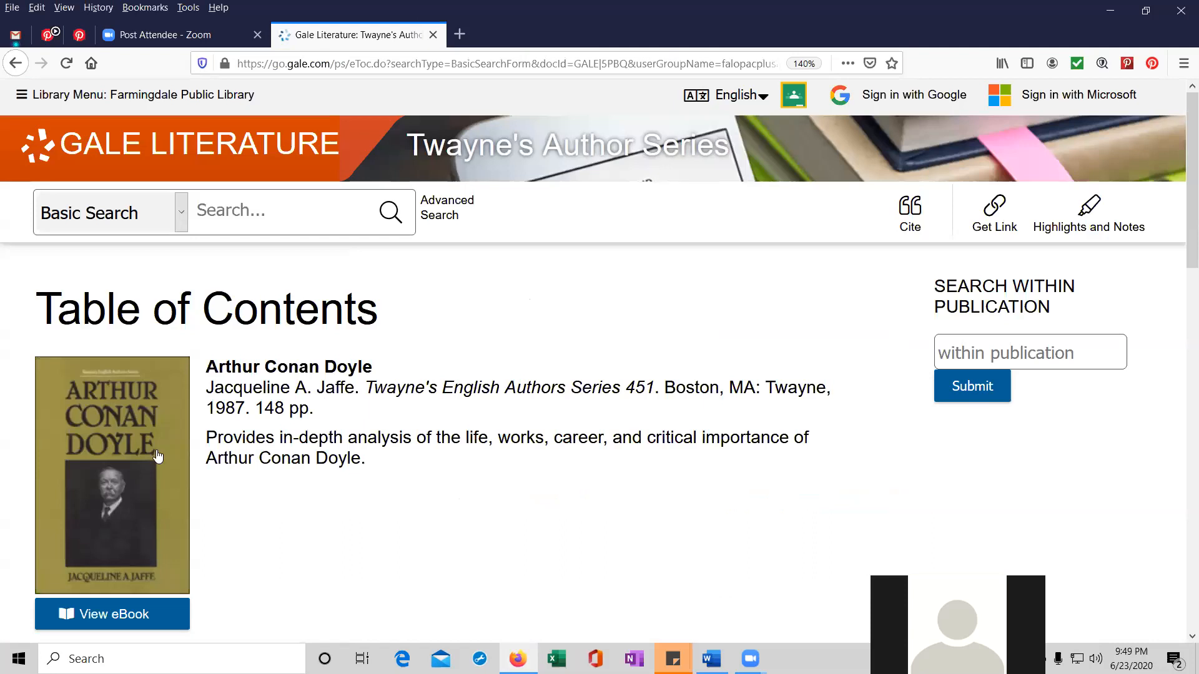
pyautogui.moveTo(429, 437)
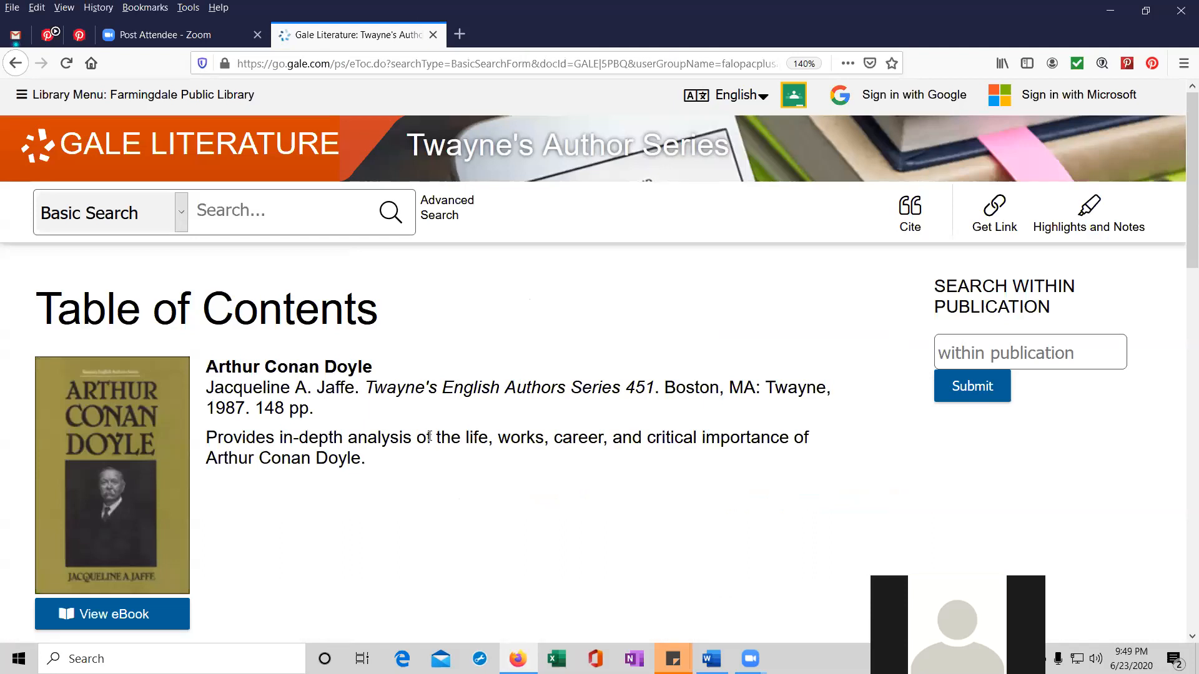
pyautogui.moveTo(675, 428)
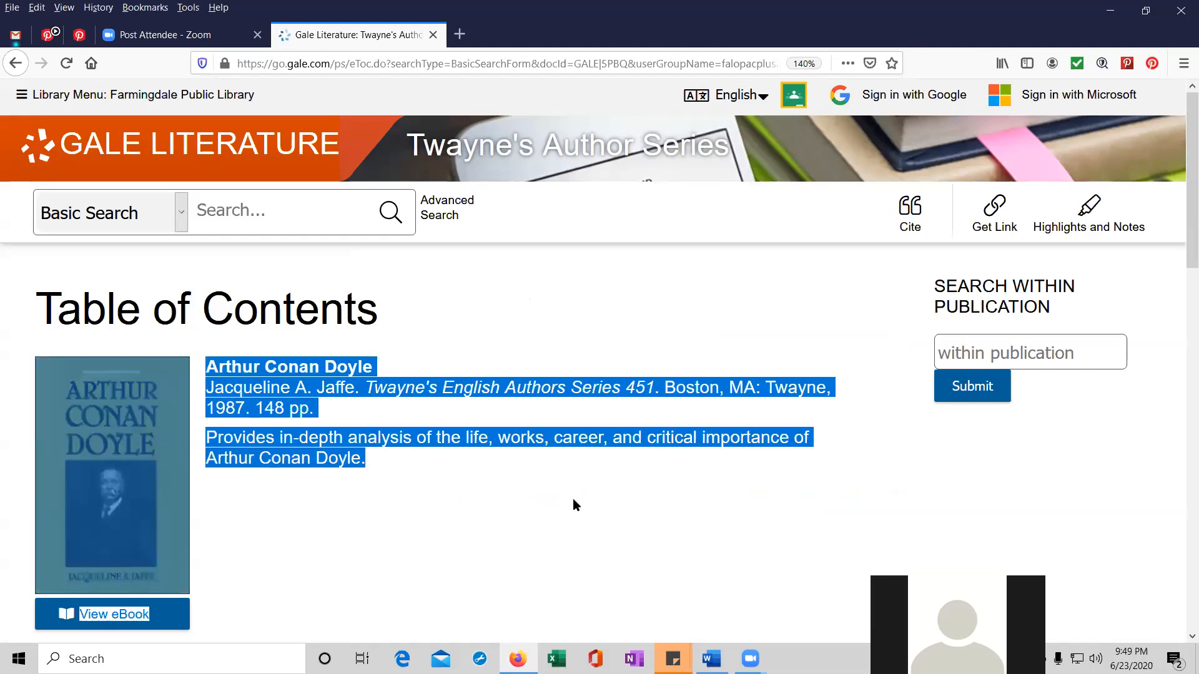
# Scroll the Arthur Conan Doyle table of contents and select Chronology.
pyautogui.scroll(-3)
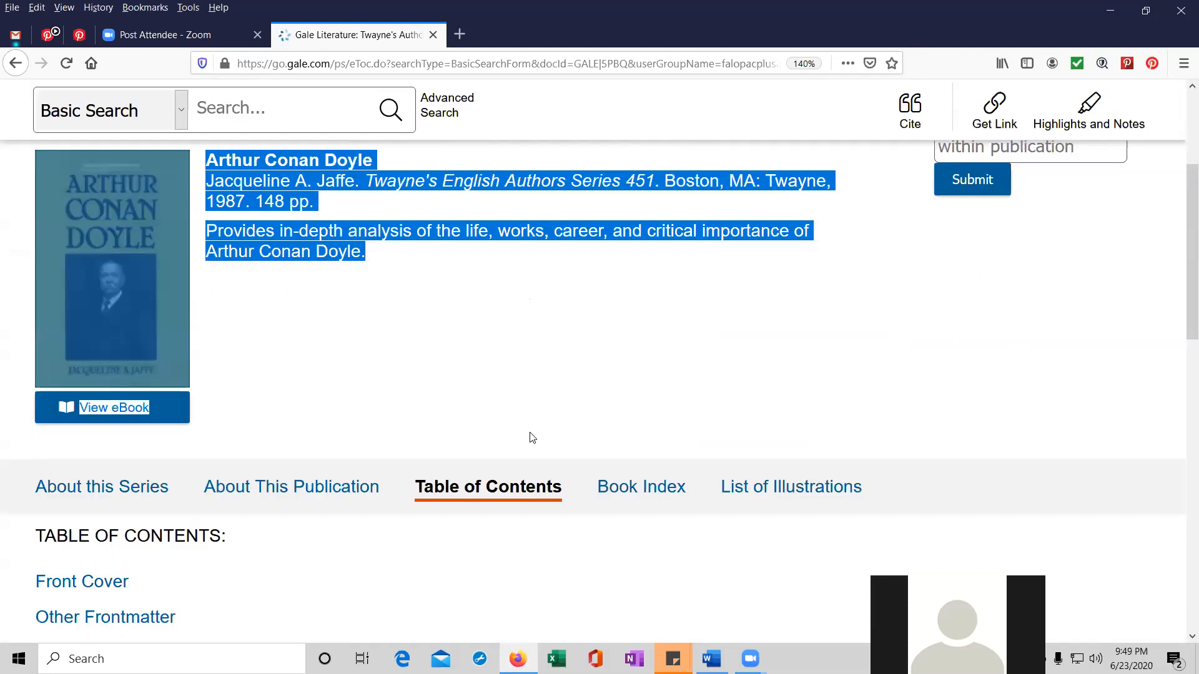
pyautogui.scroll(-3)
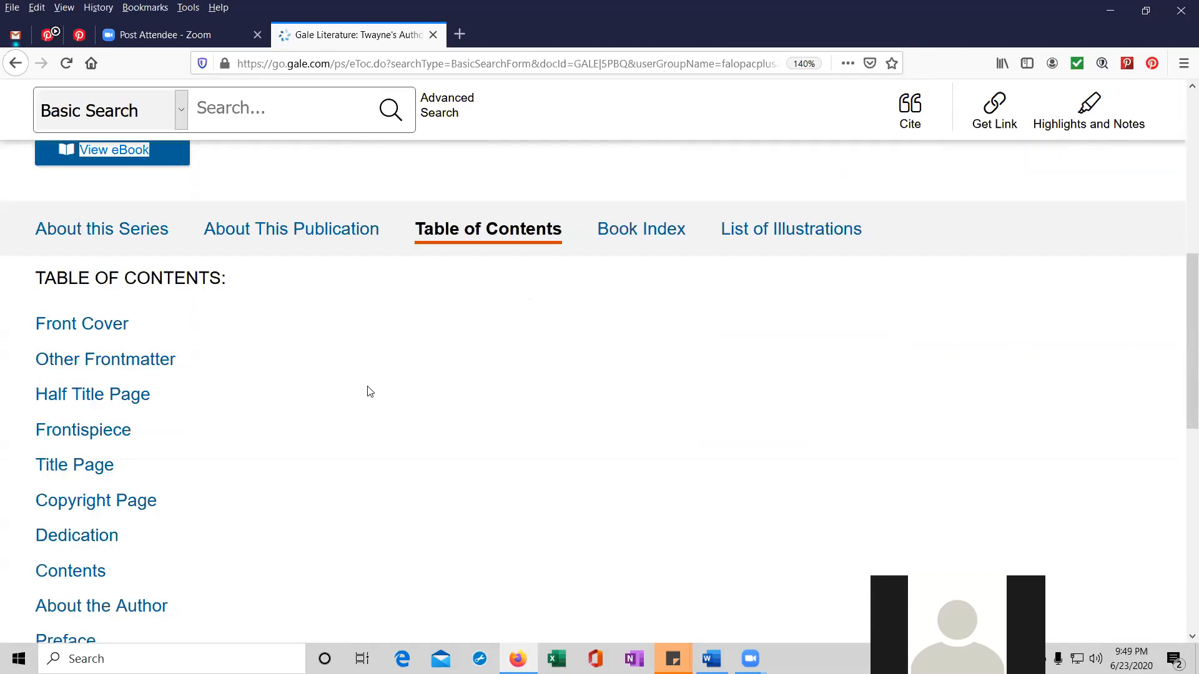
pyautogui.scroll(3)
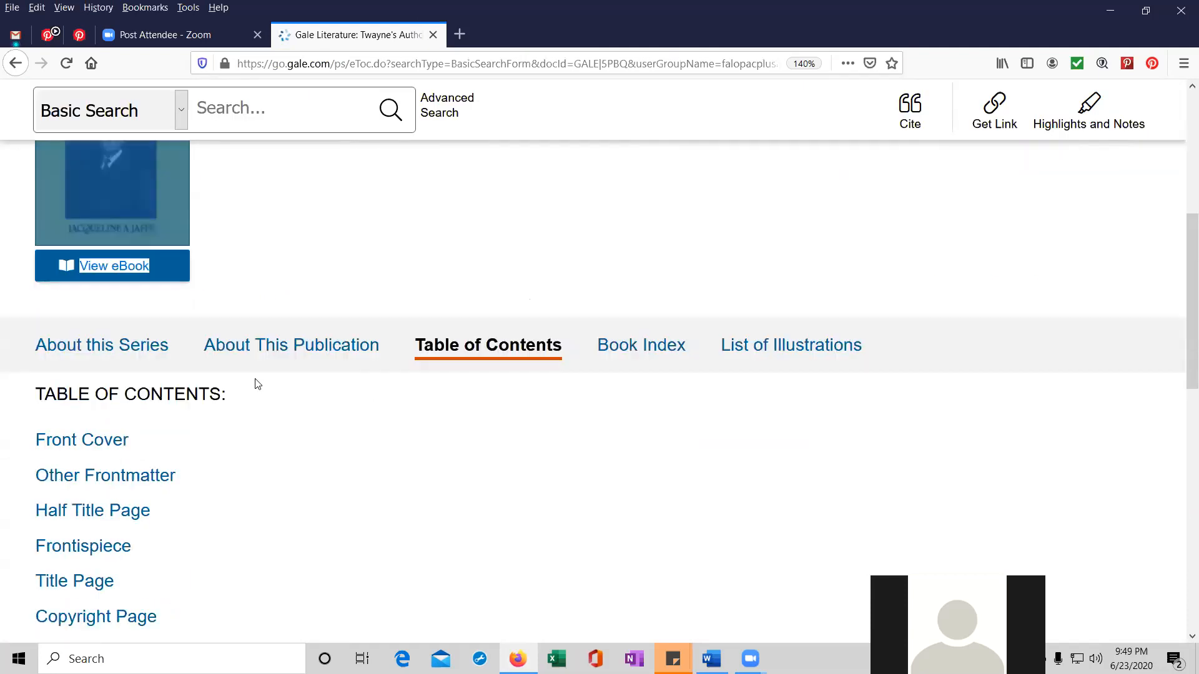
pyautogui.scroll(-3)
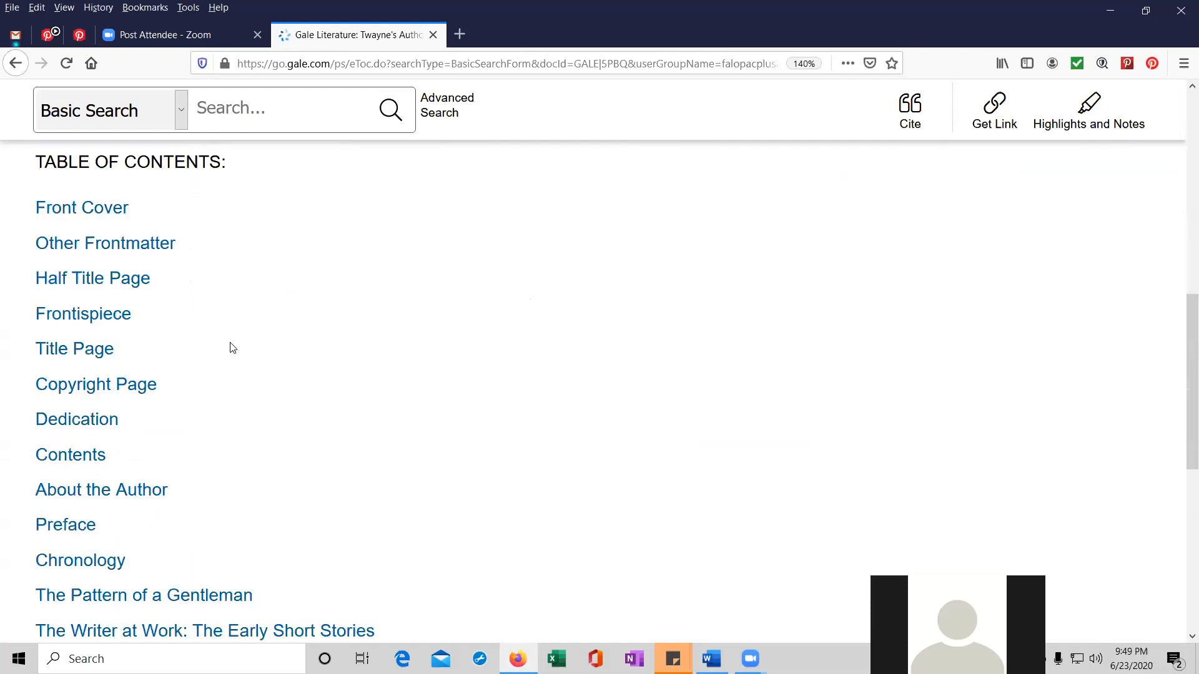
pyautogui.scroll(-3)
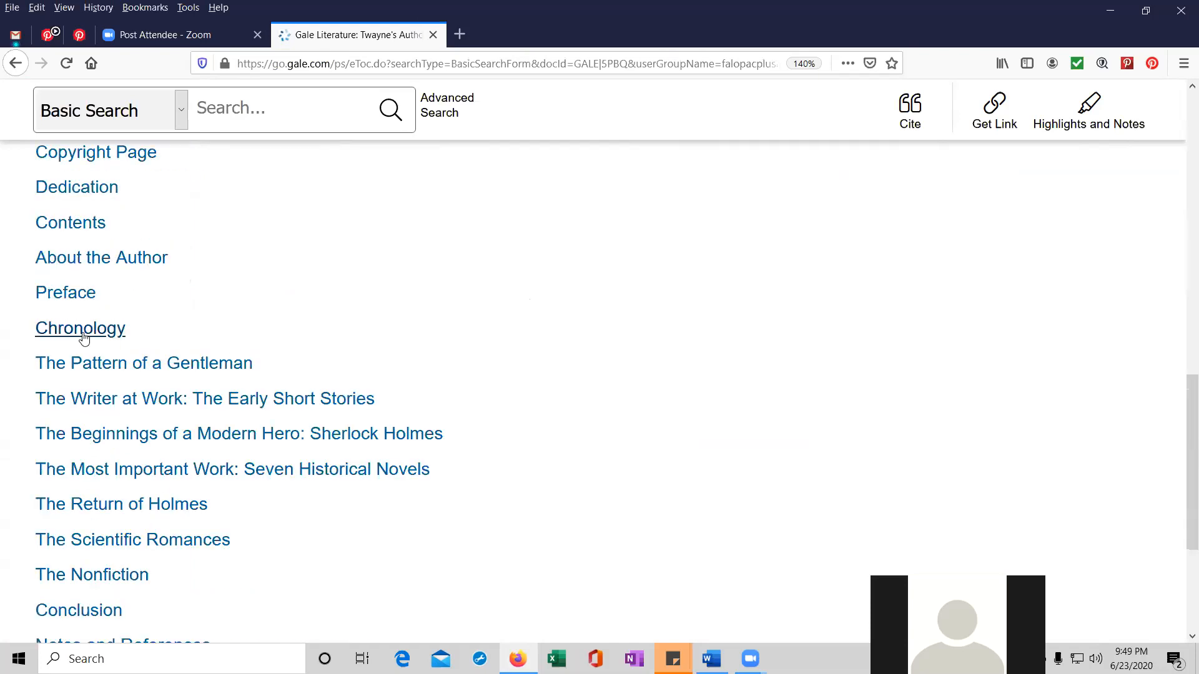
pyautogui.click(80, 328)
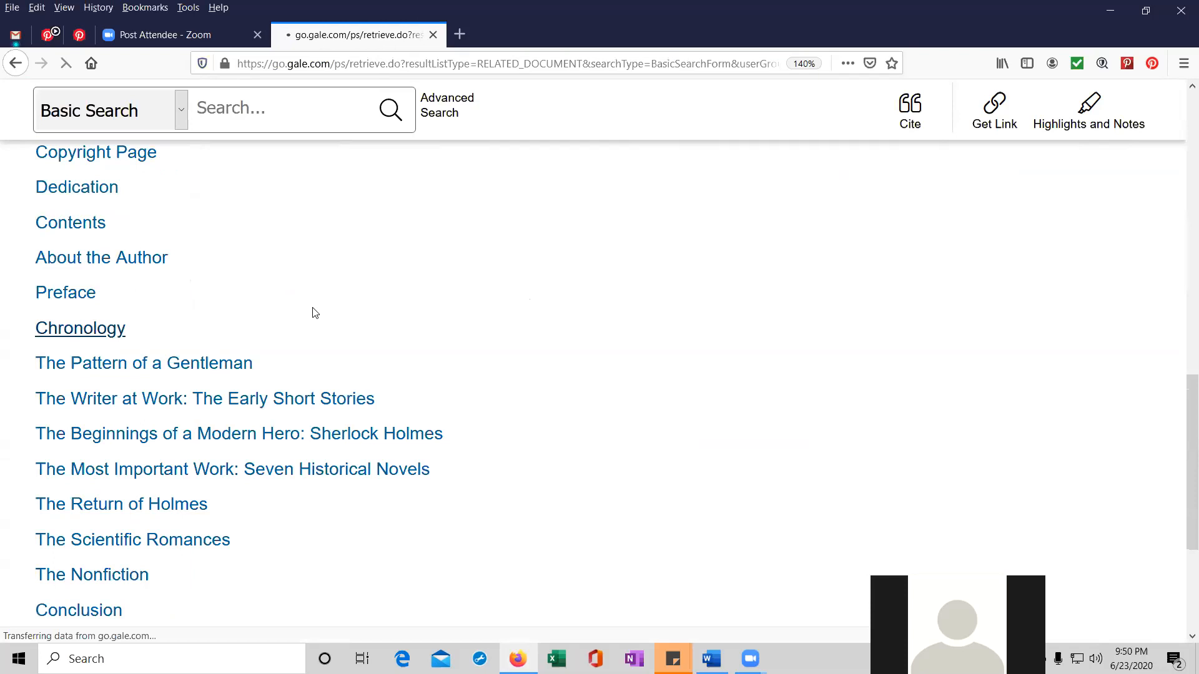
# View the Arthur Conan Doyle book's Chronology section.
pyautogui.click(80, 327)
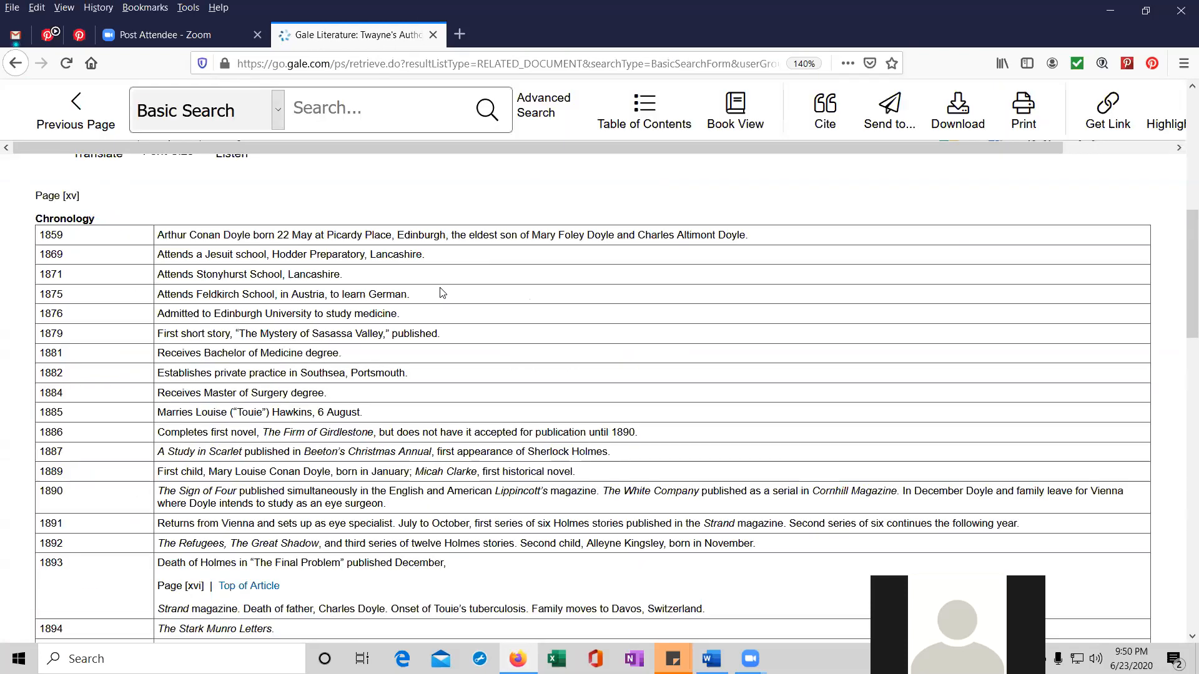
pyautogui.scroll(3)
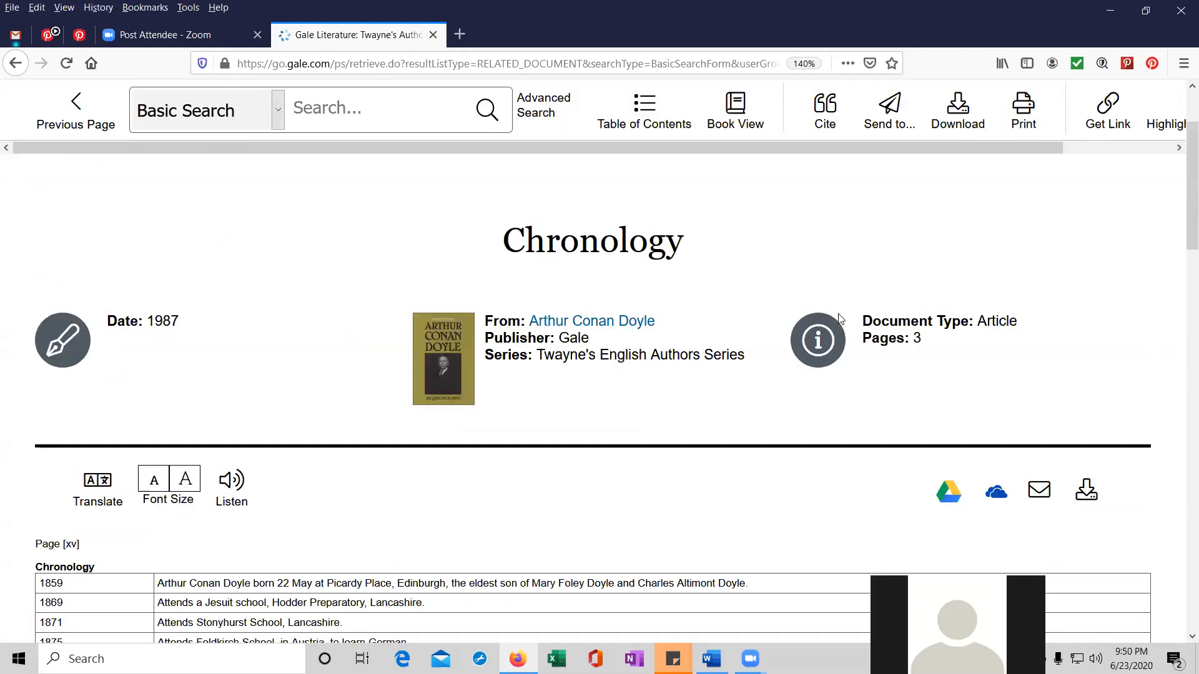
pyautogui.scroll(-3)
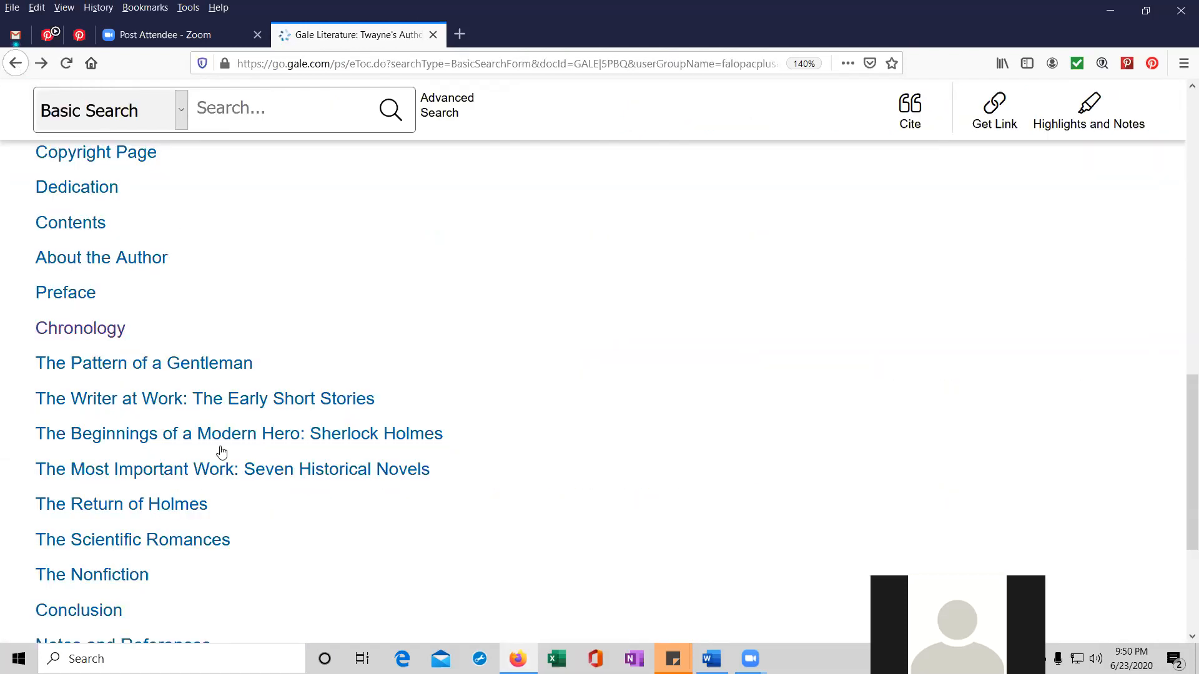
# Open the 22-page chapter 'The Most Important Work: Seven Historical Novels'.
pyautogui.scroll(3)
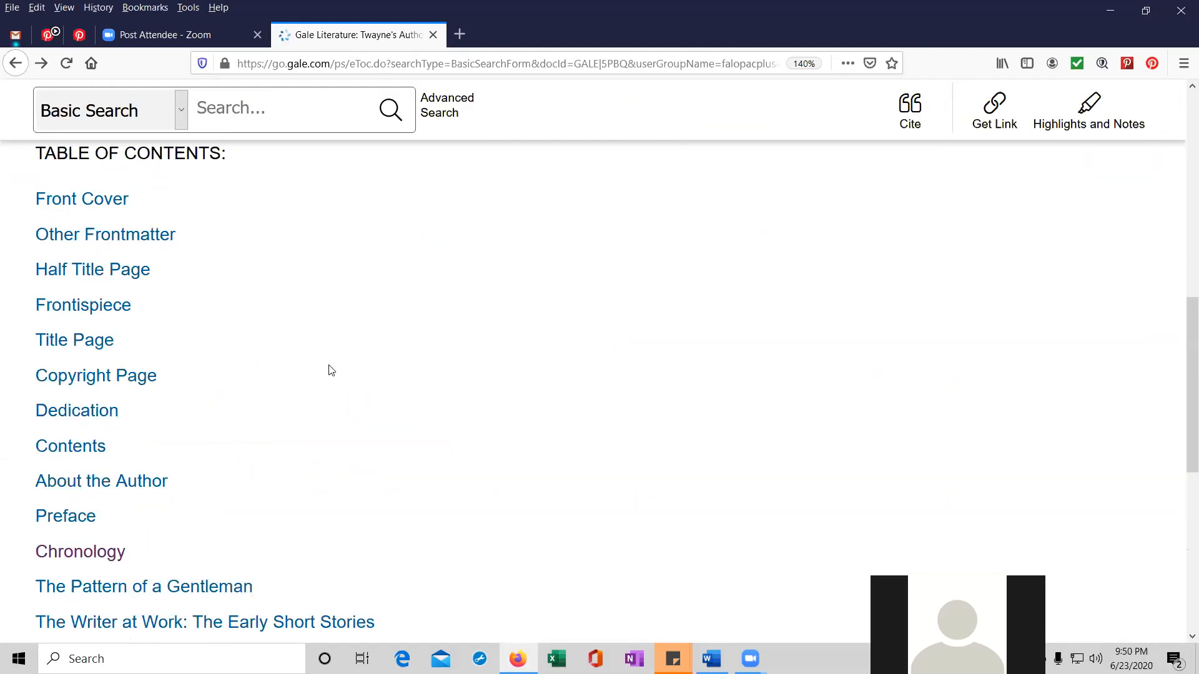
pyautogui.scroll(-3)
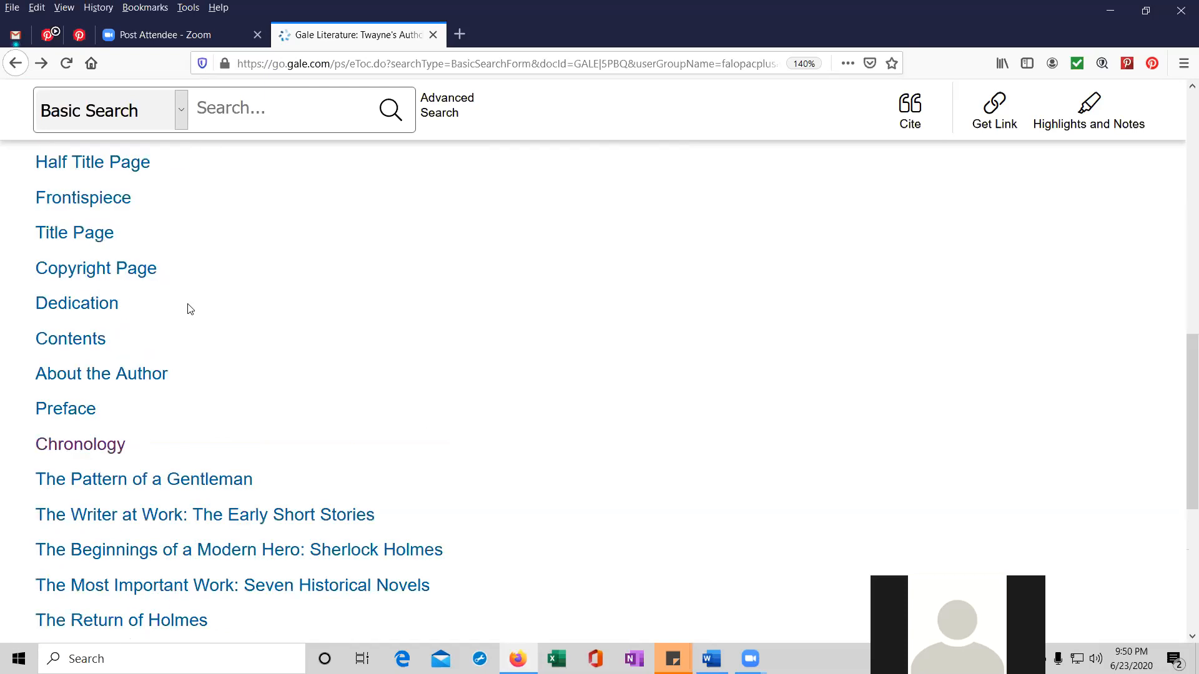
pyautogui.scroll(-3)
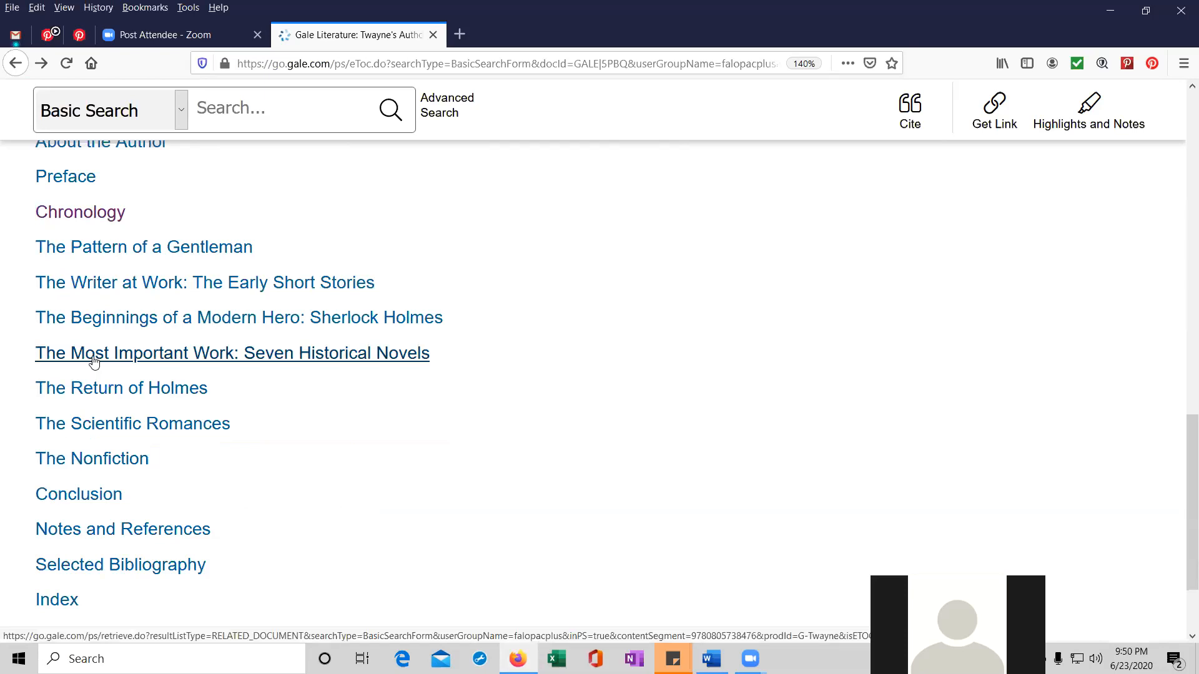
pyautogui.click(231, 352)
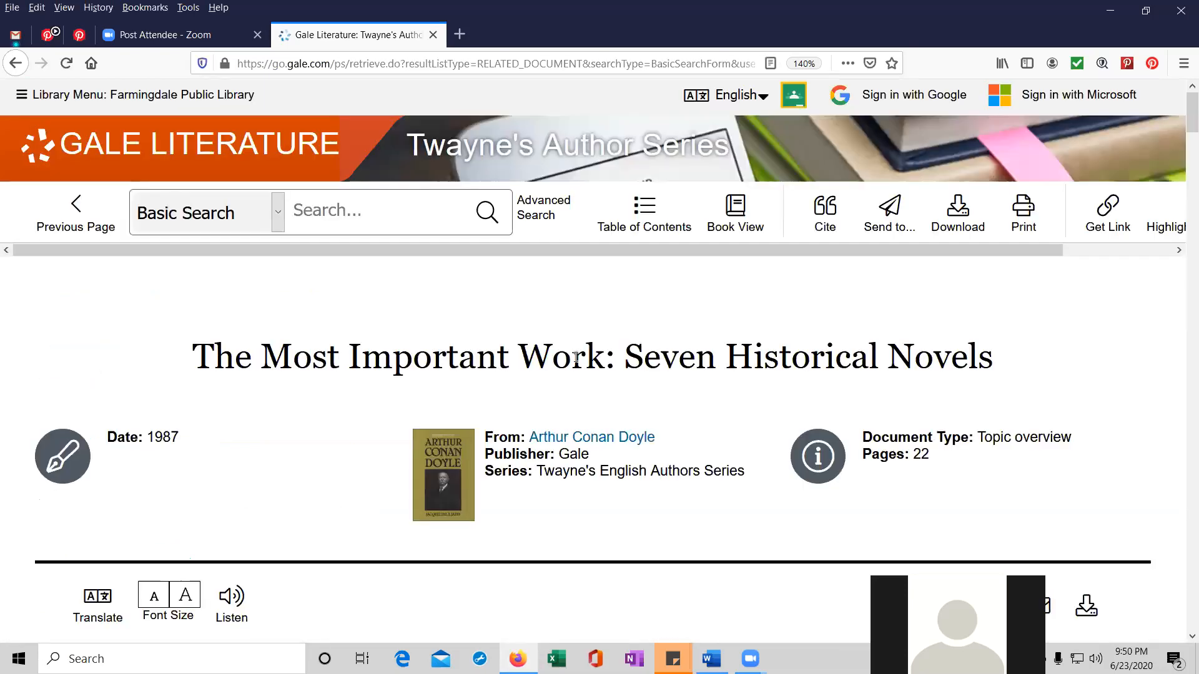
pyautogui.scroll(-3)
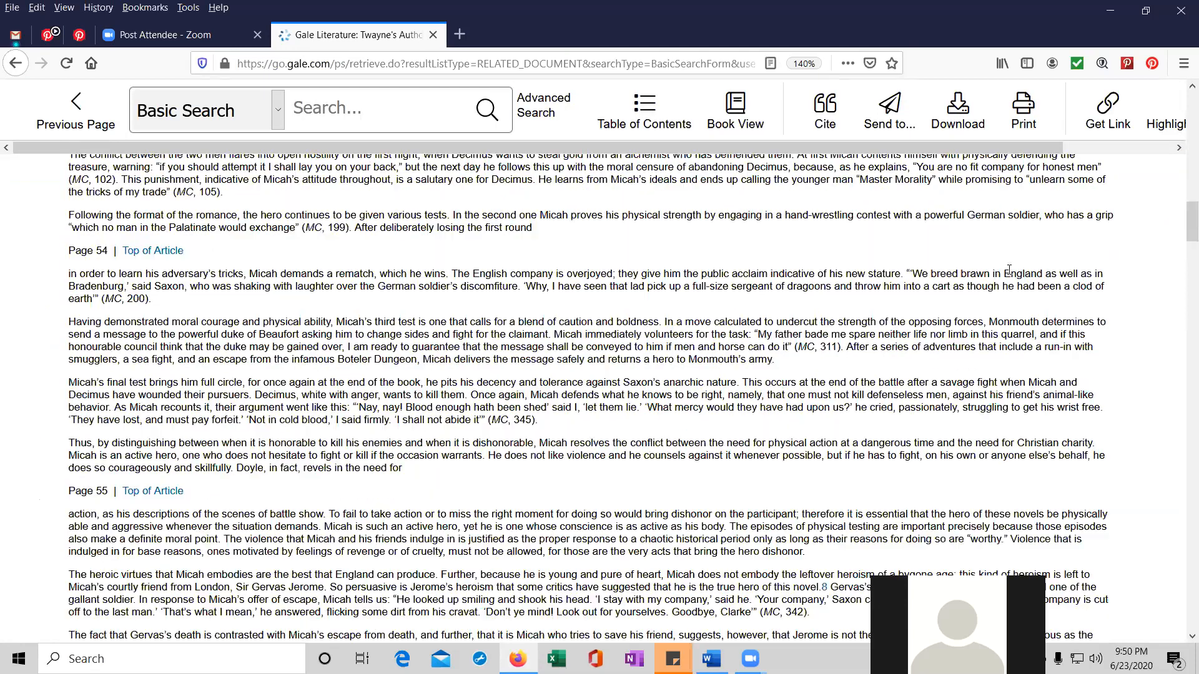
pyautogui.scroll(3)
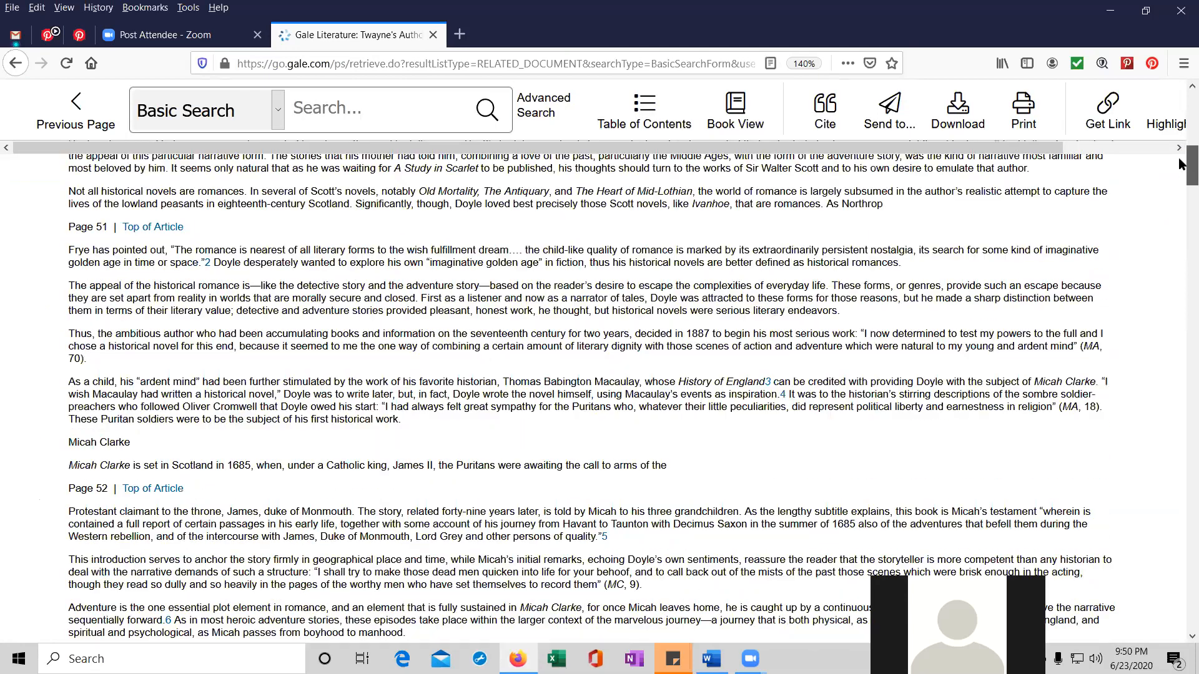
pyautogui.scroll(-3)
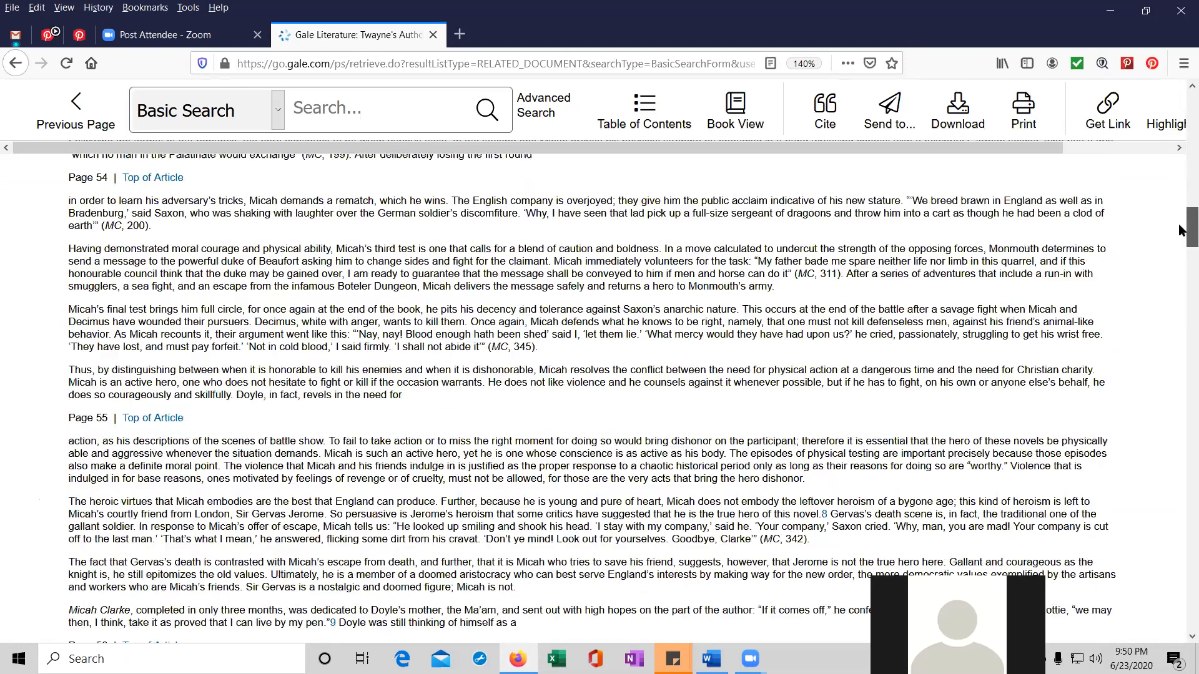
pyautogui.scroll(-3)
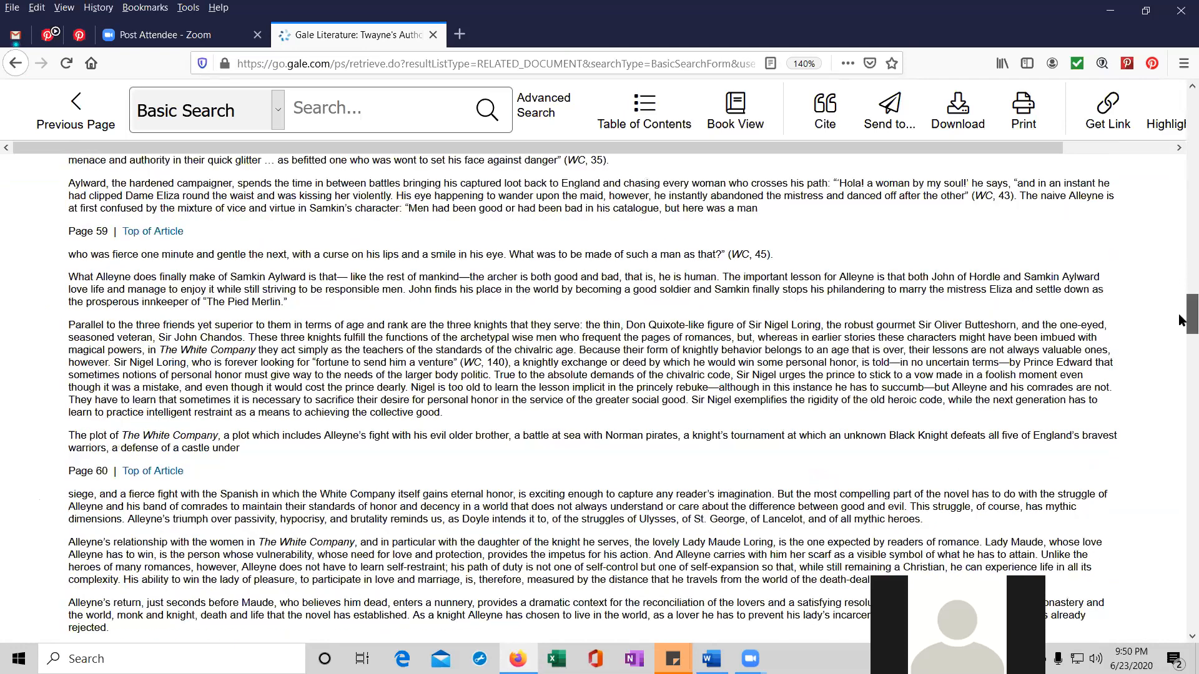
pyautogui.scroll(-3)
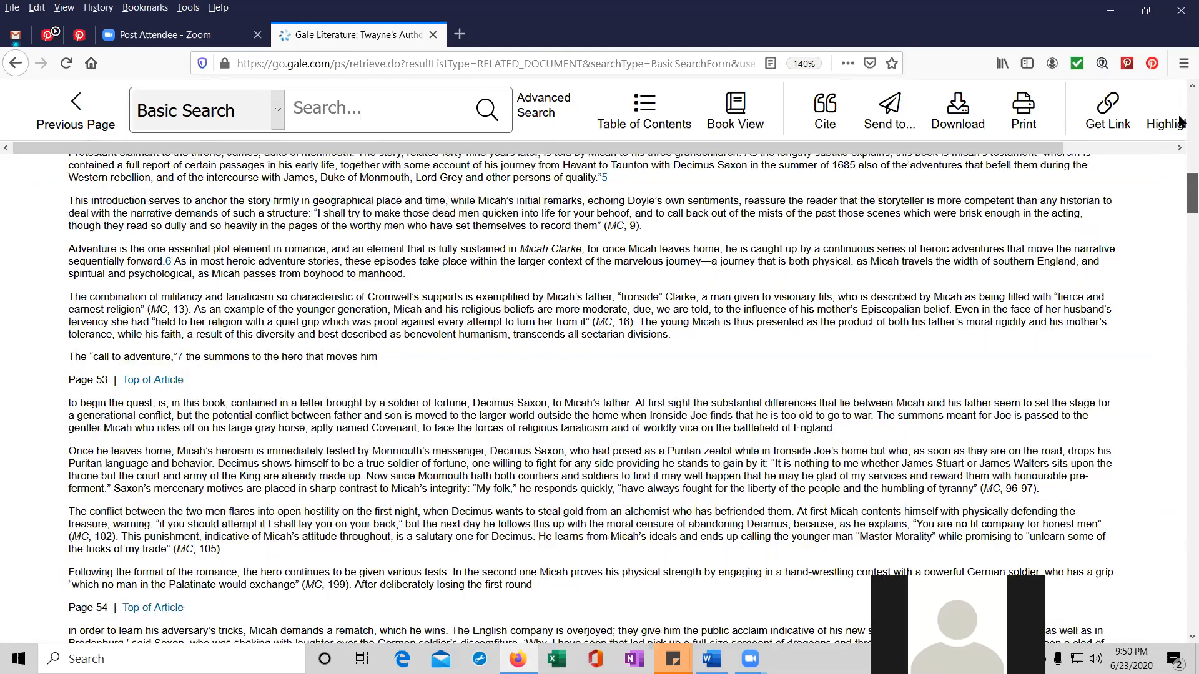
pyautogui.scroll(3)
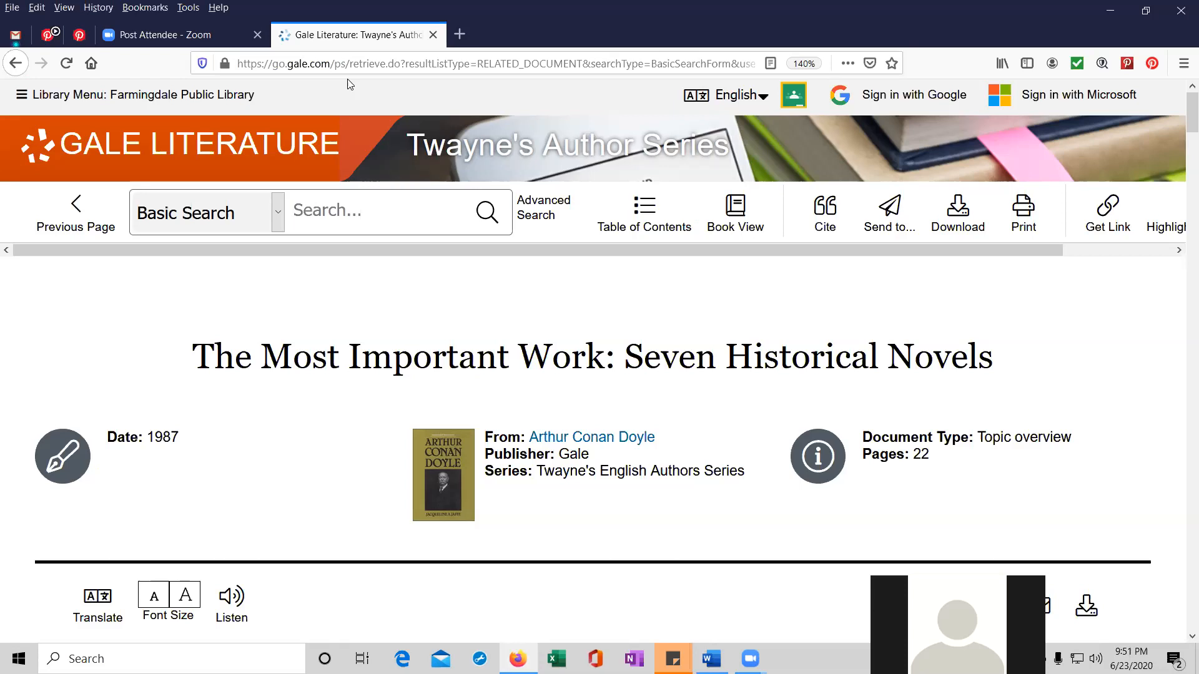
pyautogui.moveTo(257, 35)
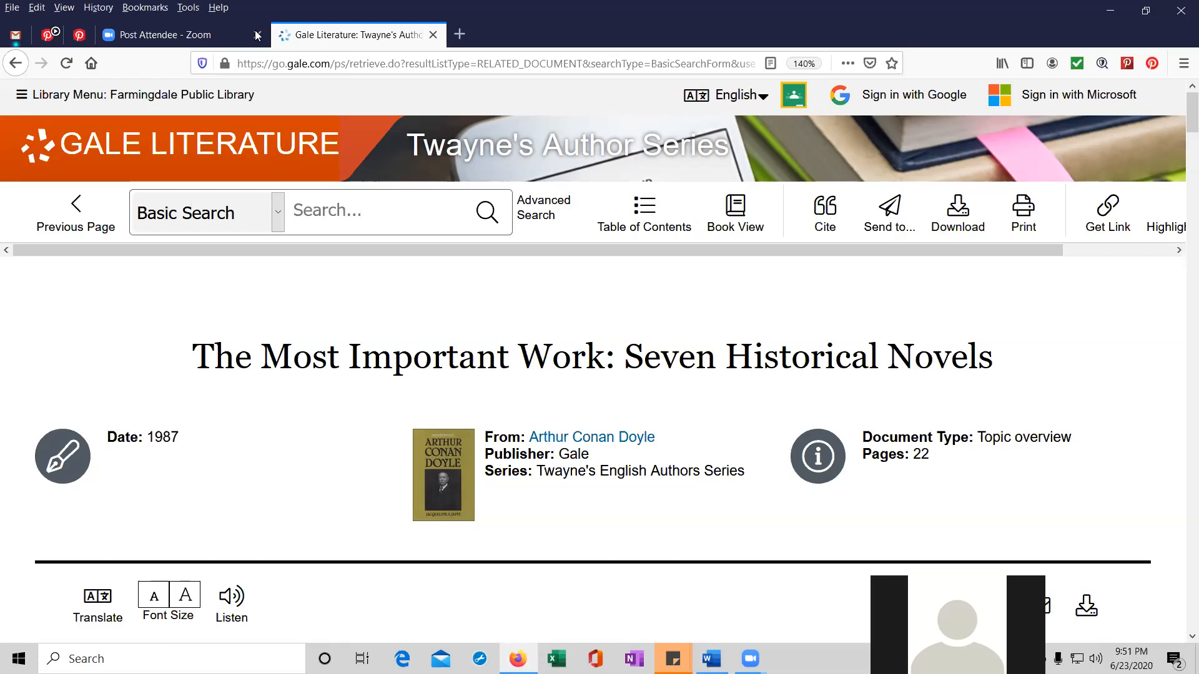